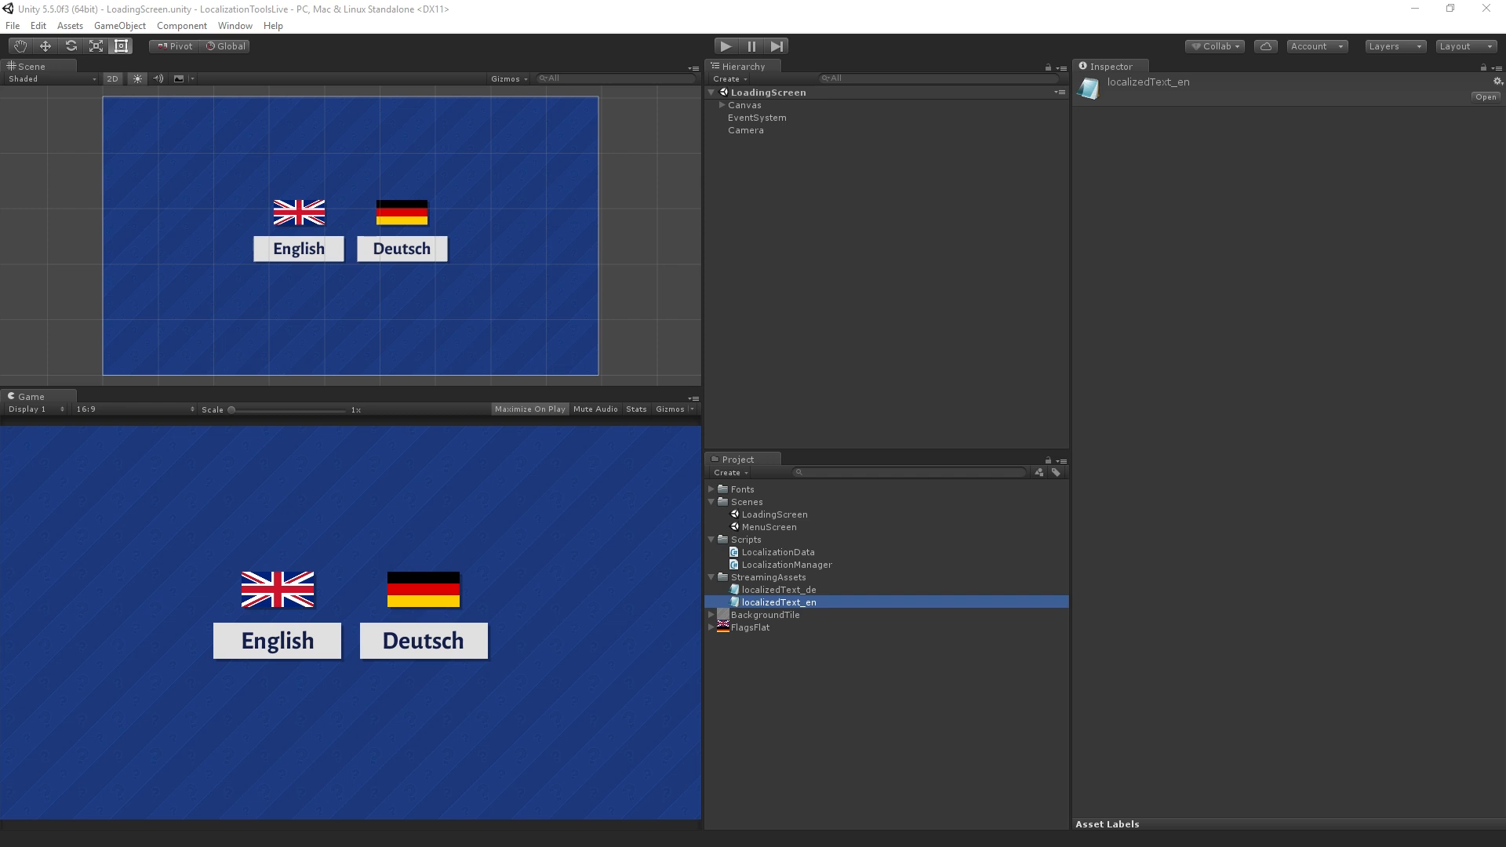
Open the LocalizationManager script from the Scripts folder in MonoDevelop
left_click(788, 563)
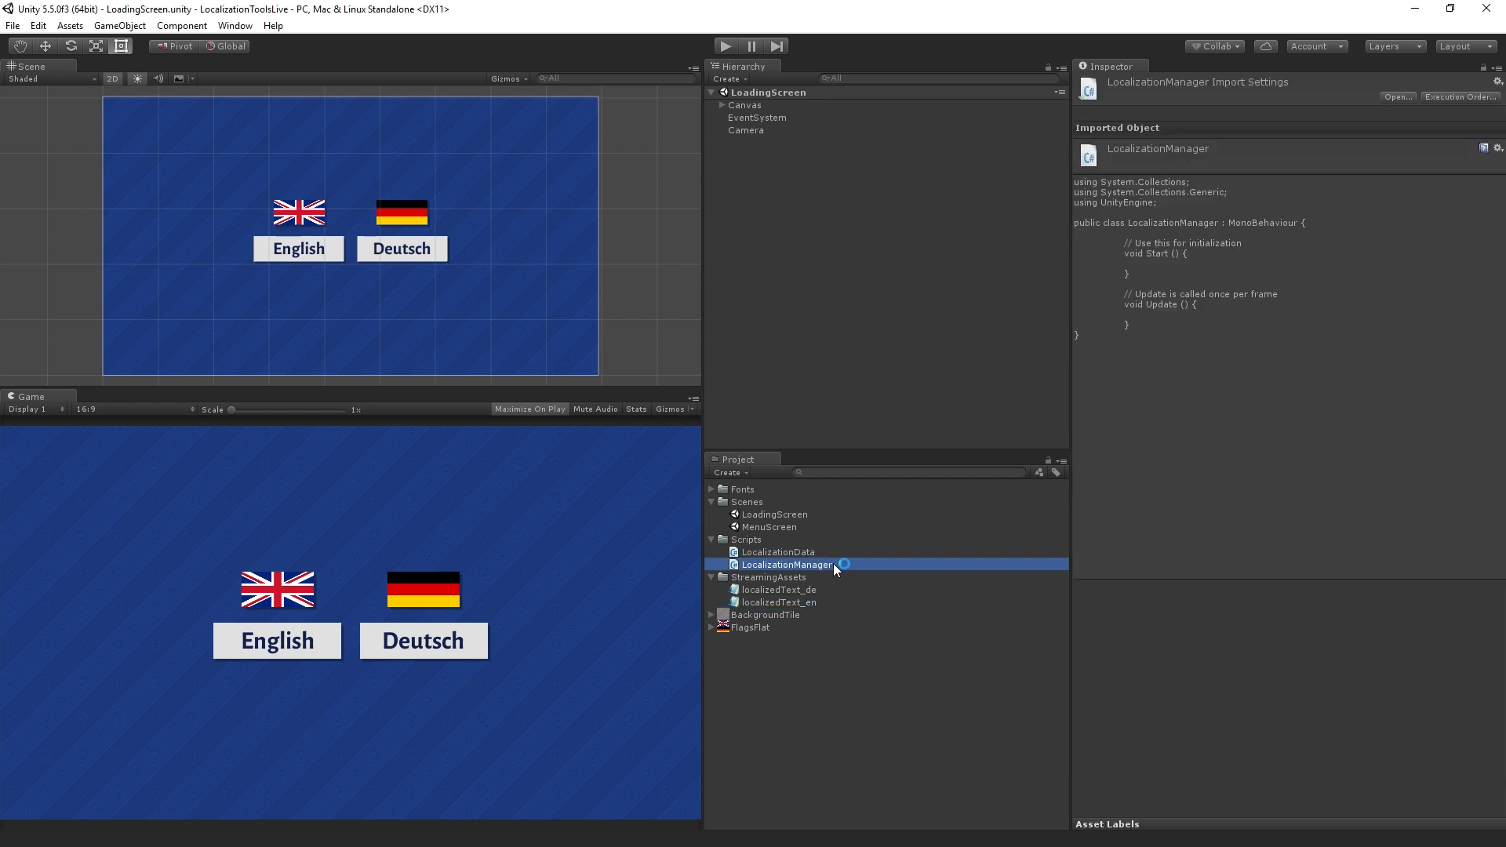
double_click(785, 563)
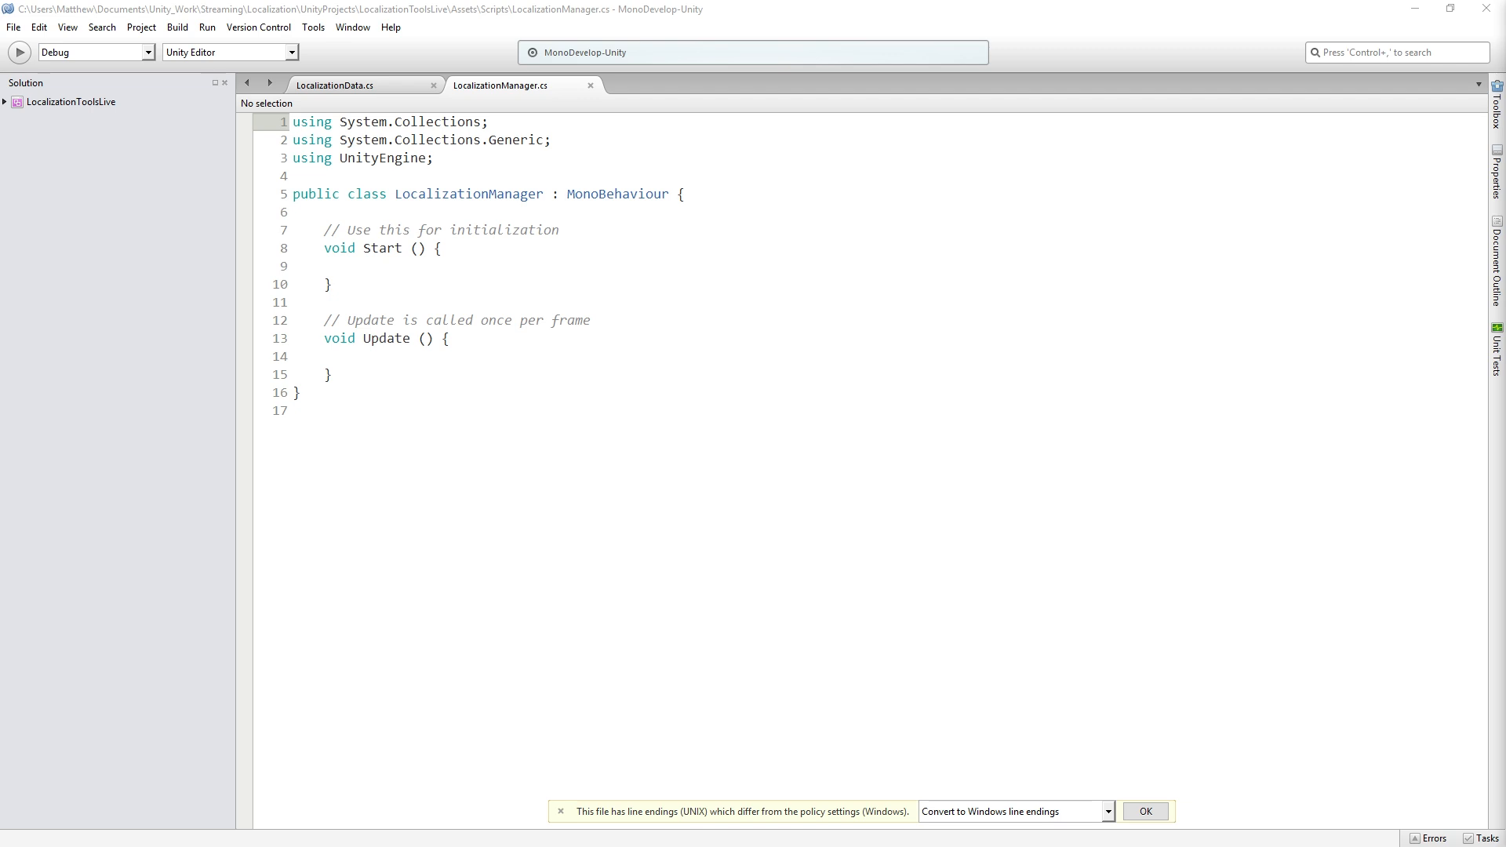
mouse_move(930, 386)
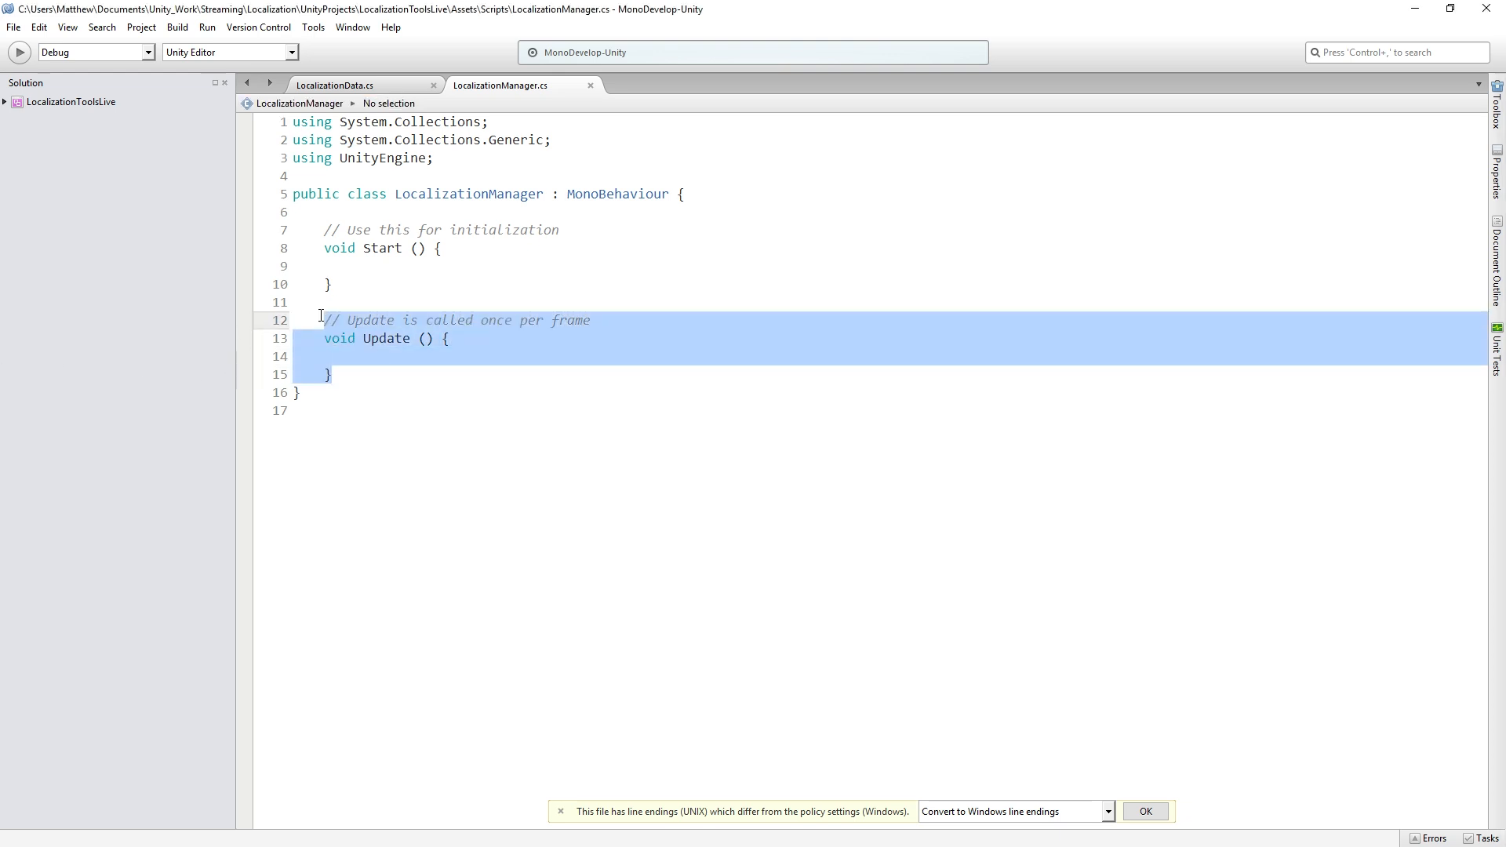
Replace Update with an empty public void LoadLocalizedText(string fileName) method
key("Delete")
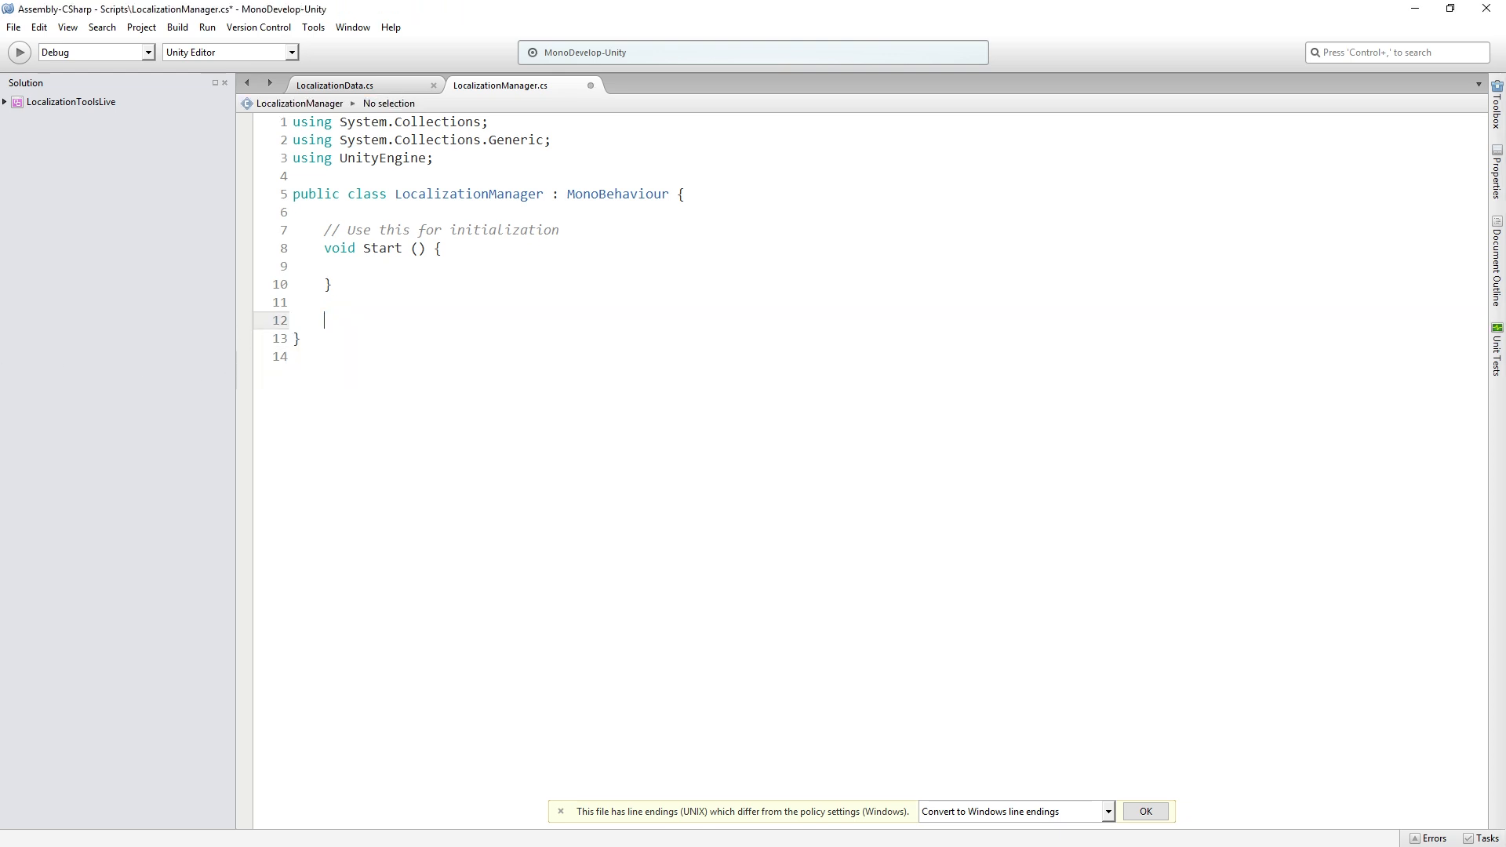
type("public")
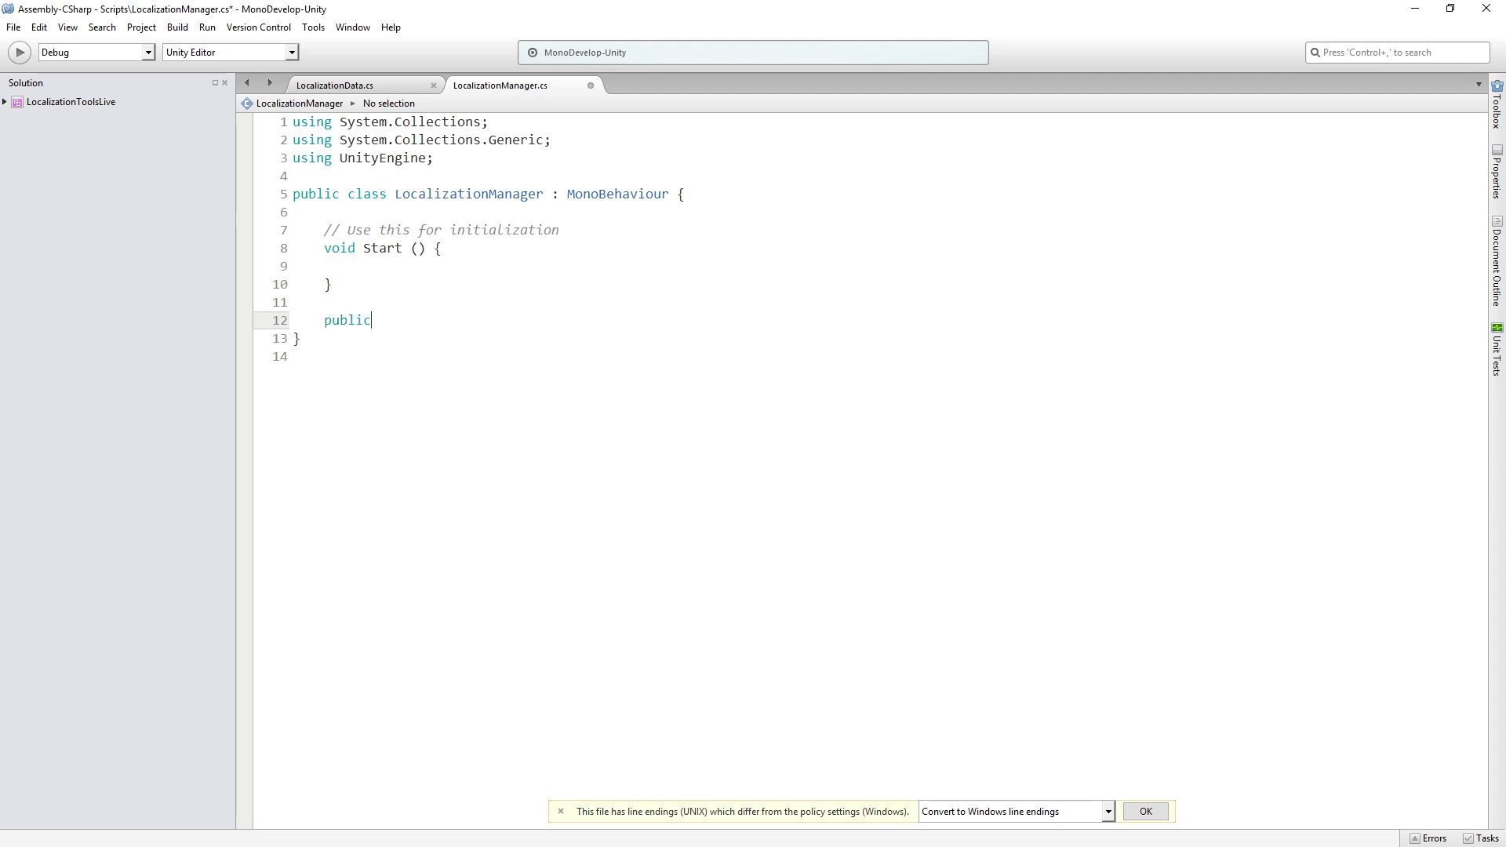
type("void Loca")
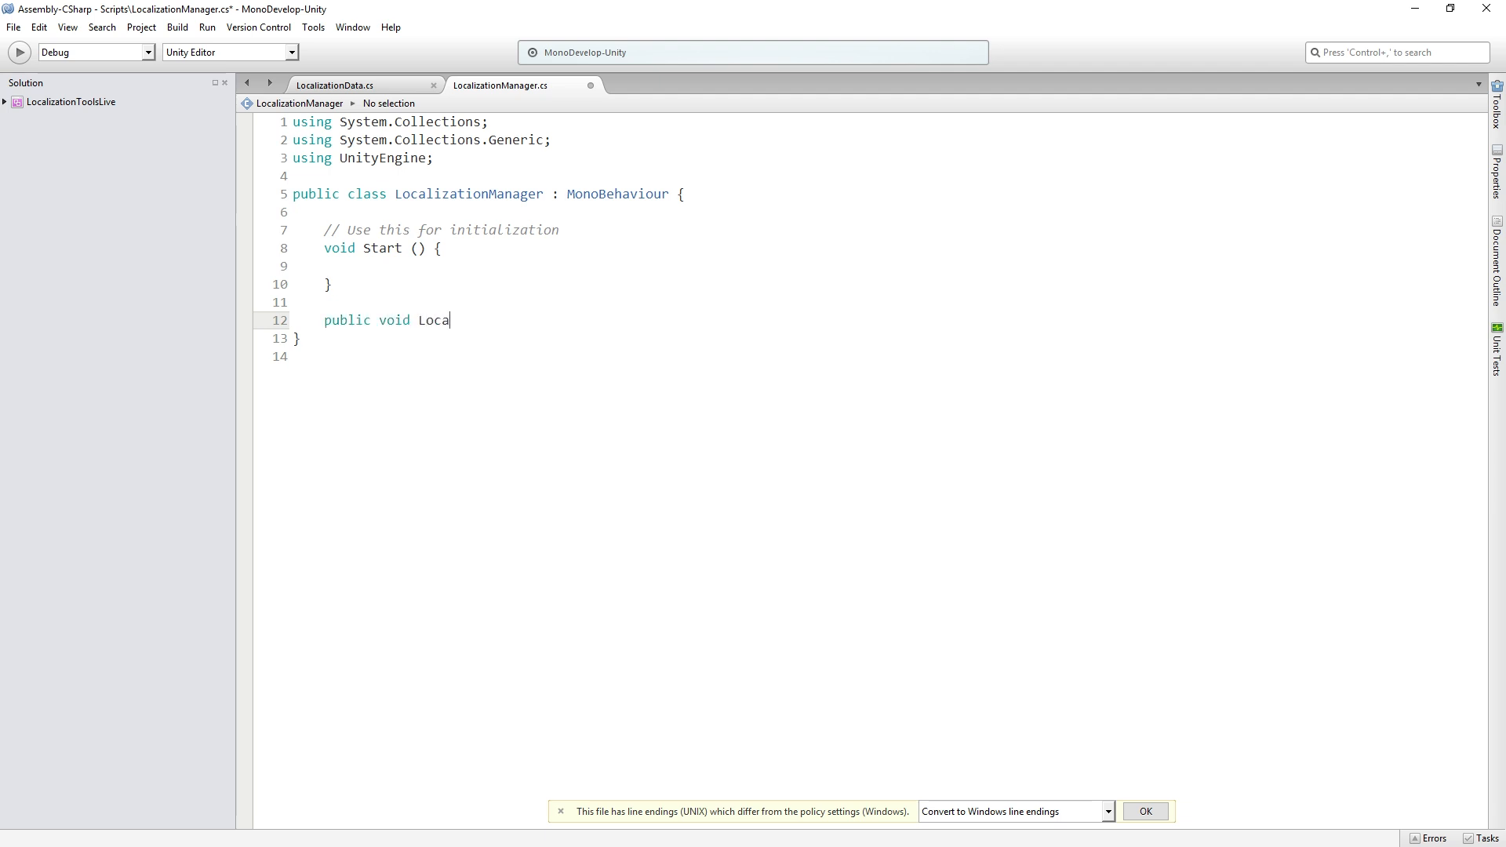
type("LoadLoca")
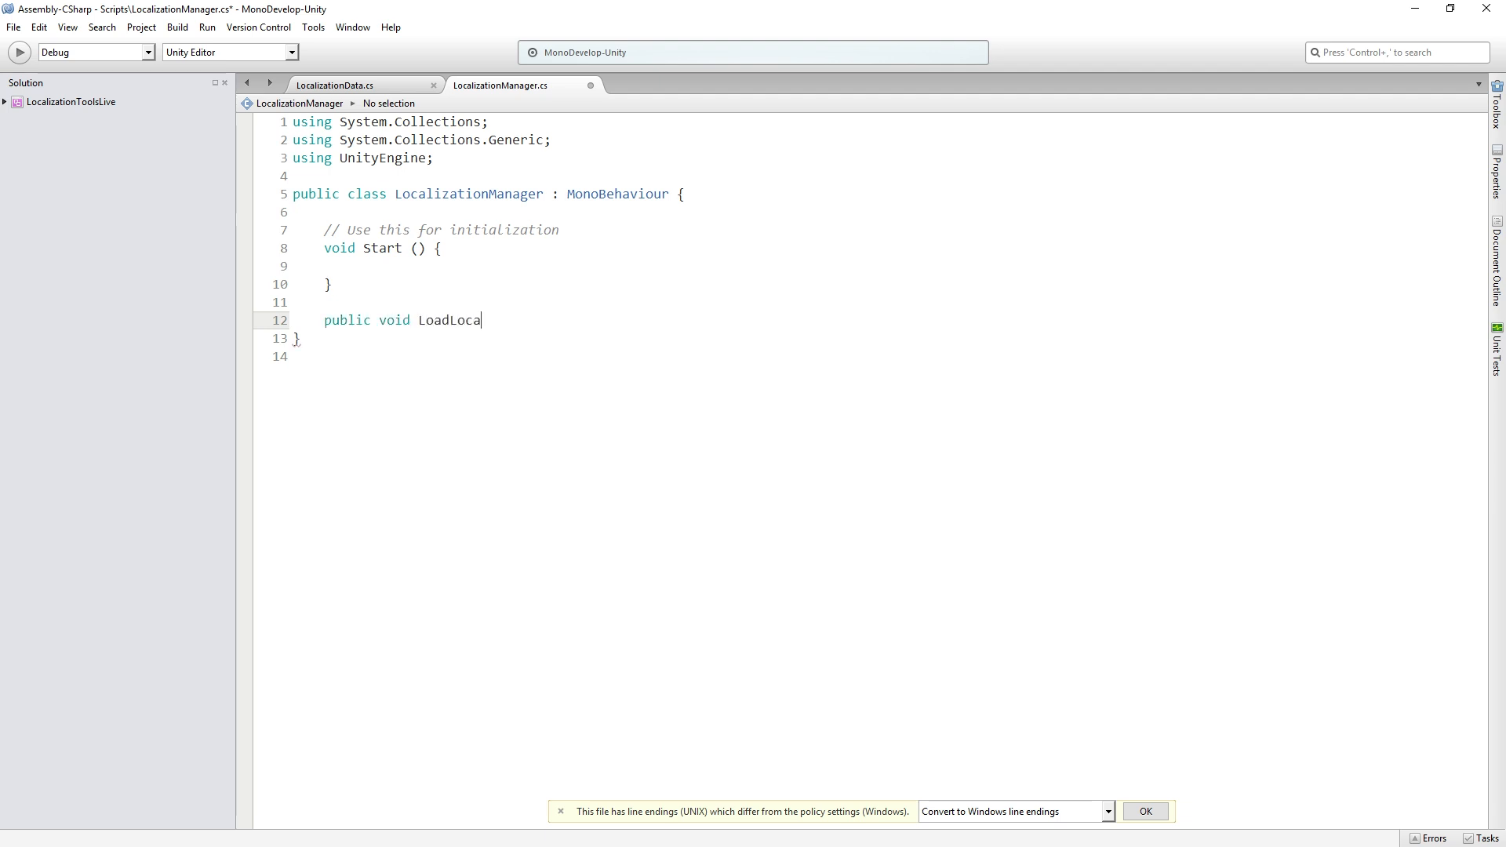
type("lizedText")
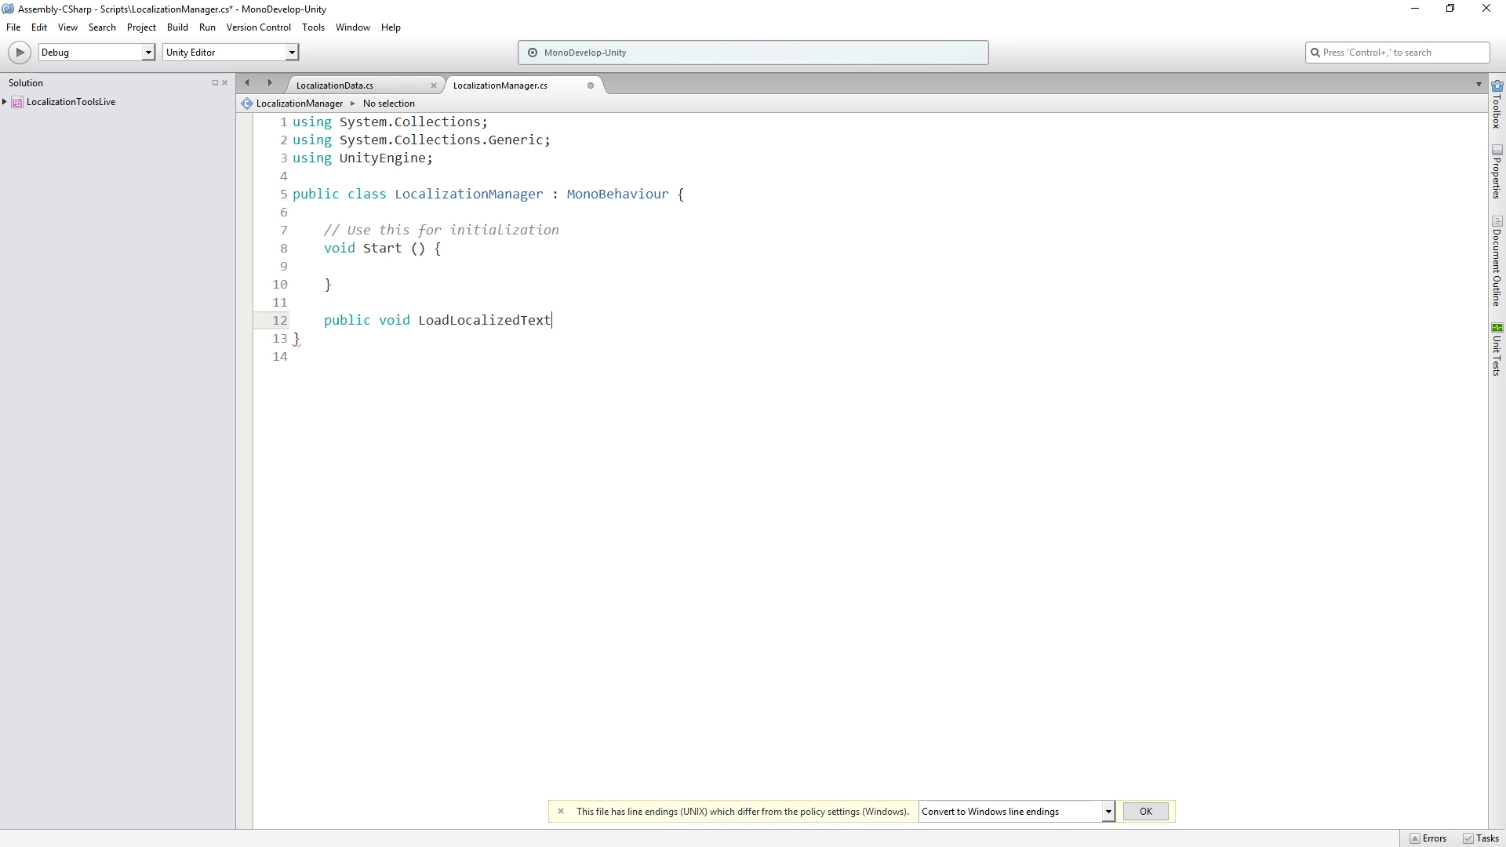
type("(string file")
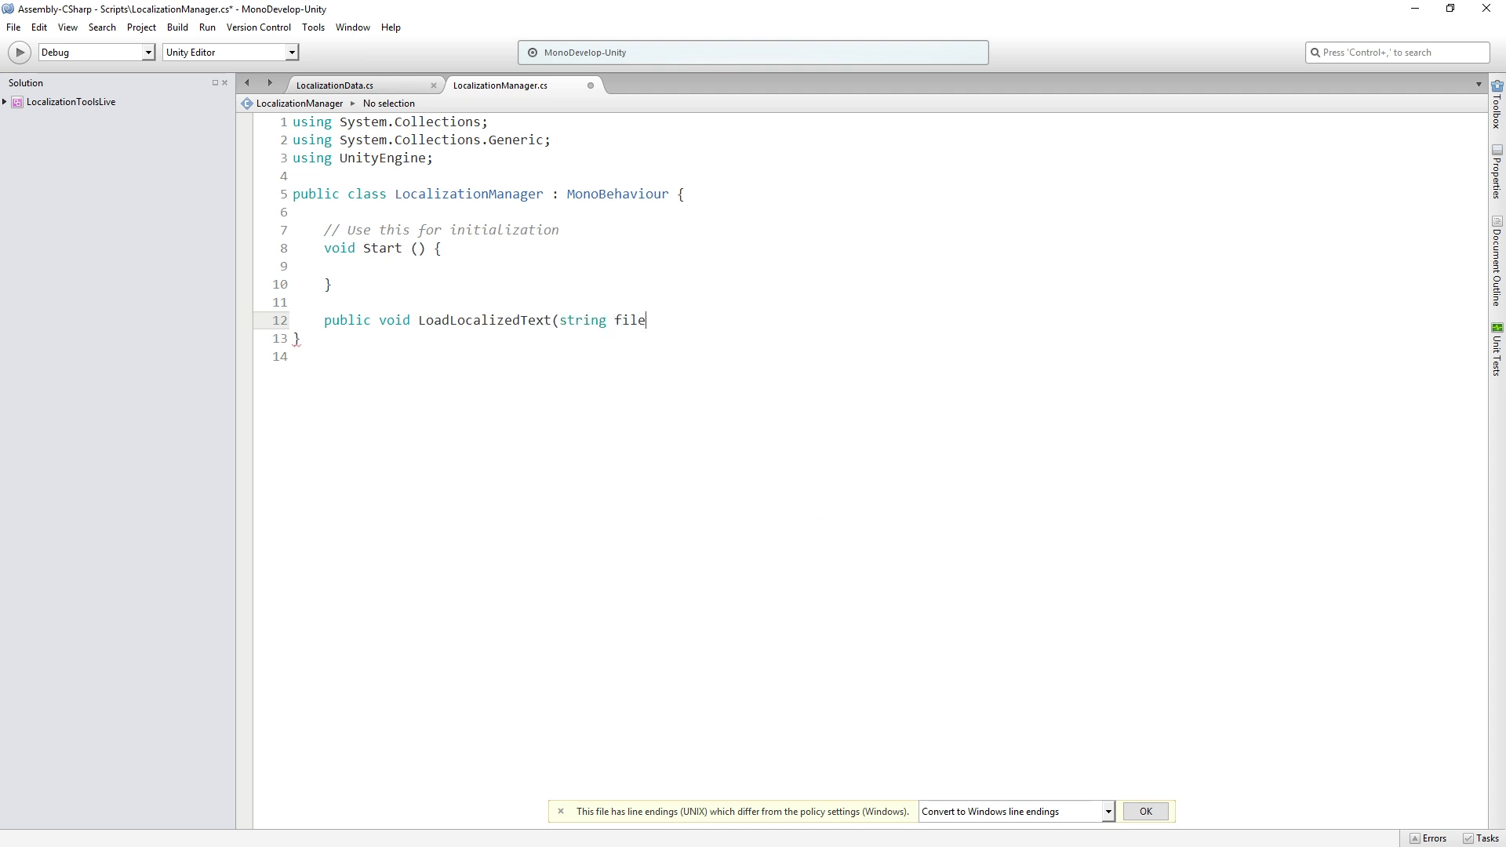
type("Name)")
type("{")
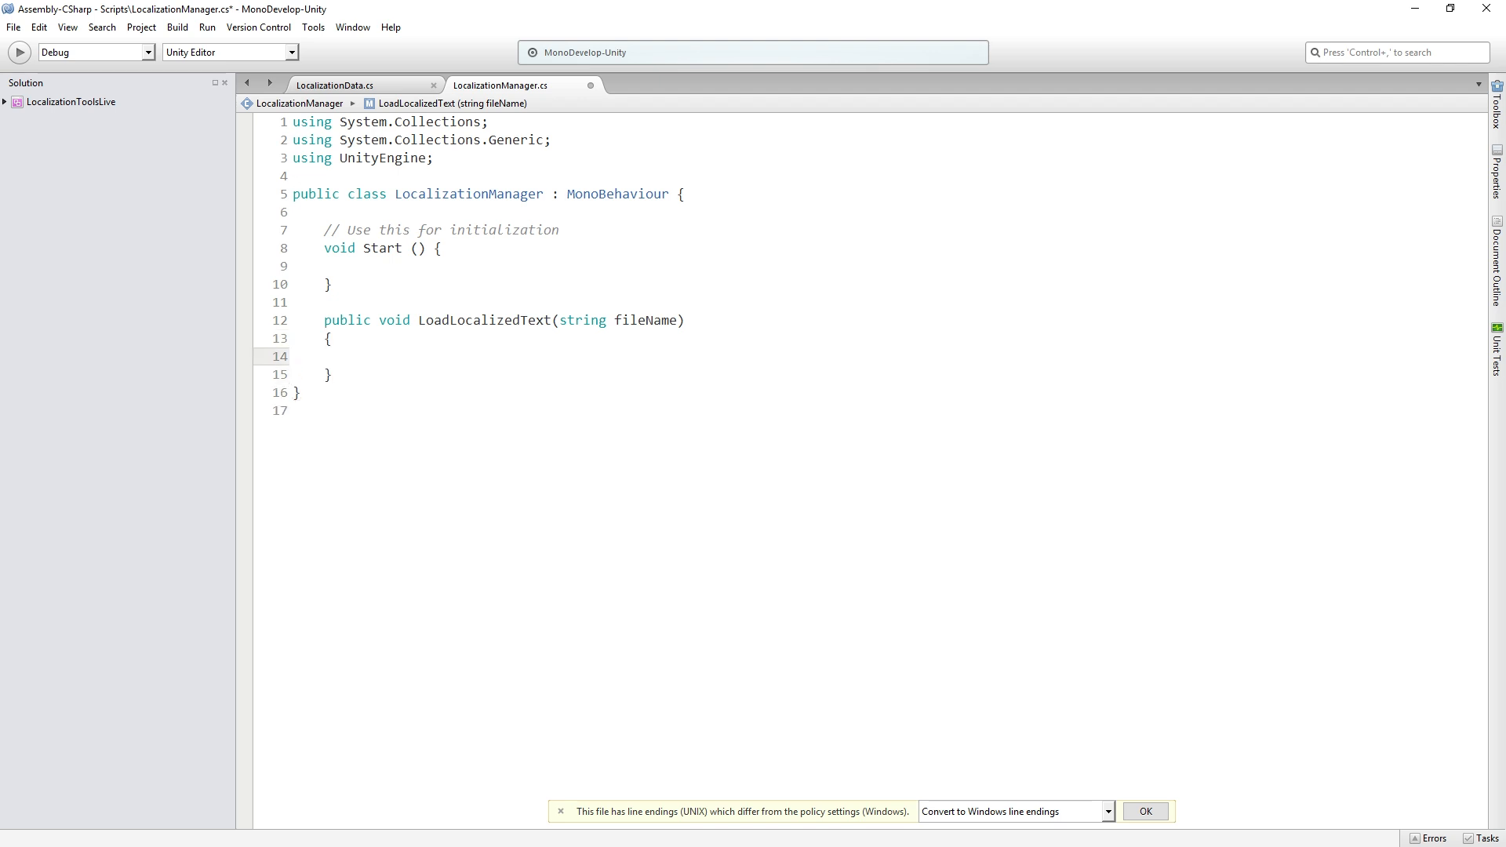
left_click(356, 357)
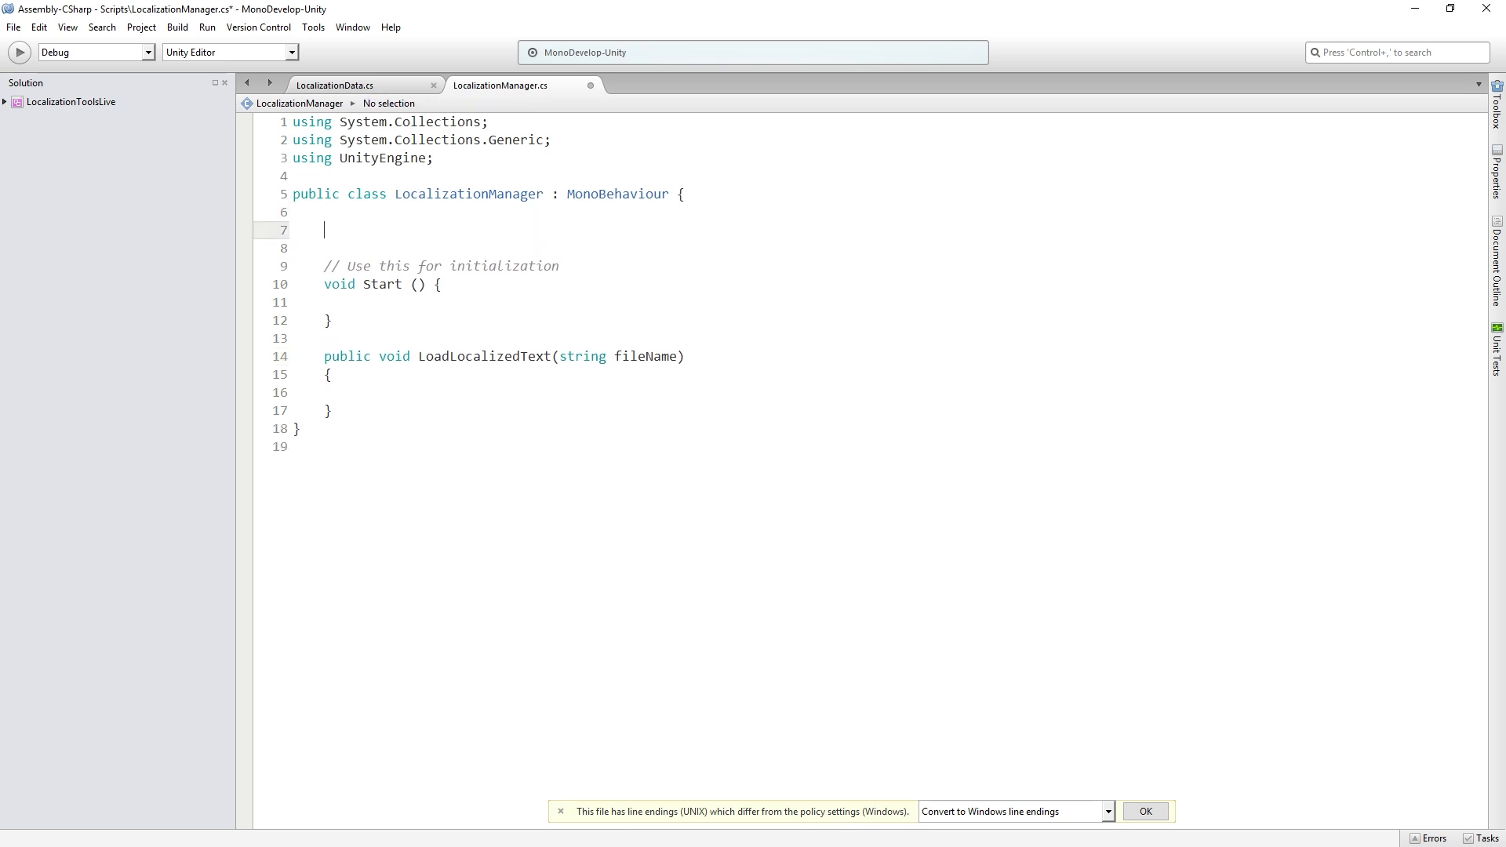
Declare a private Dictionary<string, string> localizedText field above Start
key("Return")
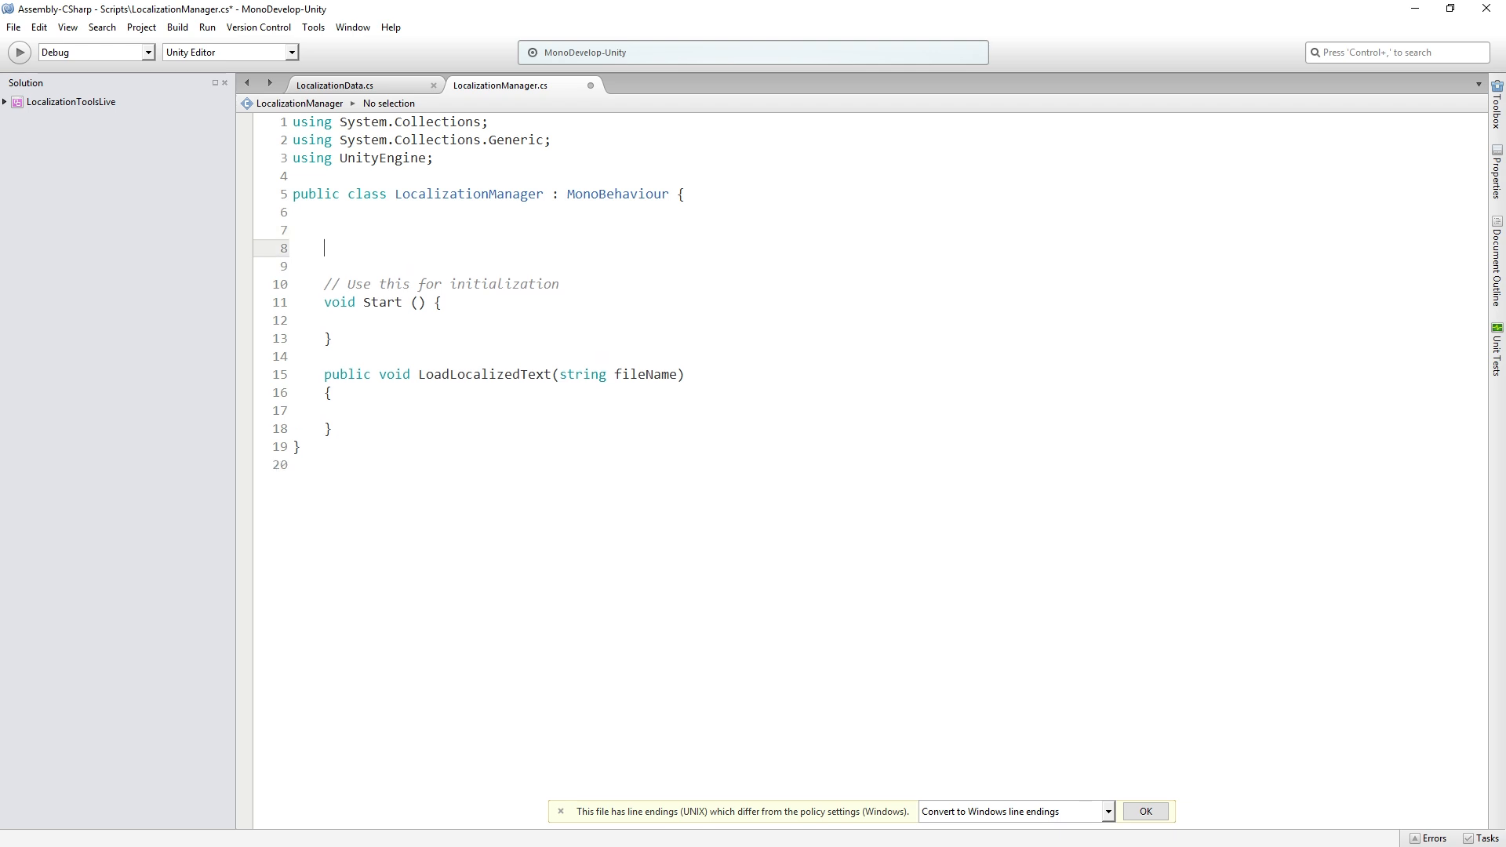
type("private Dictionary<")
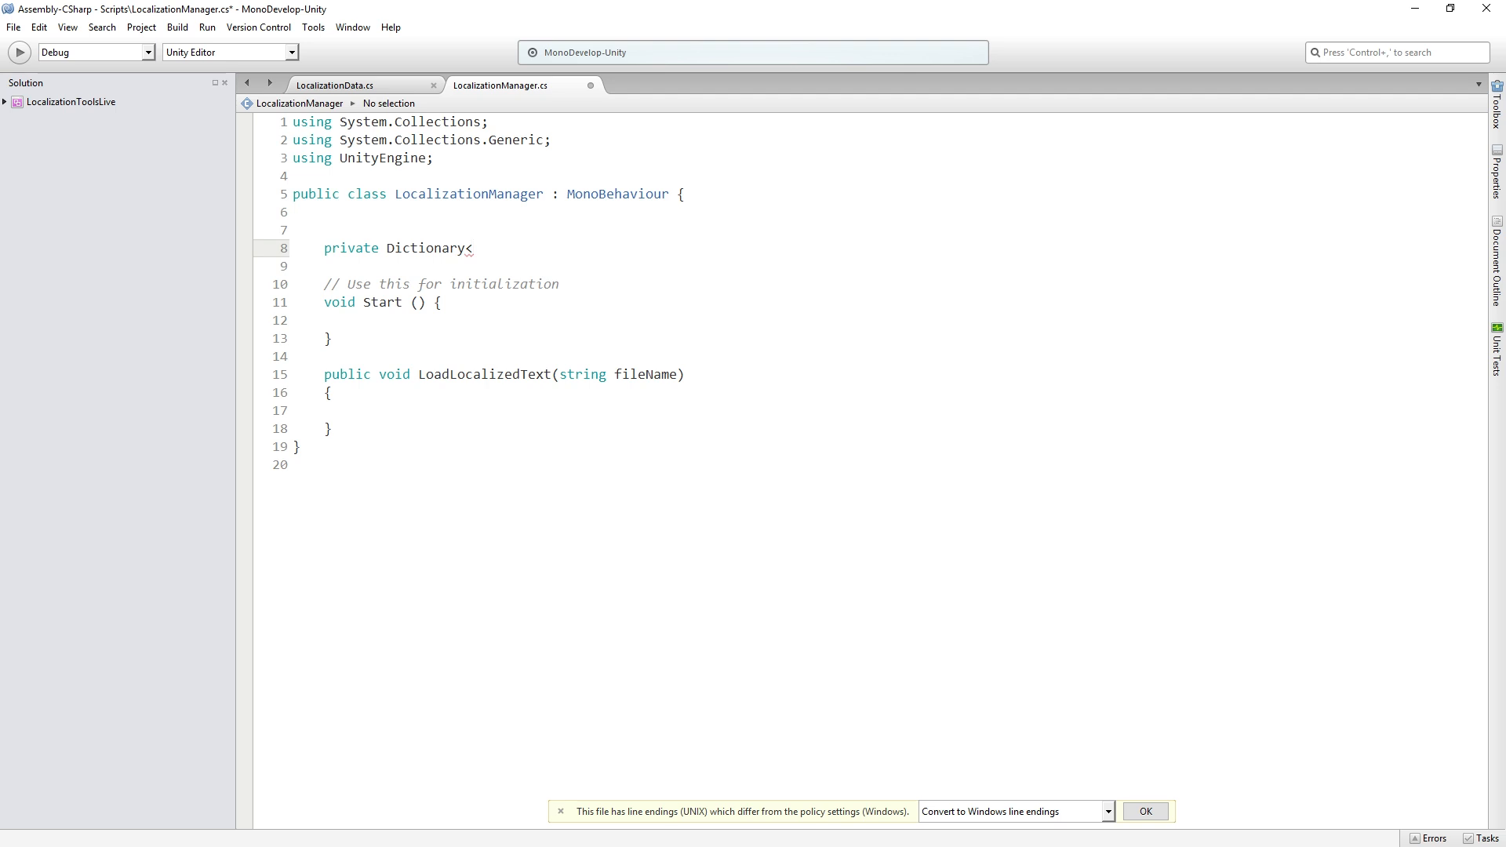
left_click(472, 248)
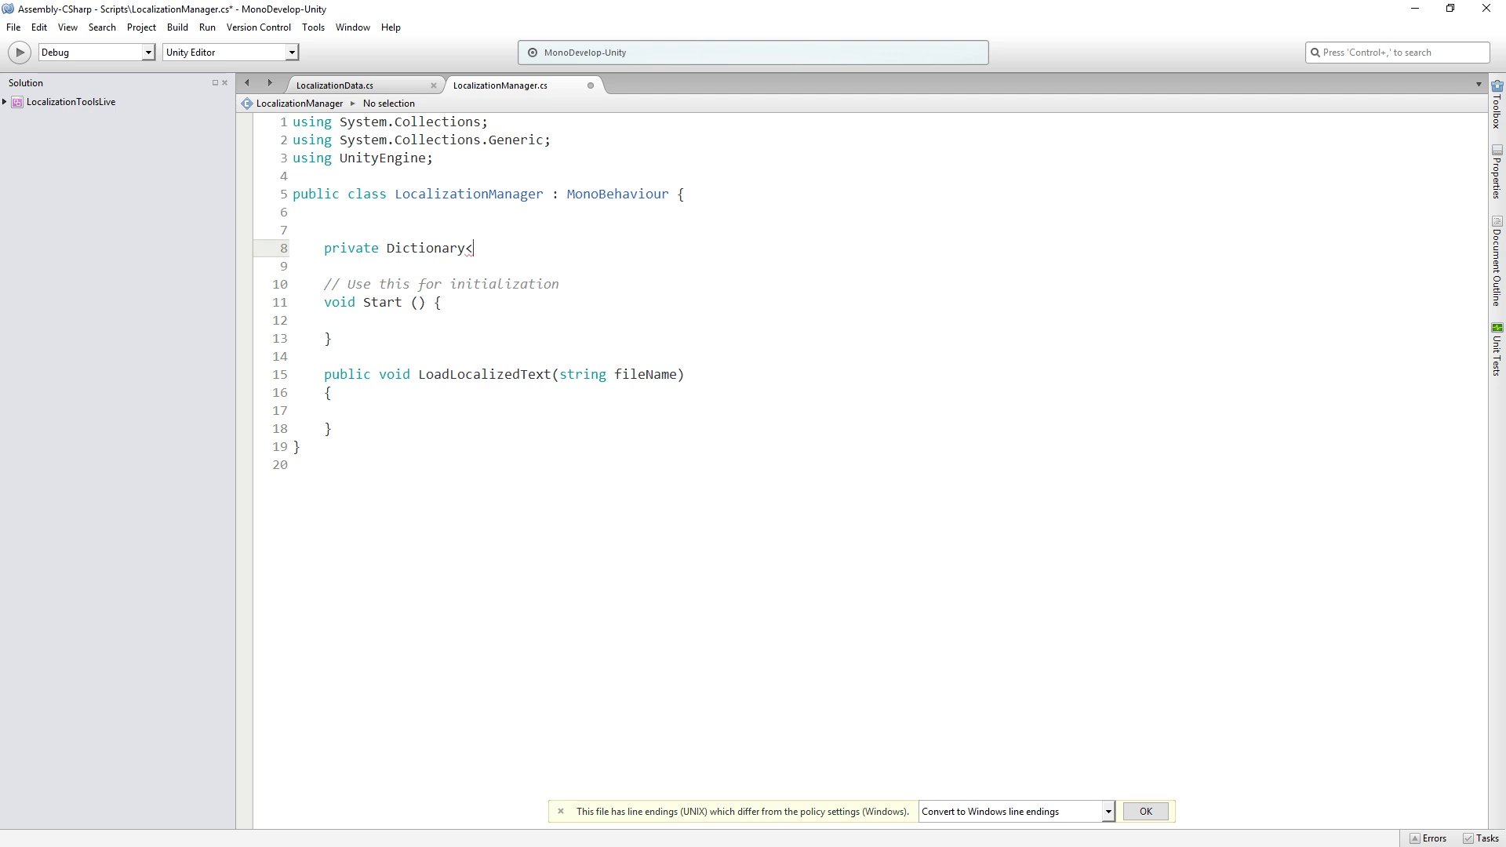
type("string,")
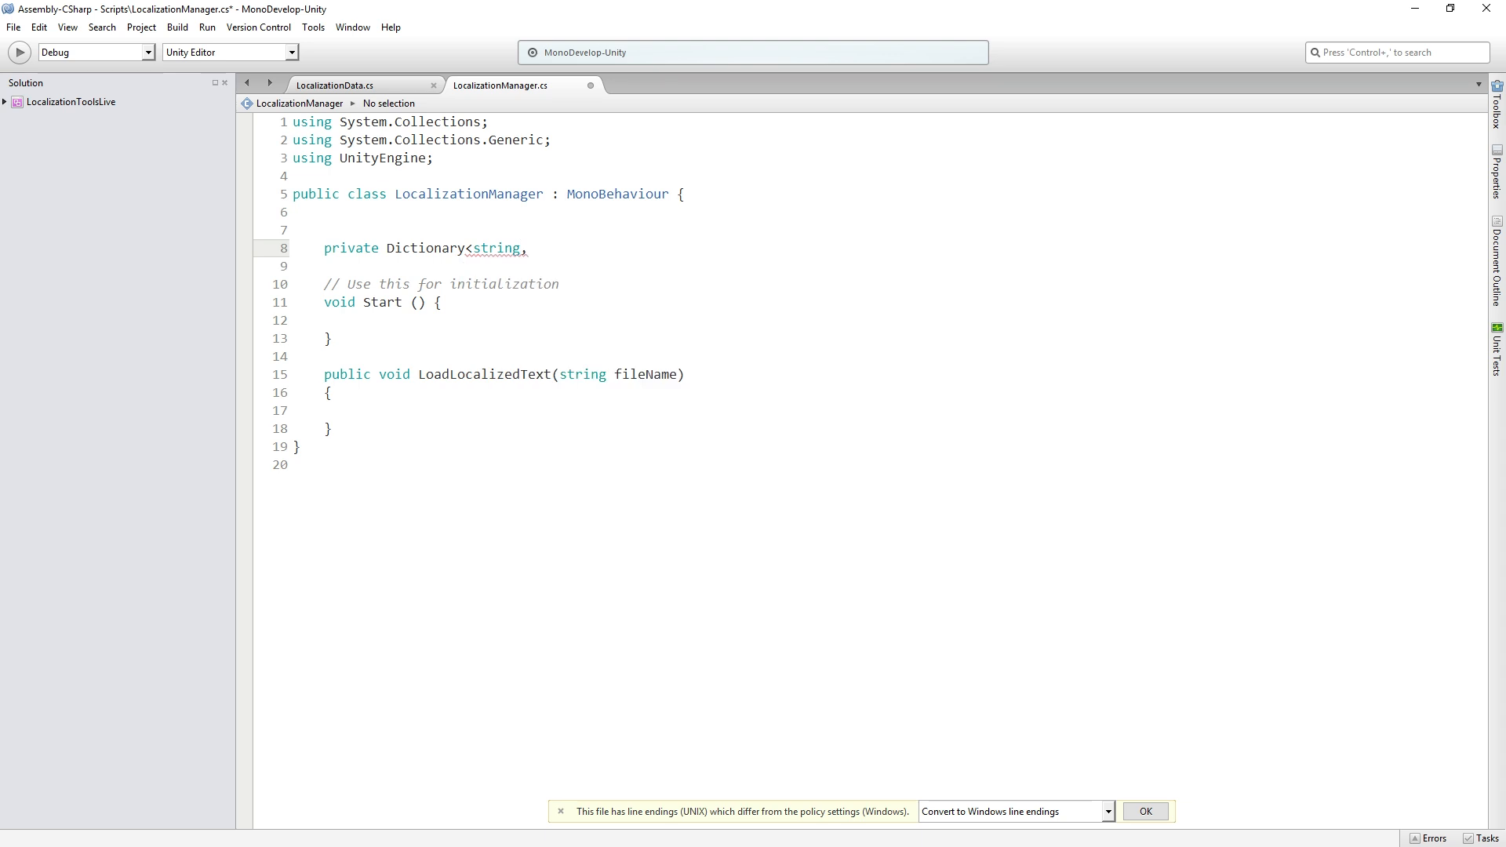
type("string>")
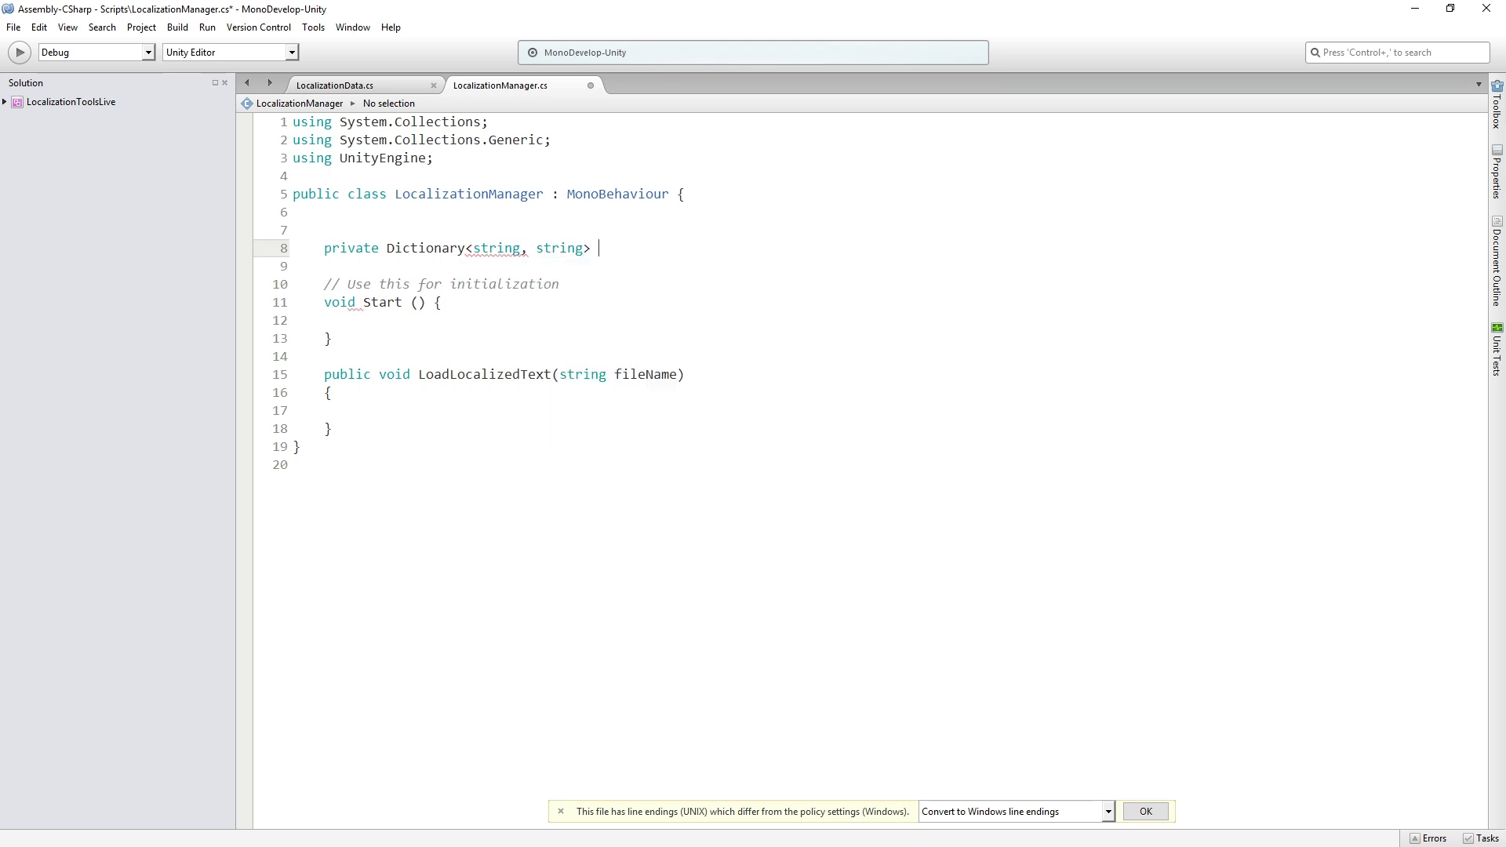
type("localize")
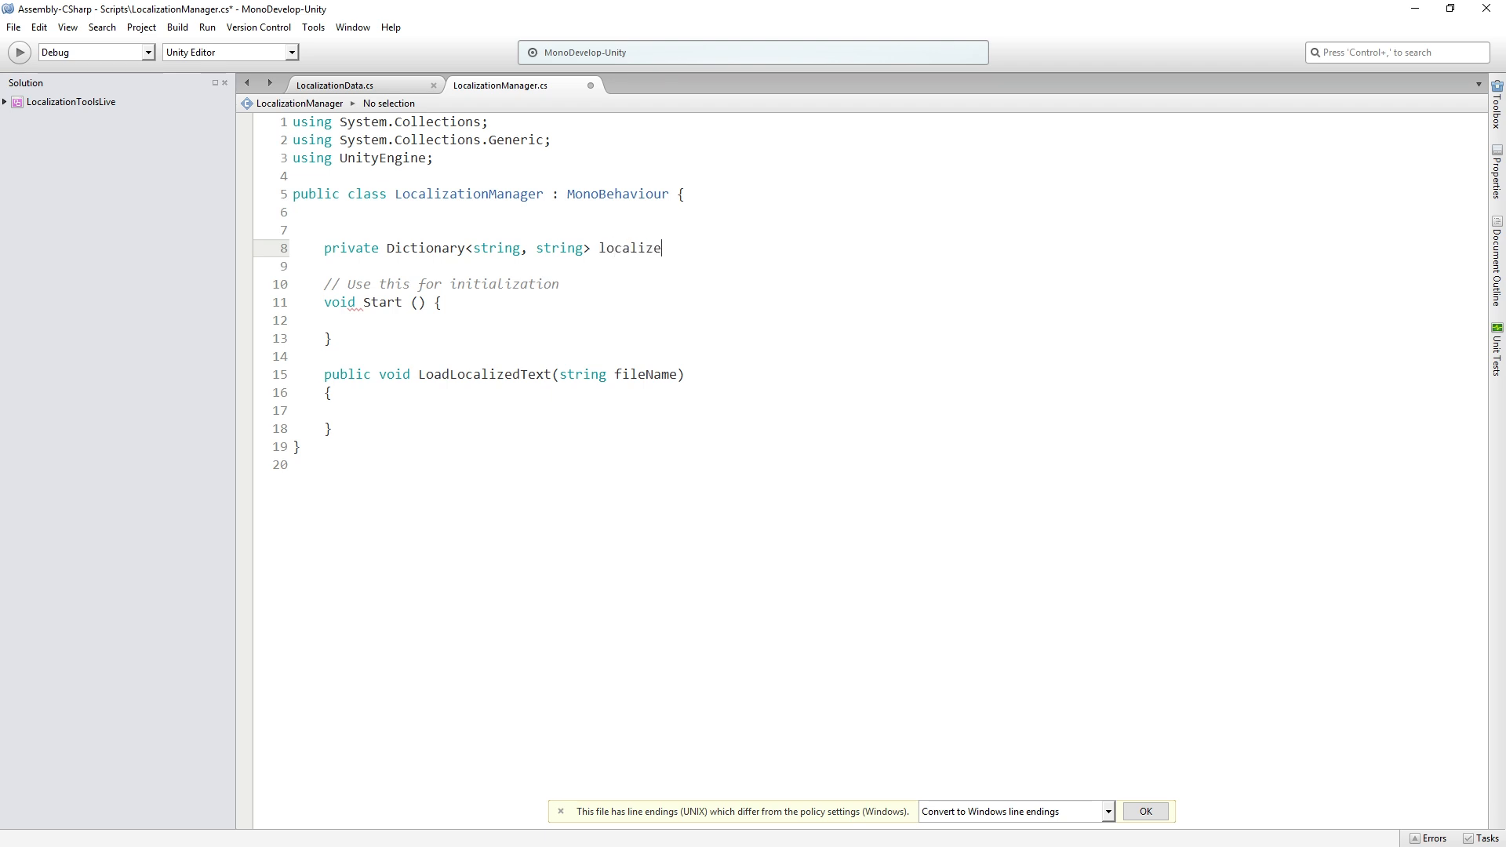
type("dTe")
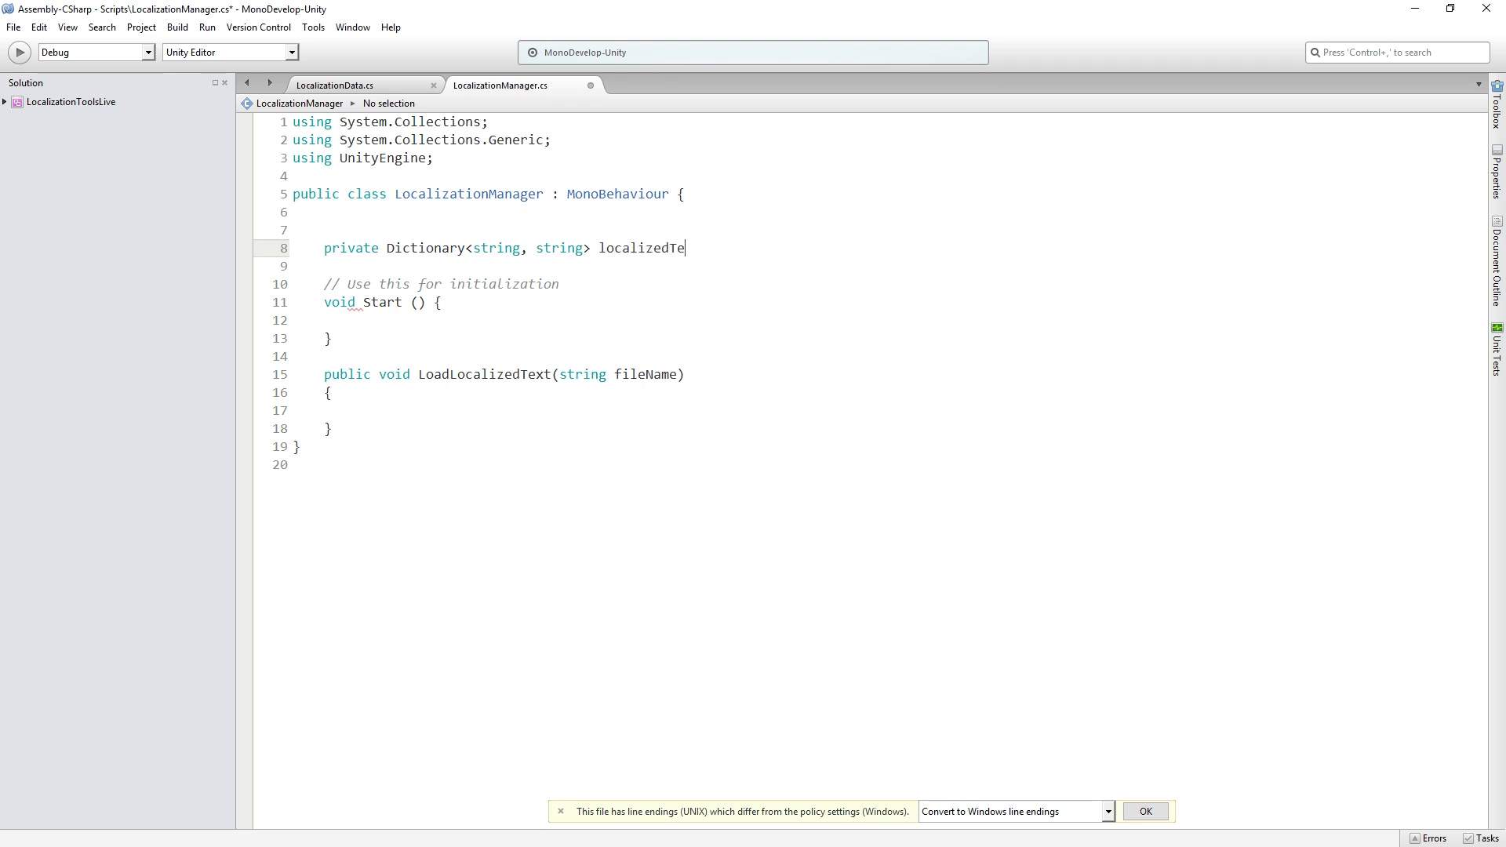
type("xt;")
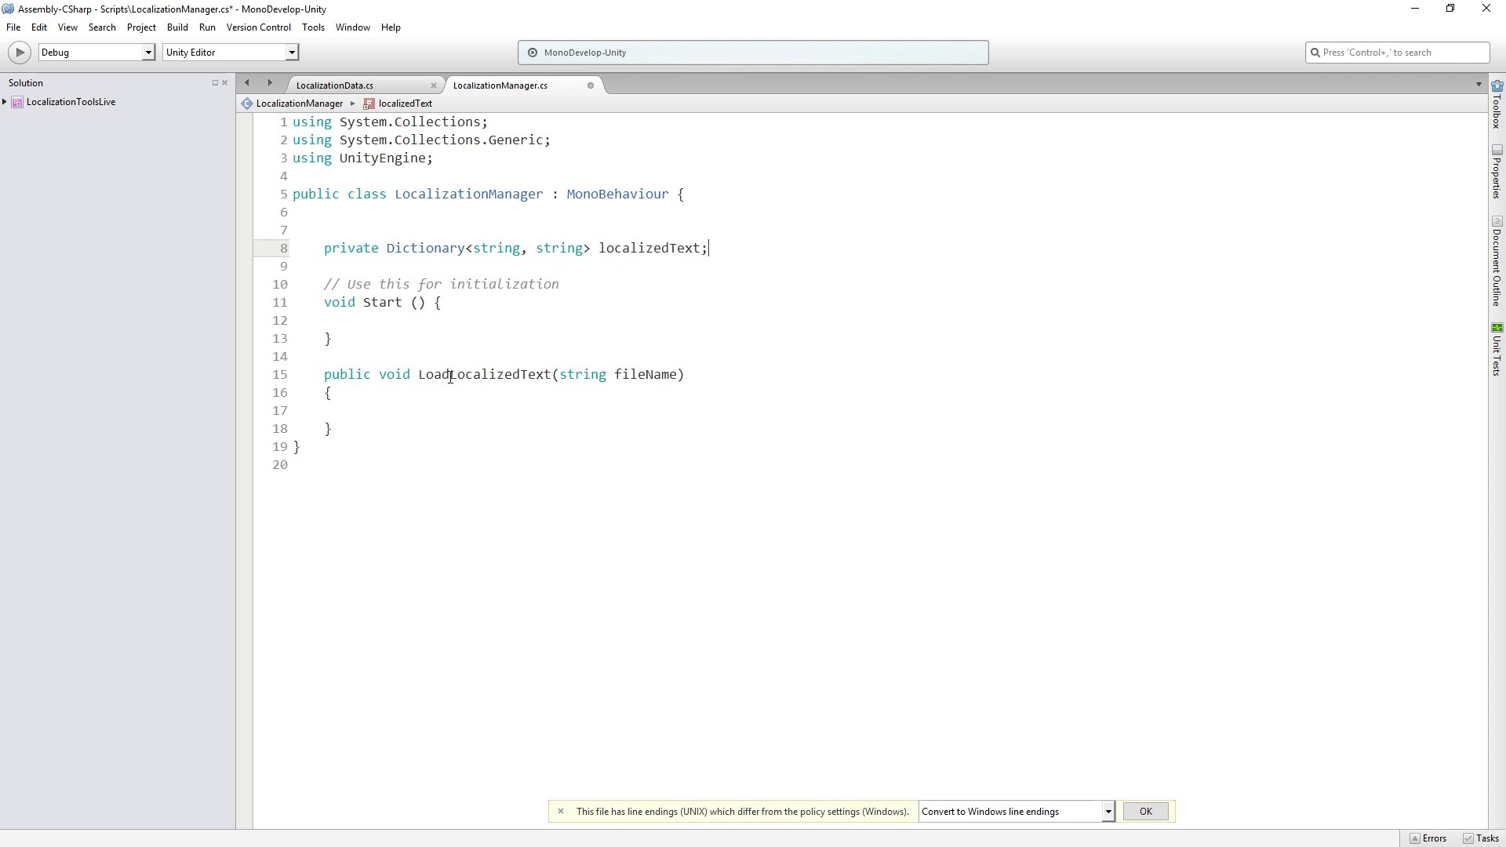
Initialize localizedText as a new Dictionary<string, string> inside LoadLocalizedText
left_click(461, 411)
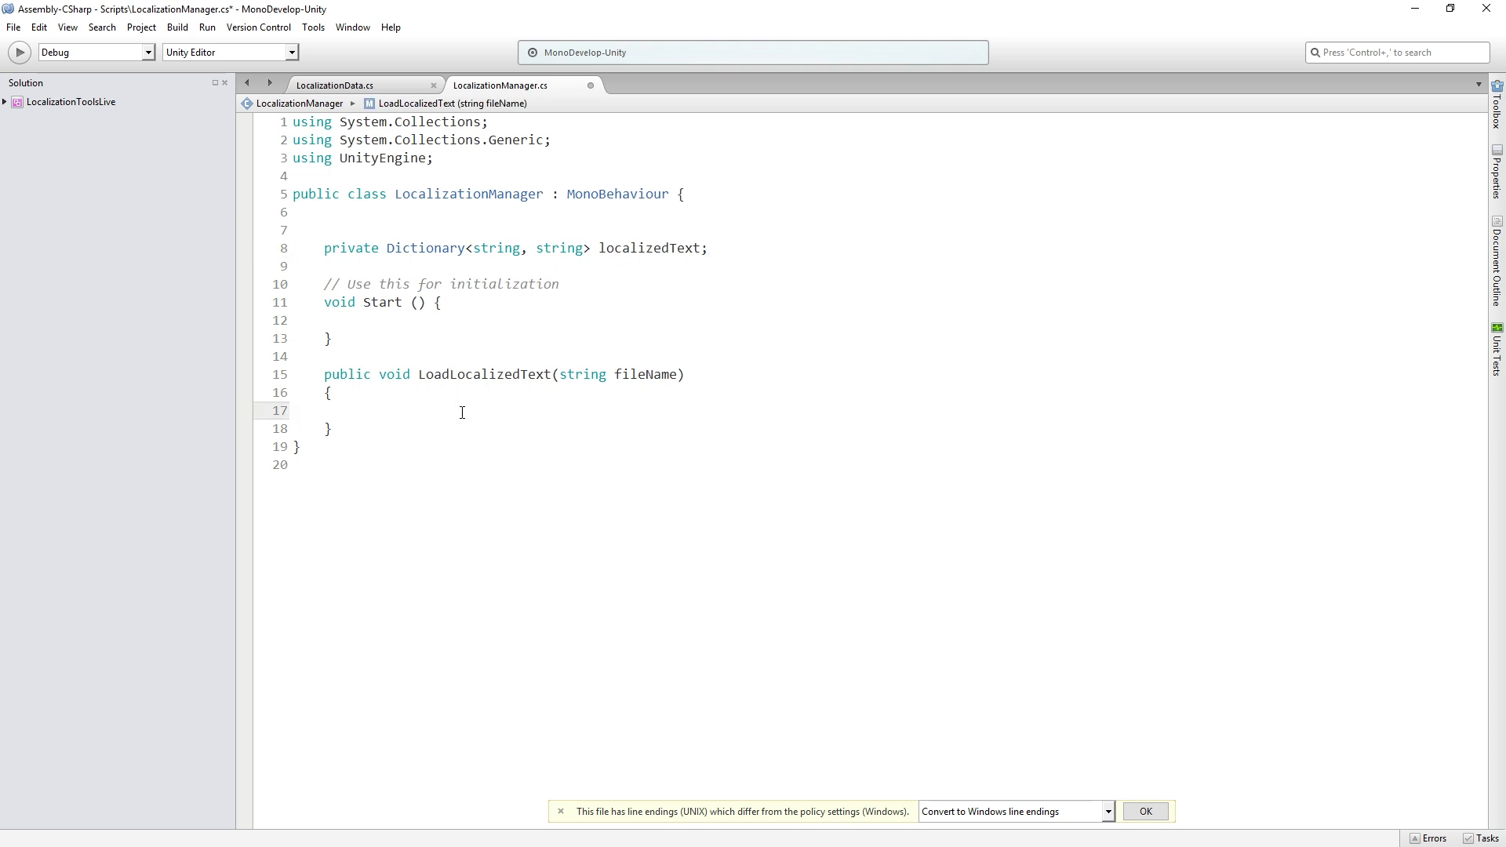
type("localizedText")
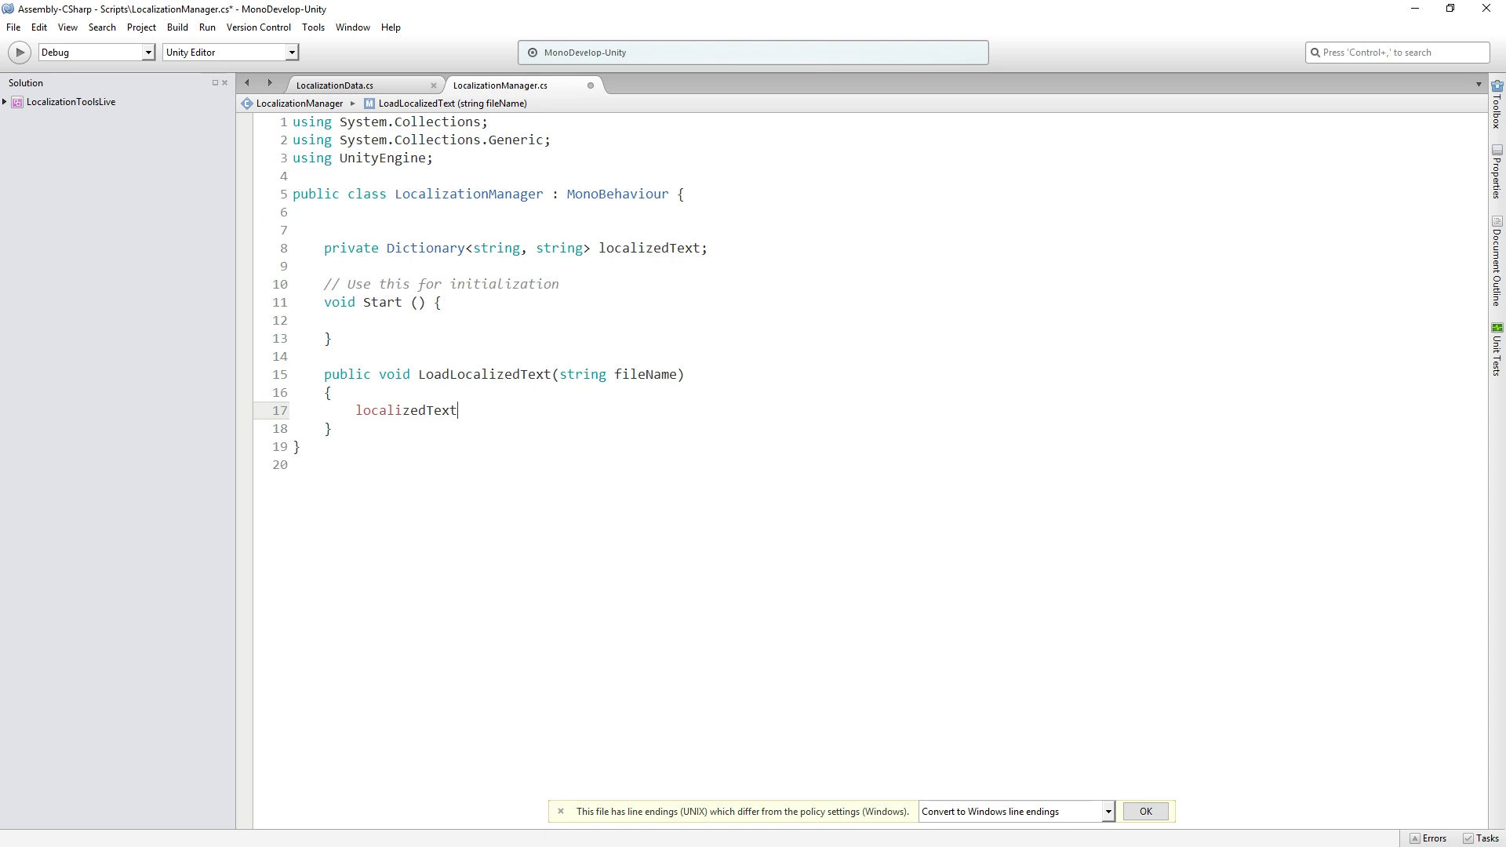
type("= new Dictionary")
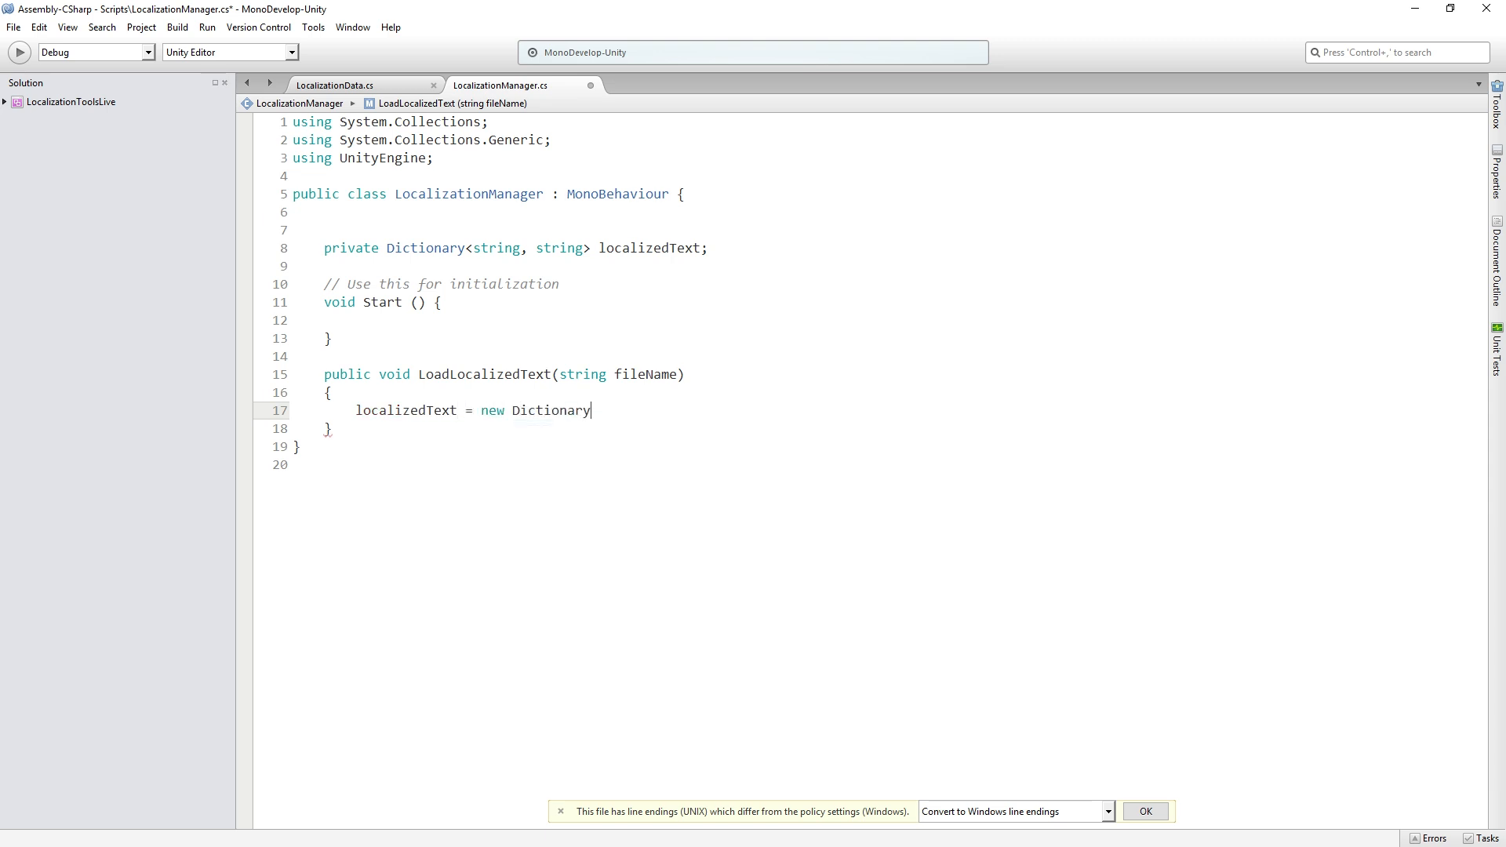
type("<string, string> ();")
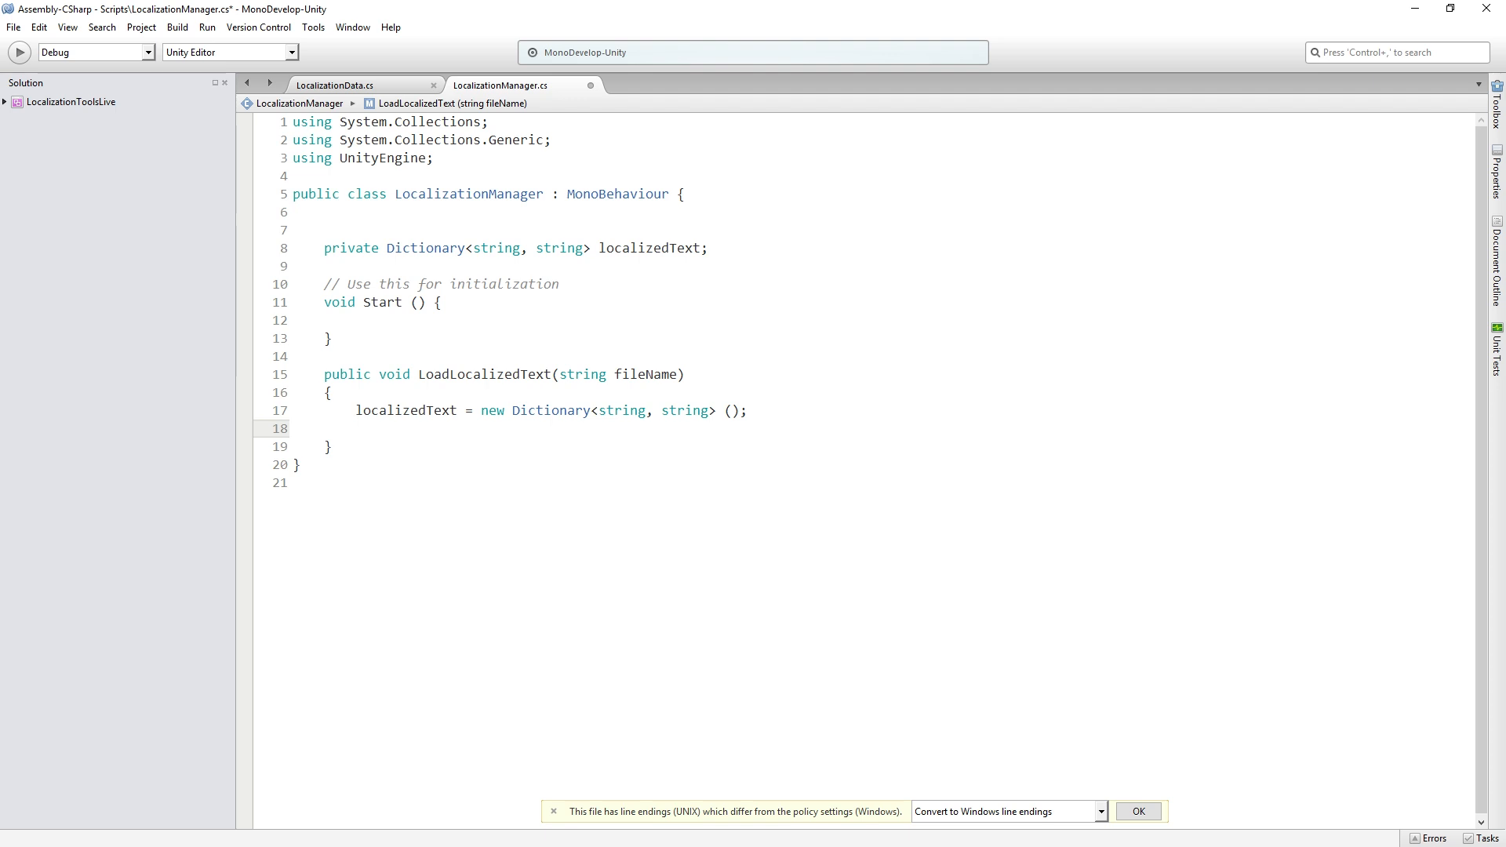
left_click(356, 428)
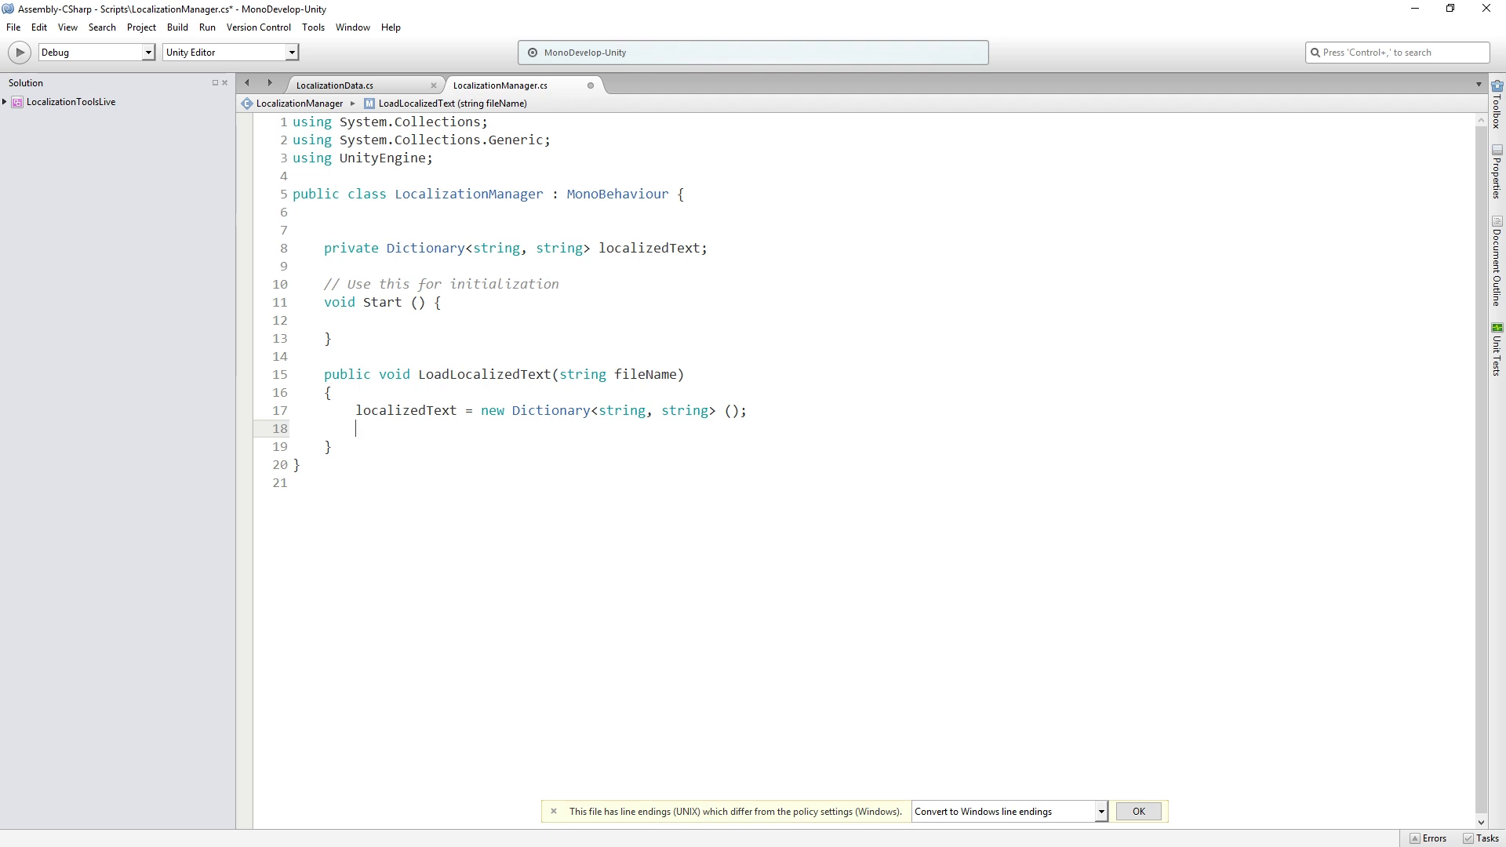
Add a using System.IO directive after the existing using statements
left_click(499, 158)
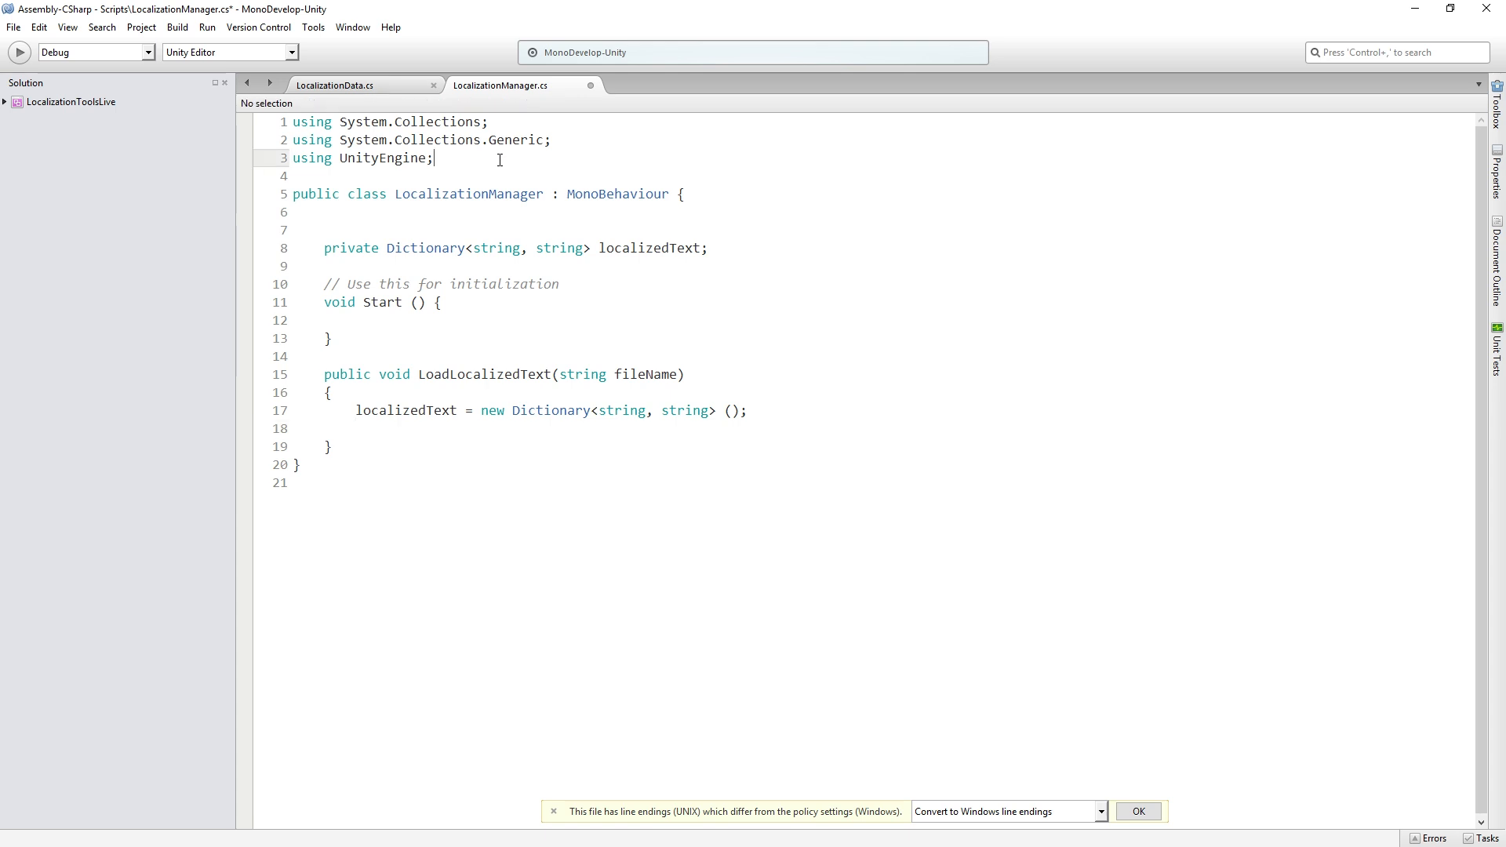
type("using")
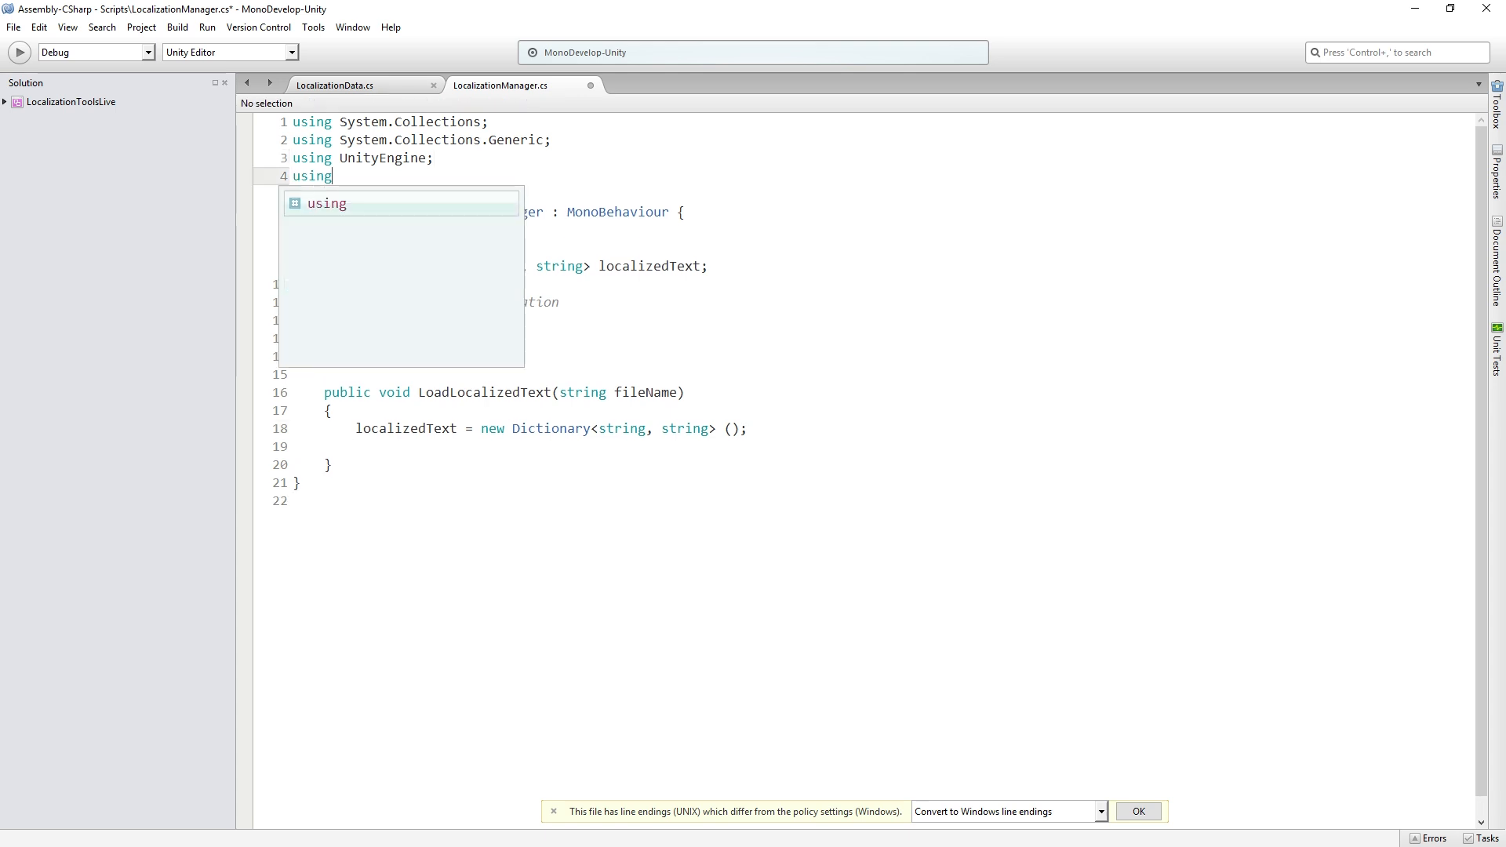
type("System.IO;")
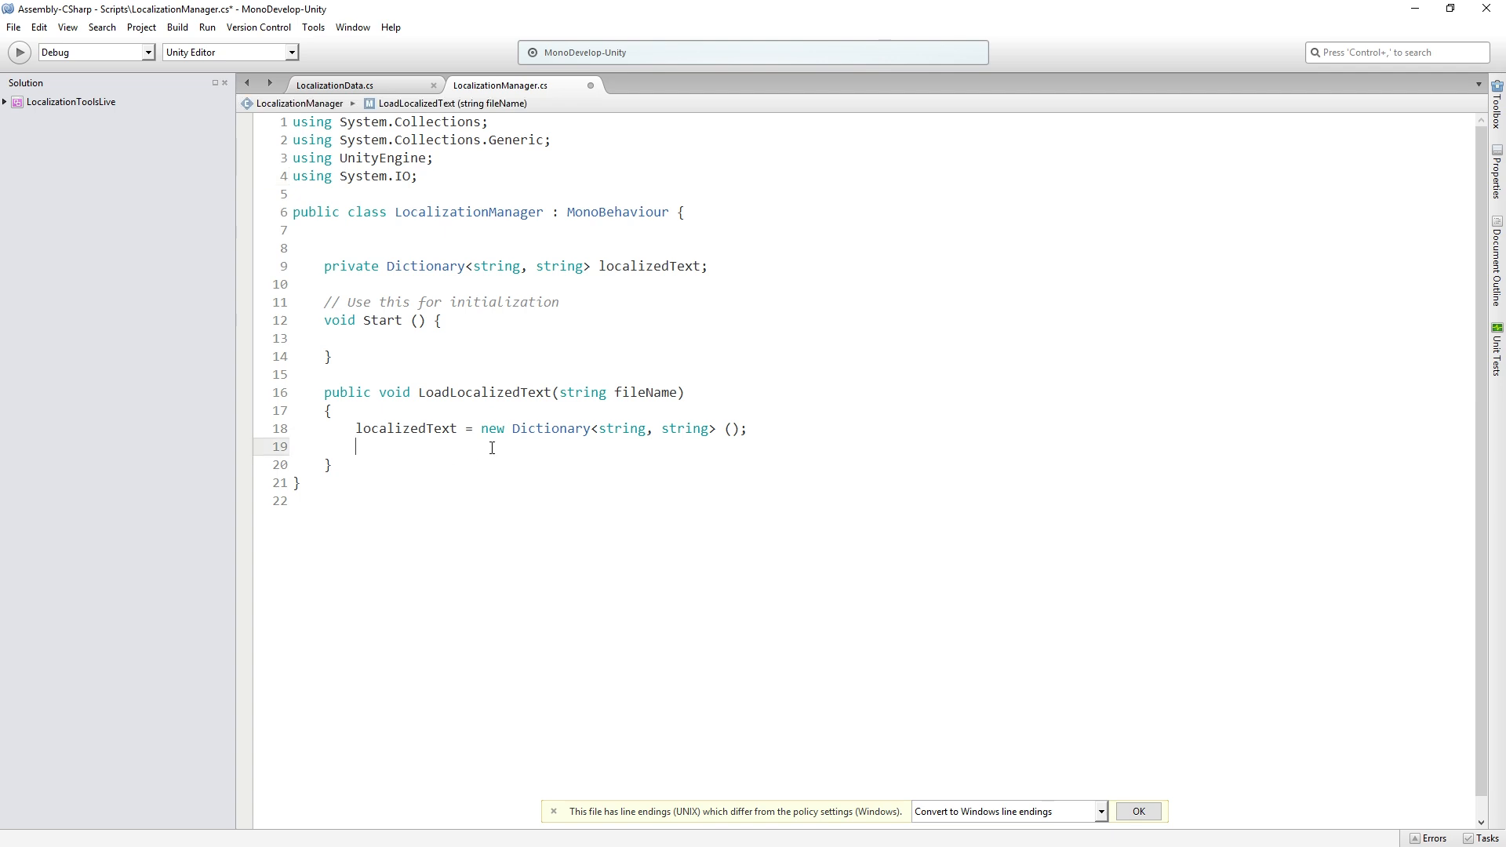
Build string filePath = Path.Combine(Application.streamingAssetsPath, fileName)
type("string file")
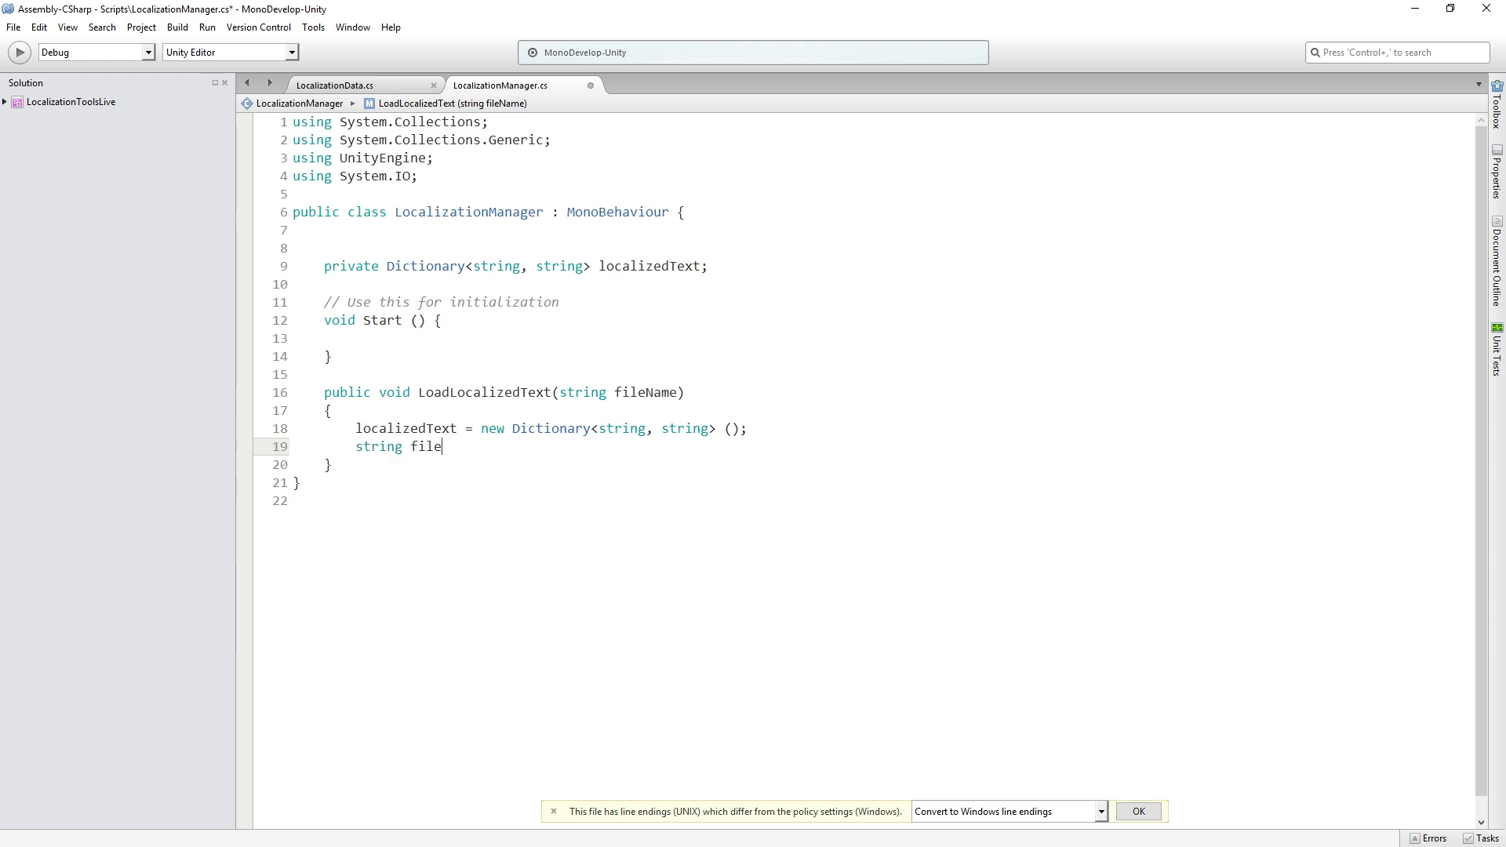
type("Path =")
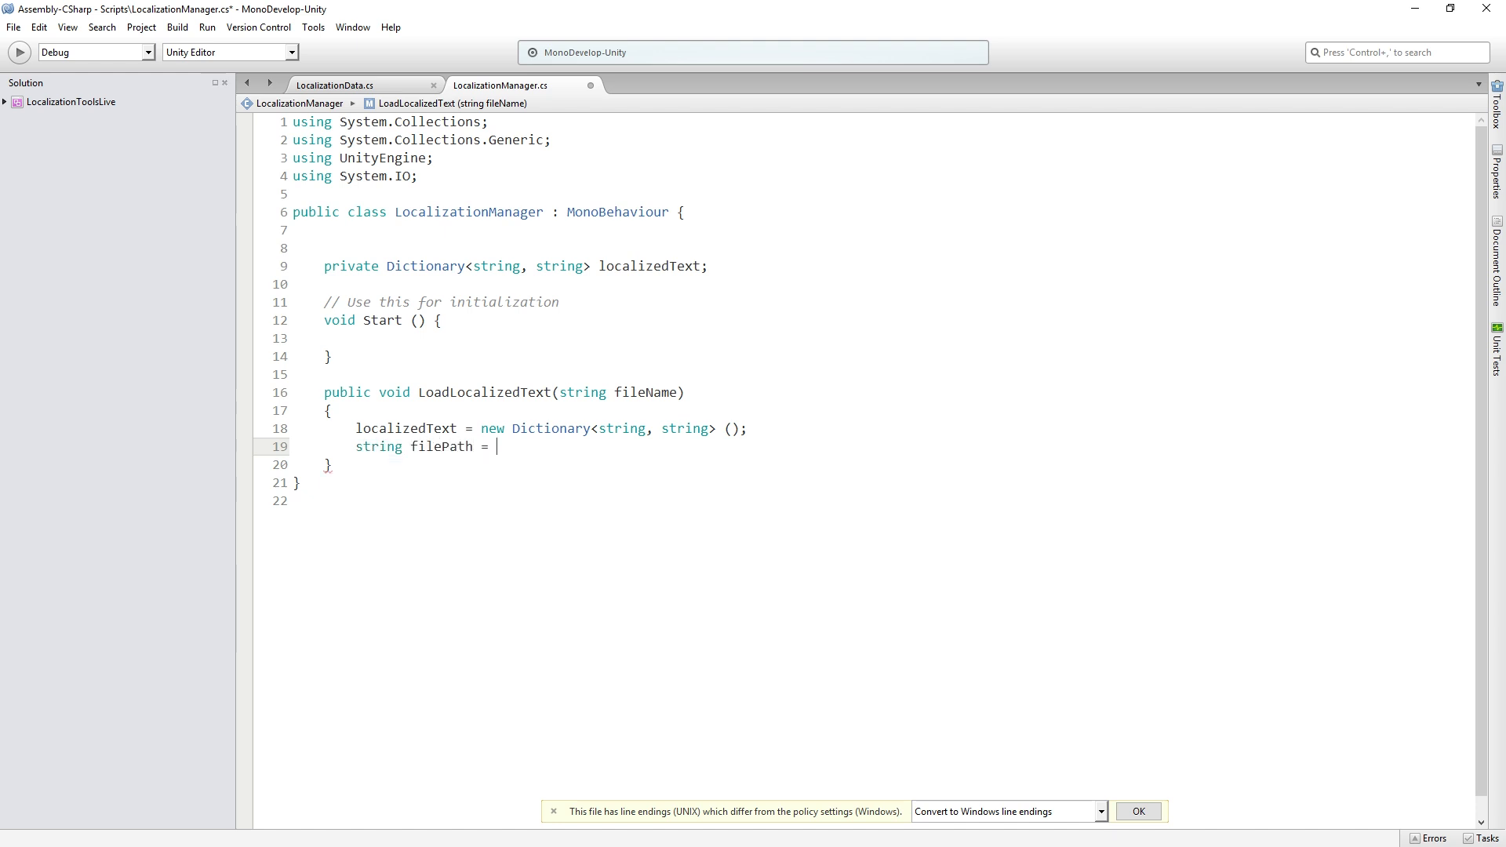
type("Path.Combine(A")
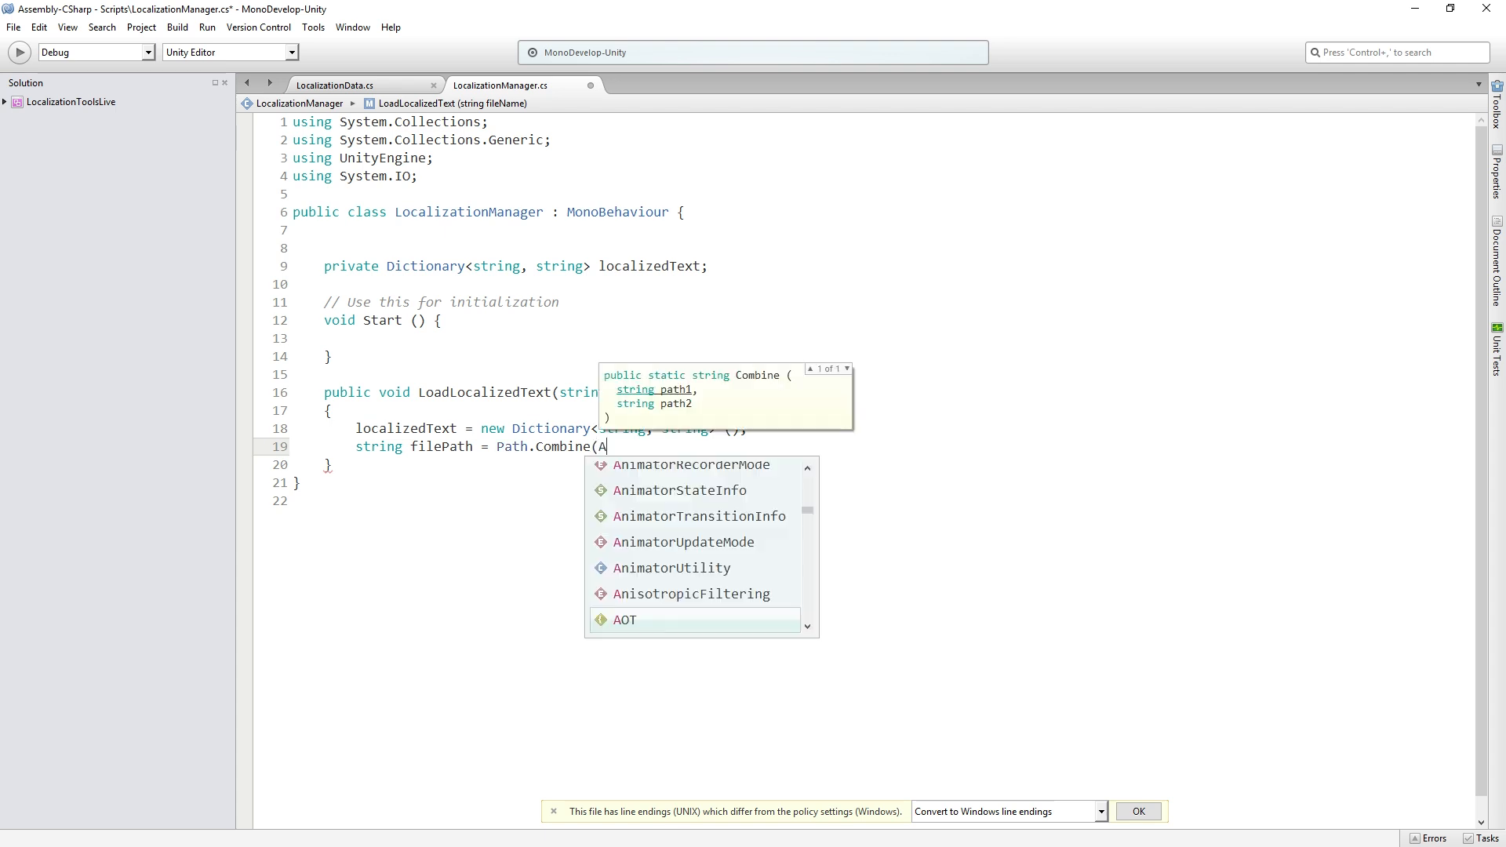
type("pplication.")
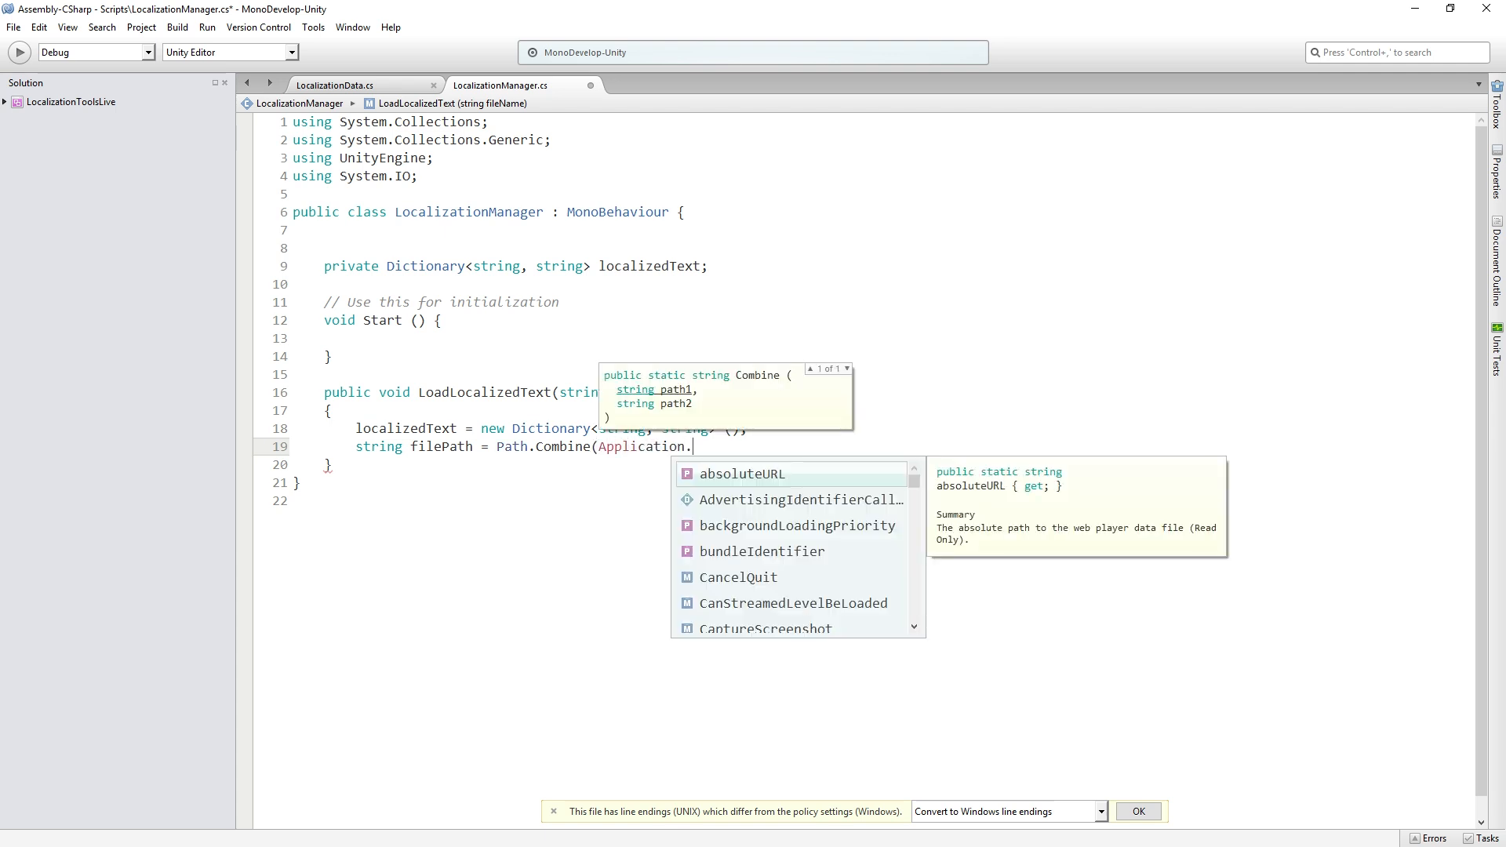
type("stre")
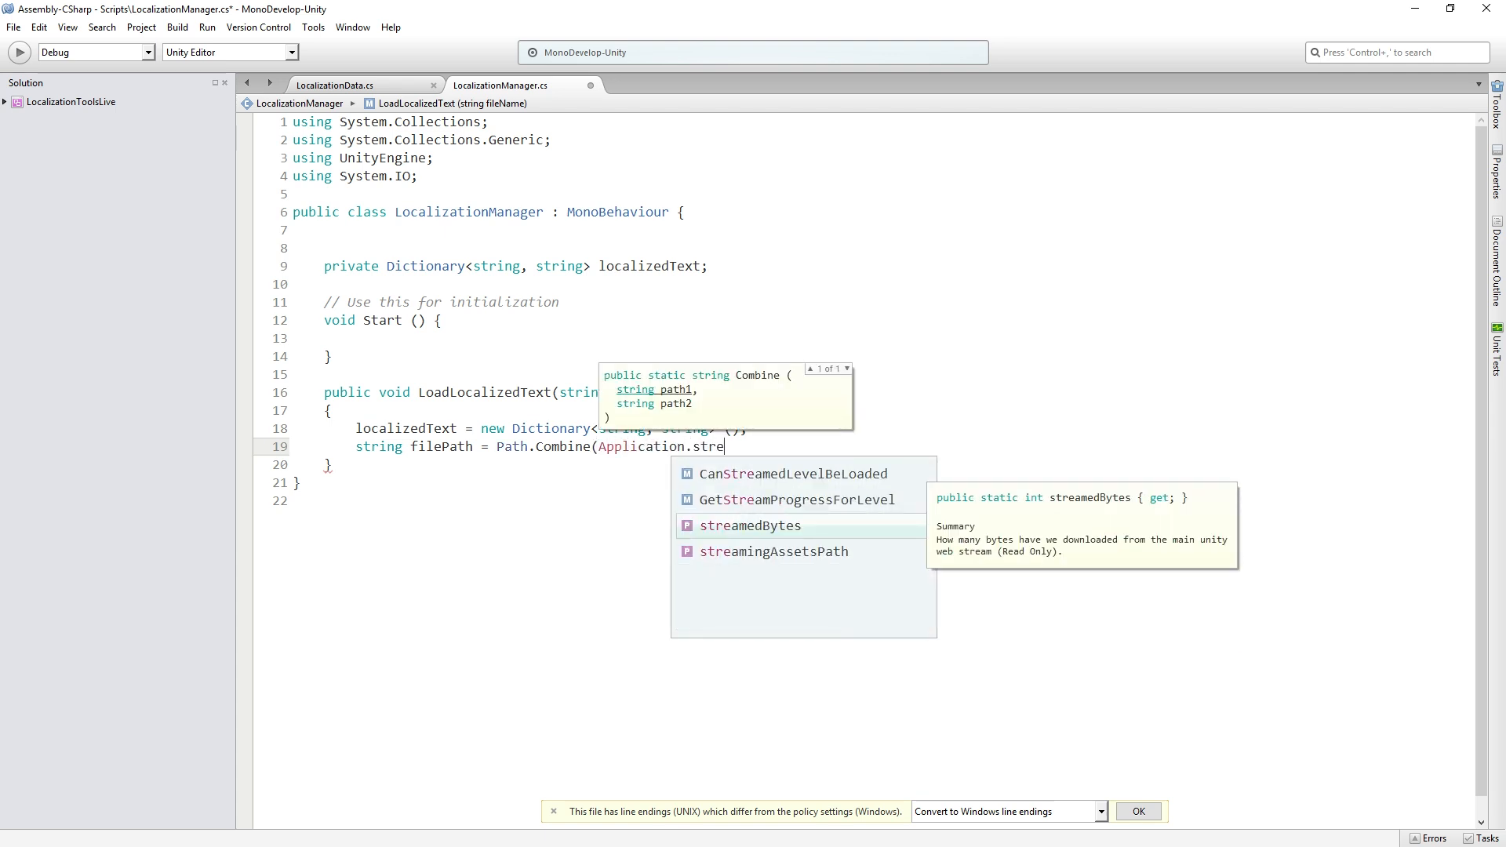
type("amingAssetsPath,")
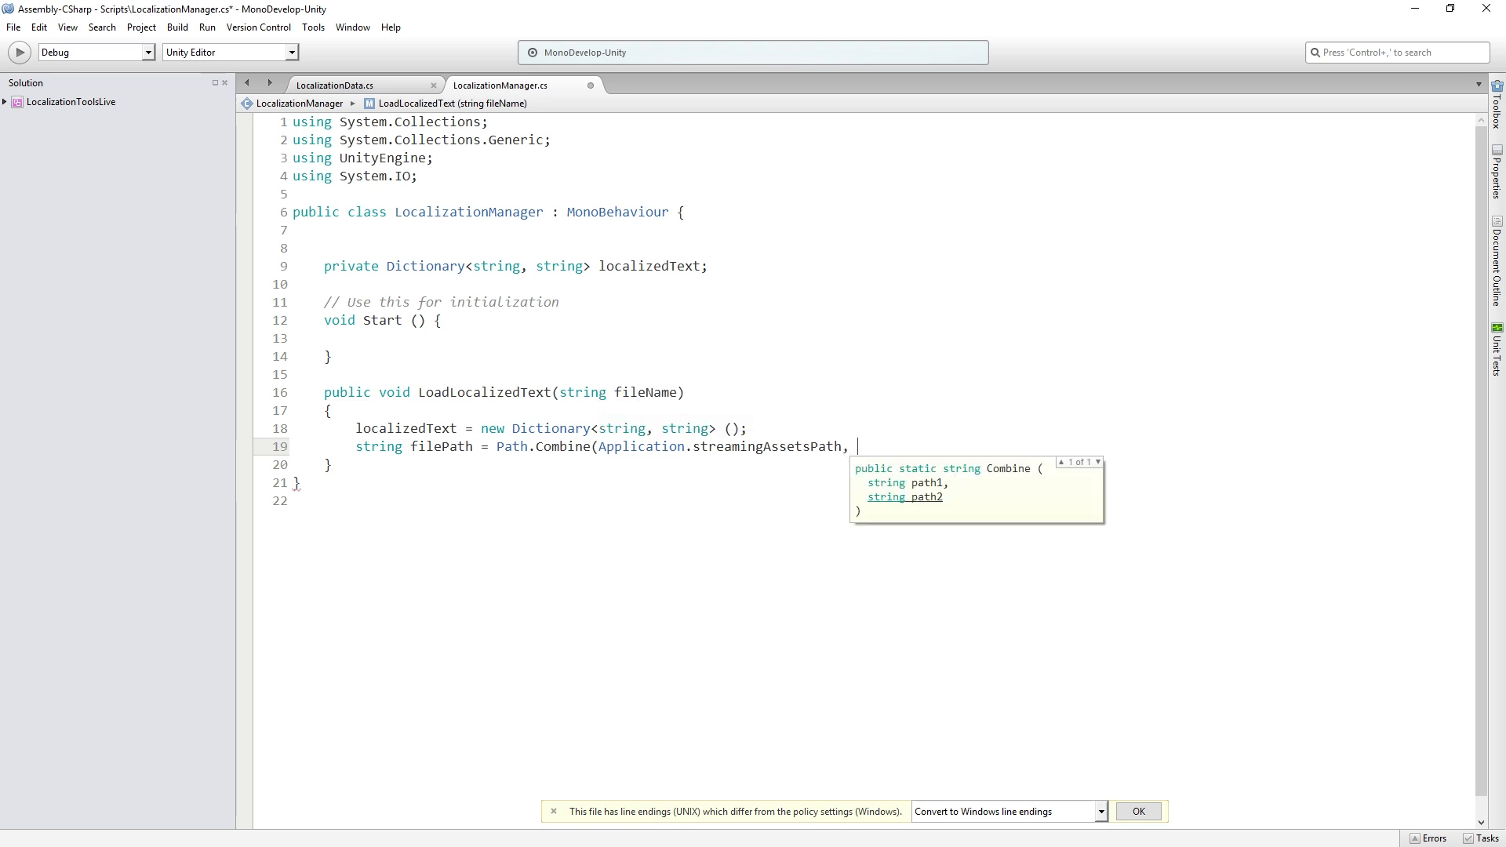
type("fileName);")
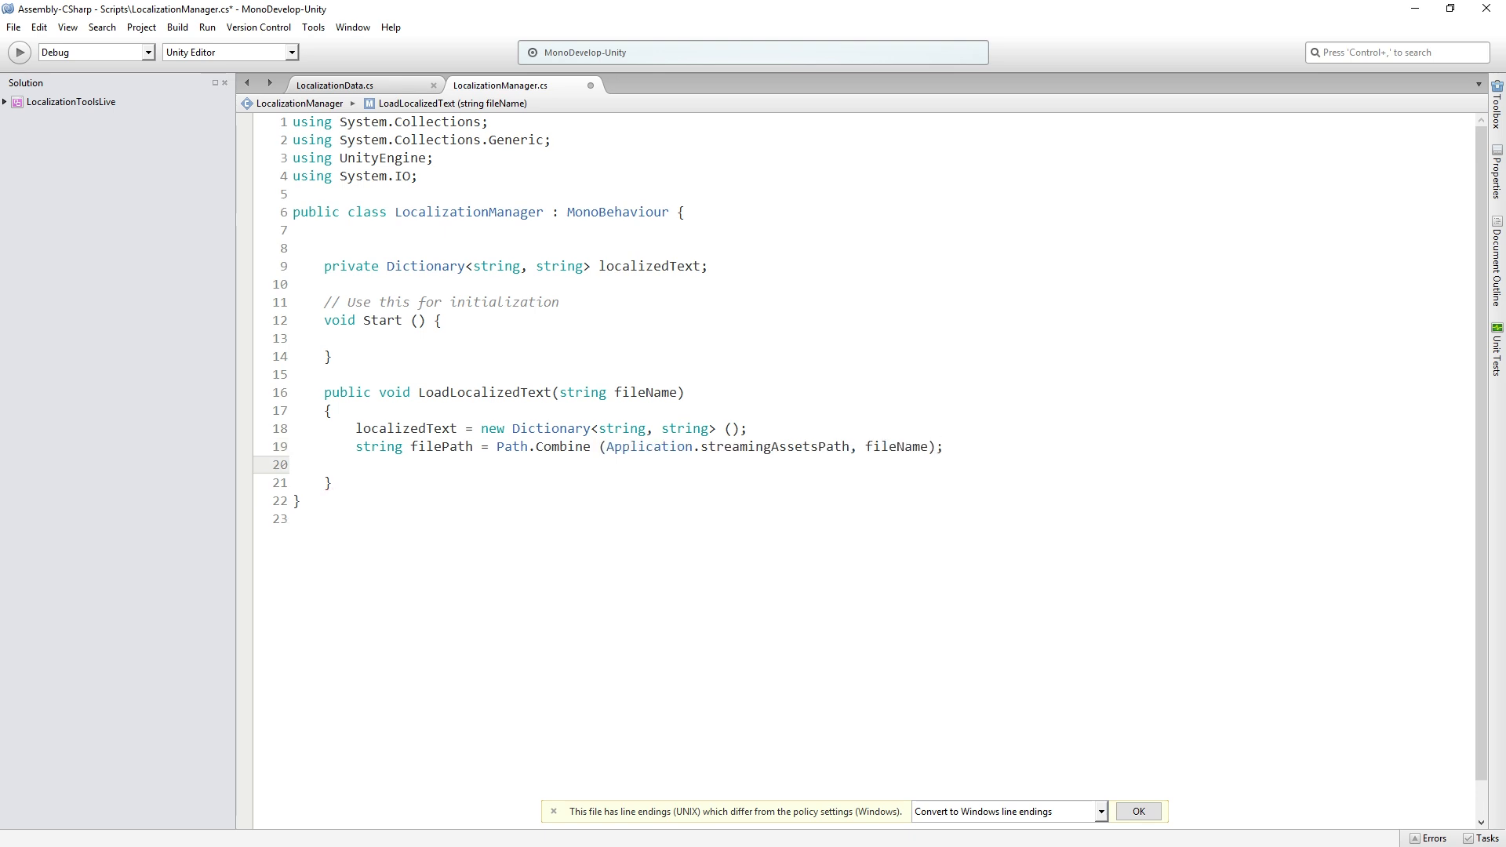
left_click(357, 464)
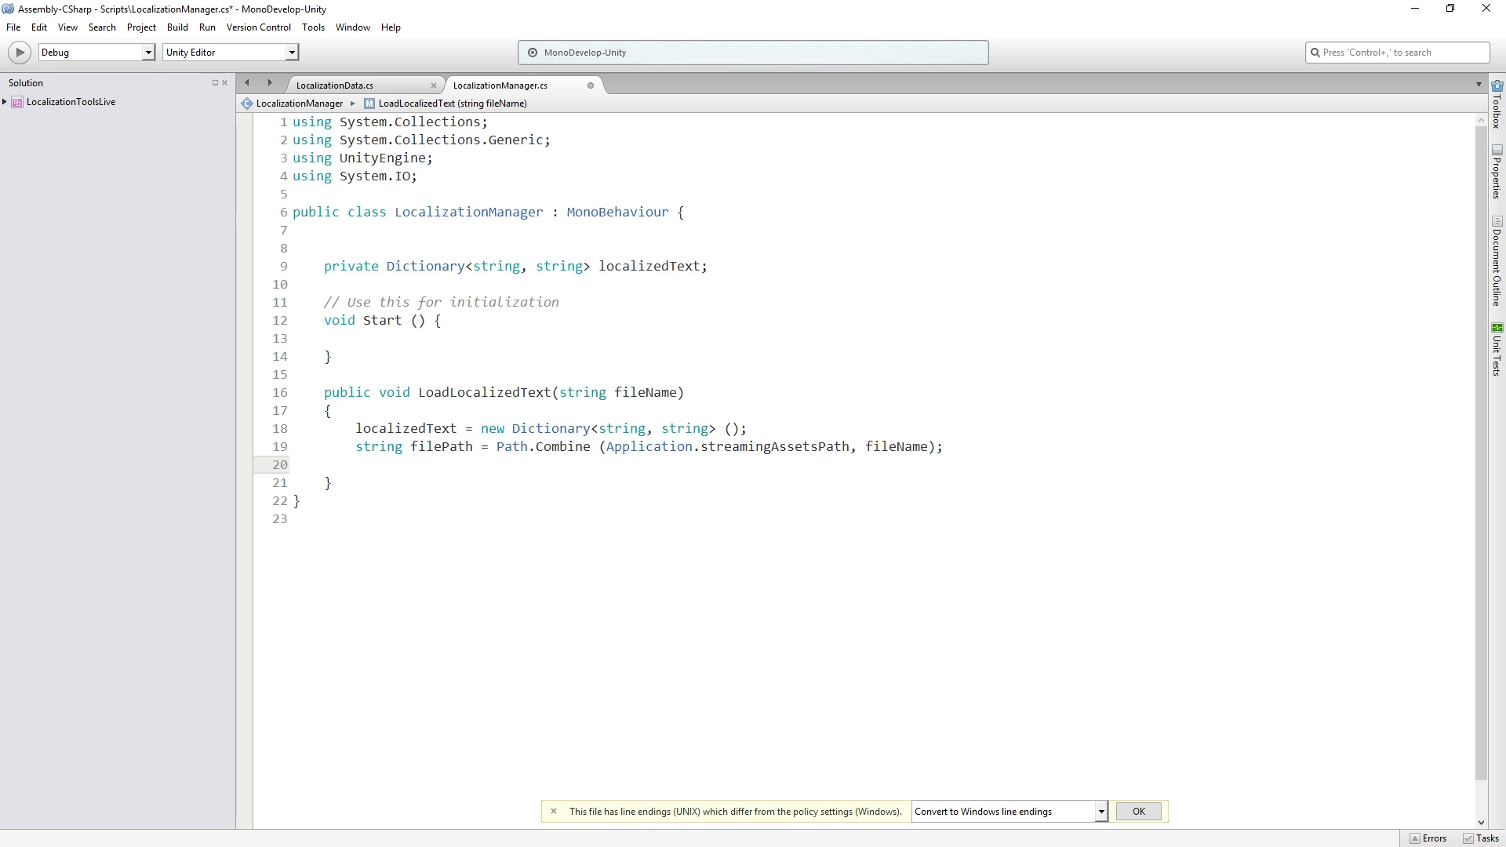
left_click(358, 464)
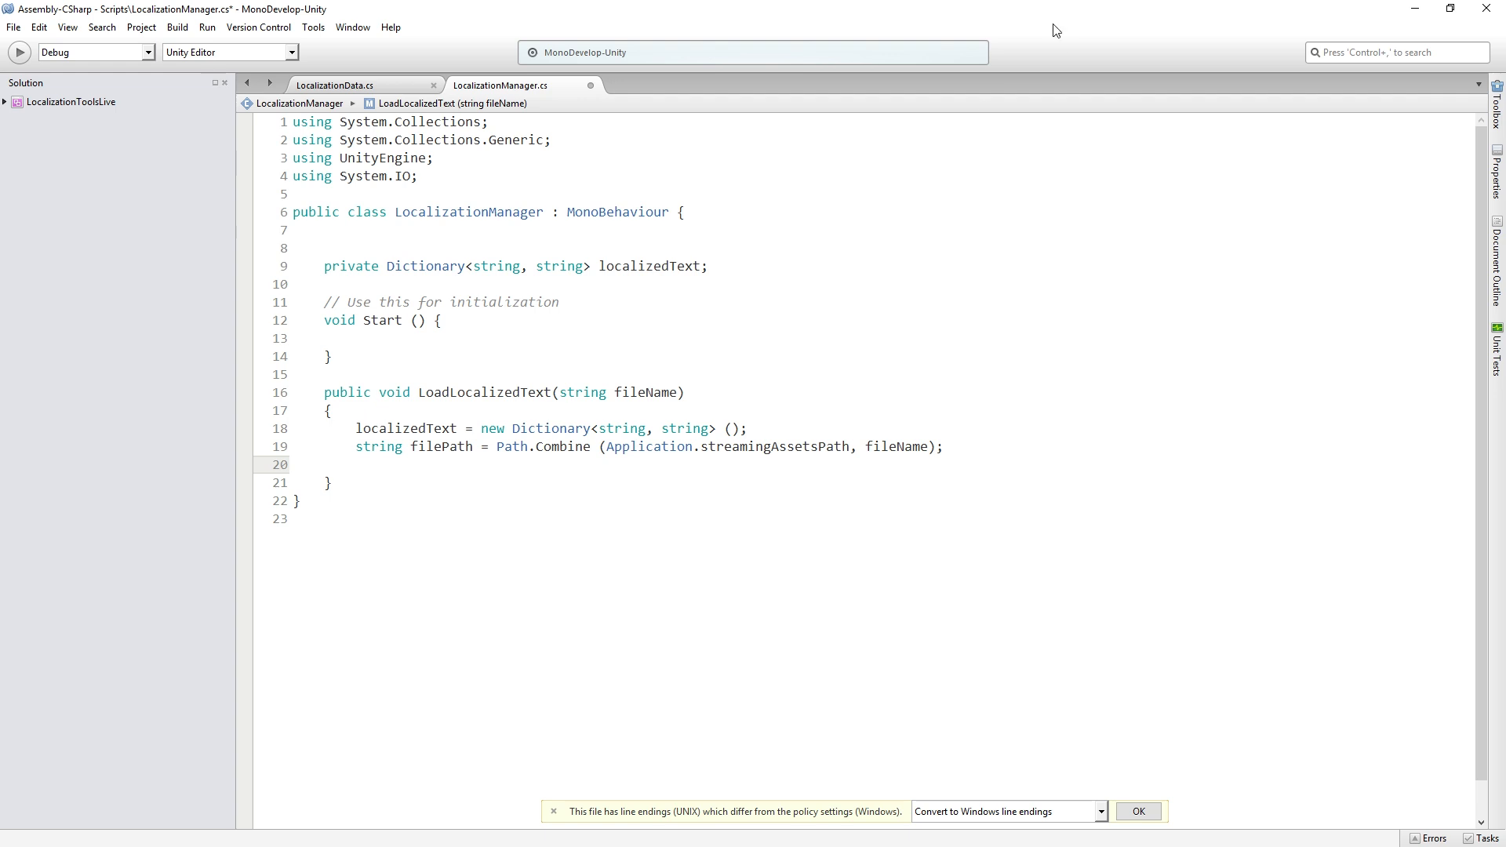
Add an if (File.Exists(filePath)) block in LoadLocalizedText
type("if (Fil")
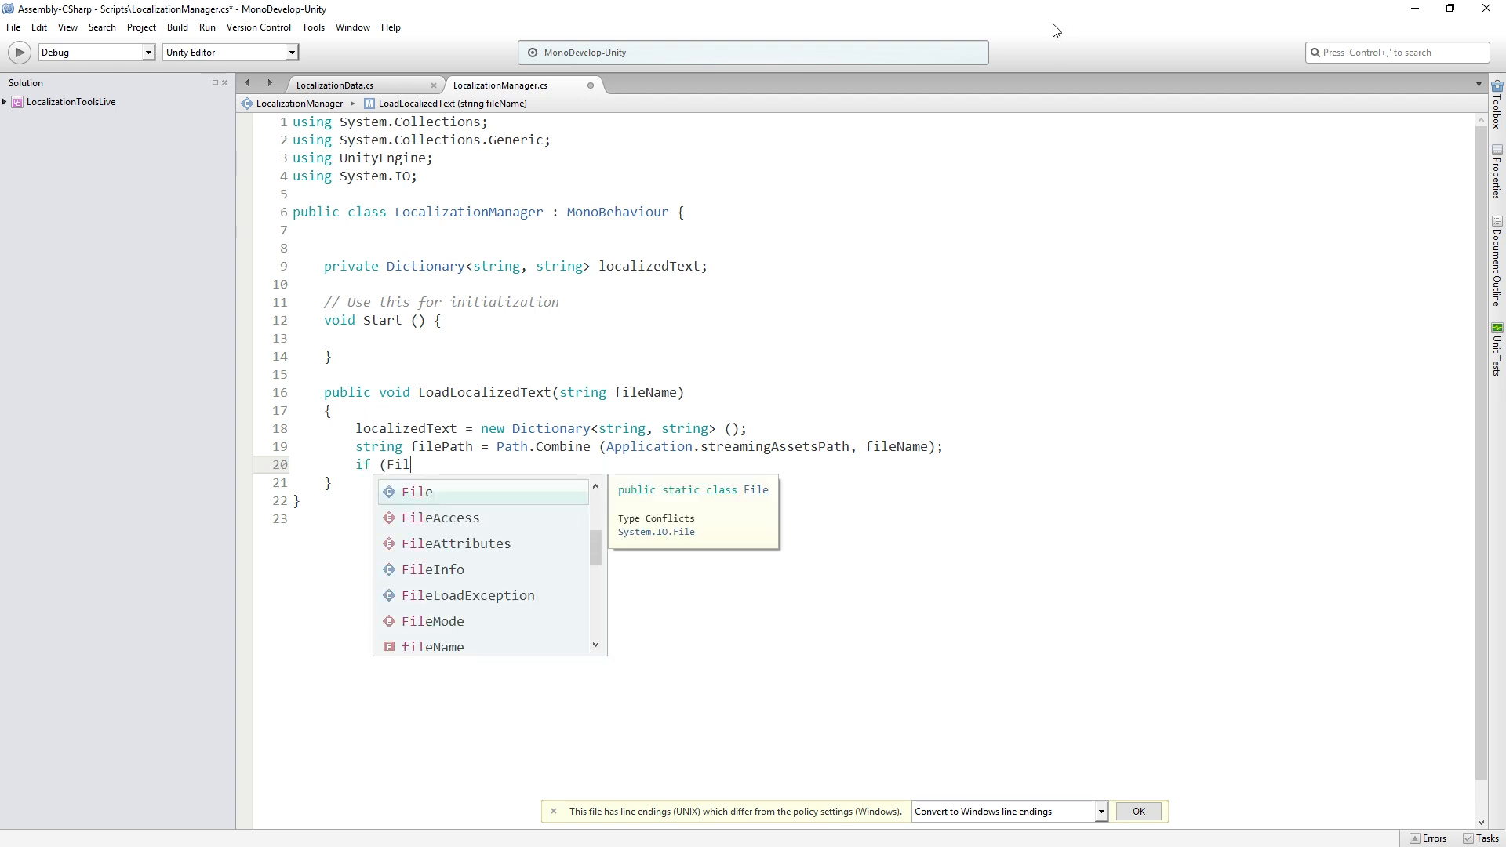
type("e.AppendAllText")
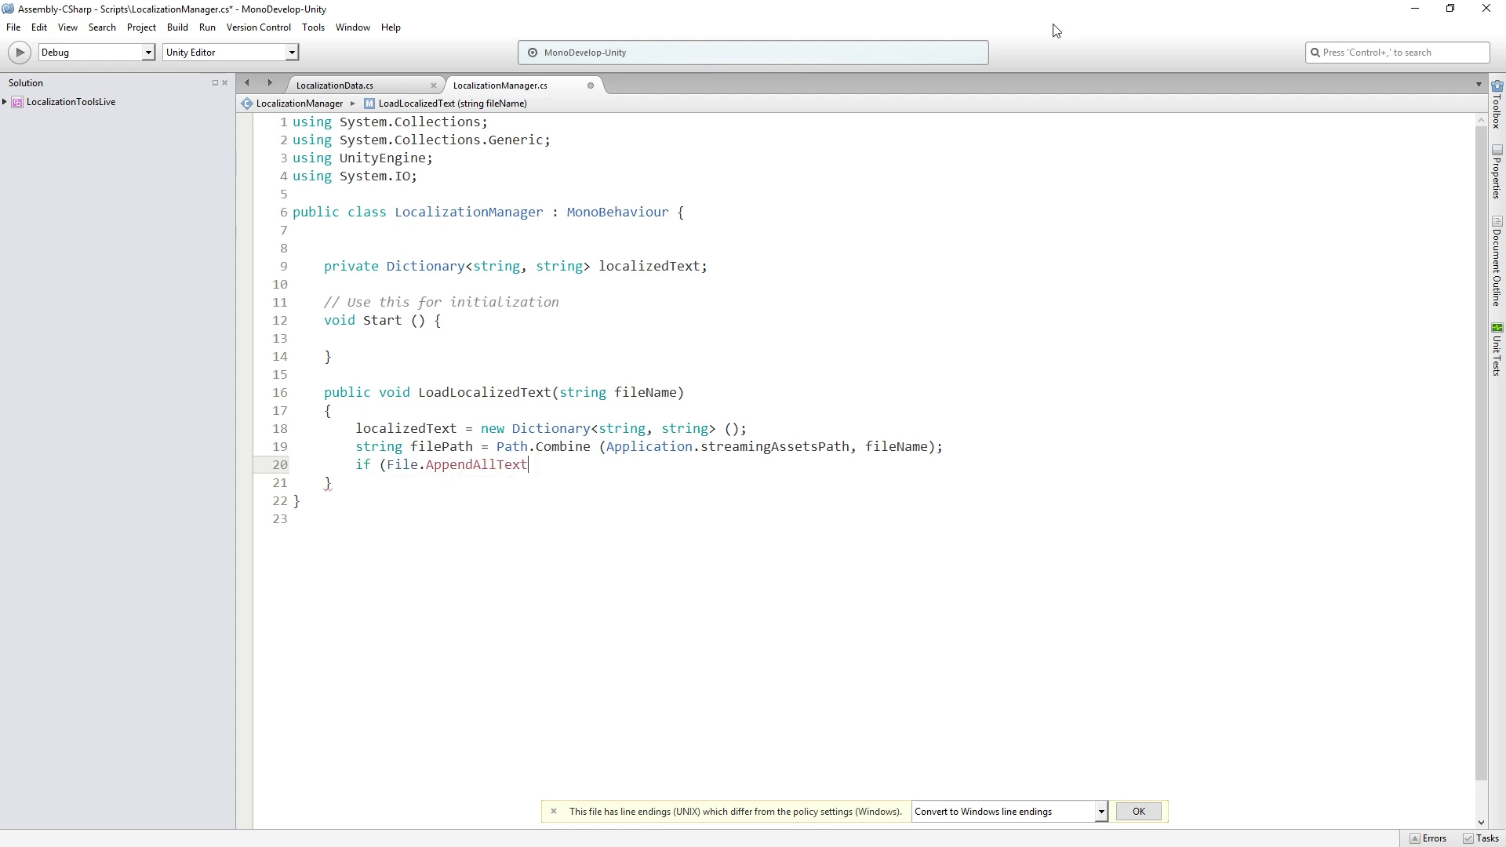
type("Exists (filePath")
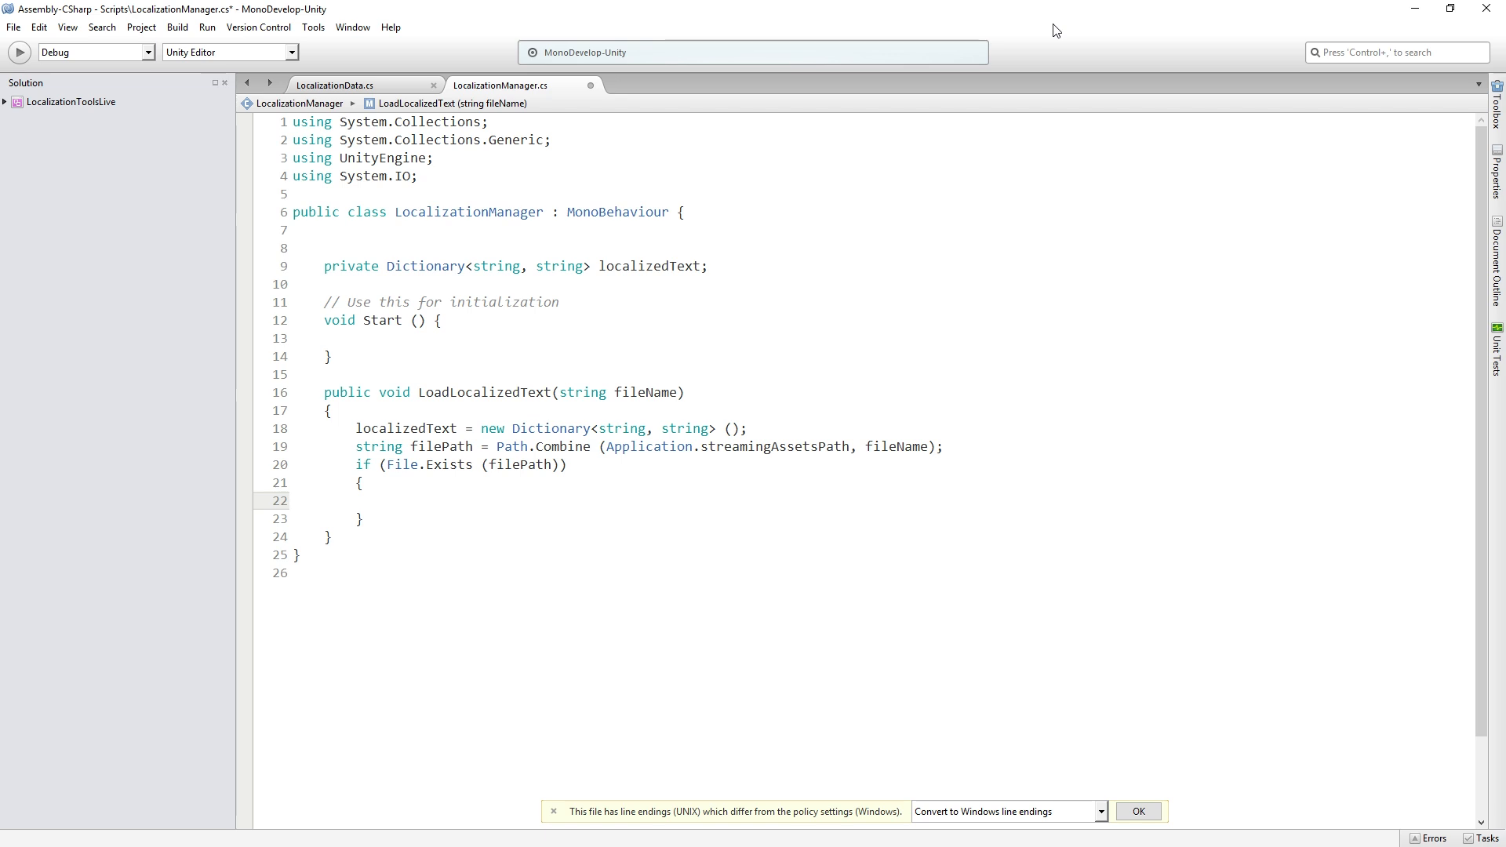
left_click(387, 500)
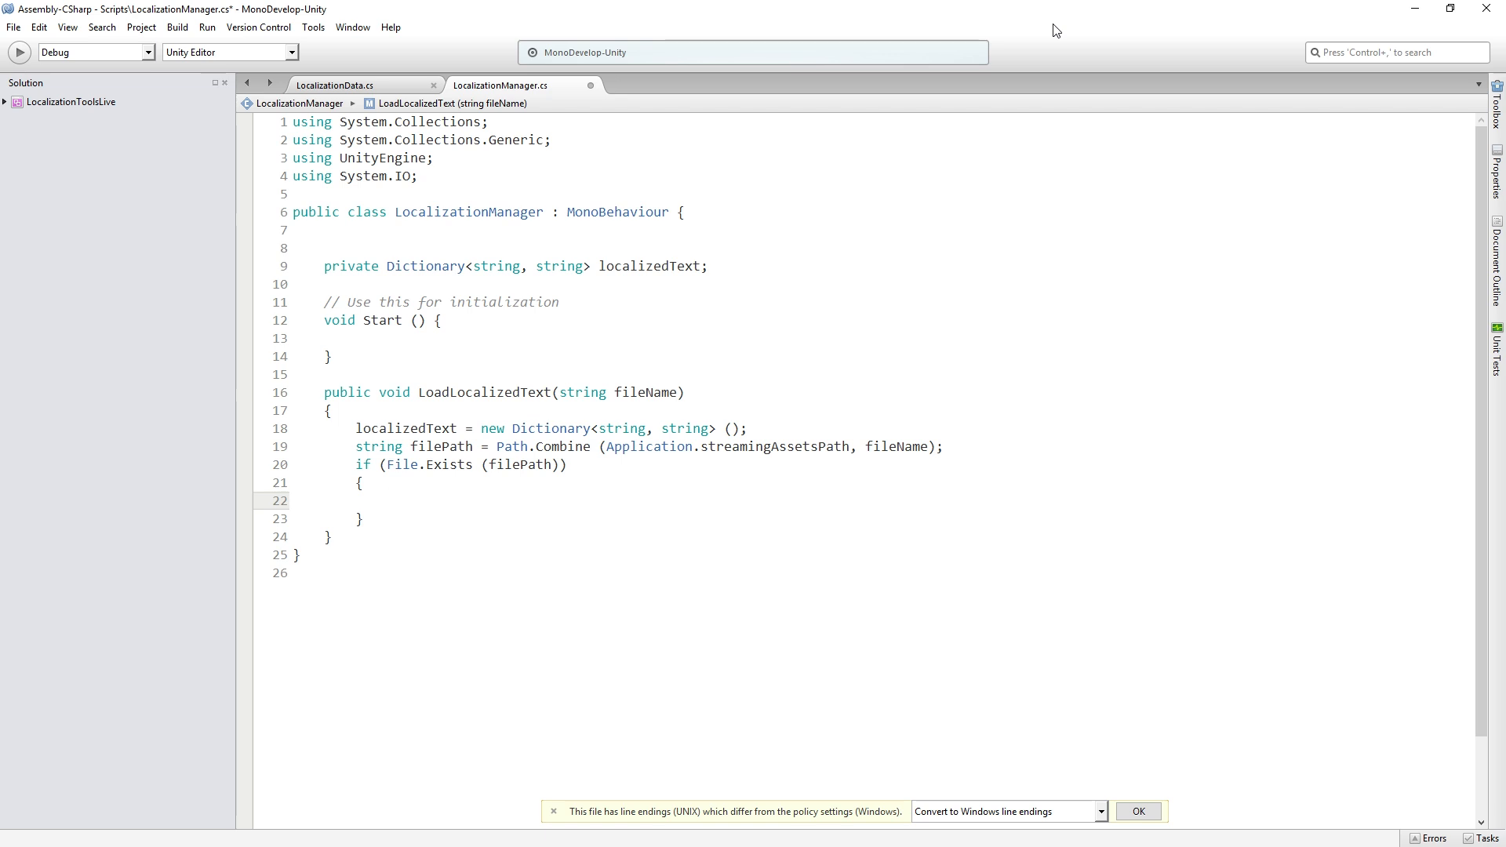
left_click(386, 500)
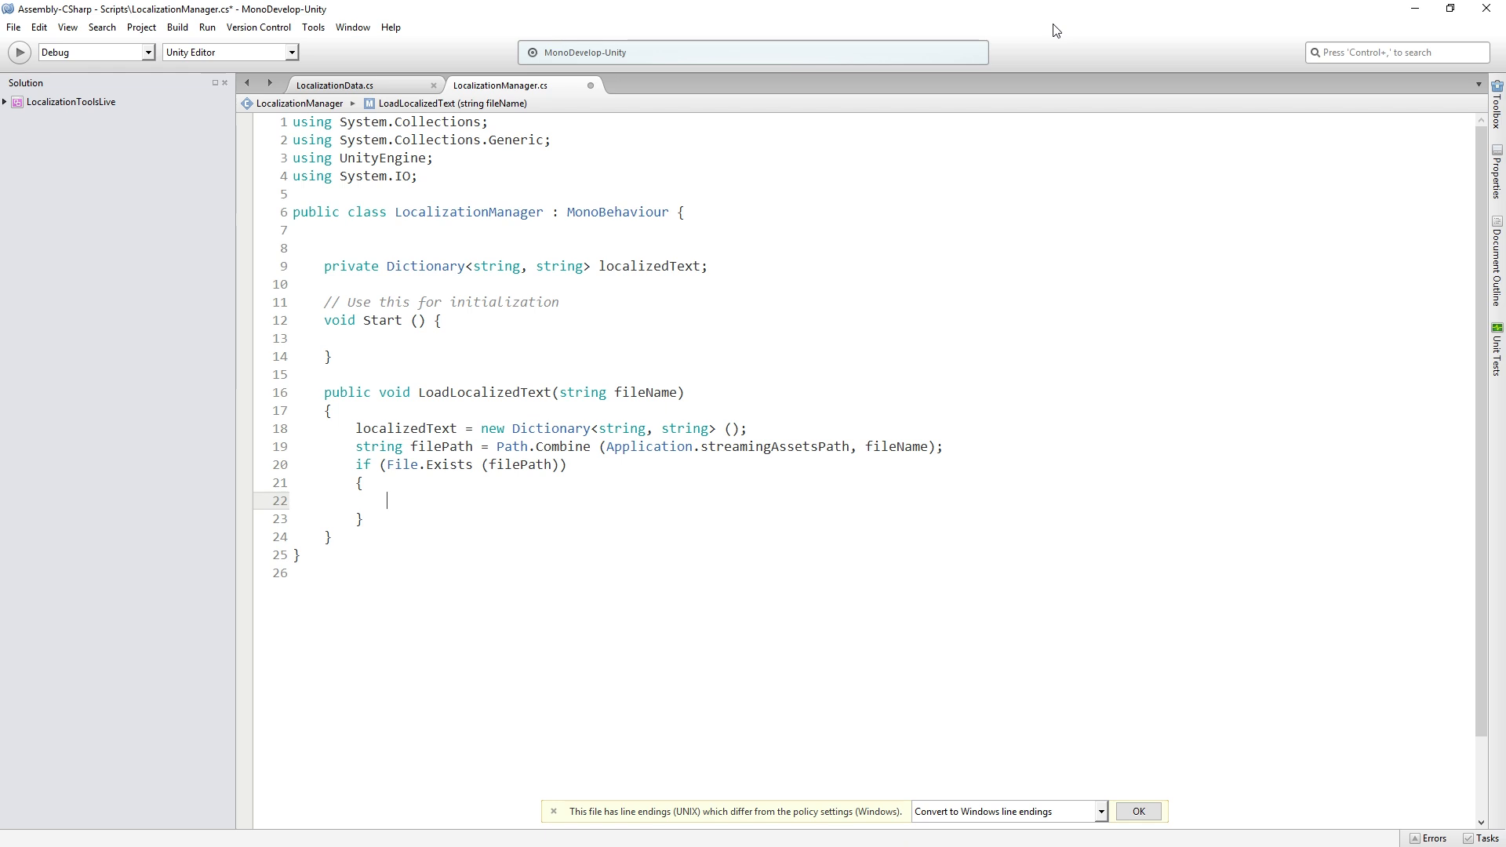
Inside the if block, read the file into string dataAsJson with File.ReadAllText(filePath)
type("string dat")
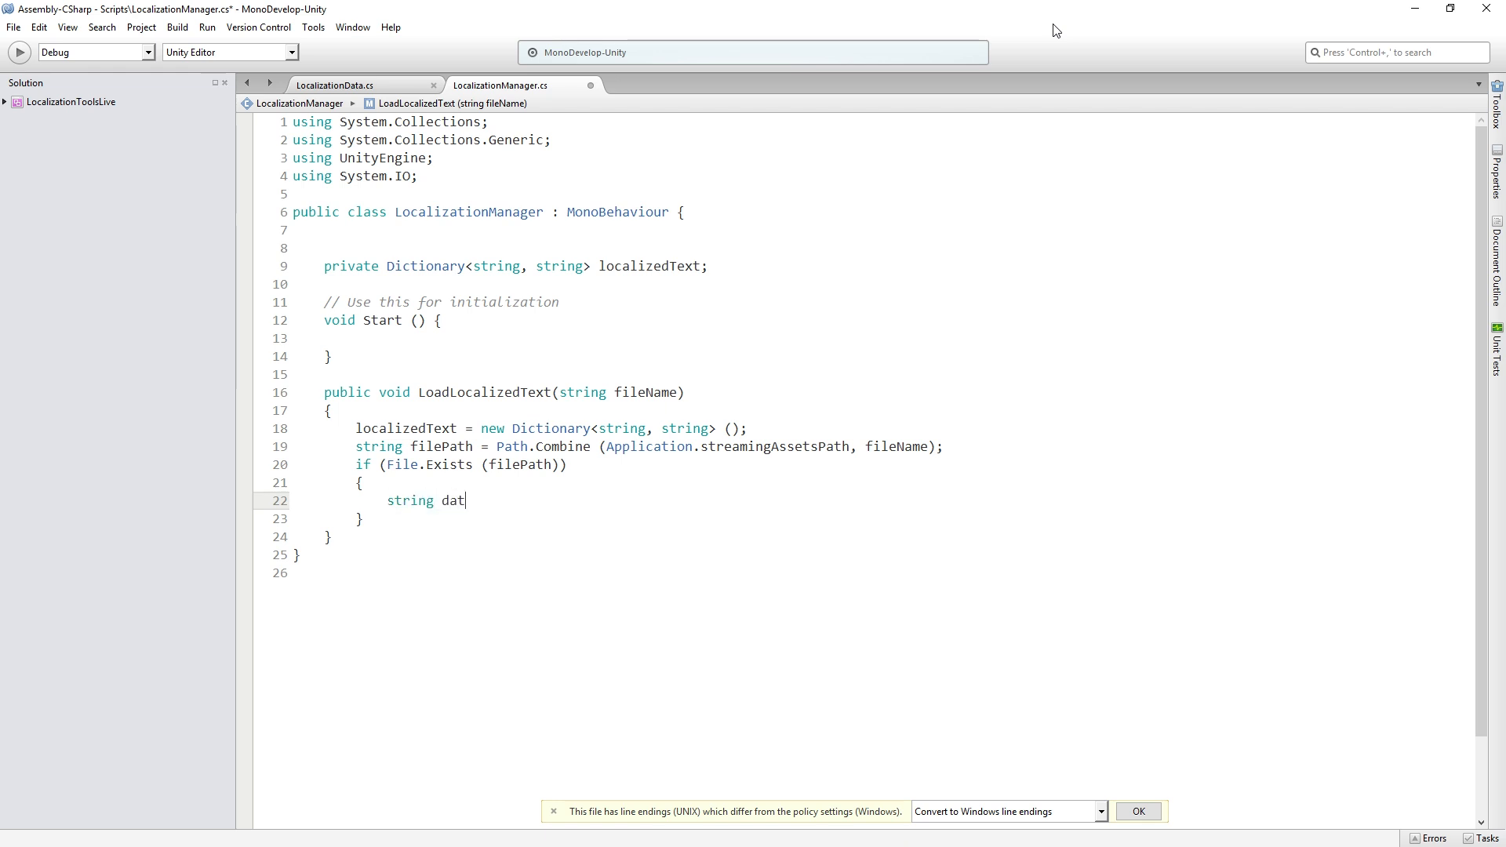
type("aAsJson")
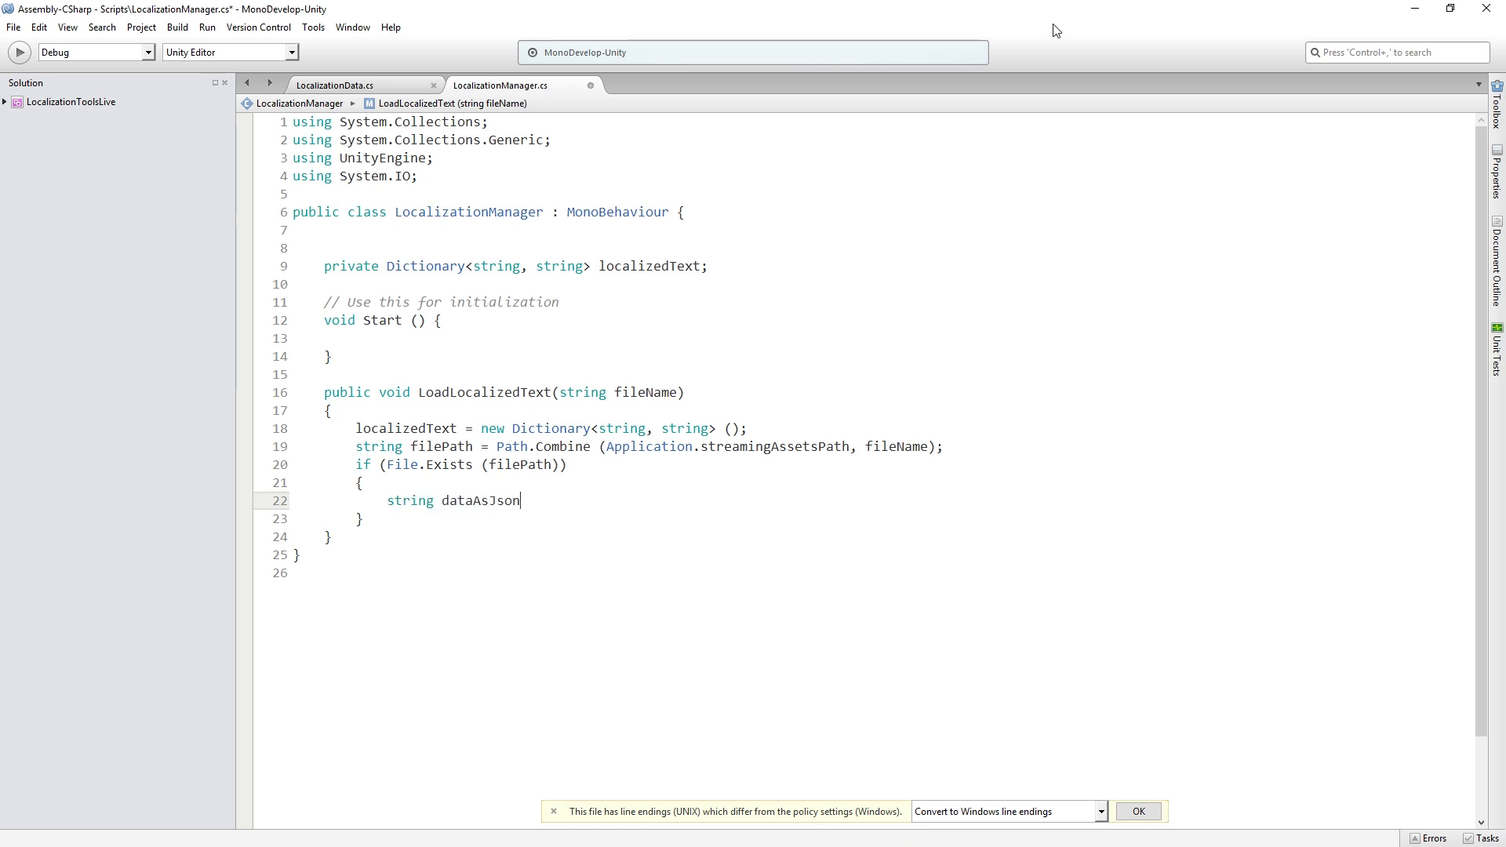
type("= File.ReadAllText(")
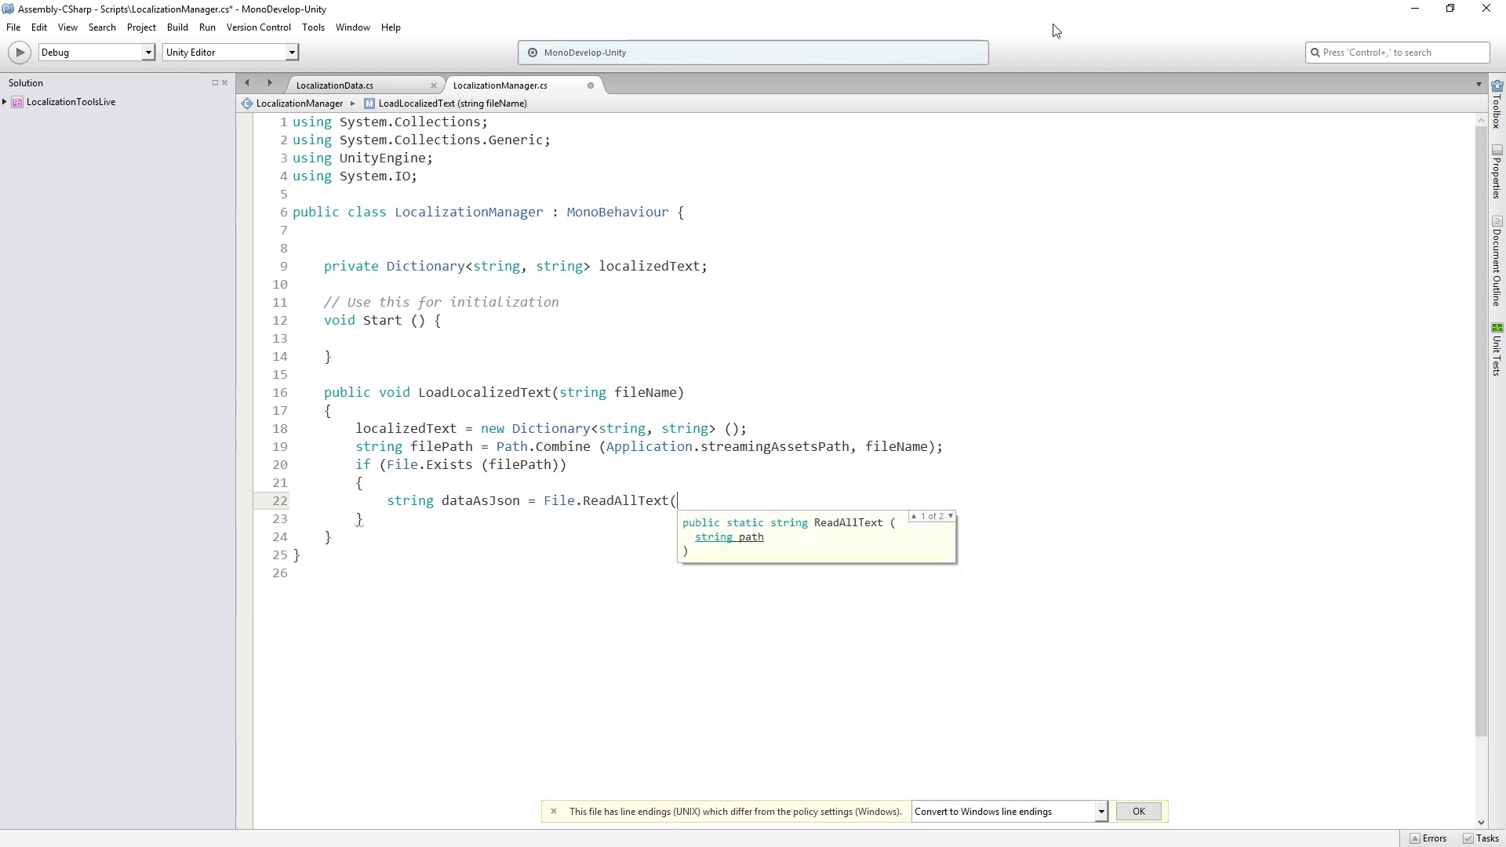
type("filePath)")
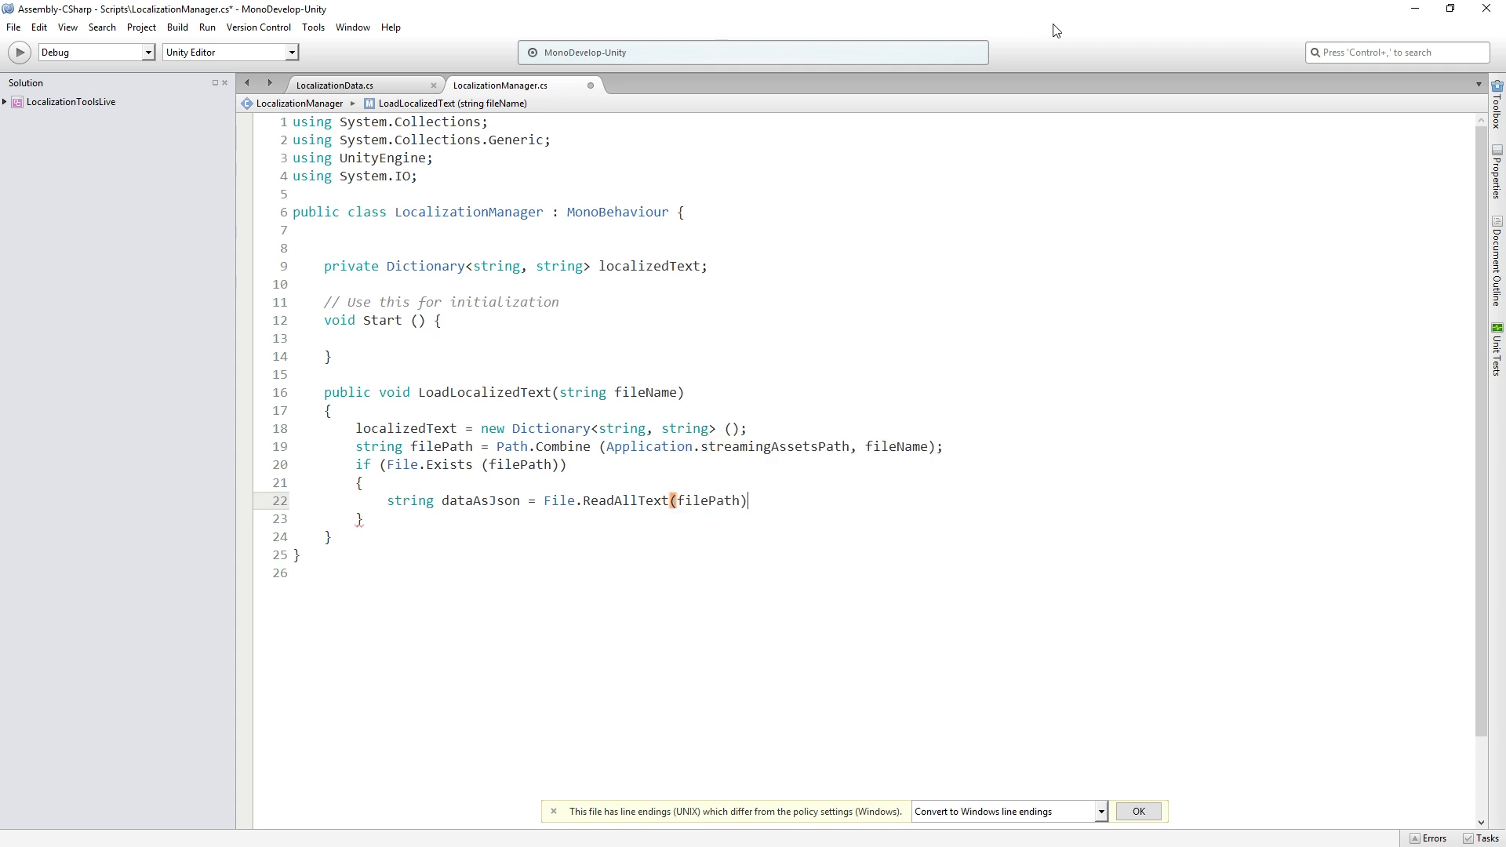
type(";")
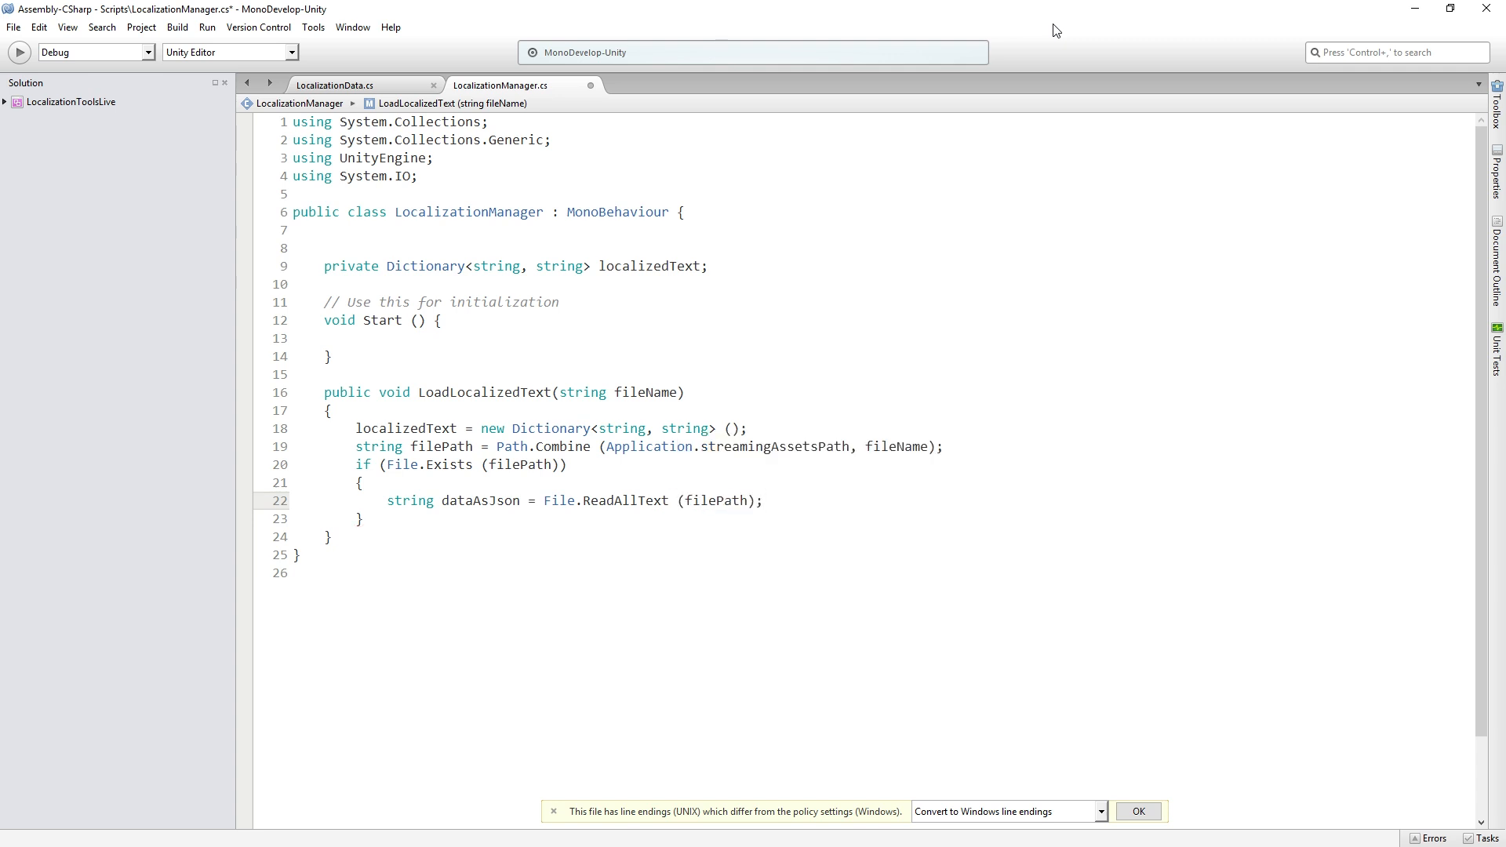
left_click(763, 500)
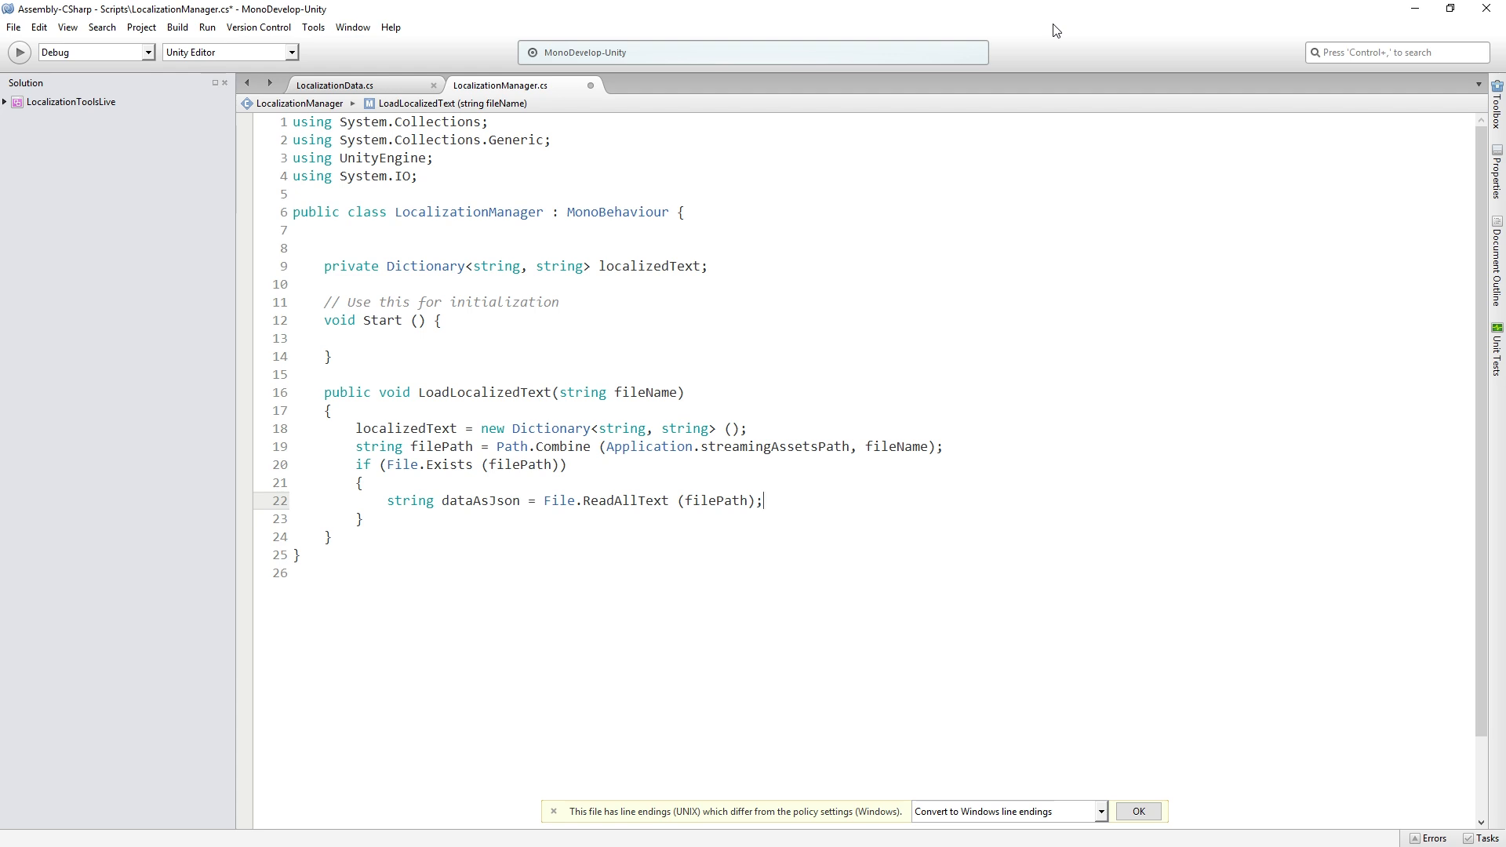
key("Return")
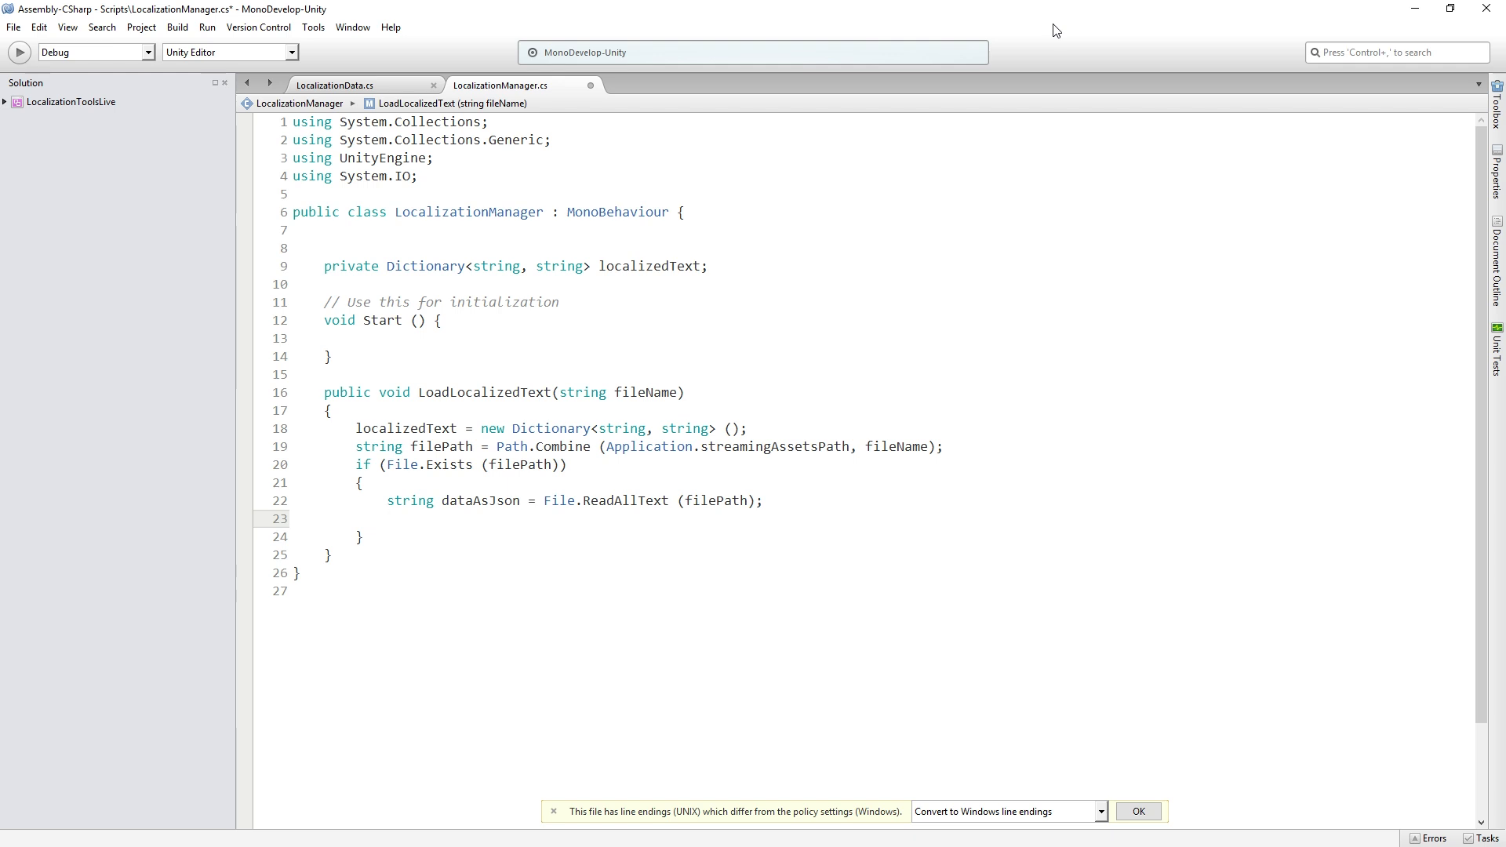
Add an else branch logging Debug.LogError("Cannot find file!")
type("else")
type("{")
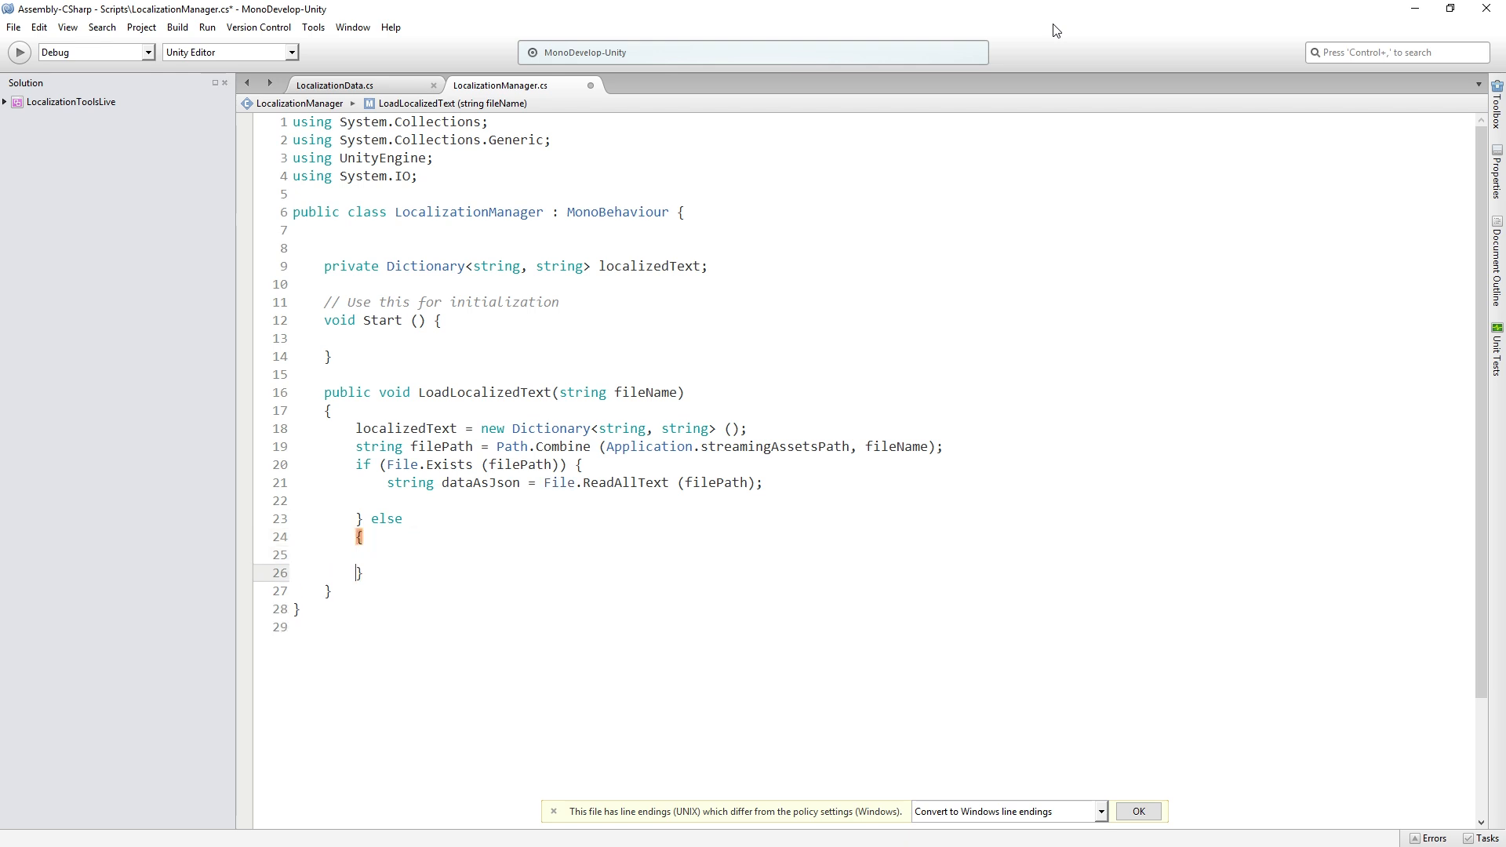
type("Debbug.LogError(")
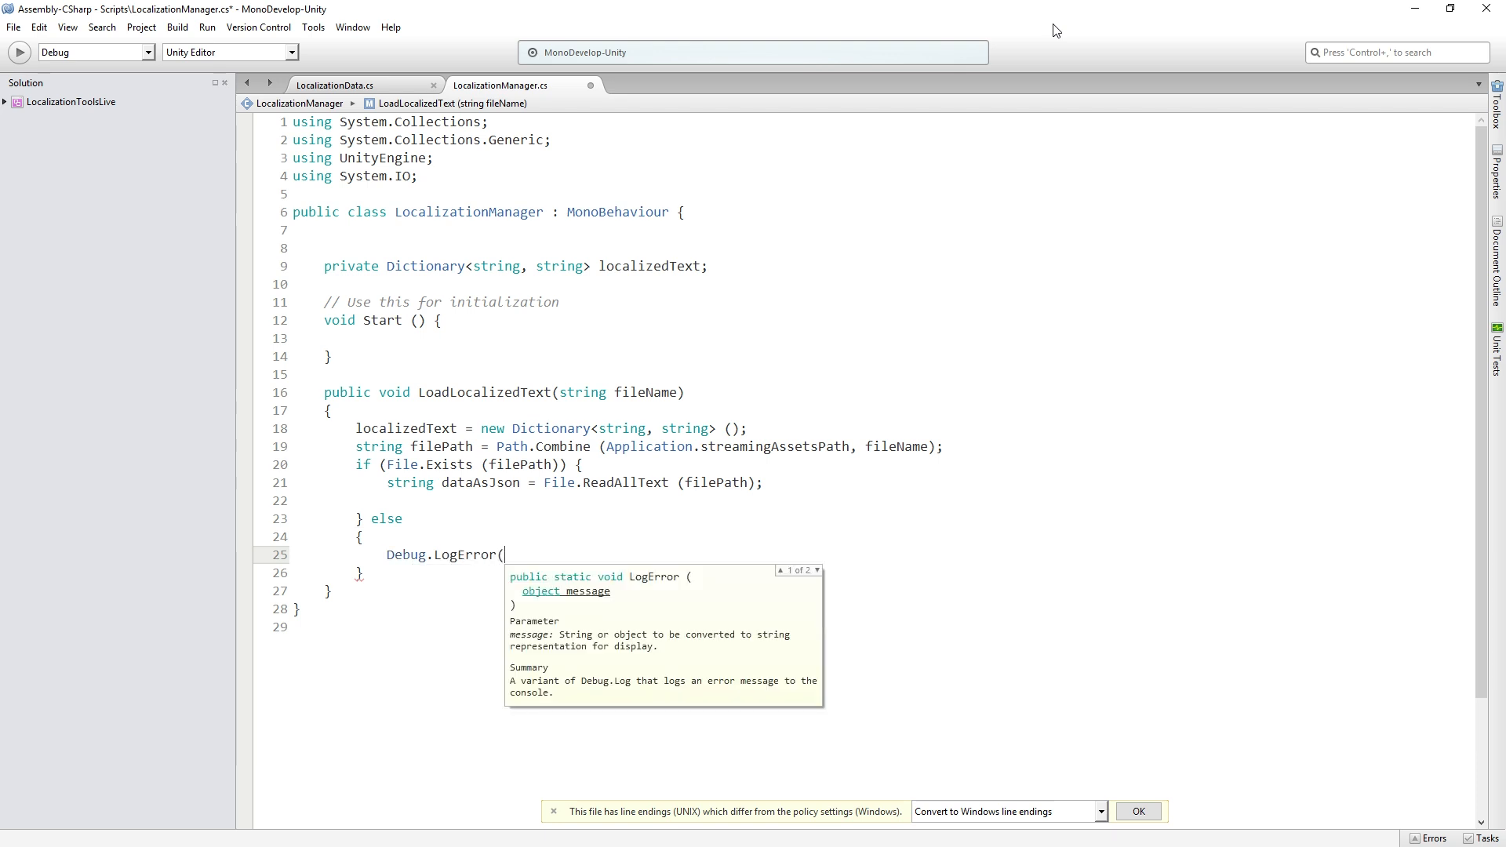
type("\"Cannot fi")
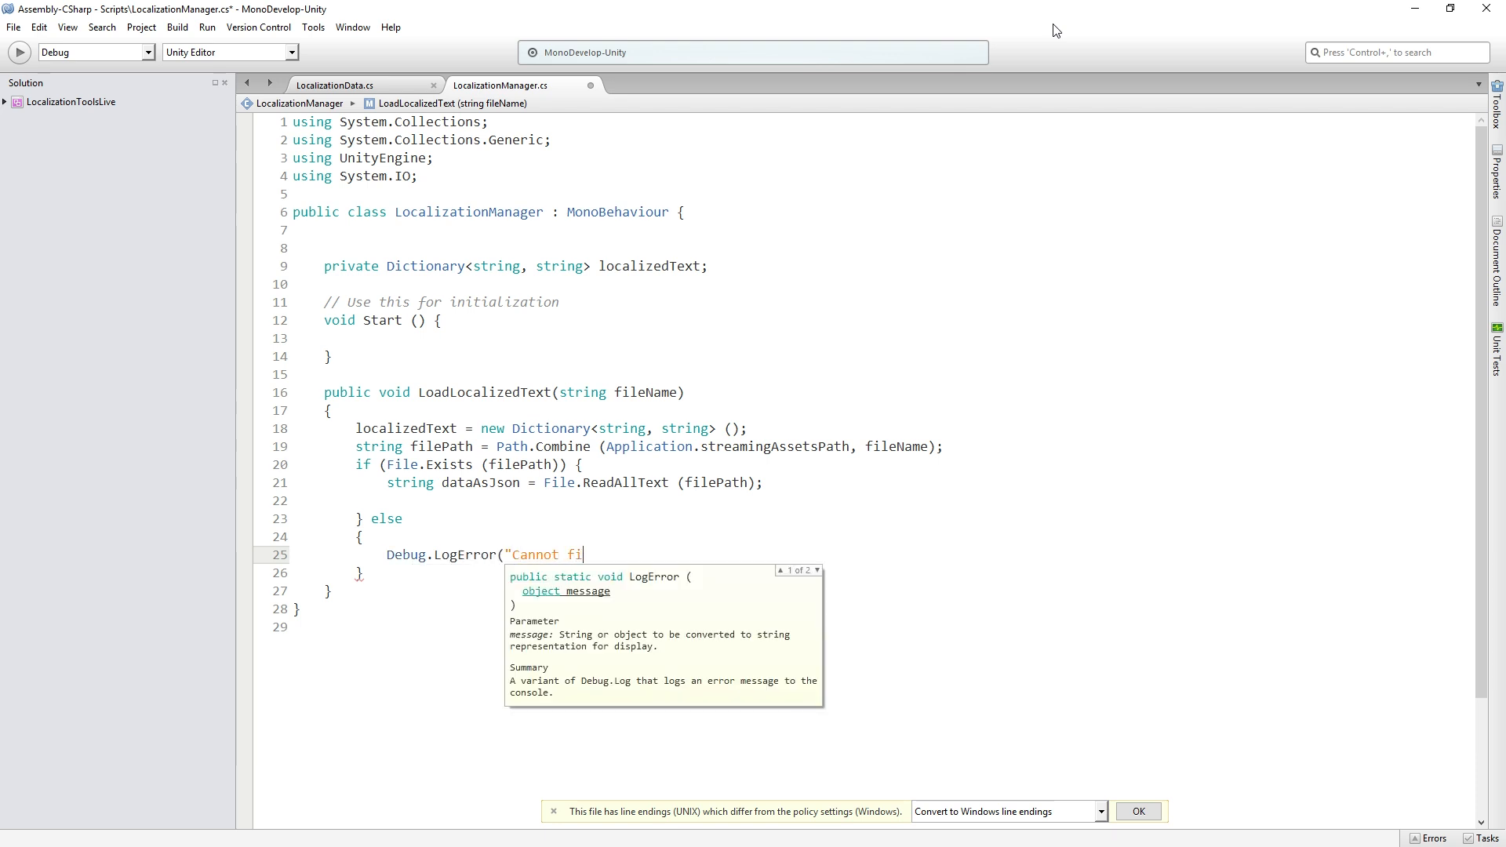
type("nd file~")
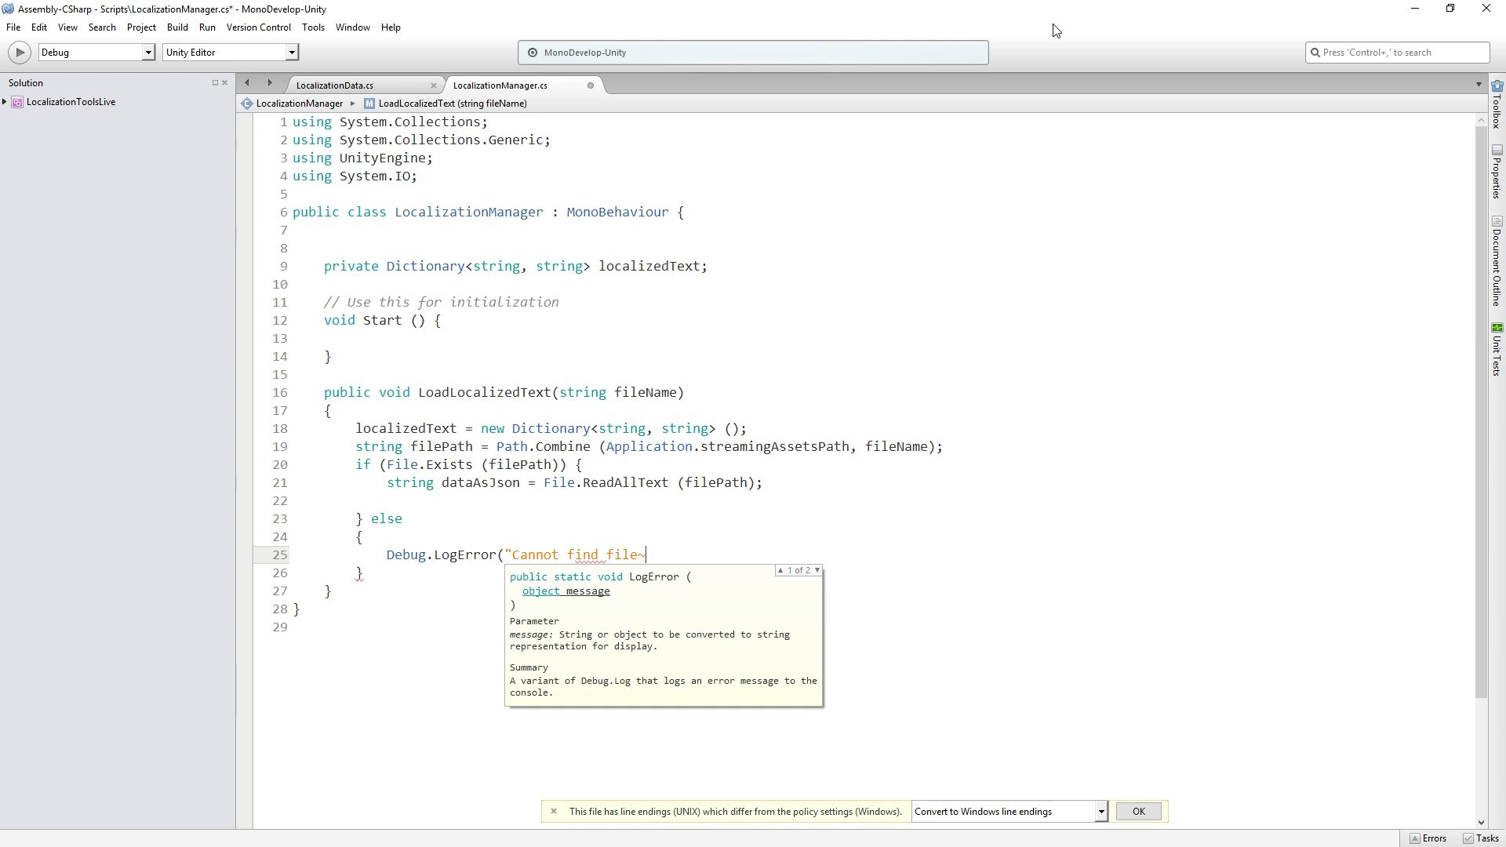
type("!\");")
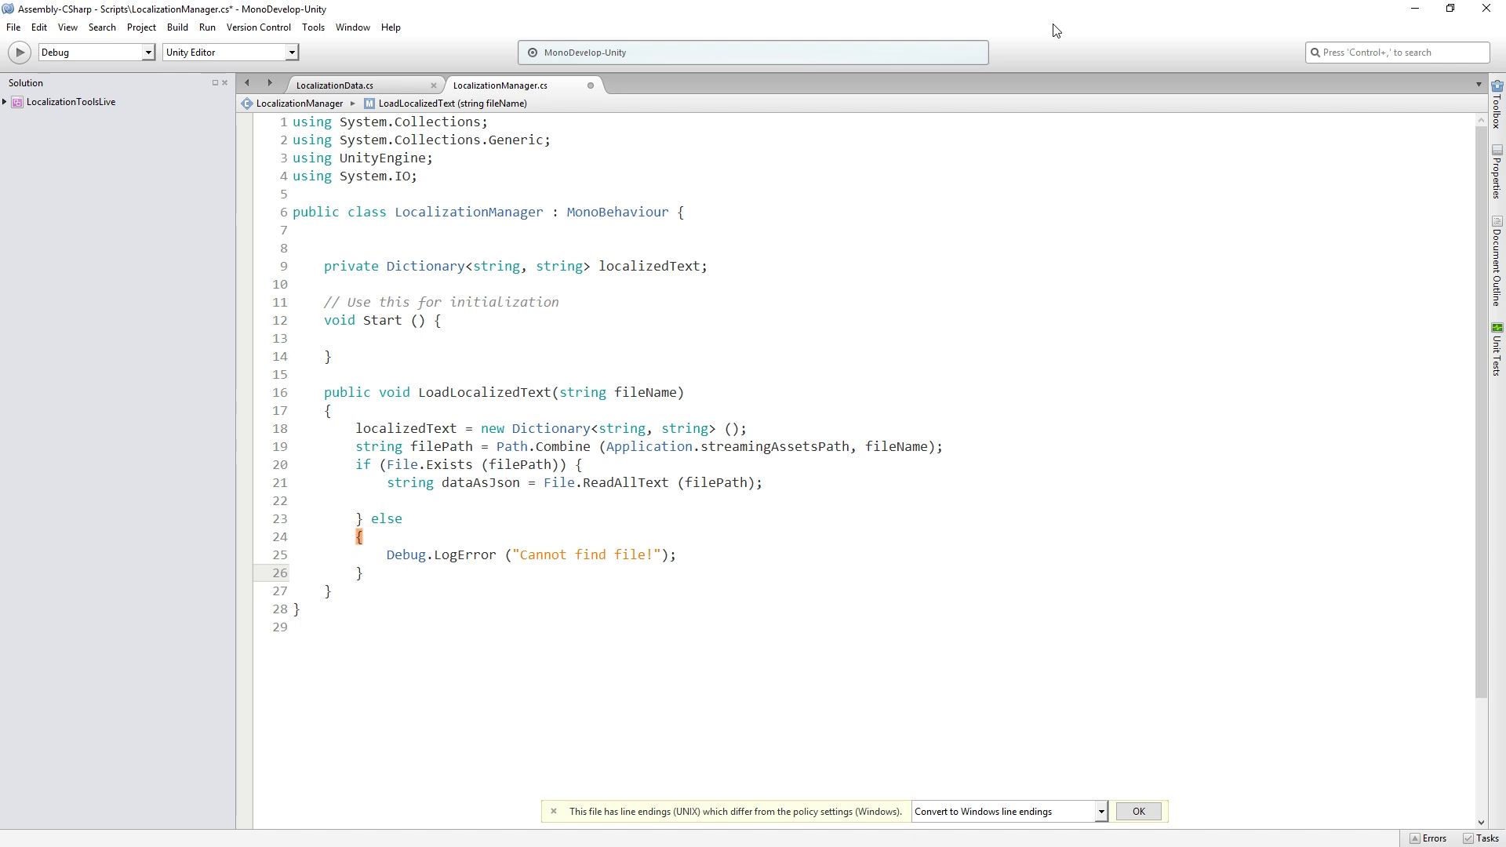
left_click(363, 573)
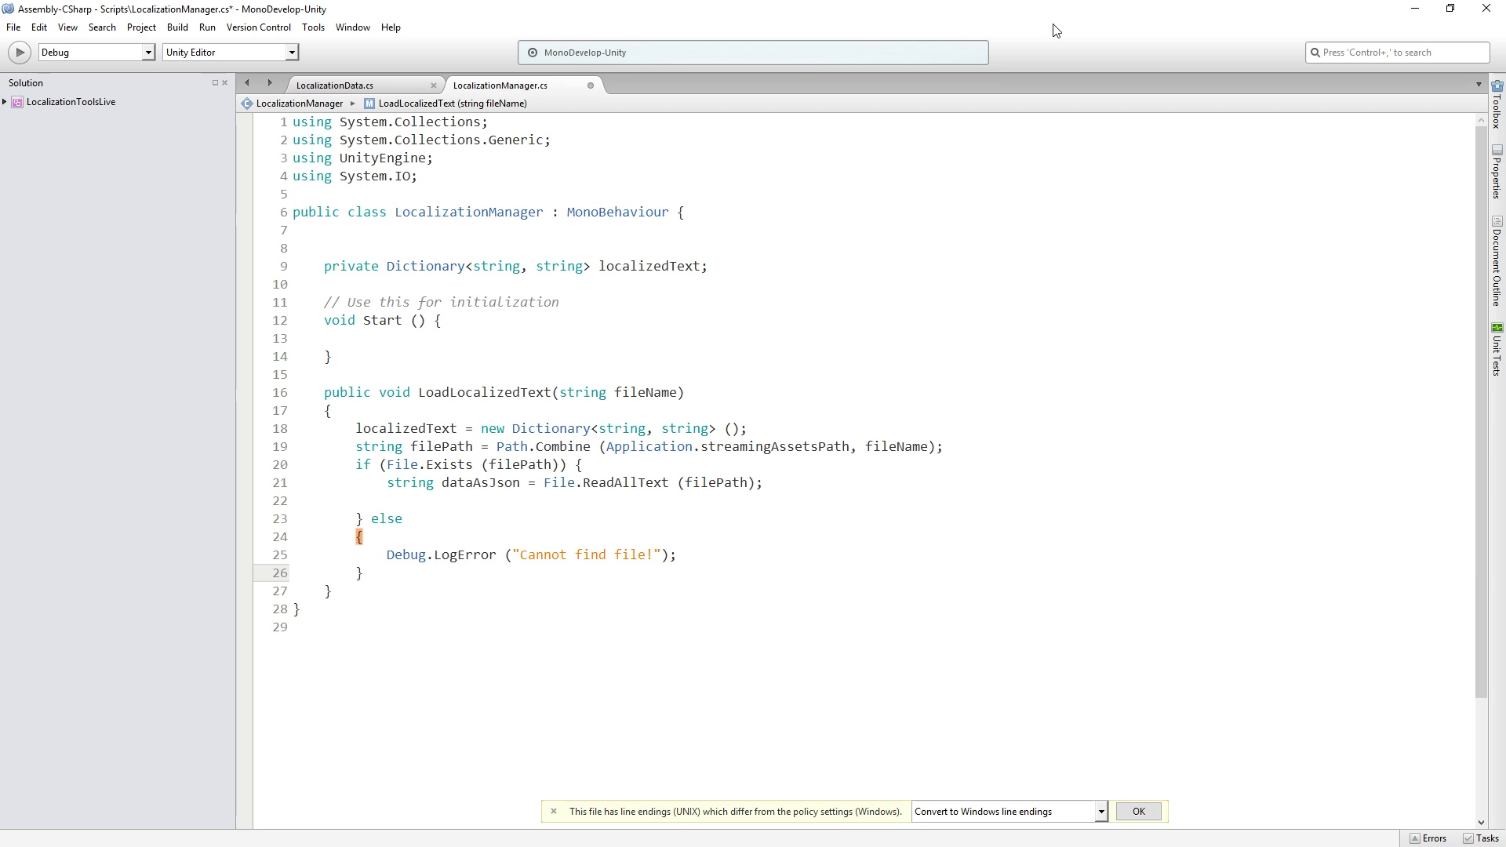
left_click(362, 573)
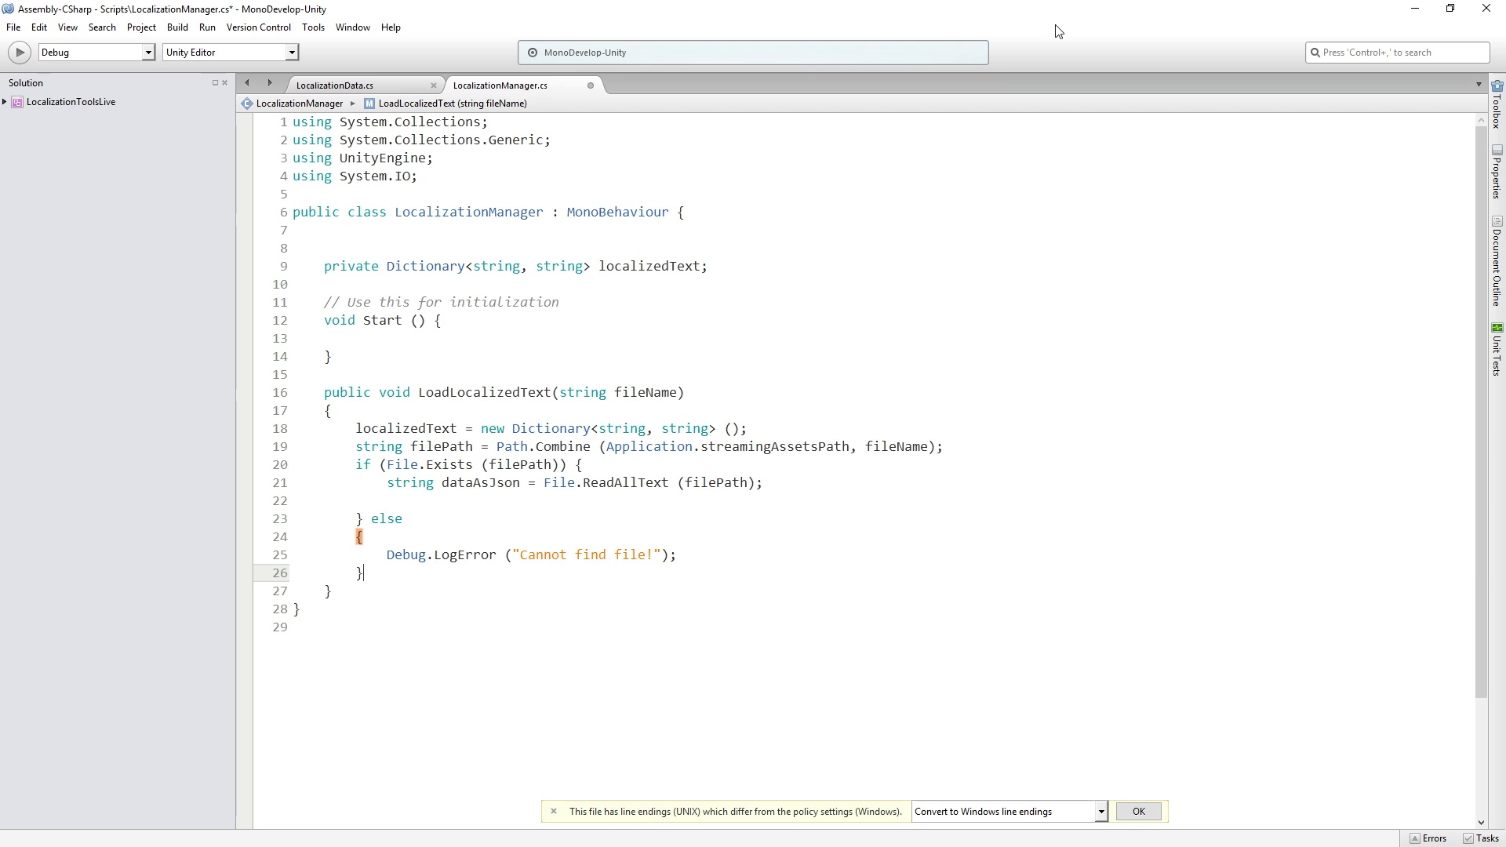
mouse_move(654, 254)
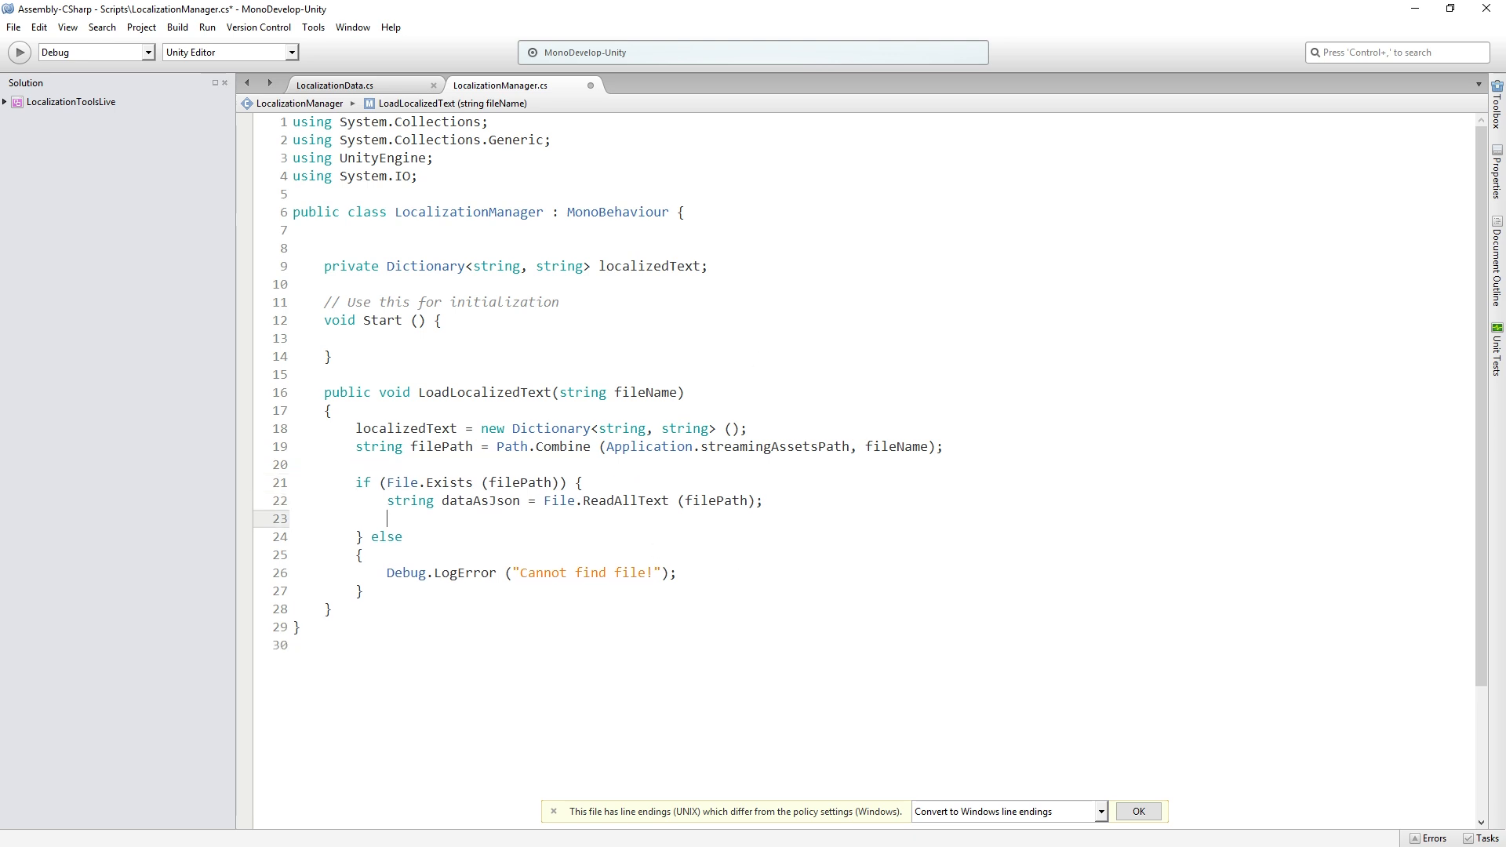
Deserialize dataAsJson into LocalizationData loadedData with JsonUtility.FromJson<LocalizationData>
type("LocalizationData")
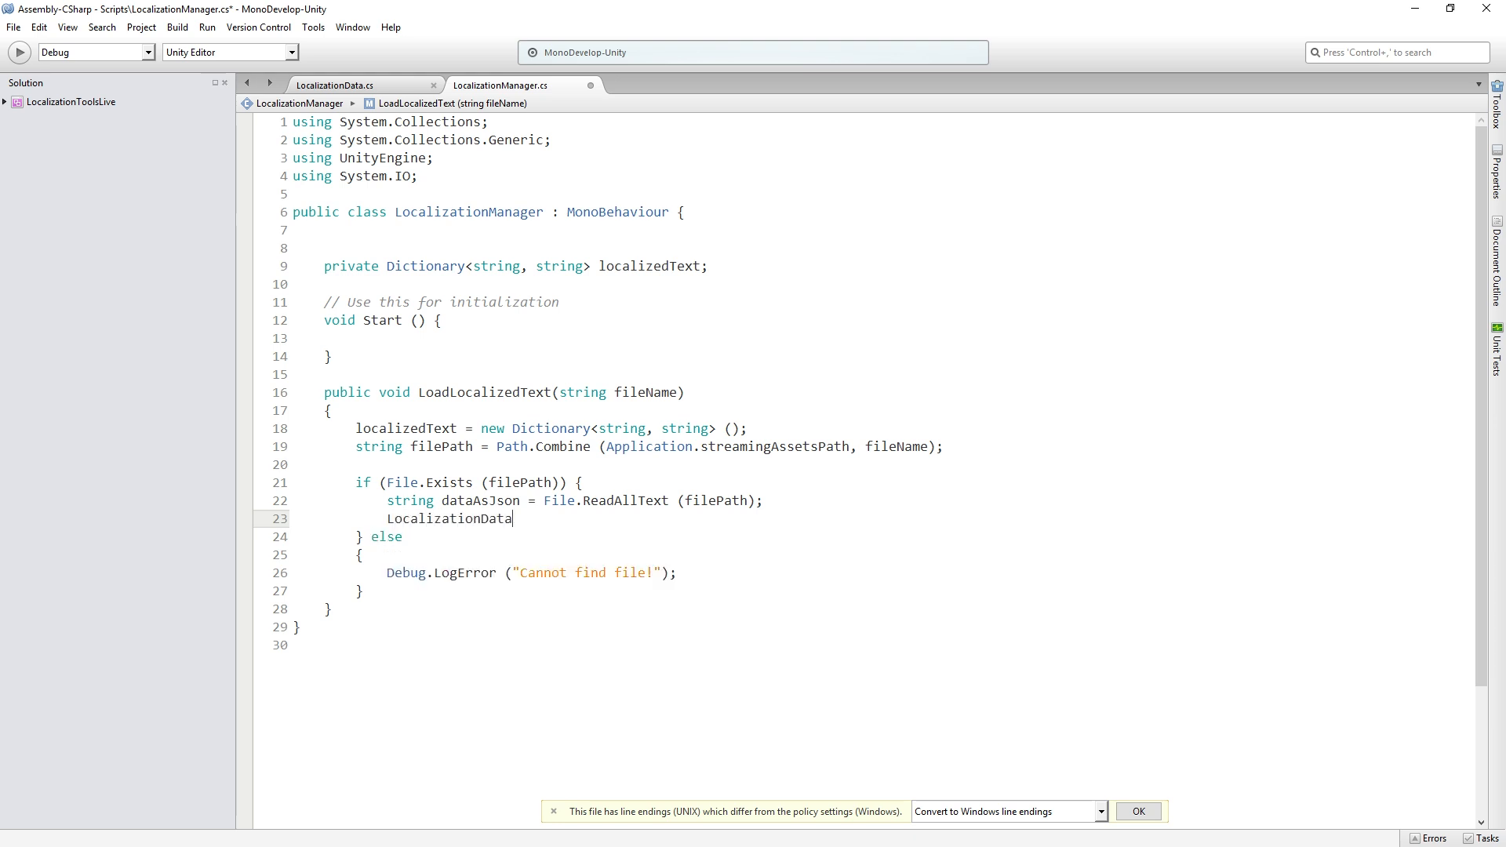
type("loadedData =")
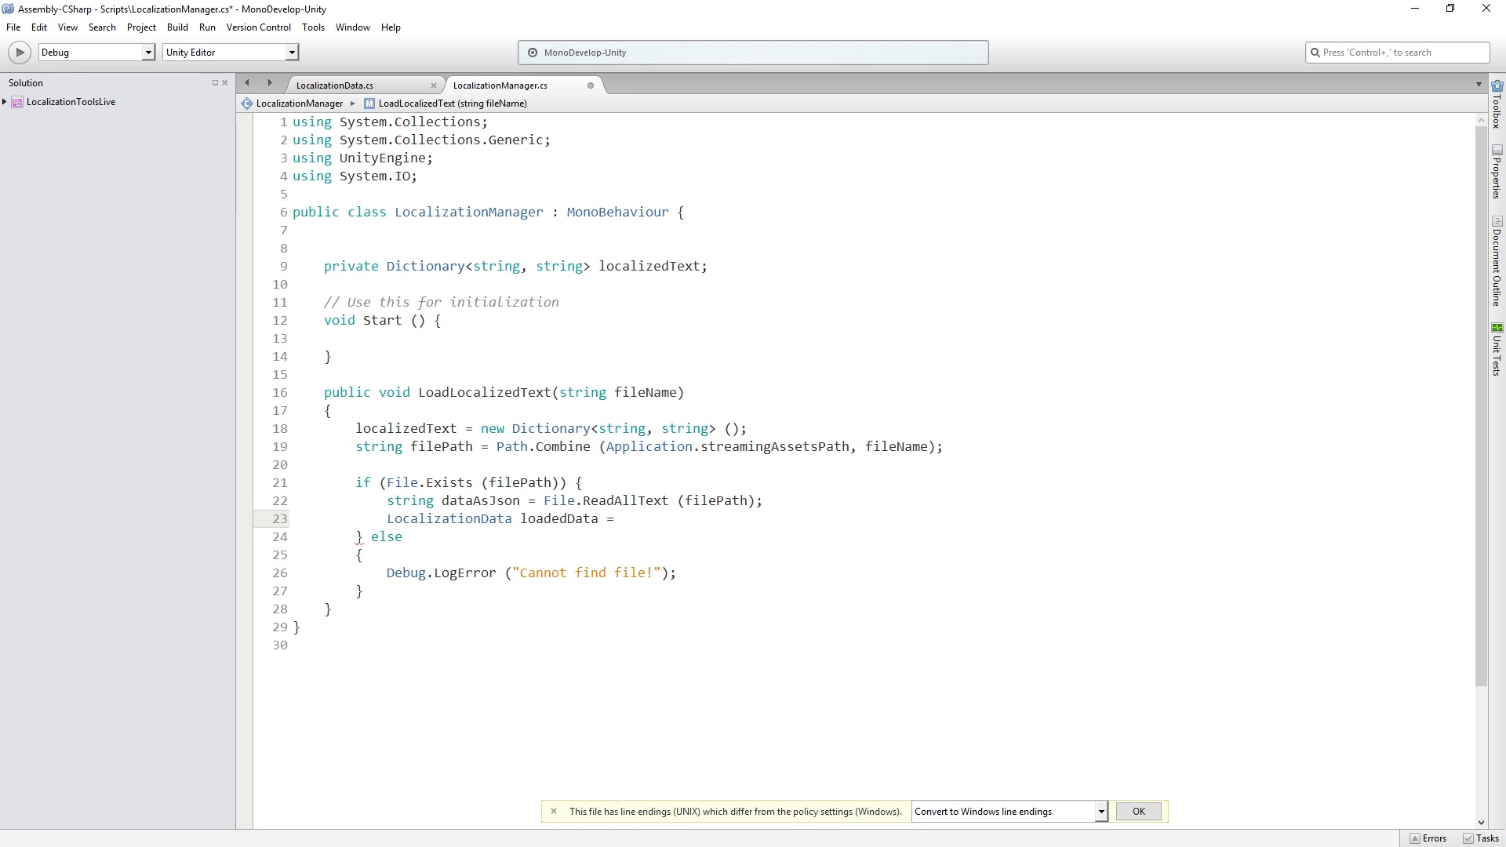
type("JsonUtility.FromJson")
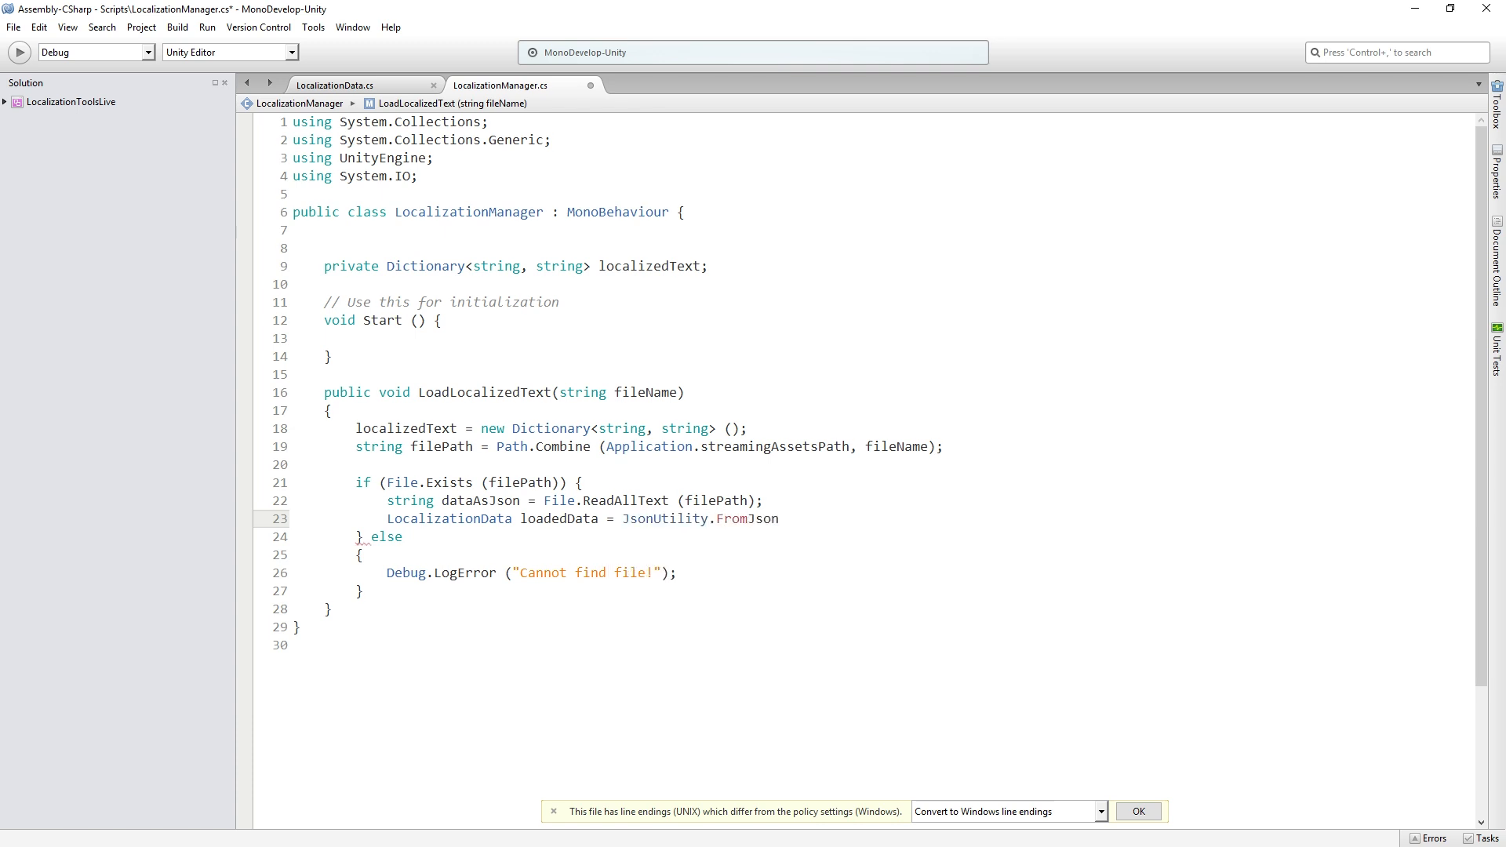
left_click(780, 519)
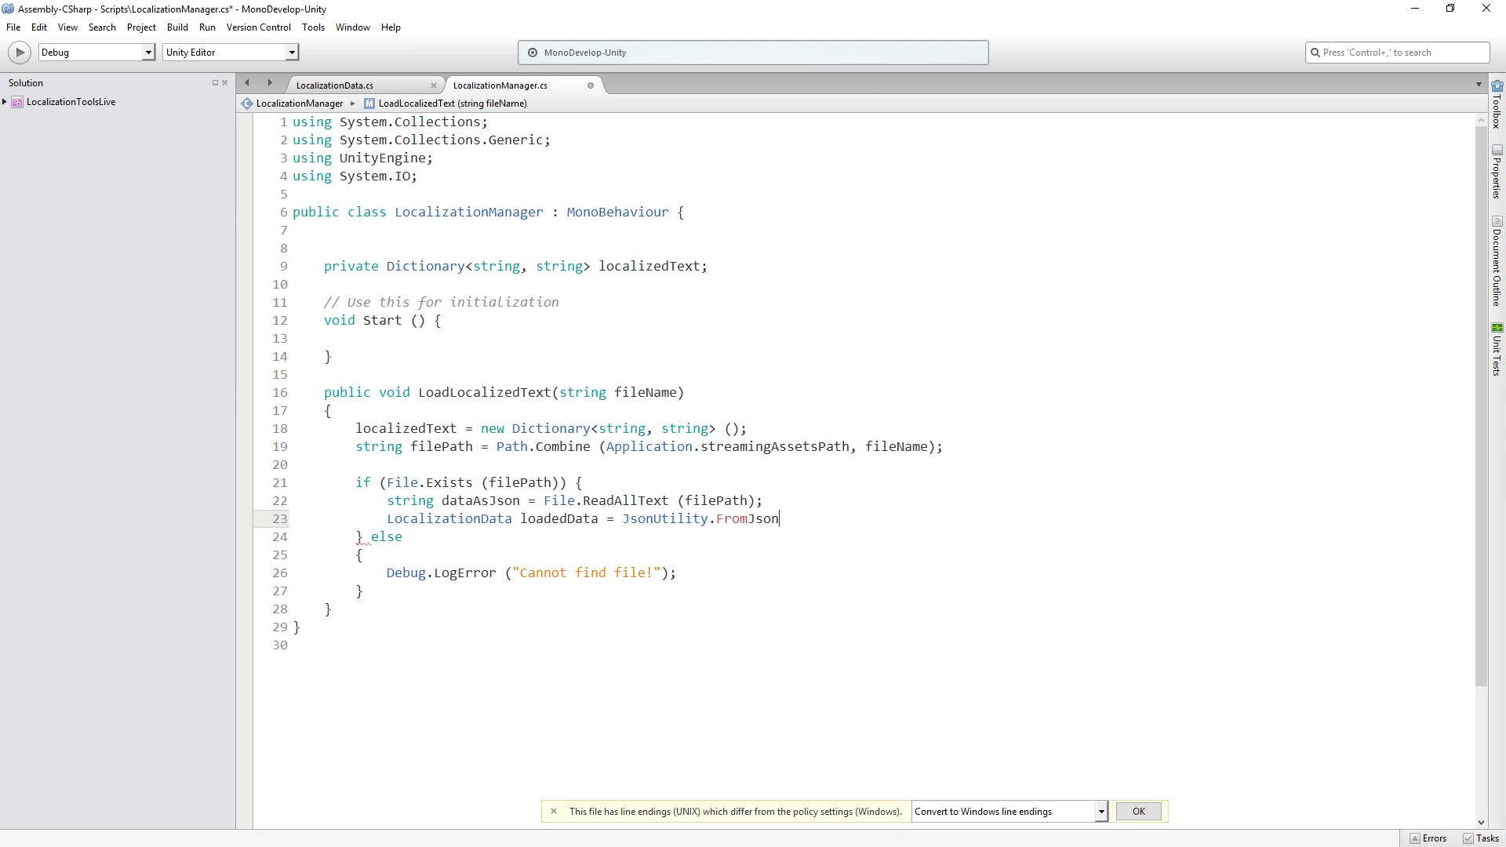
type("<LocalizationData>")
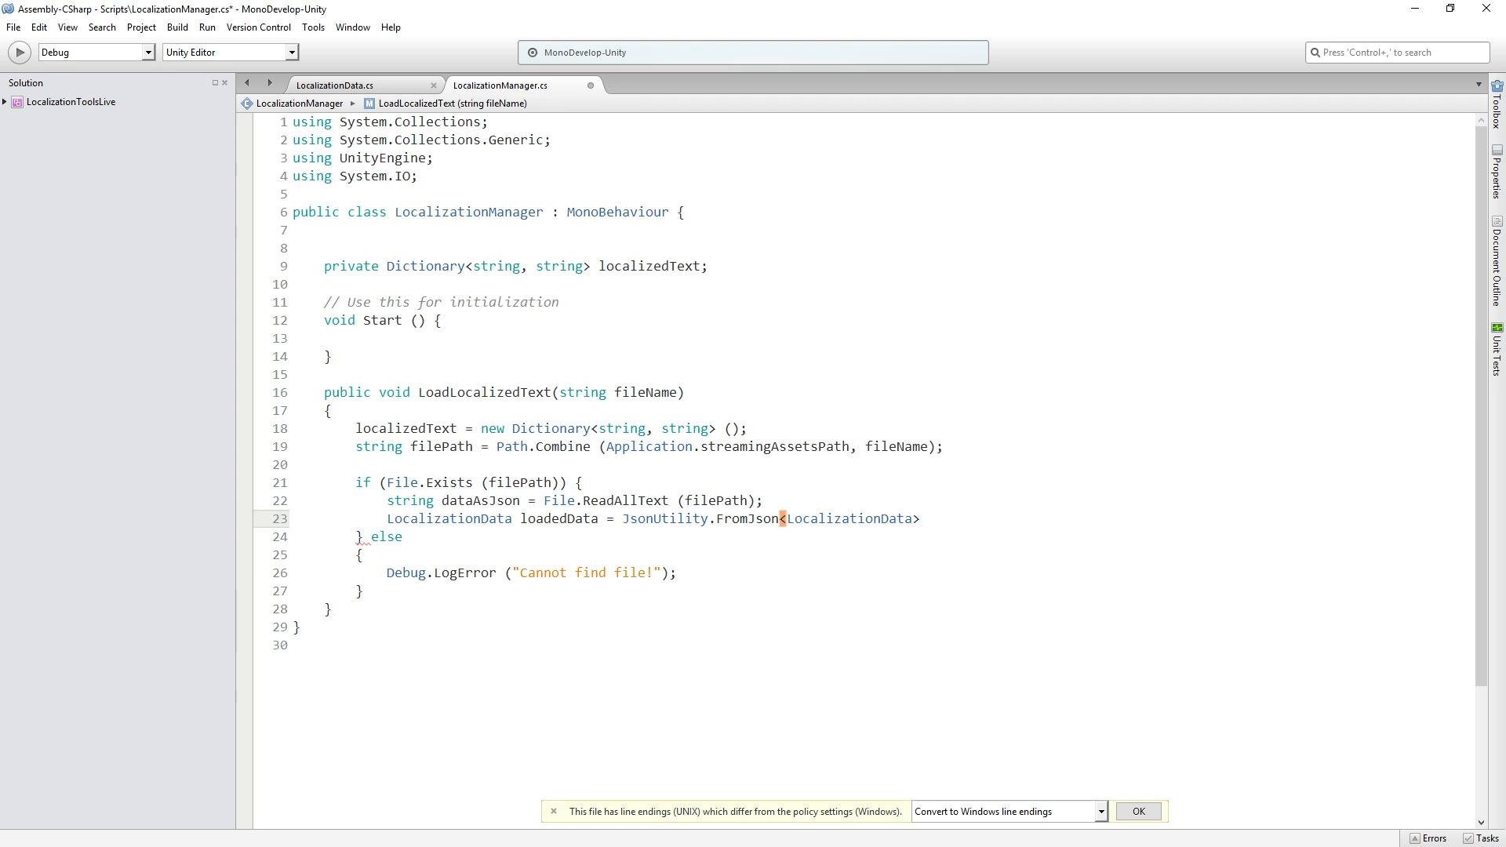
type("(")
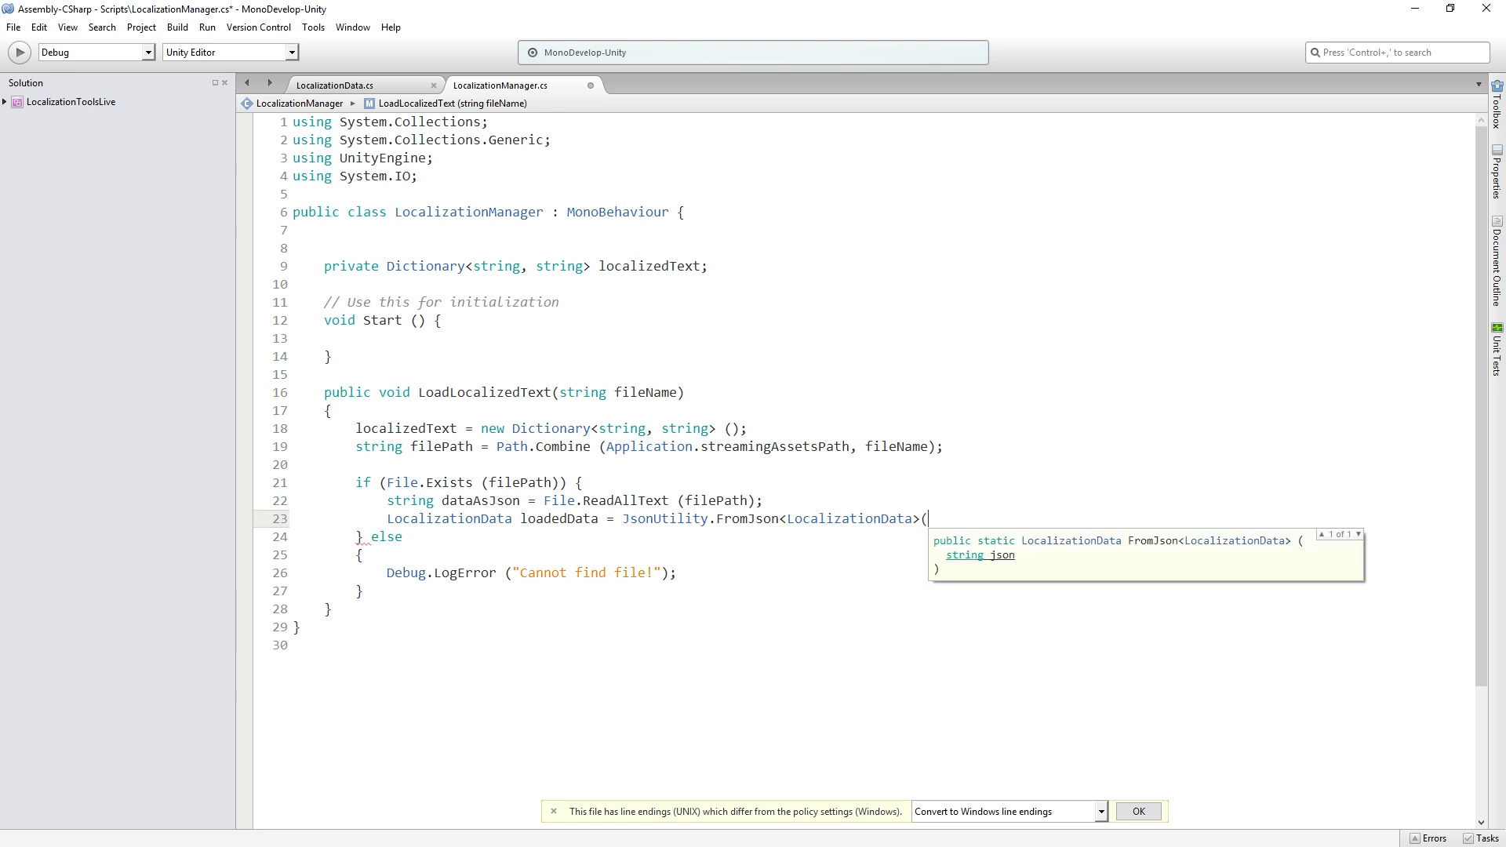
type("dataAsJson);")
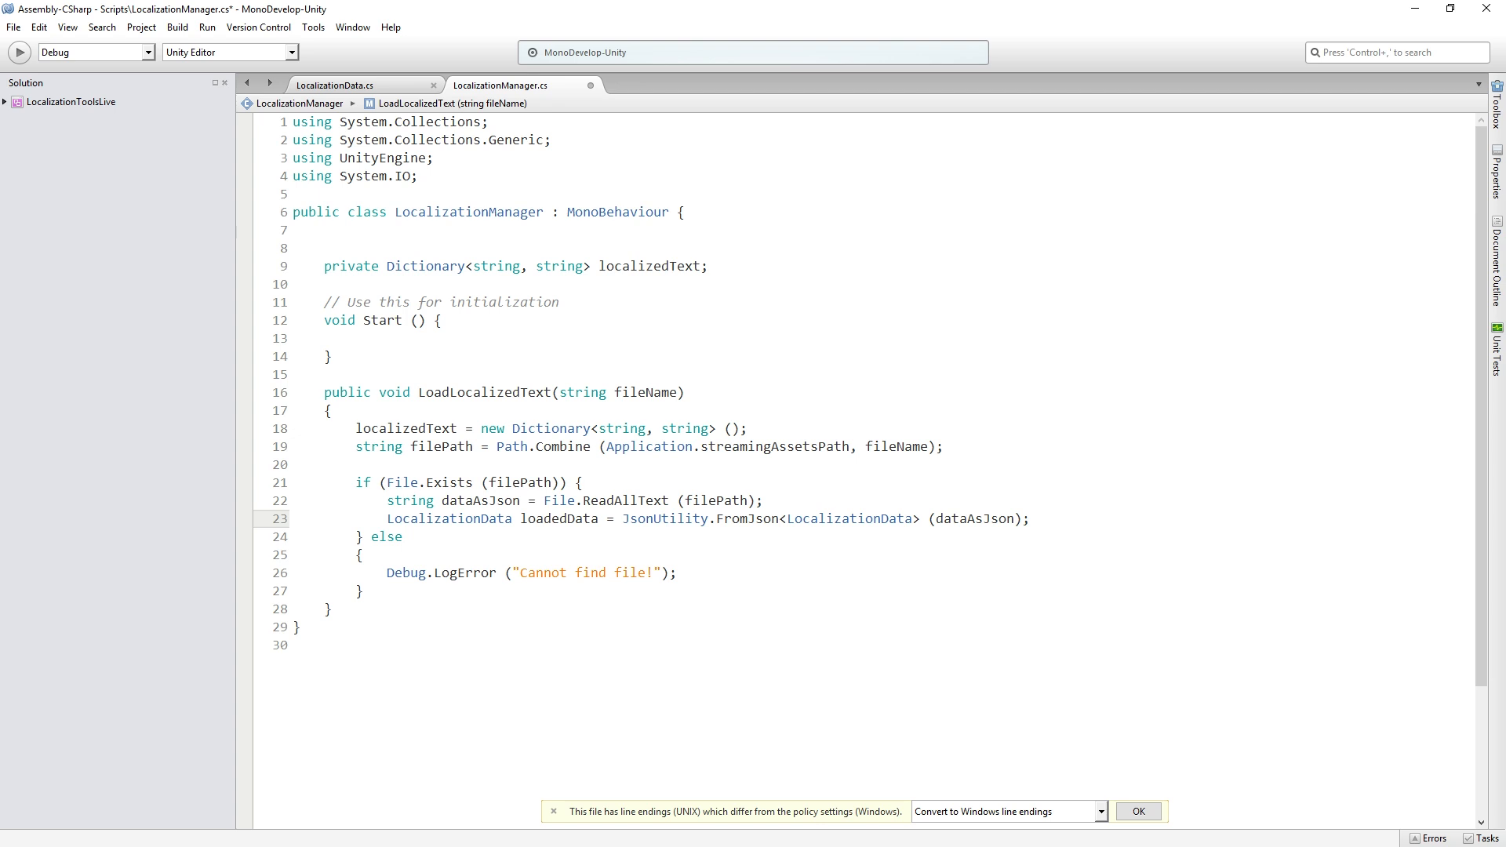
left_click(1027, 519)
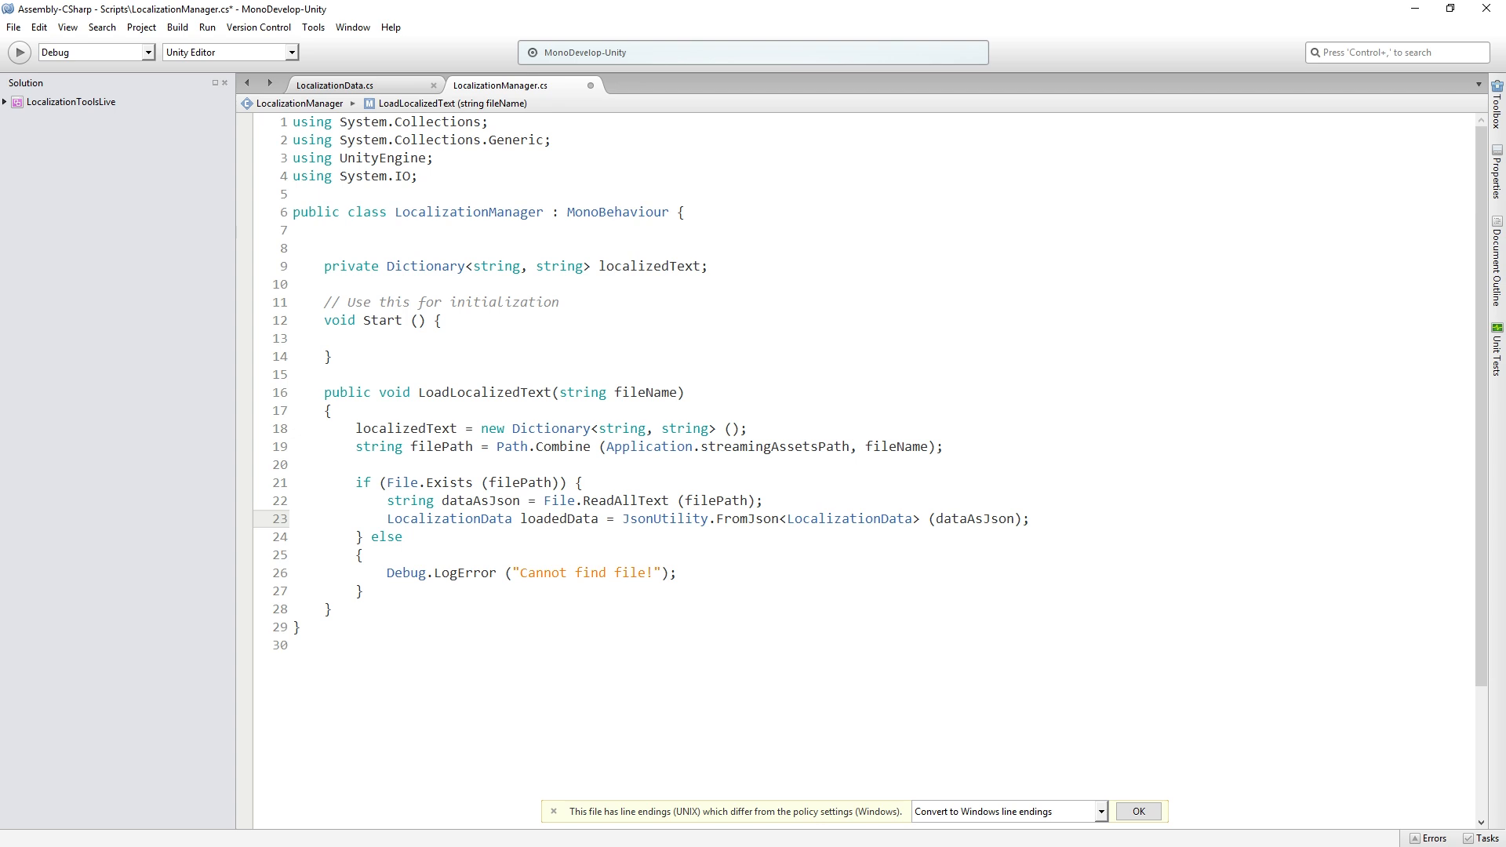
left_click(1029, 519)
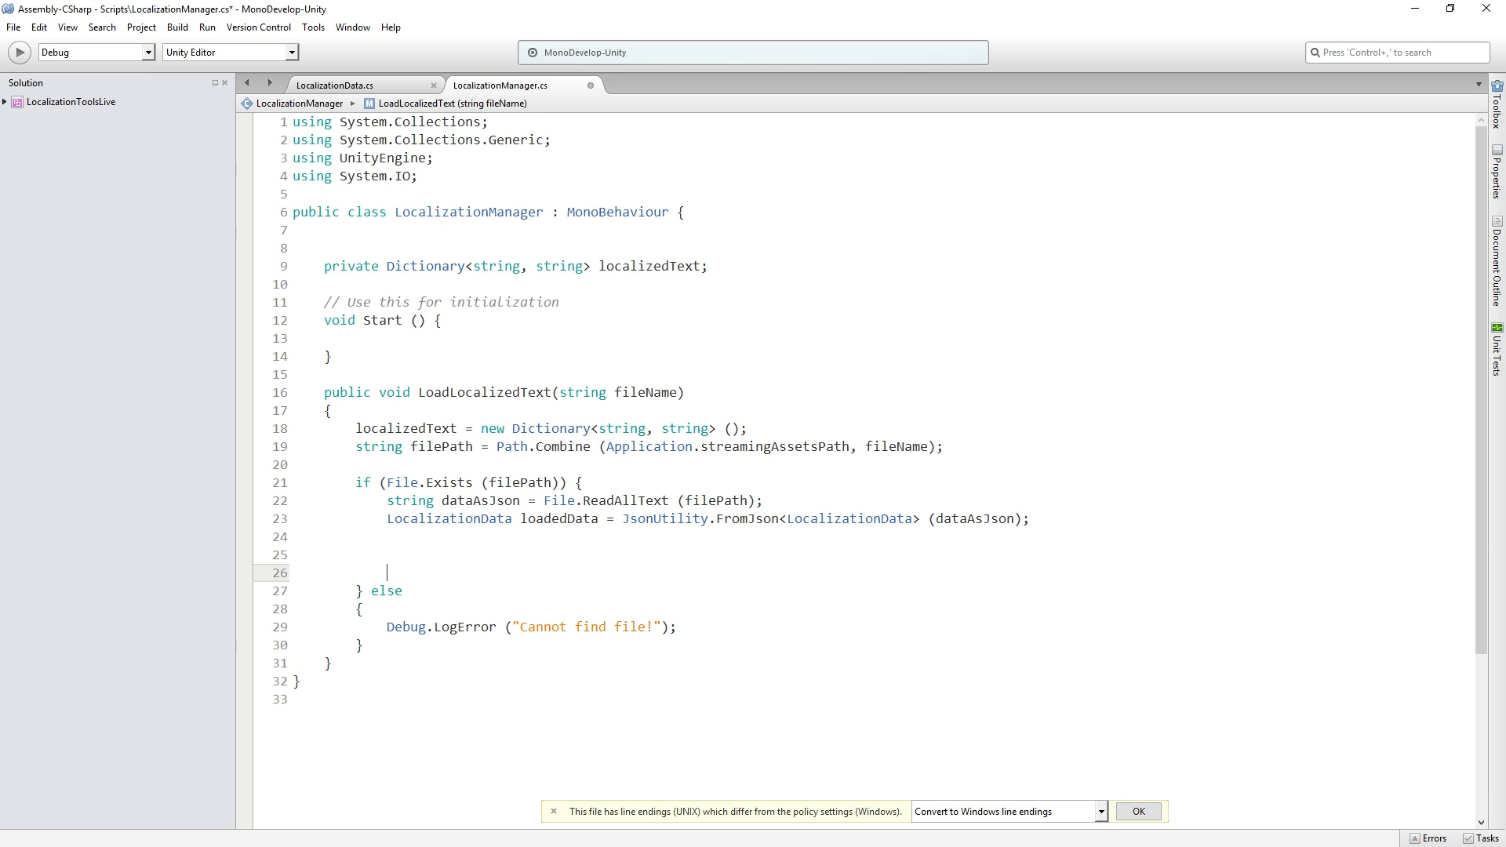
Write a for loop iterating i from 0 to loadedData.items.Length
type("for (int i = 0; i < max; i++) {")
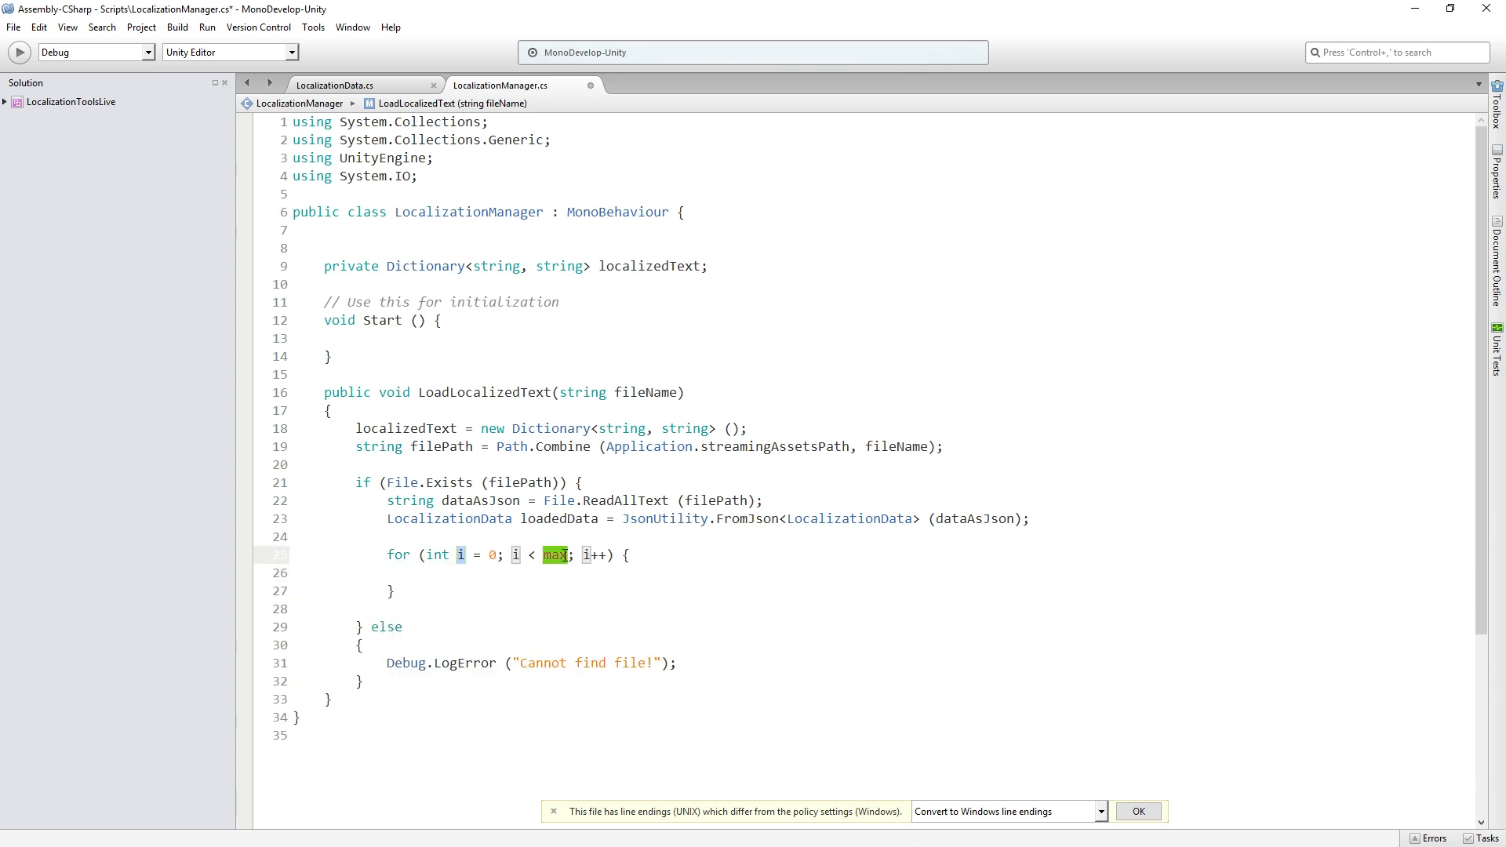
left_click(557, 553)
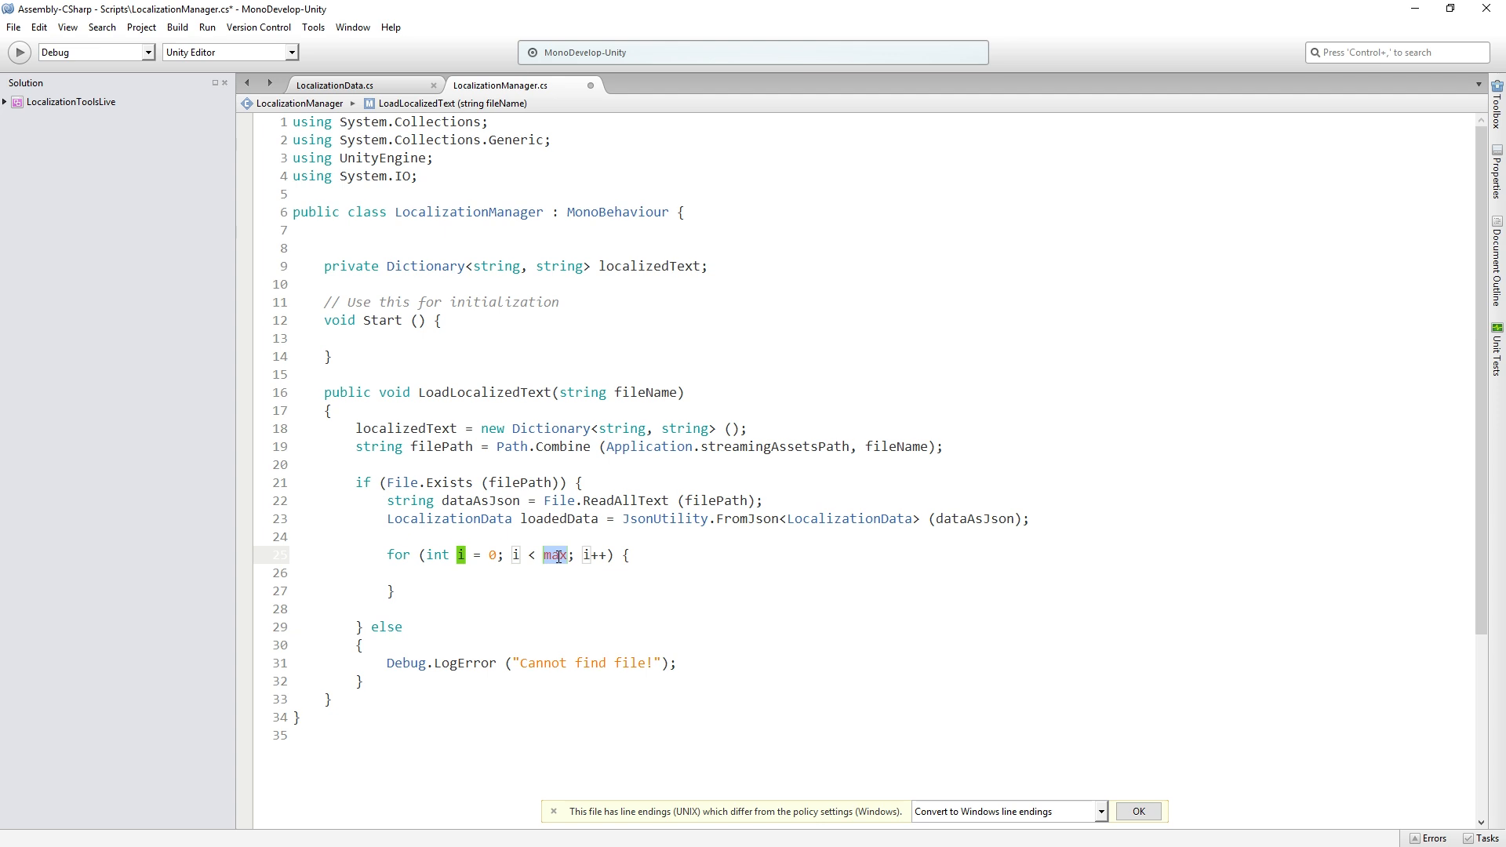
type("loadedData.items")
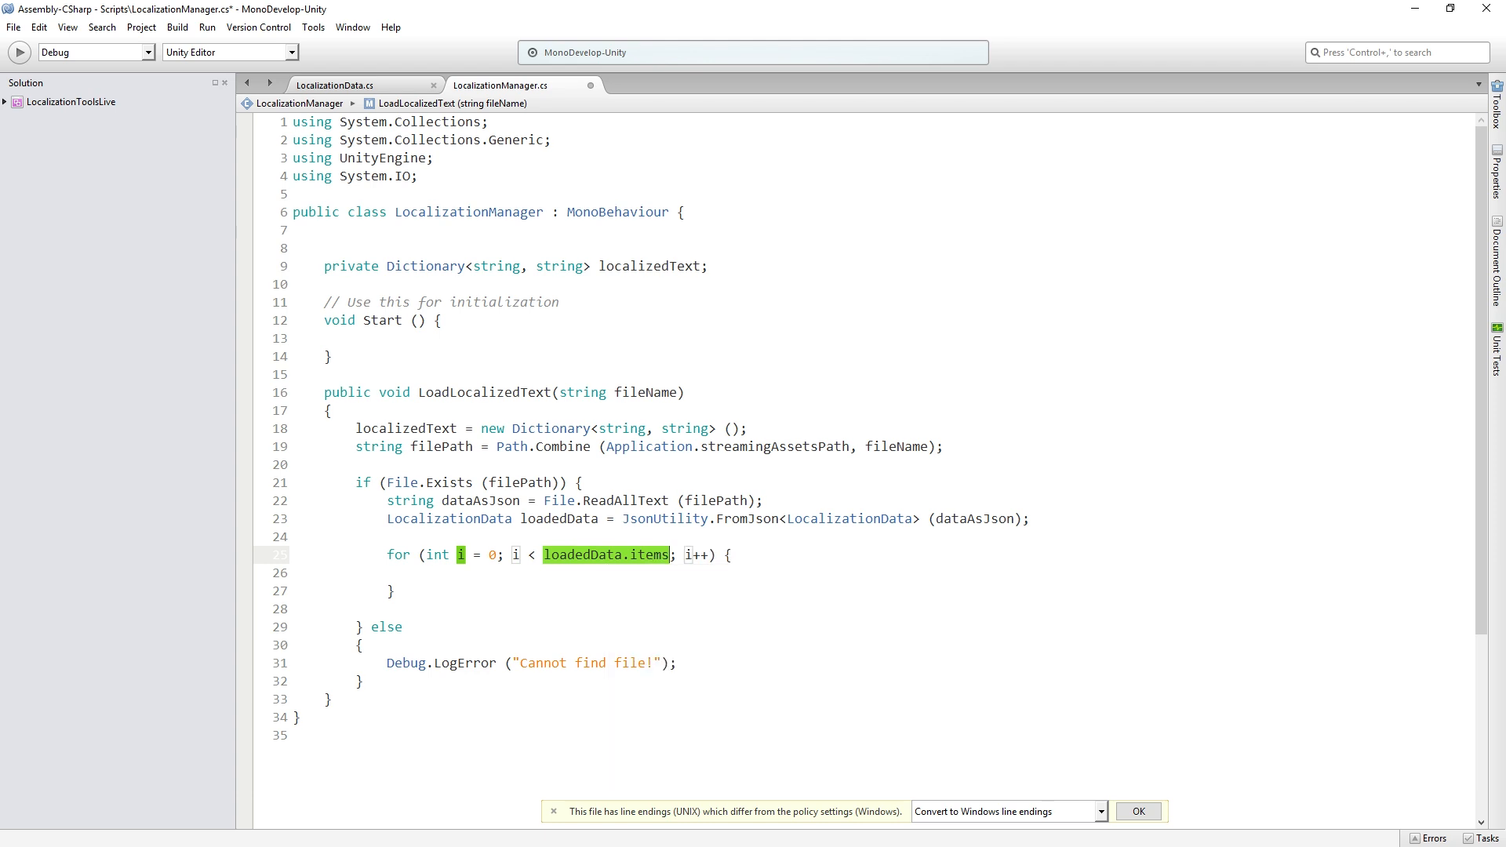
type(".Length")
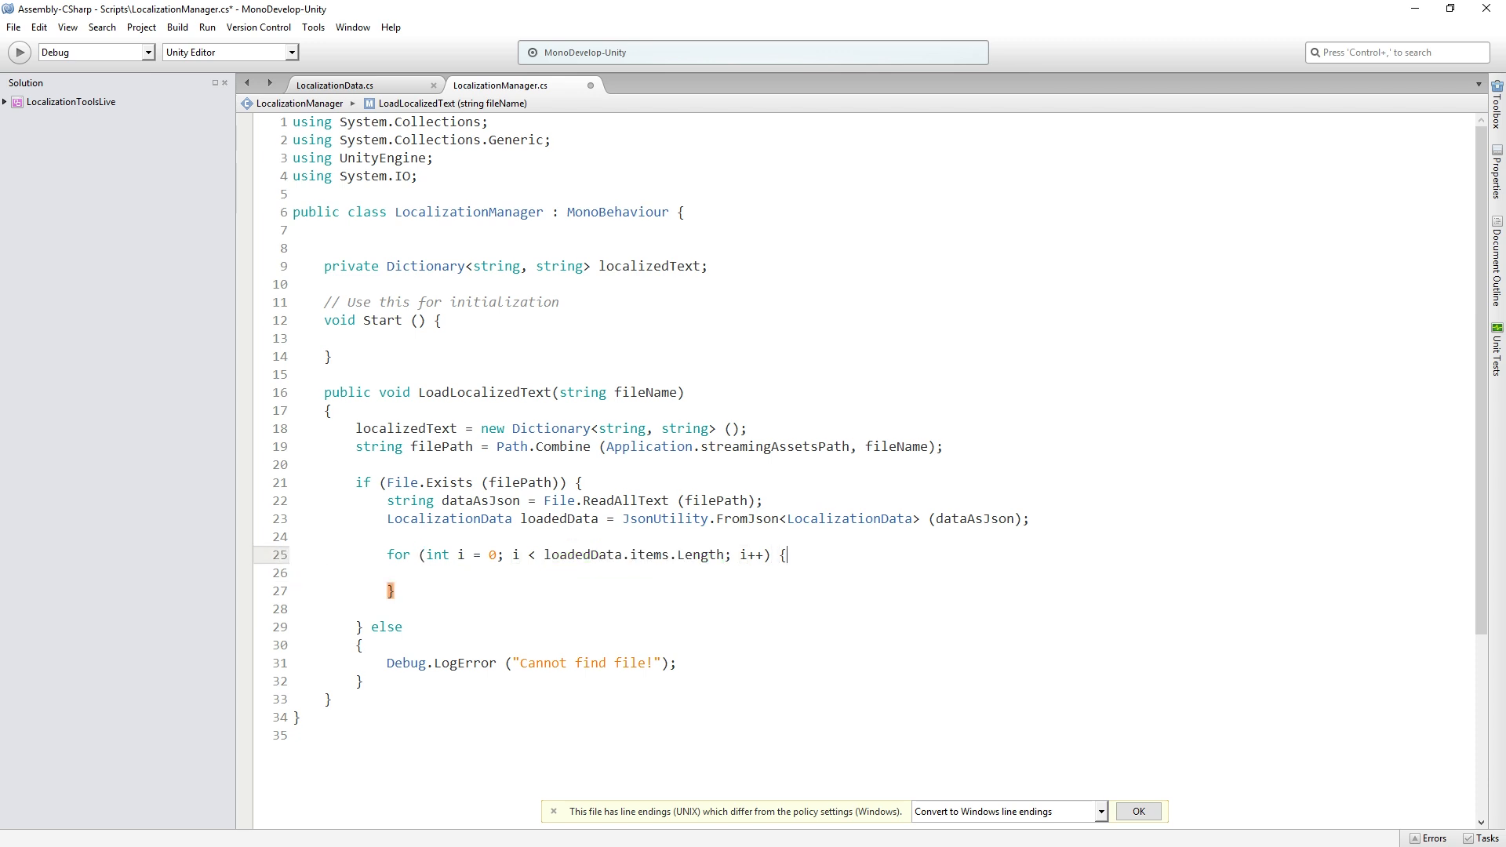
key("Return")
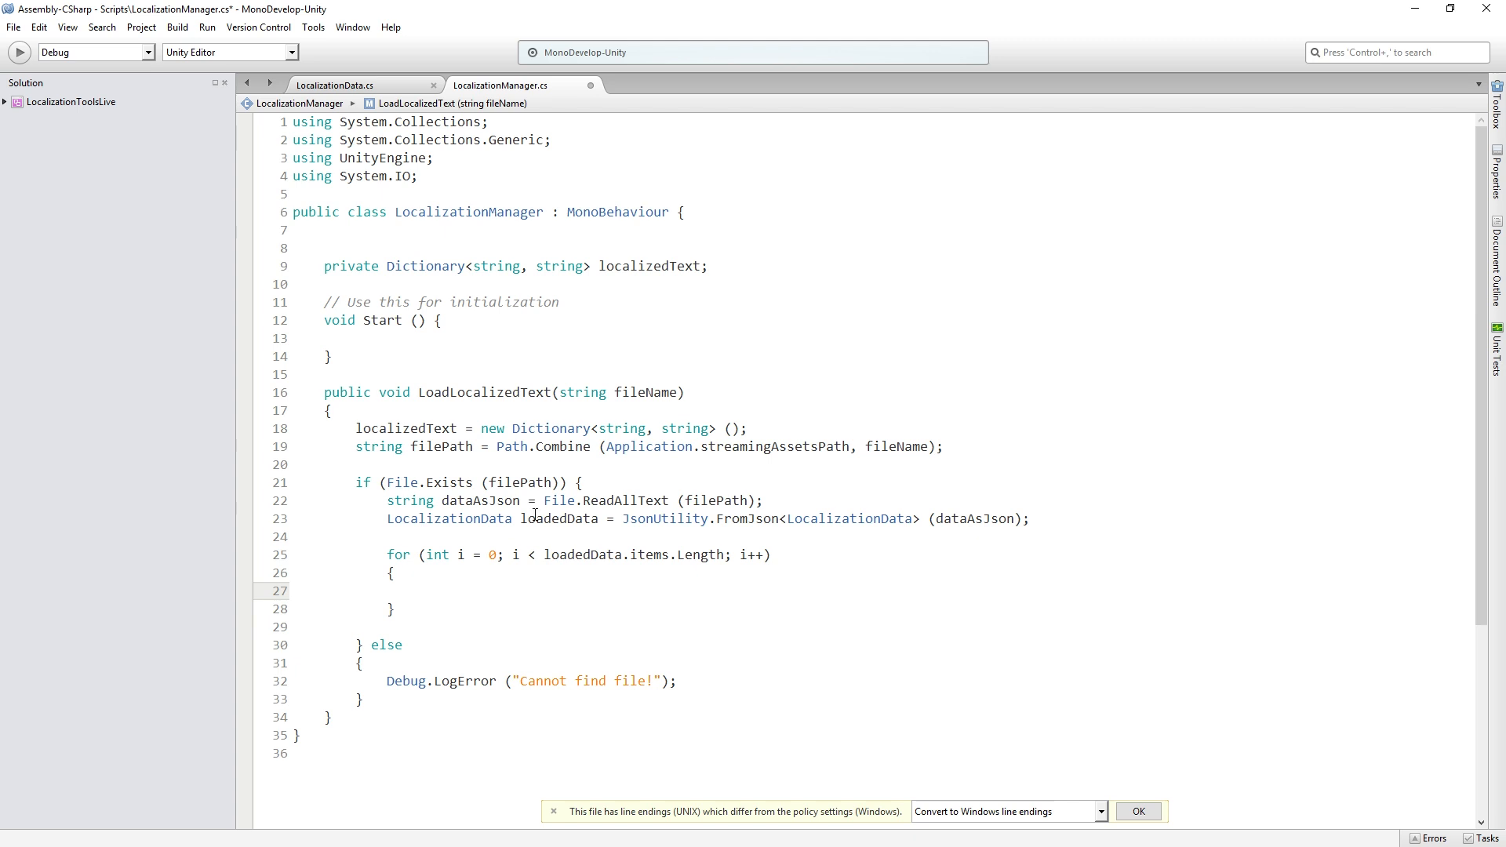
In the loop, add loadedData.items[i].key and .value to localizedText
type("localizedText")
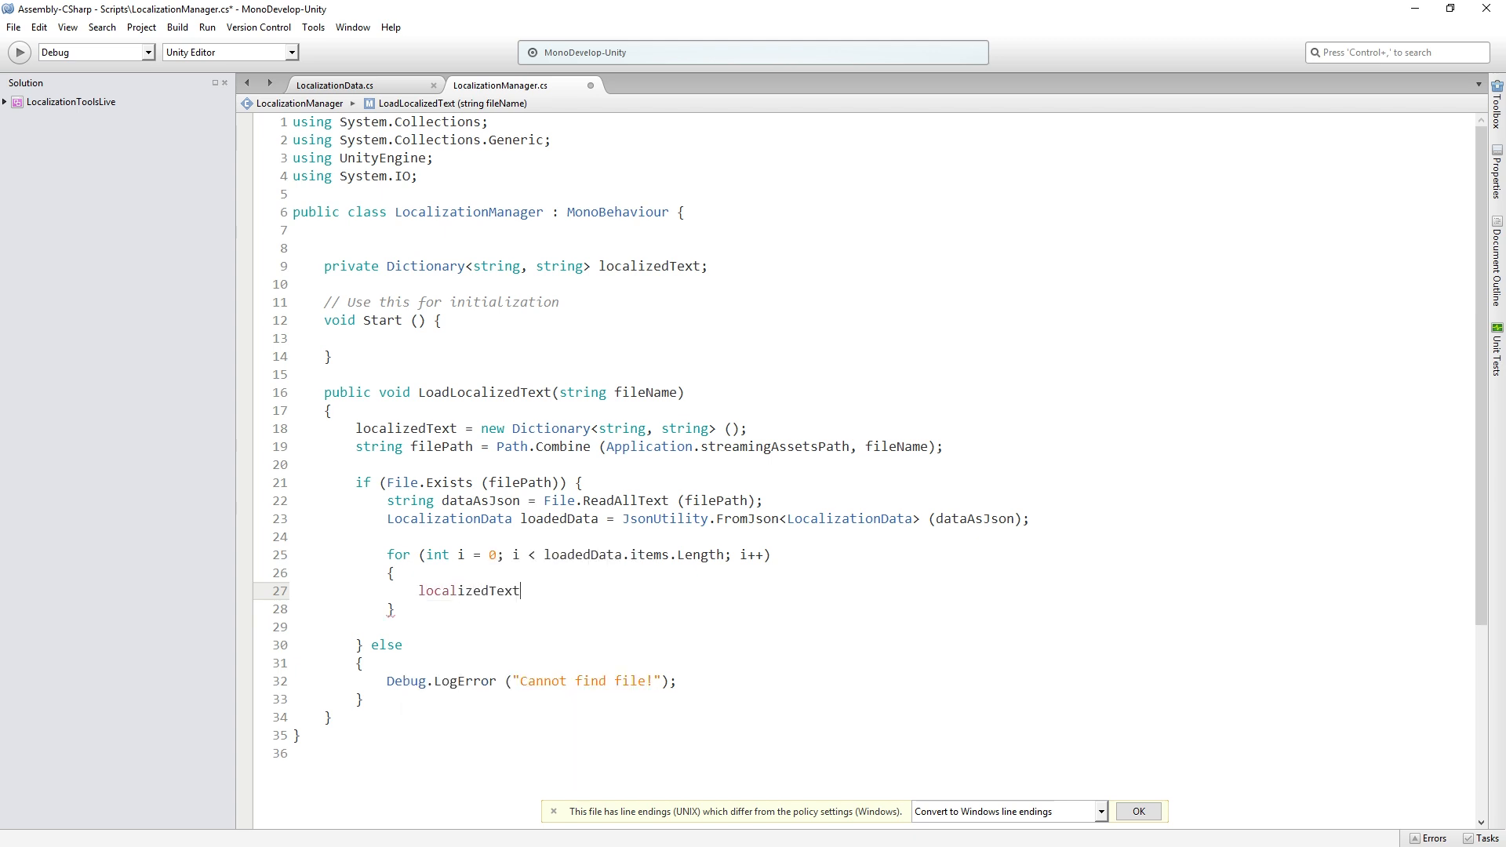
type(".Add(")
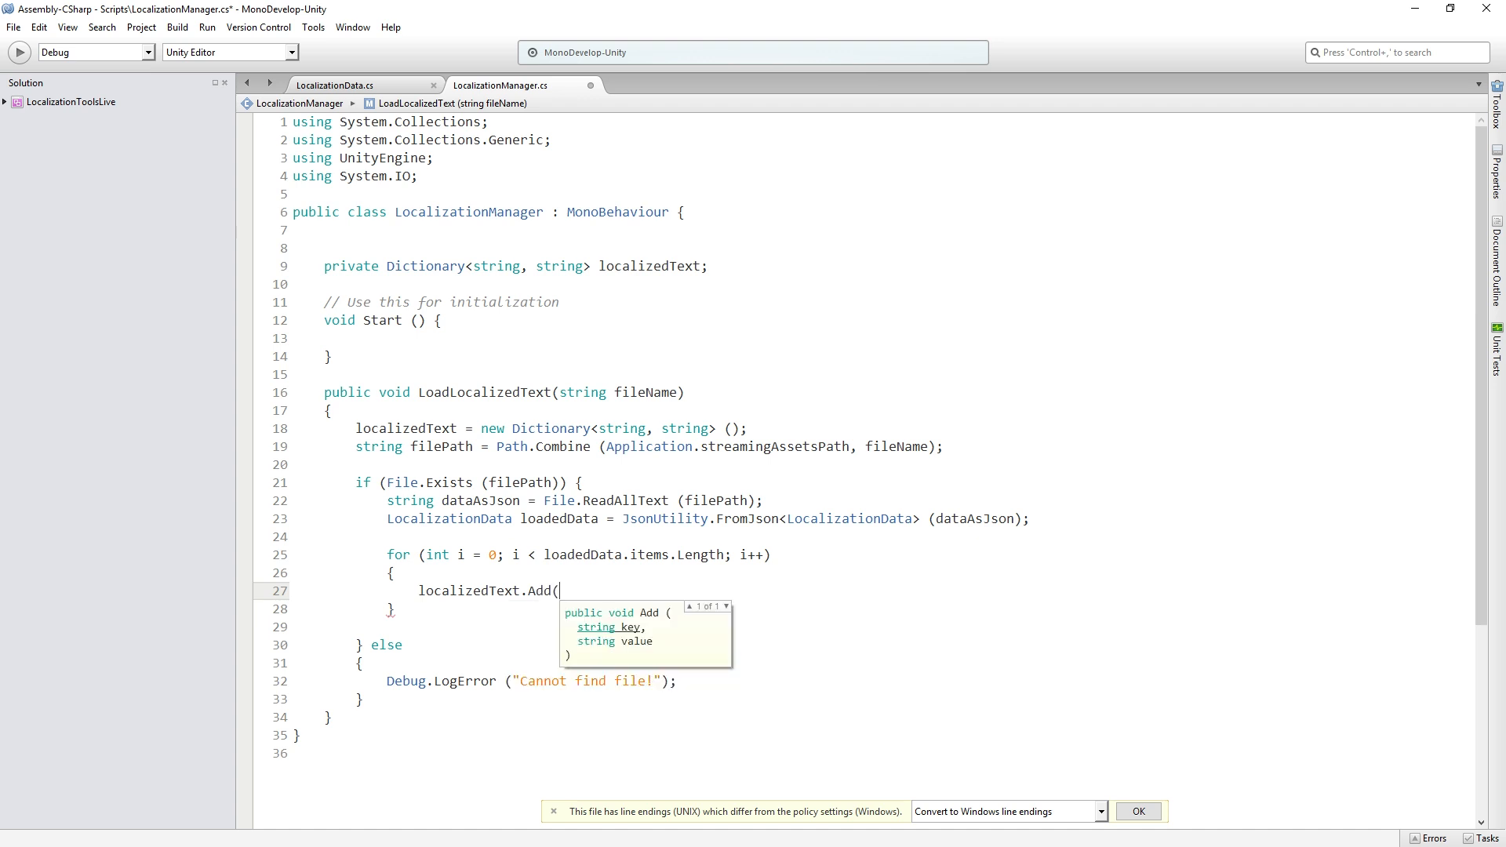
type("loadedData.items")
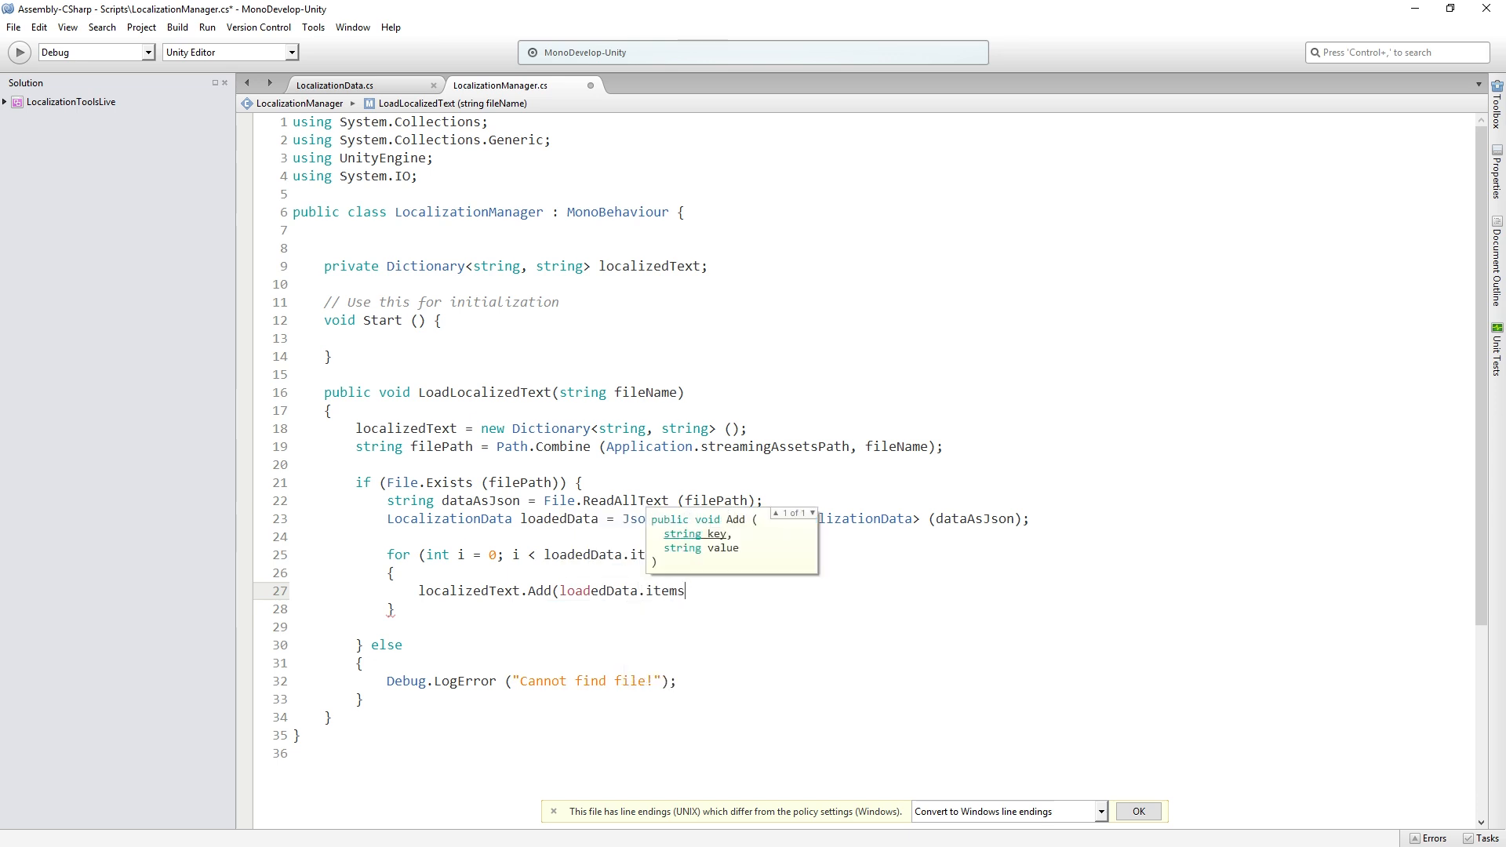
type("[i]")
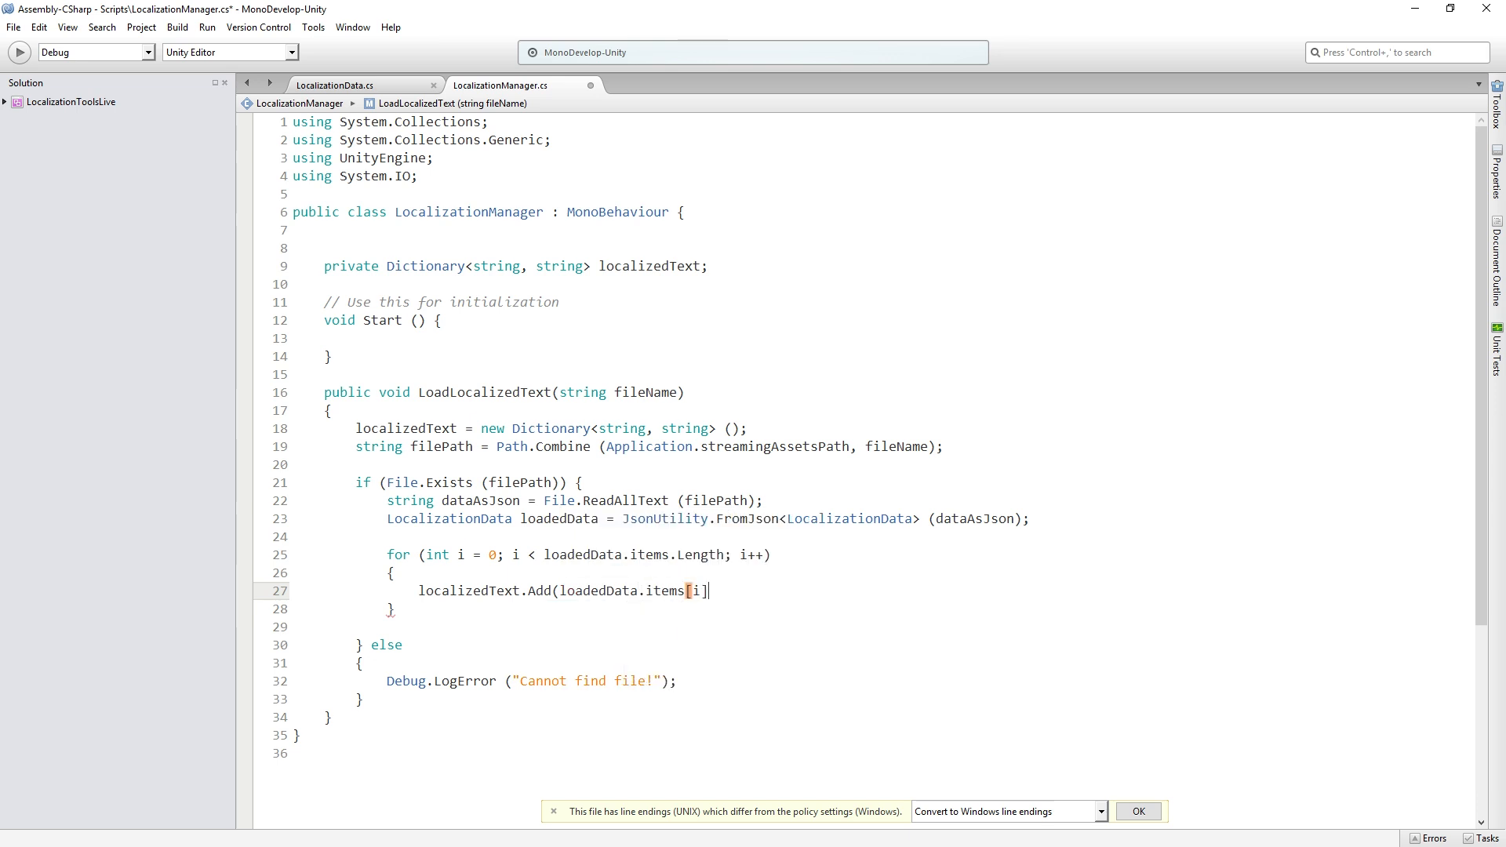
type(".key")
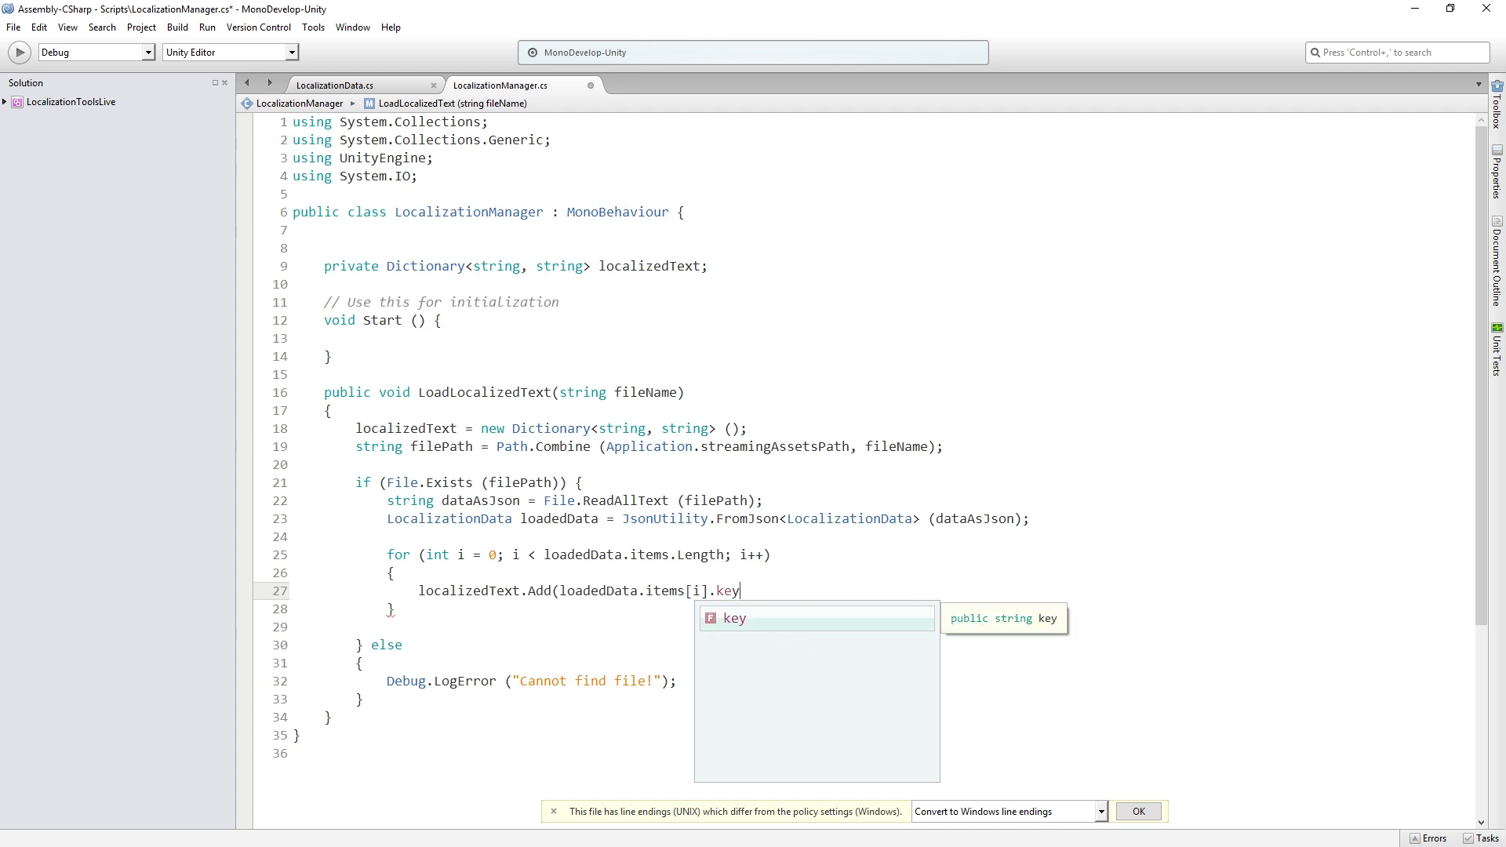
type(", loade")
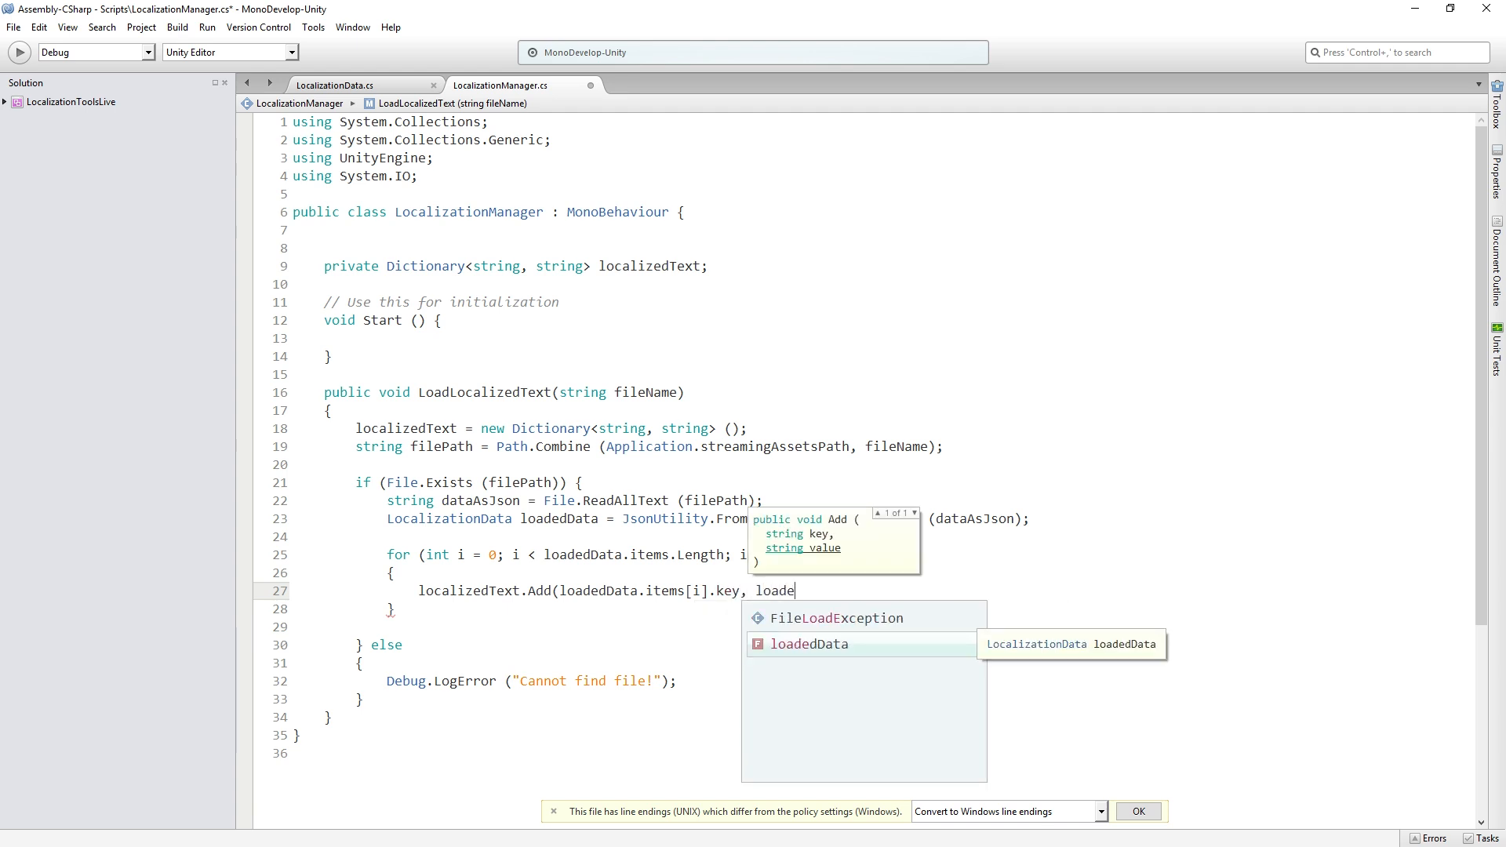
type("loadedData.items[")
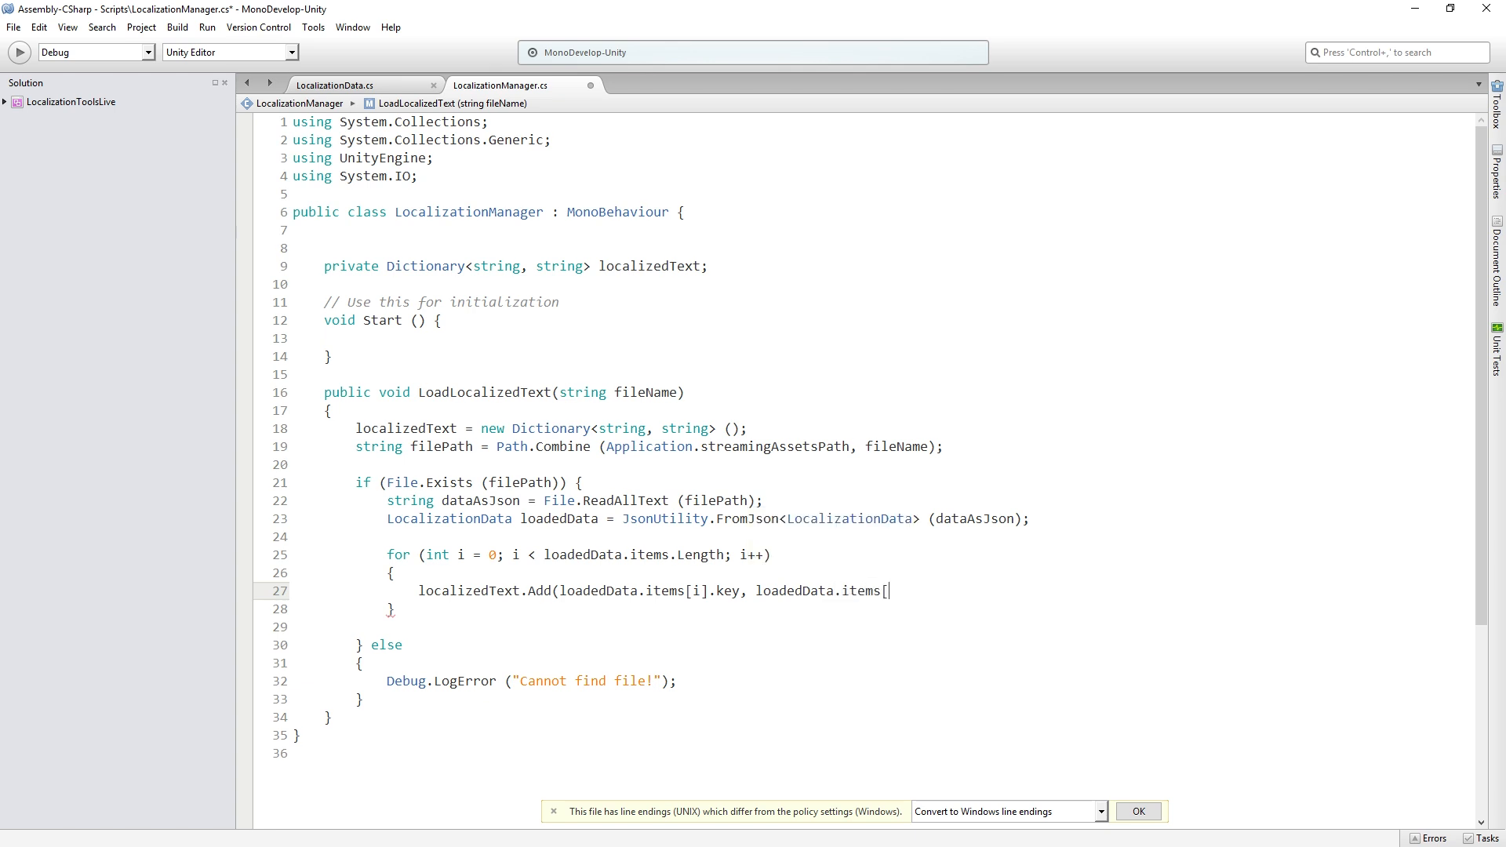
type("i]")
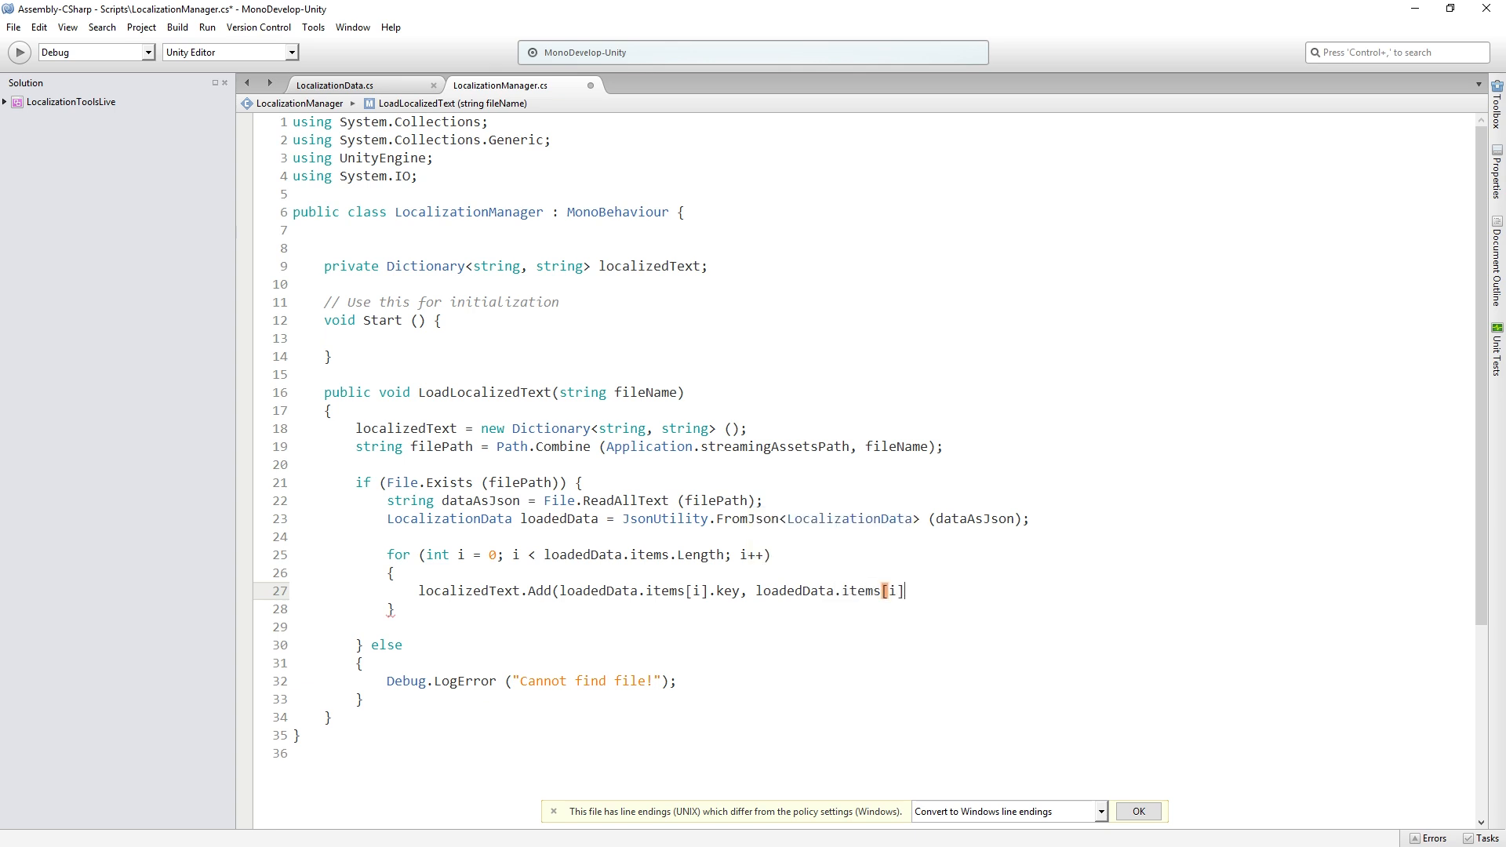
type(".value);")
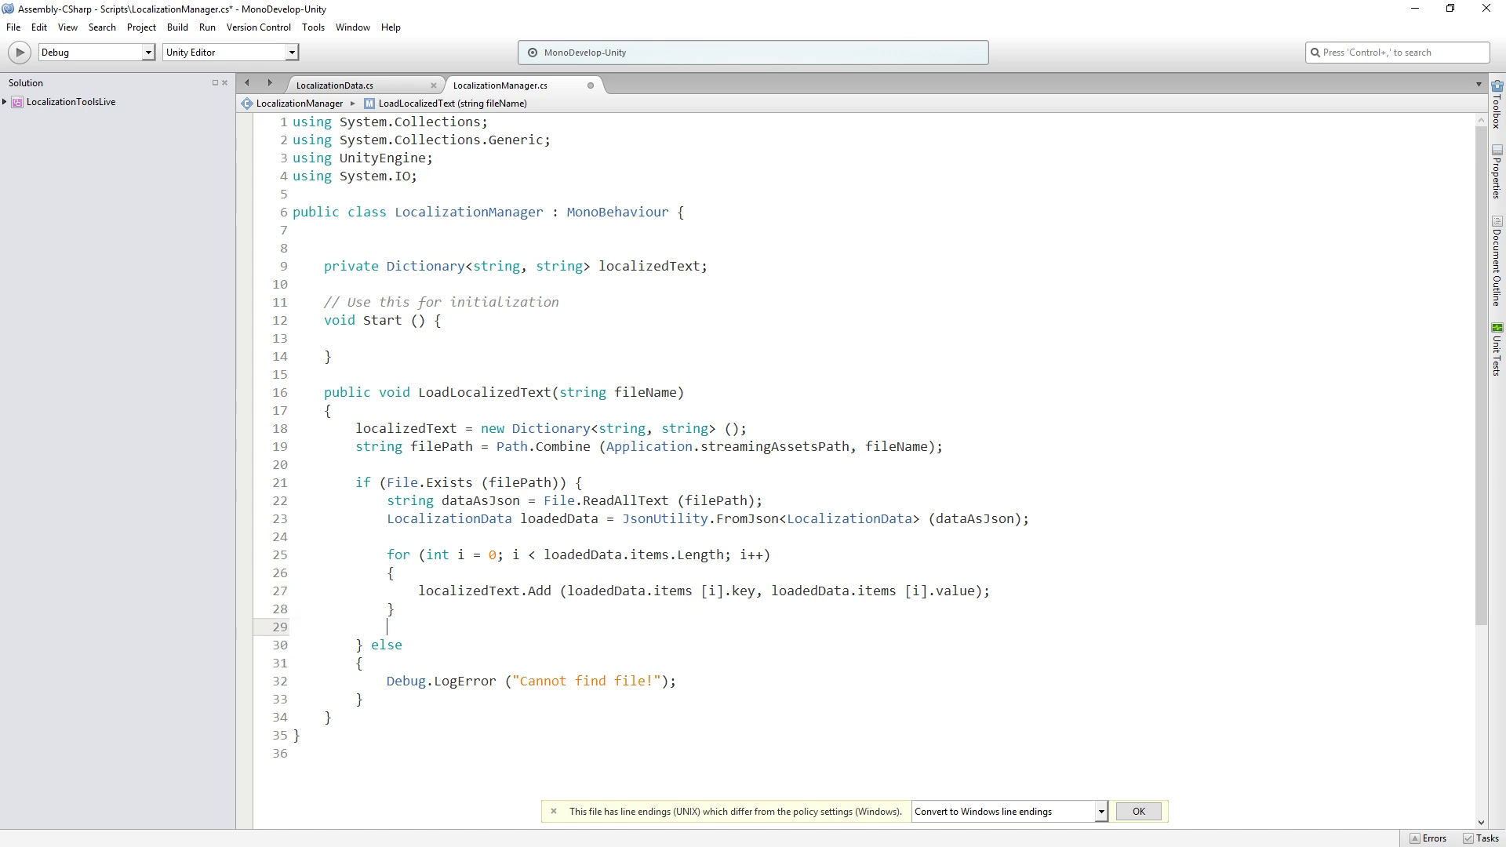
Log "Data loaded, dictionary contains: " + localizedText.Count + " entries" and accept Windows line endings
type("Debug.Log (\"")
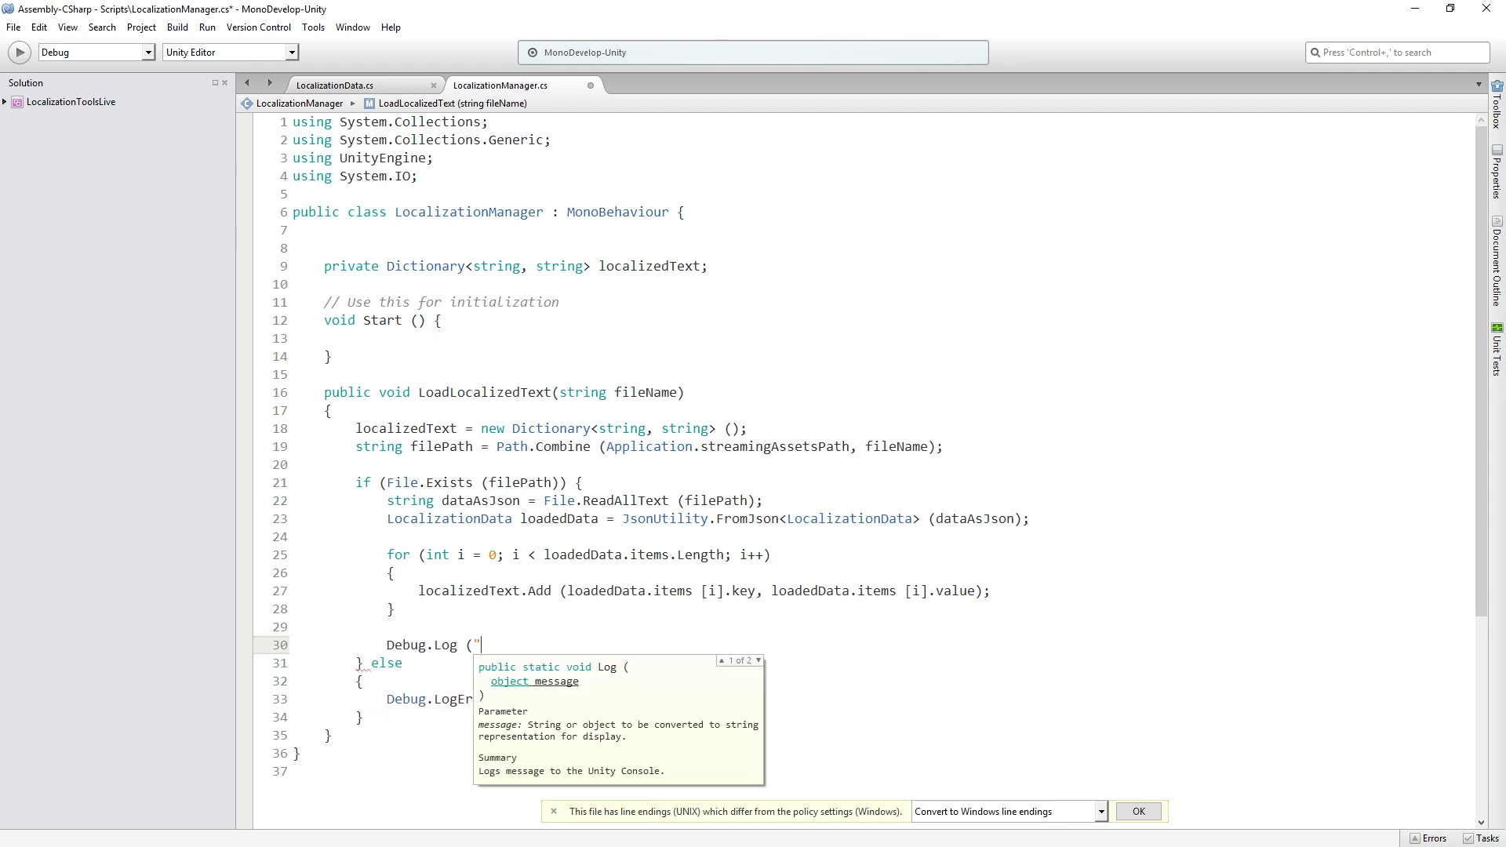
type("Data loaded,")
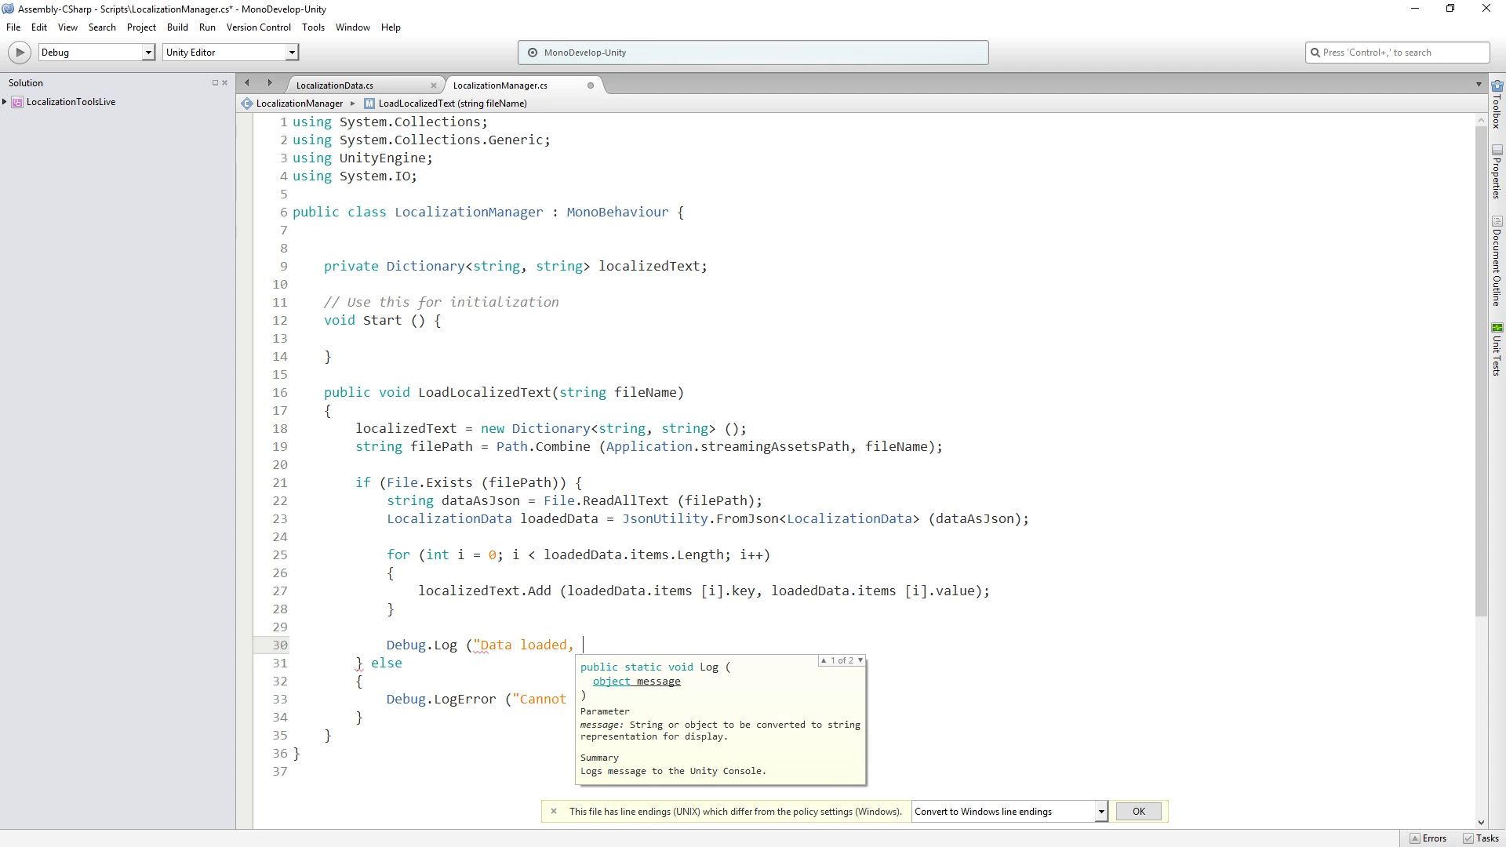
type("dictionary co")
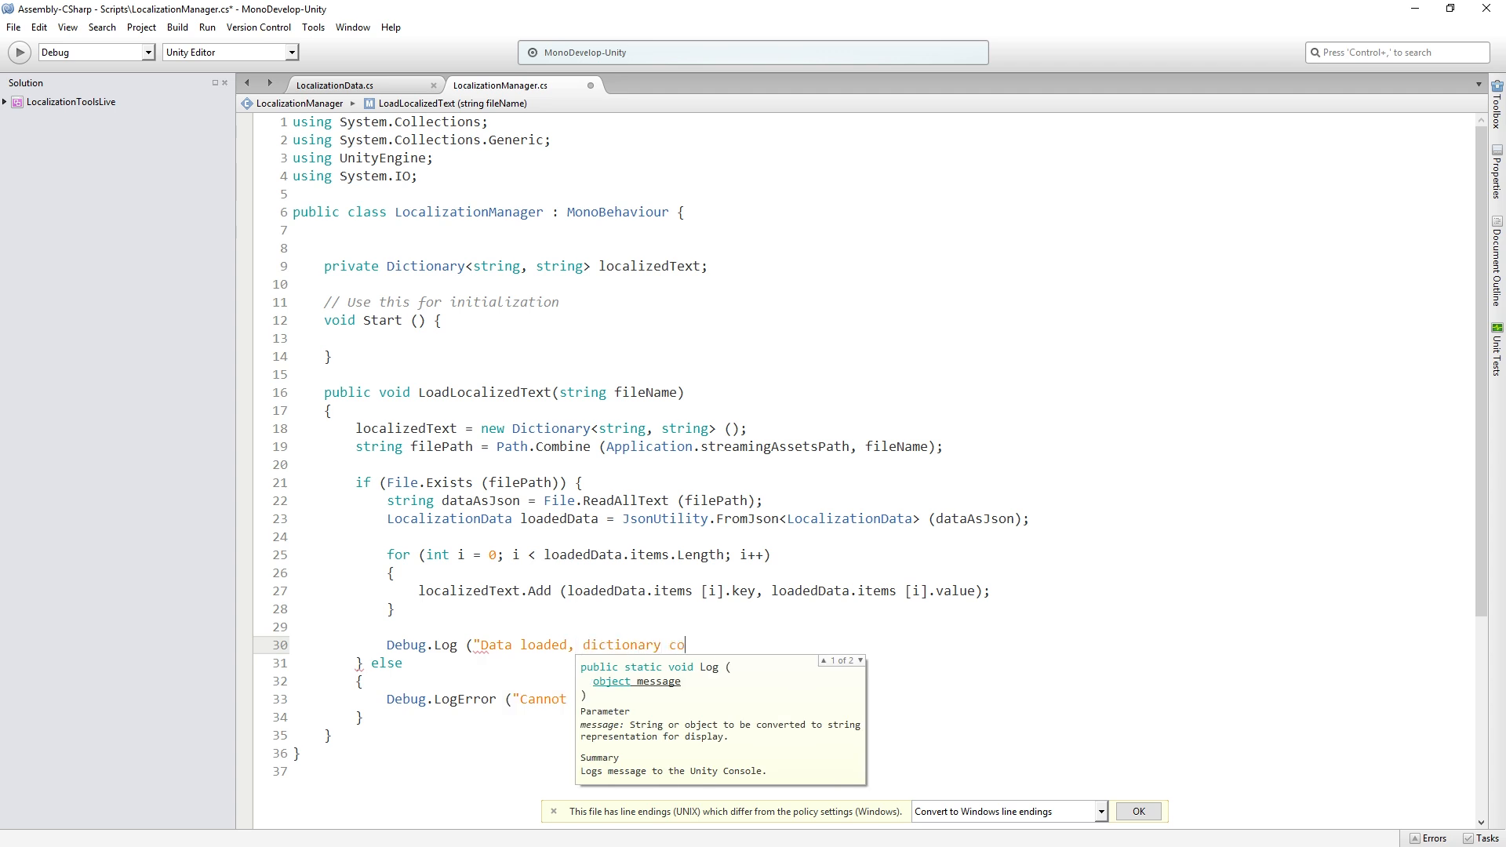
type("ntains: \" +")
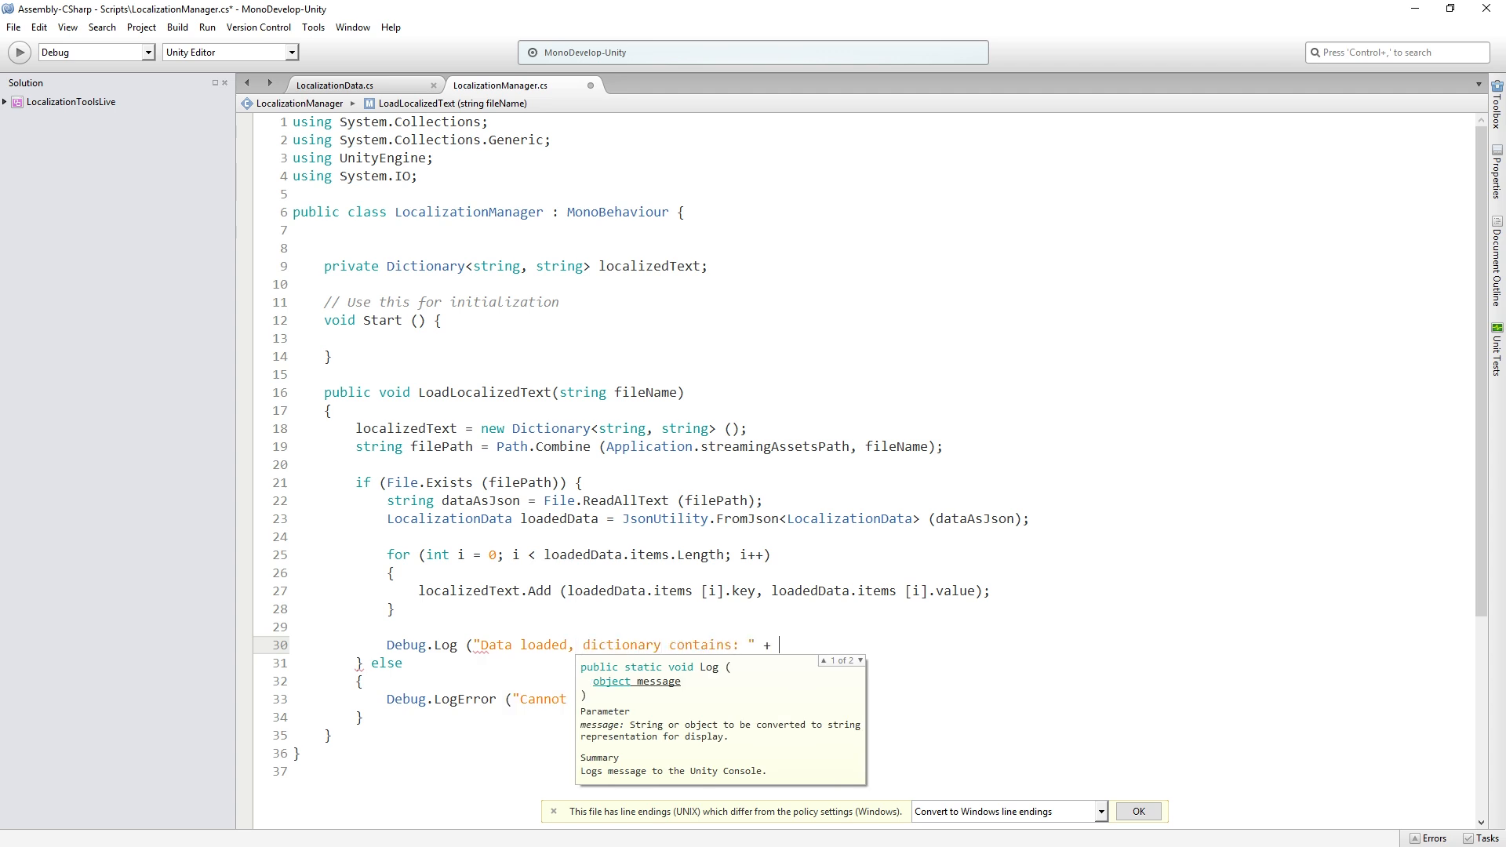
type("localizedText.Cle")
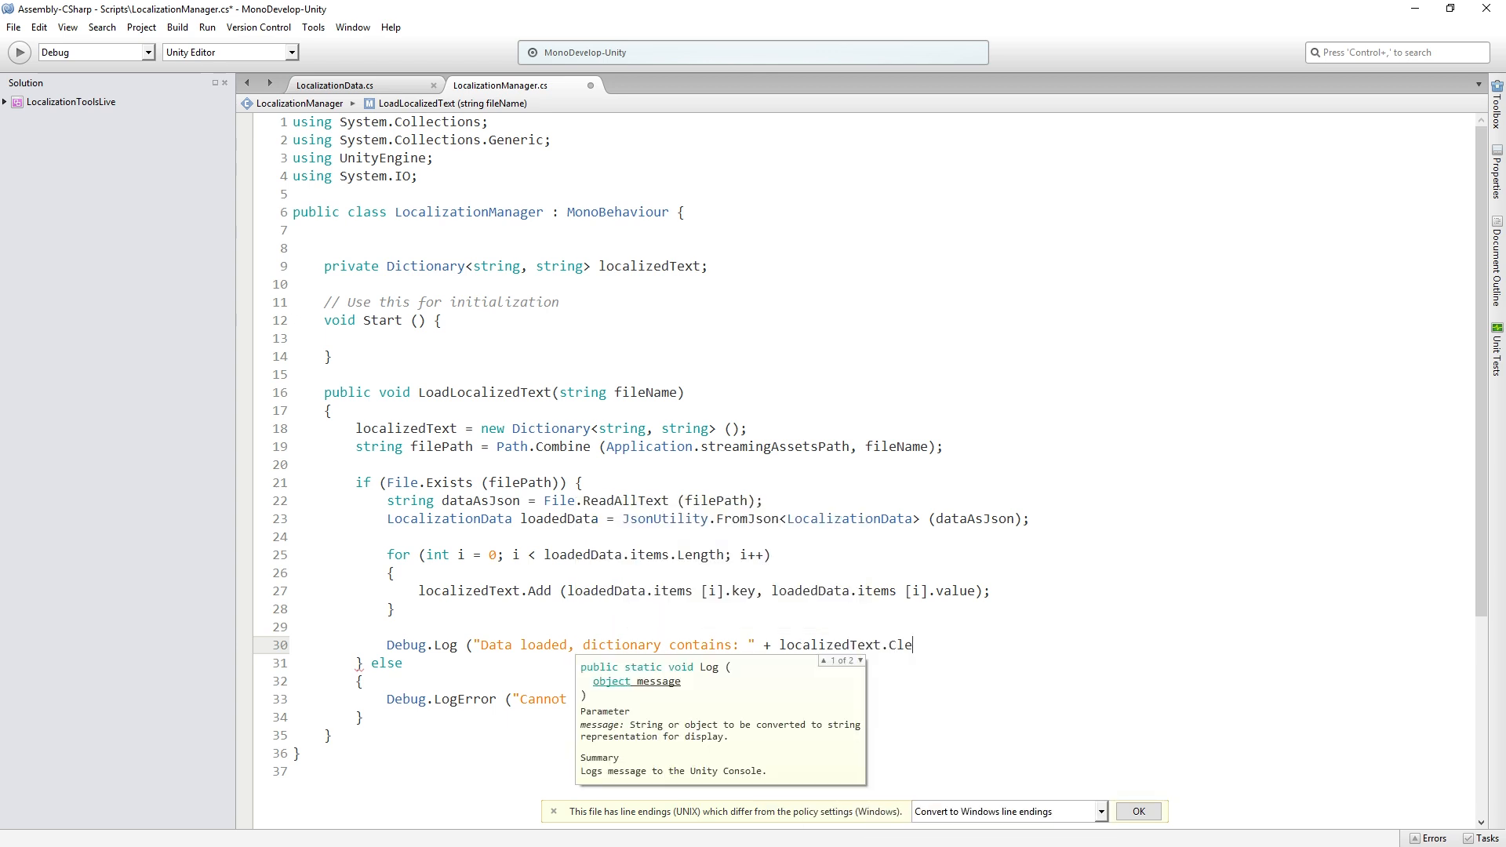
type("ount")
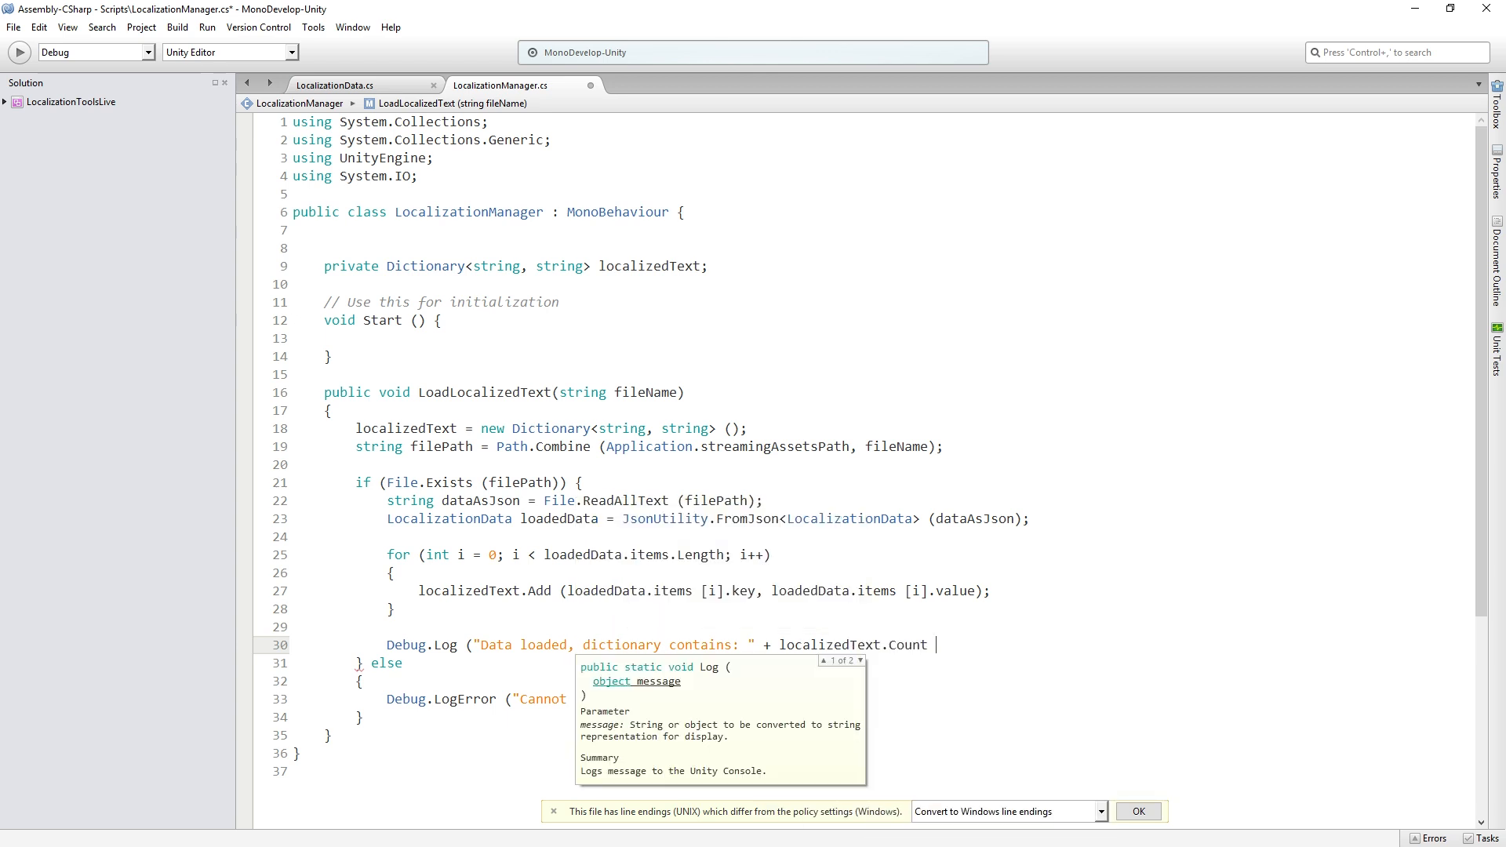
type("+ \"")
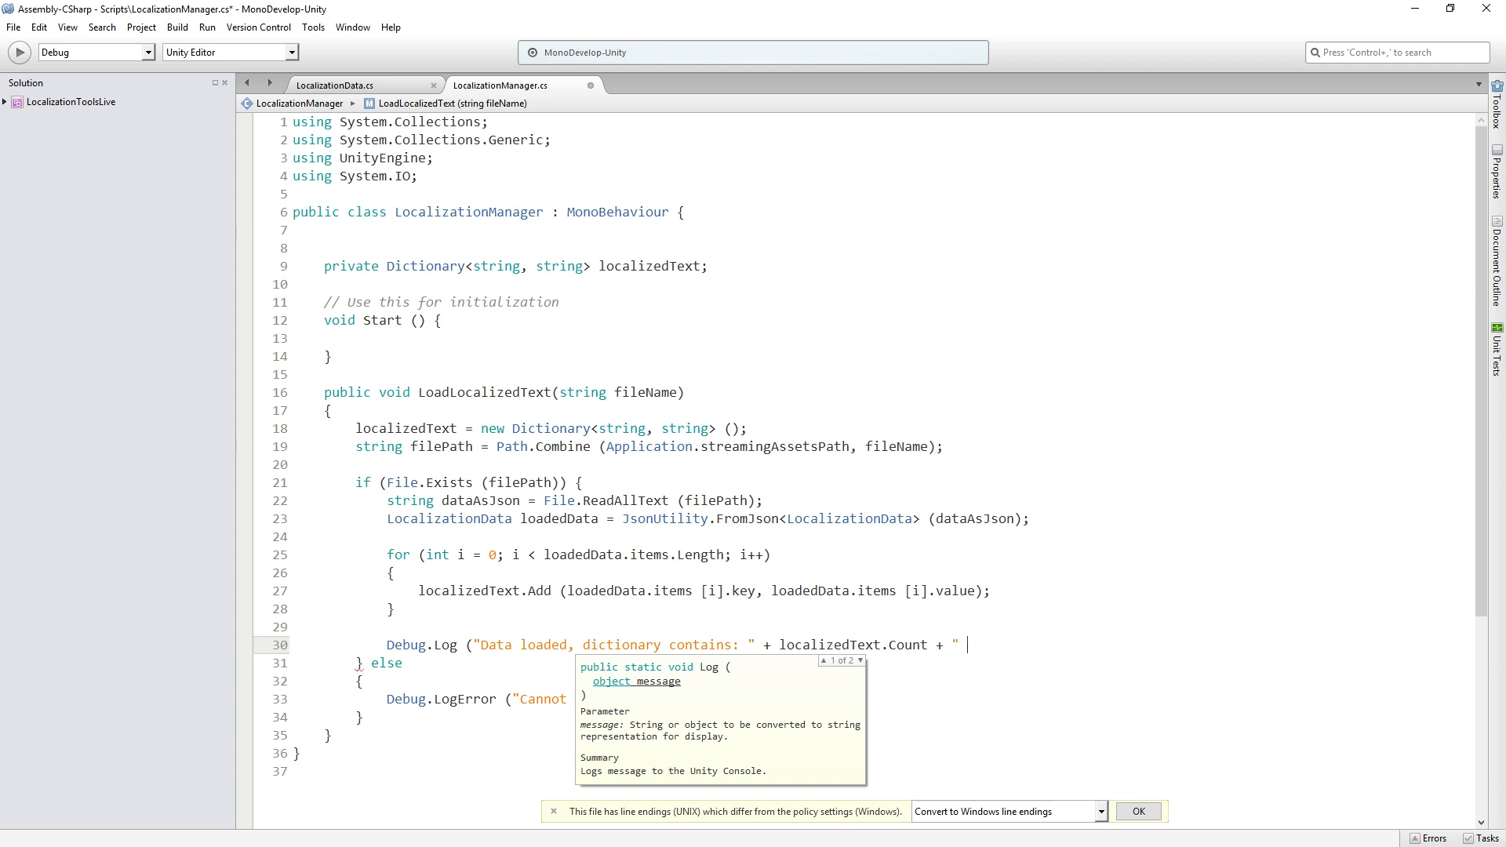
type("entries\");")
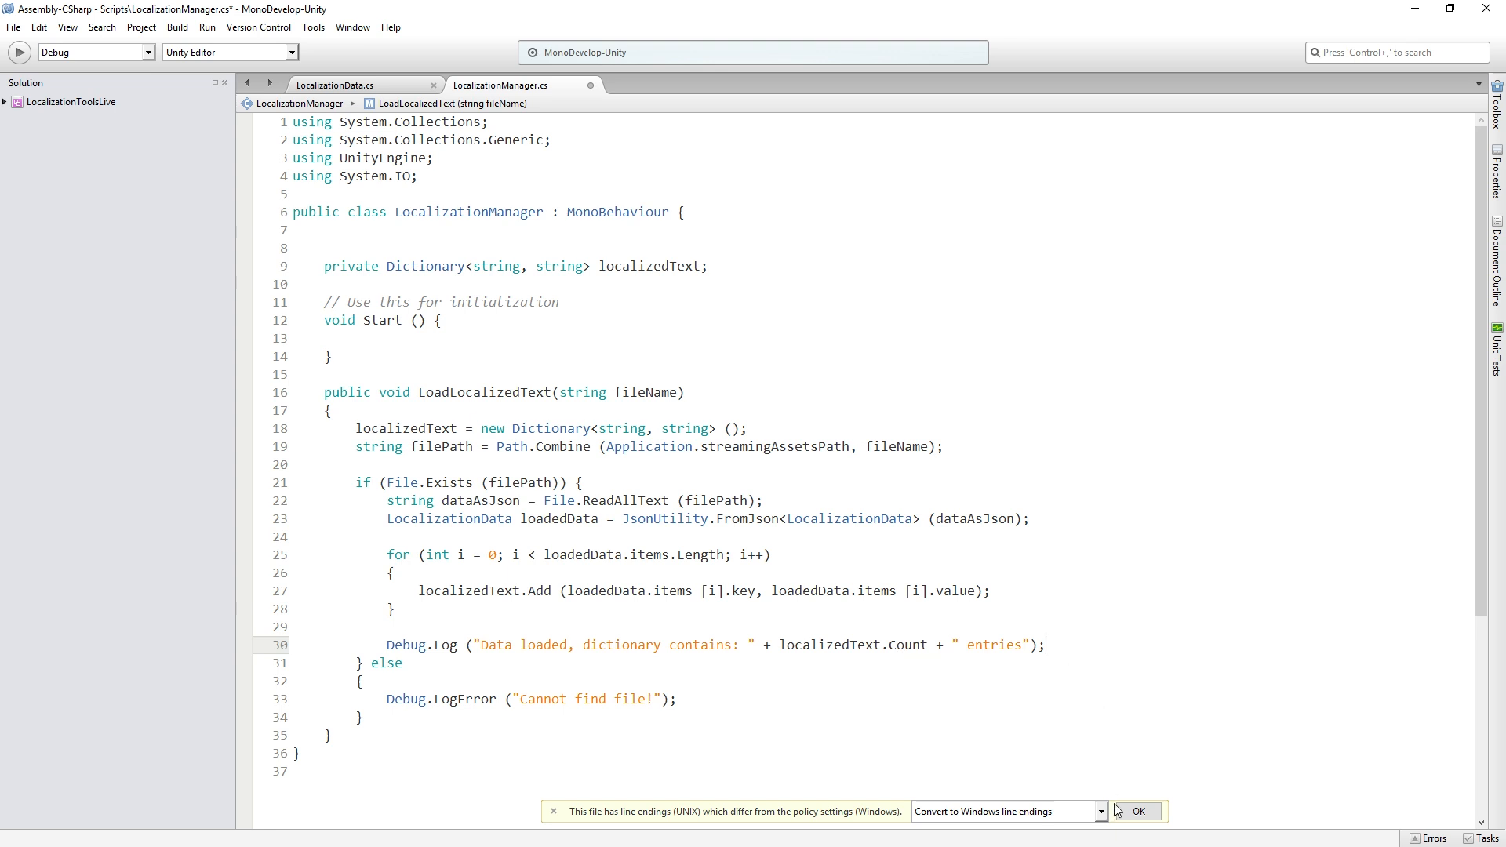
mouse_move(1116, 785)
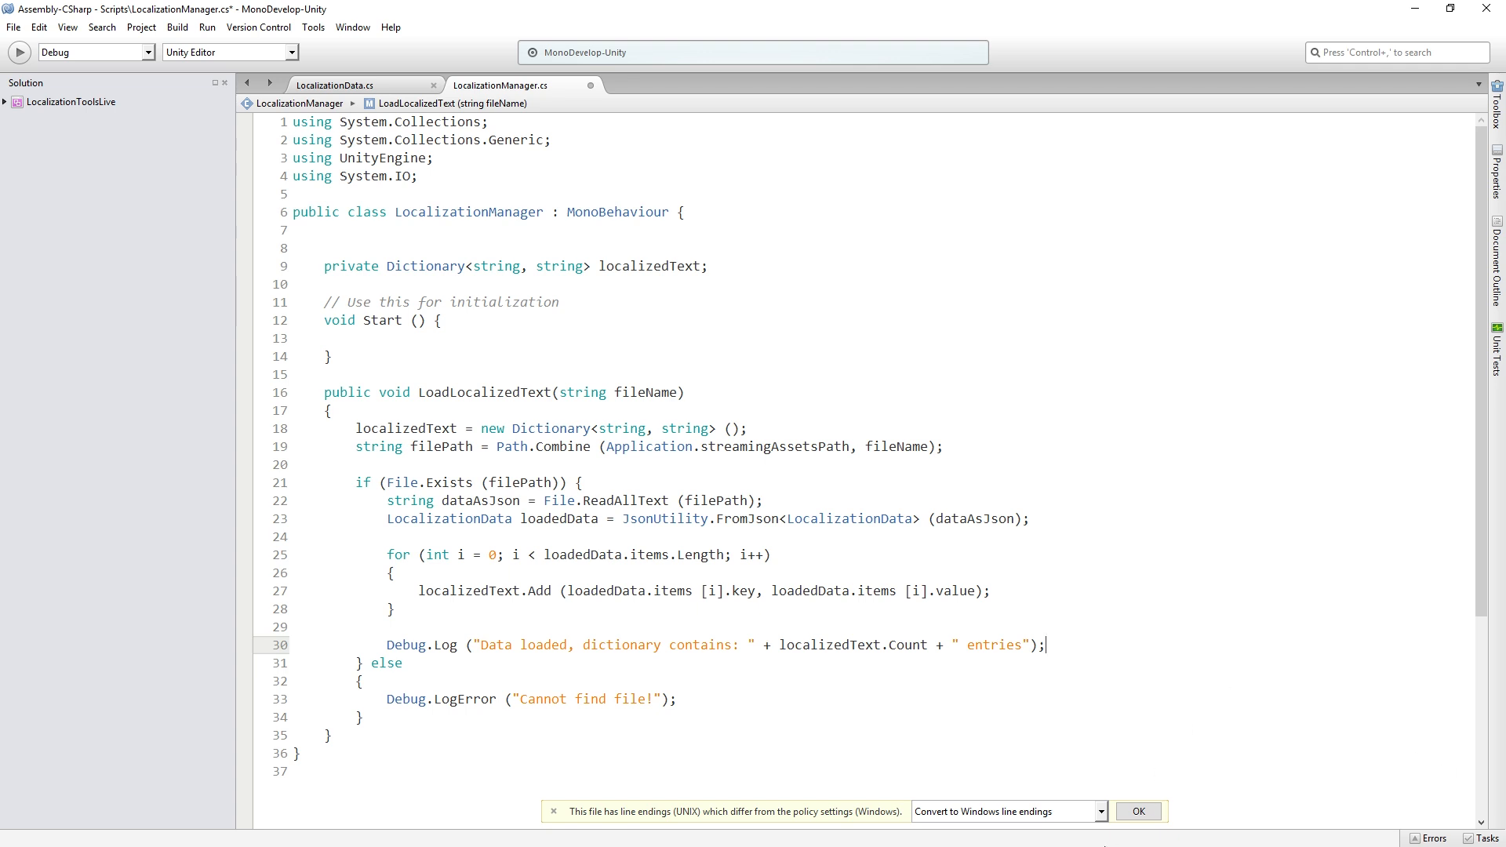
left_click(1137, 811)
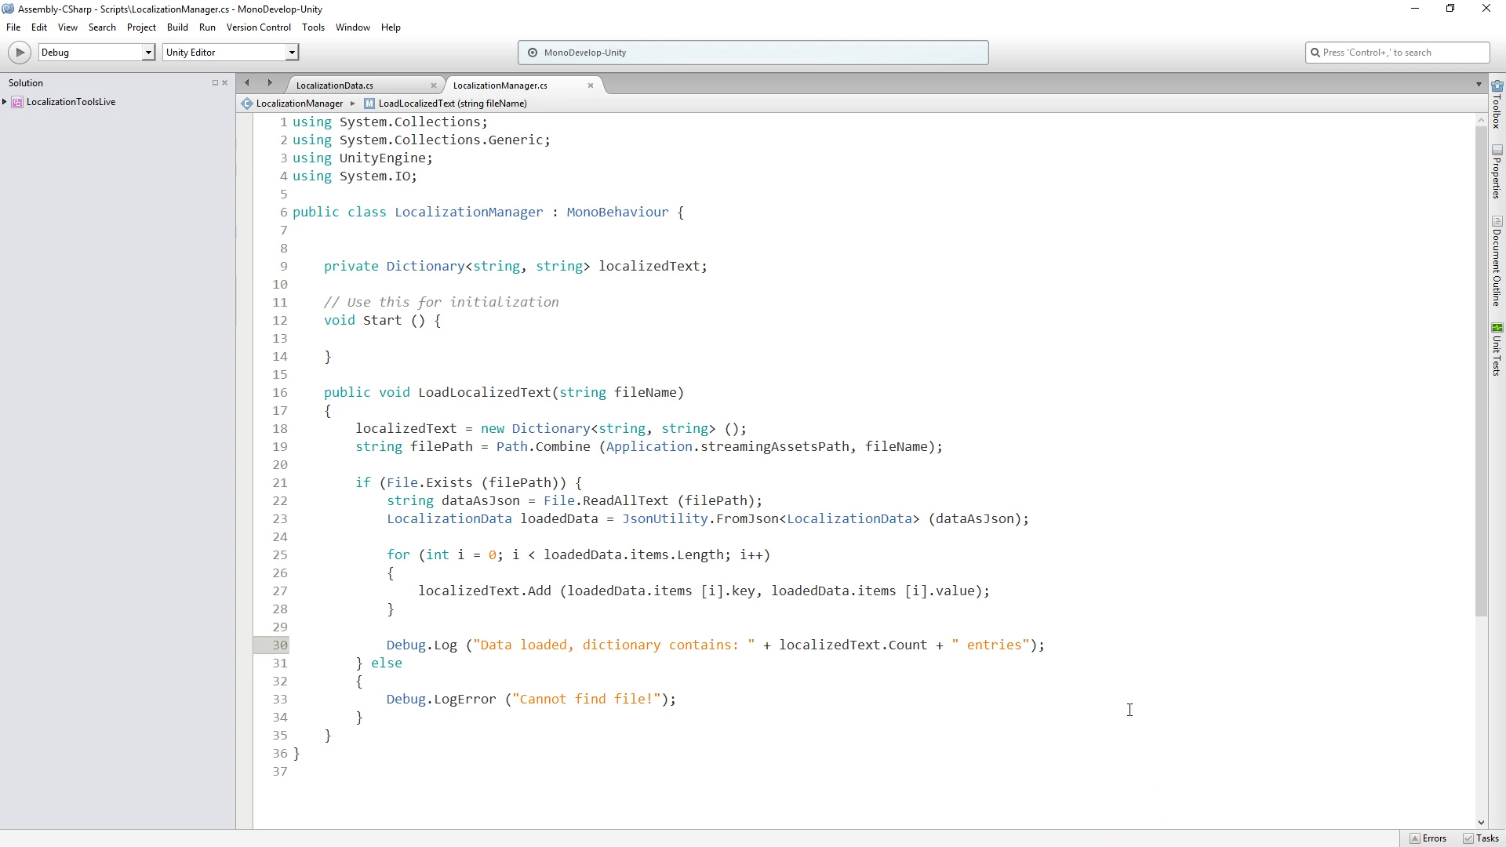
mouse_move(1091, 662)
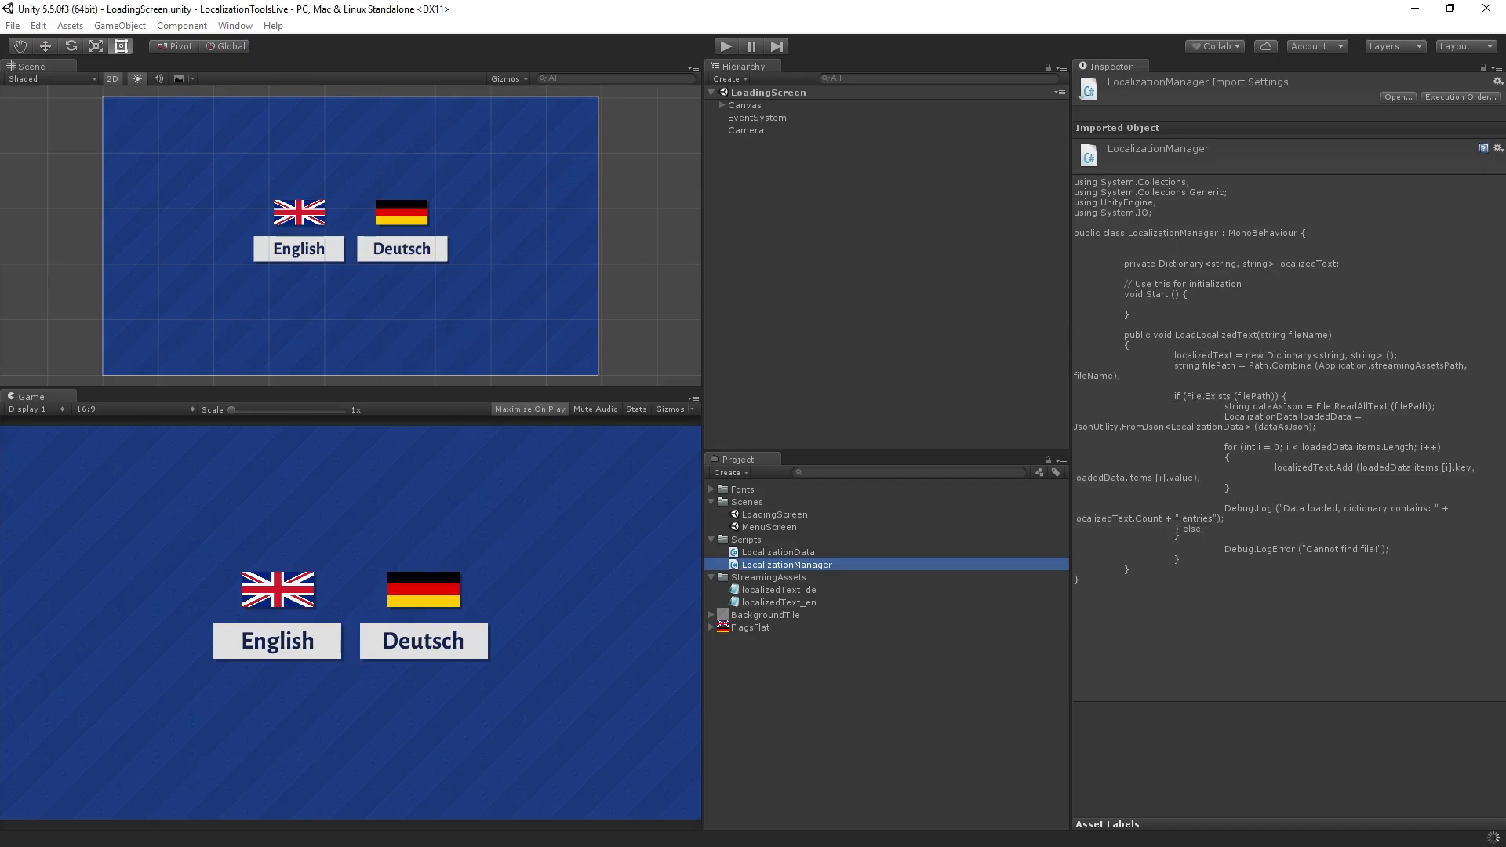
Create an empty GameObject in the Hierarchy named LocalizationManager and select it
left_click(821, 674)
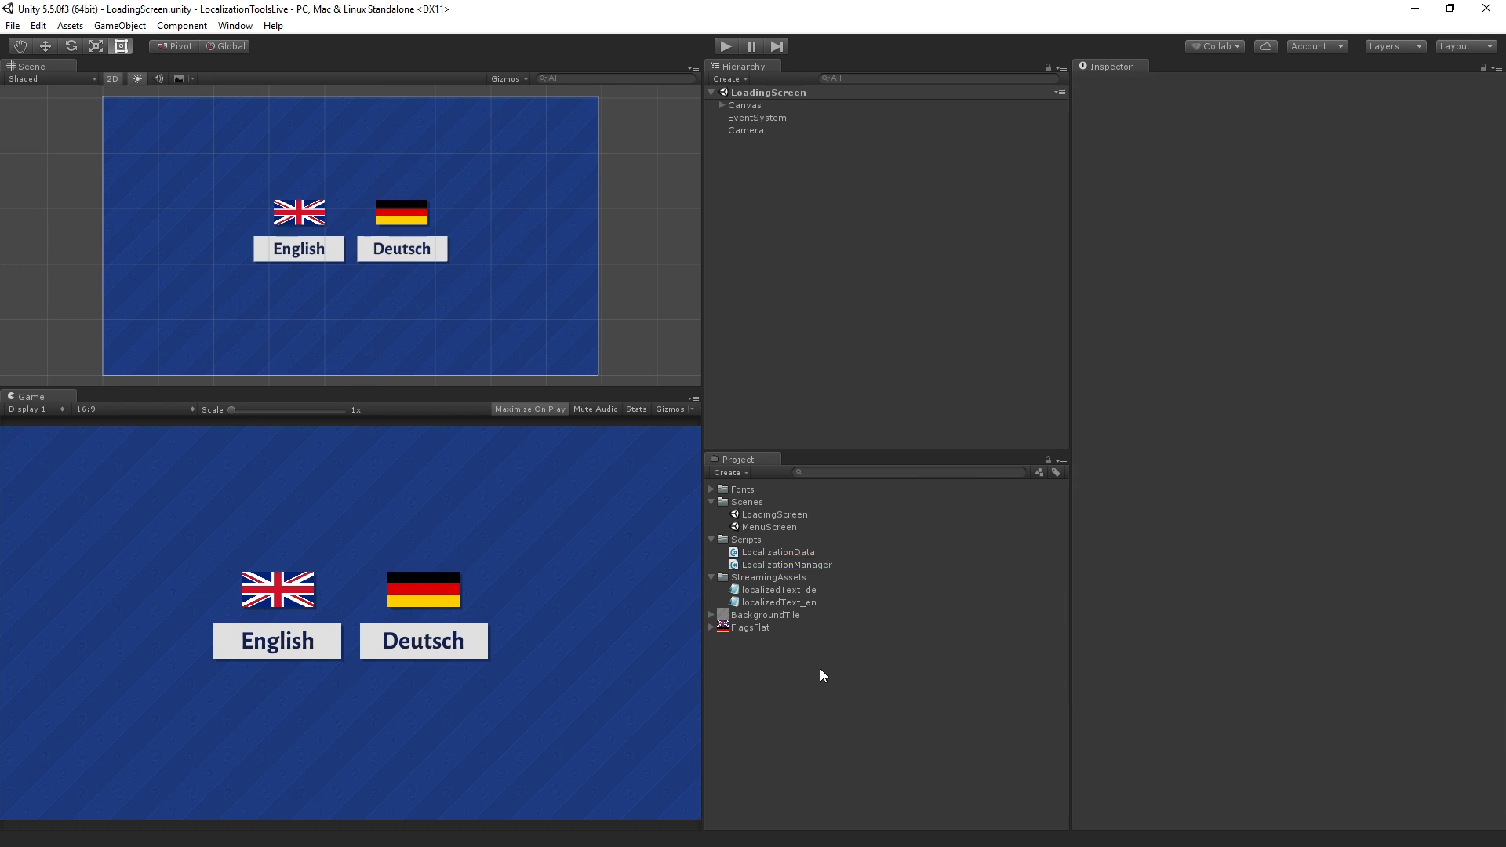
mouse_move(918, 312)
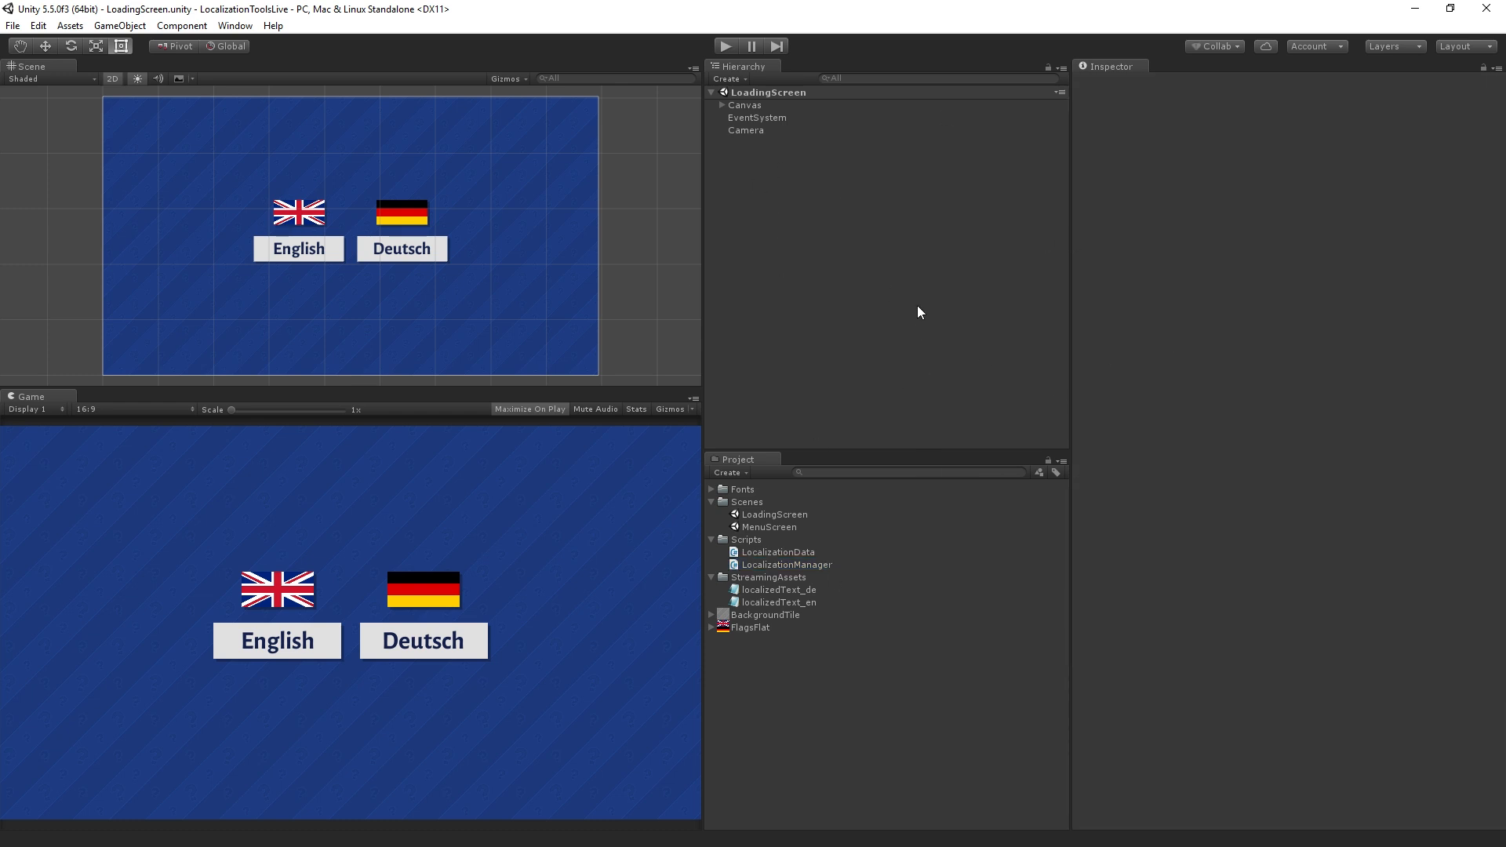
right_click(853, 226)
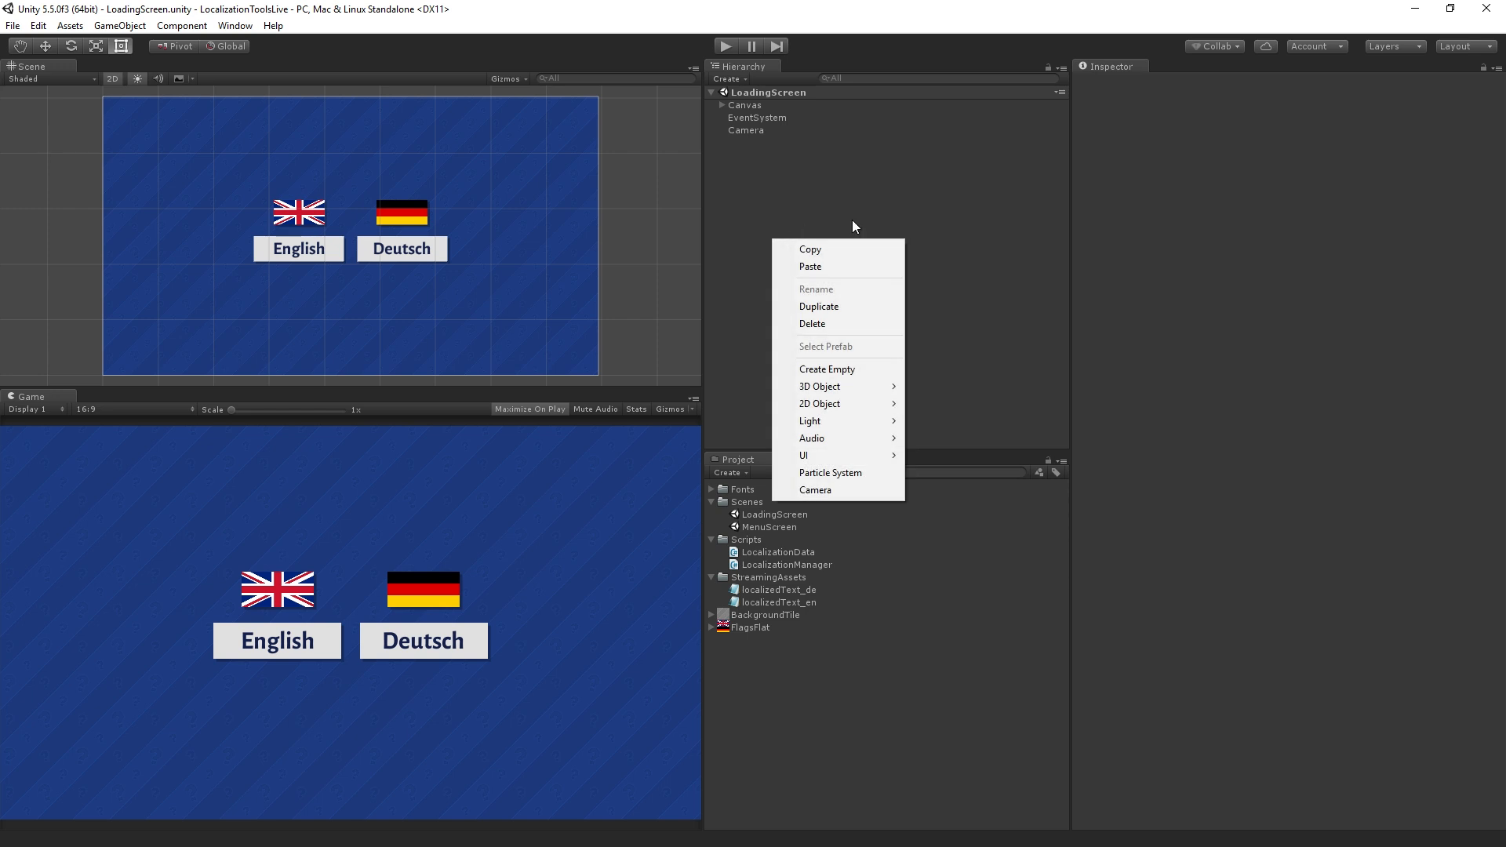
left_click(825, 369)
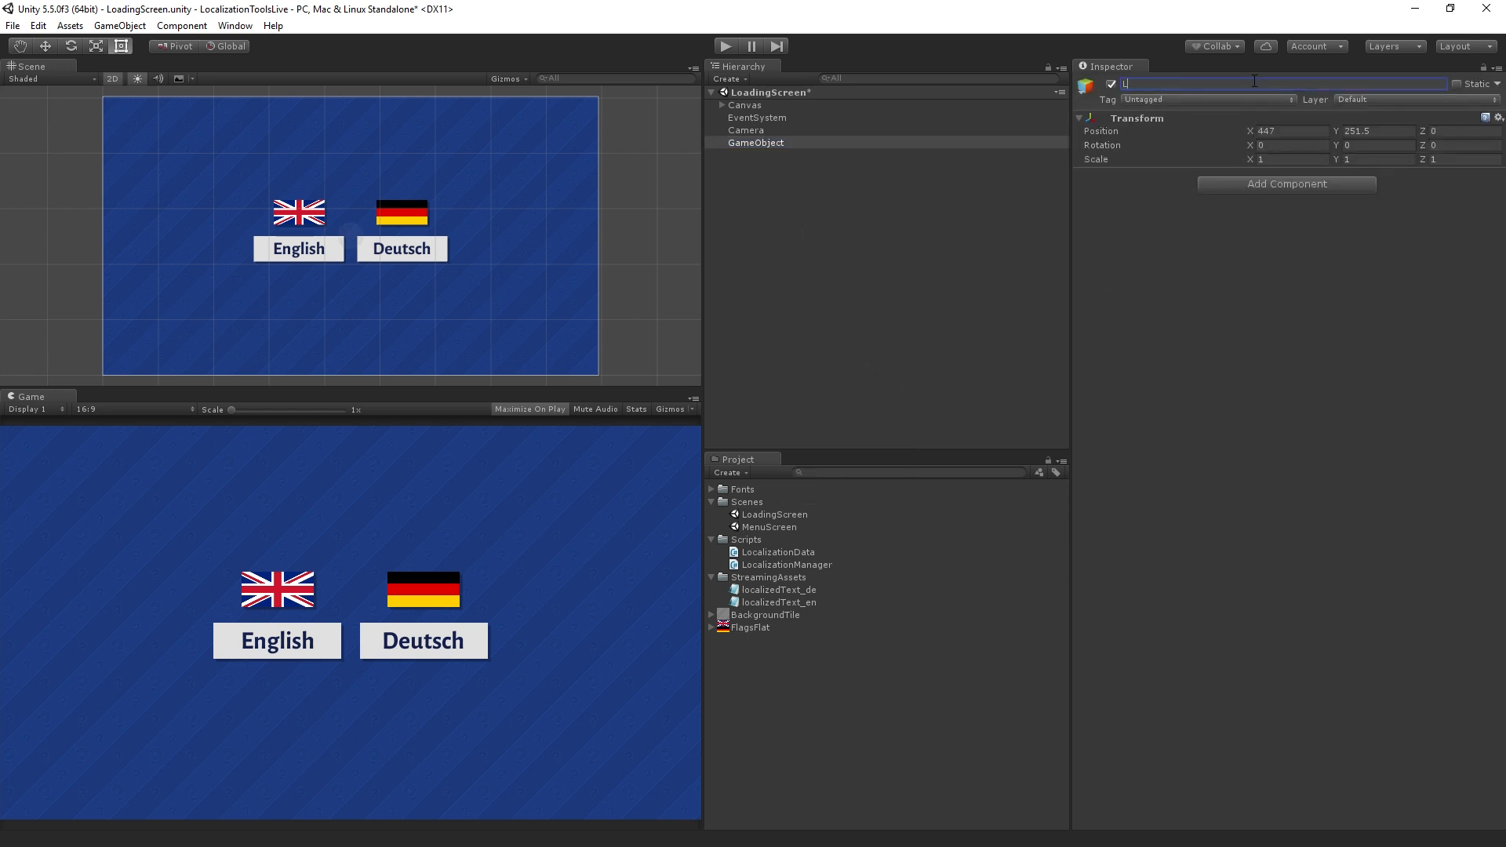
type("LocalizationManager")
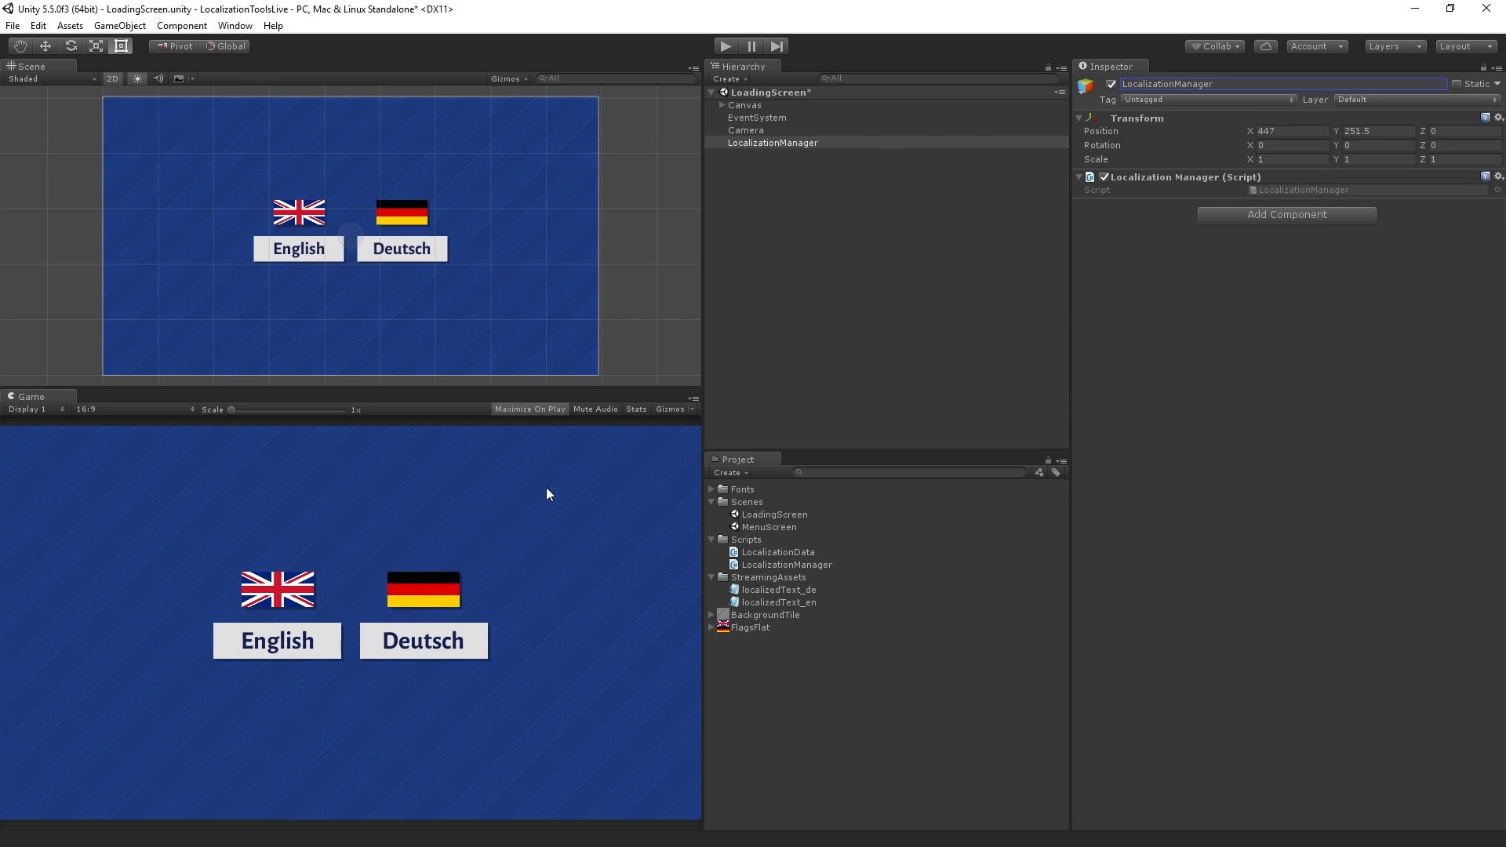
left_click(721, 105)
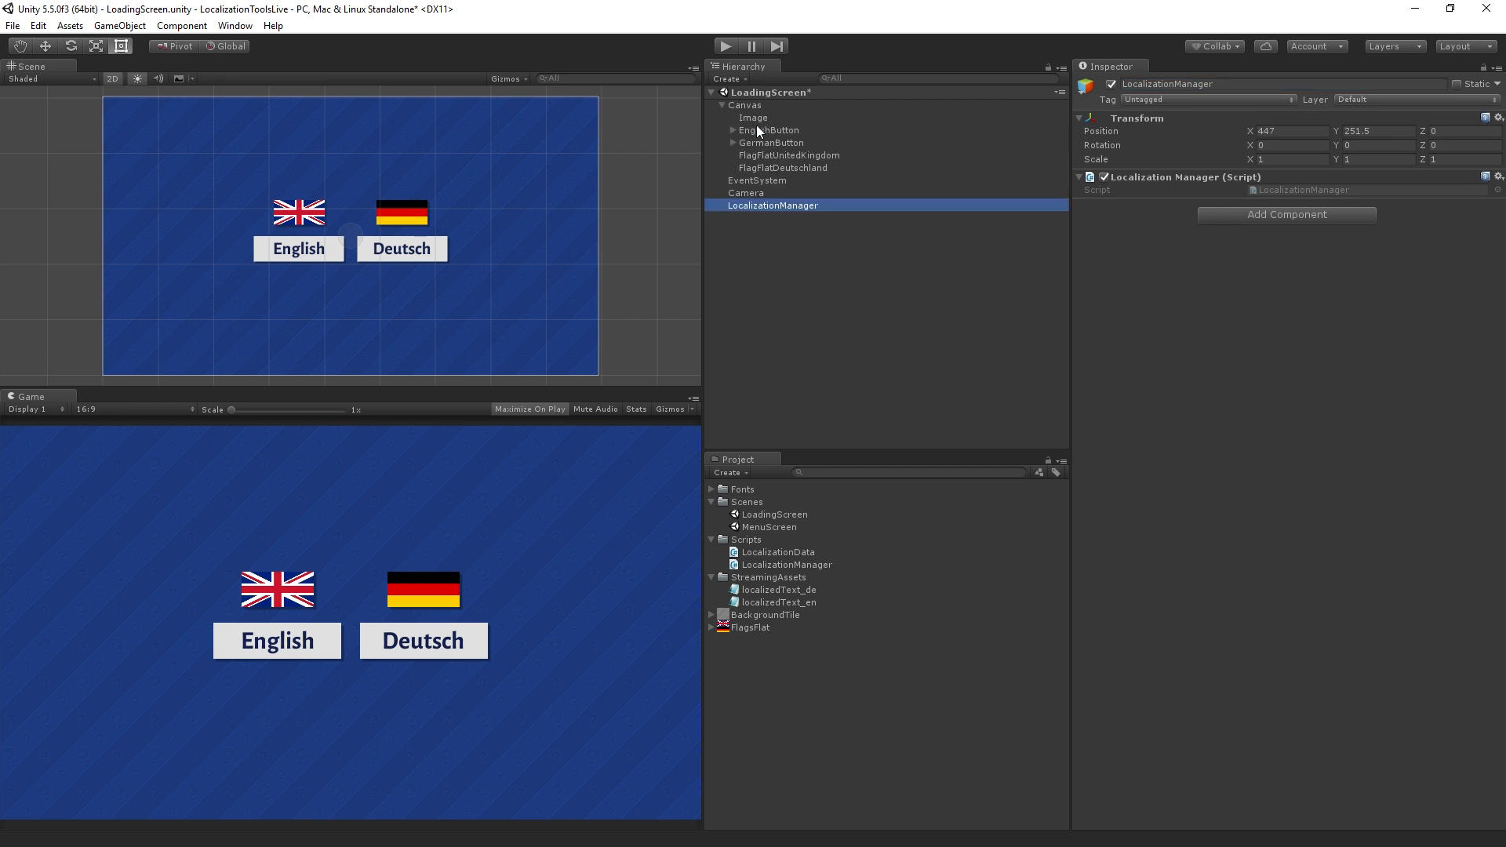
Add an On Click entry on EnglishButton calling LocalizationManager.LoadLocalizedText with localizedText_en.json
left_click(768, 130)
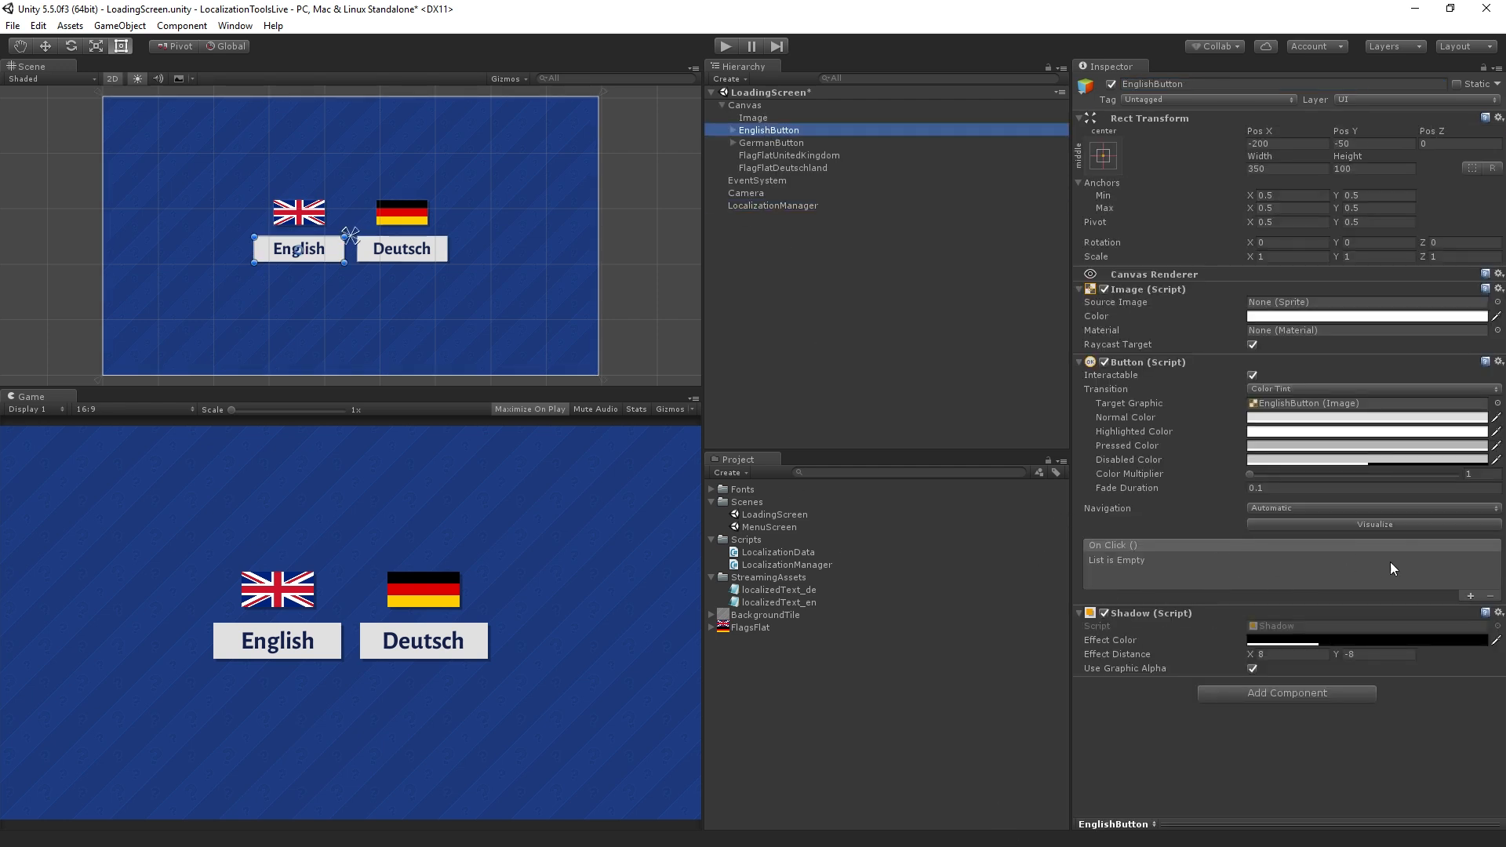
left_click(1478, 596)
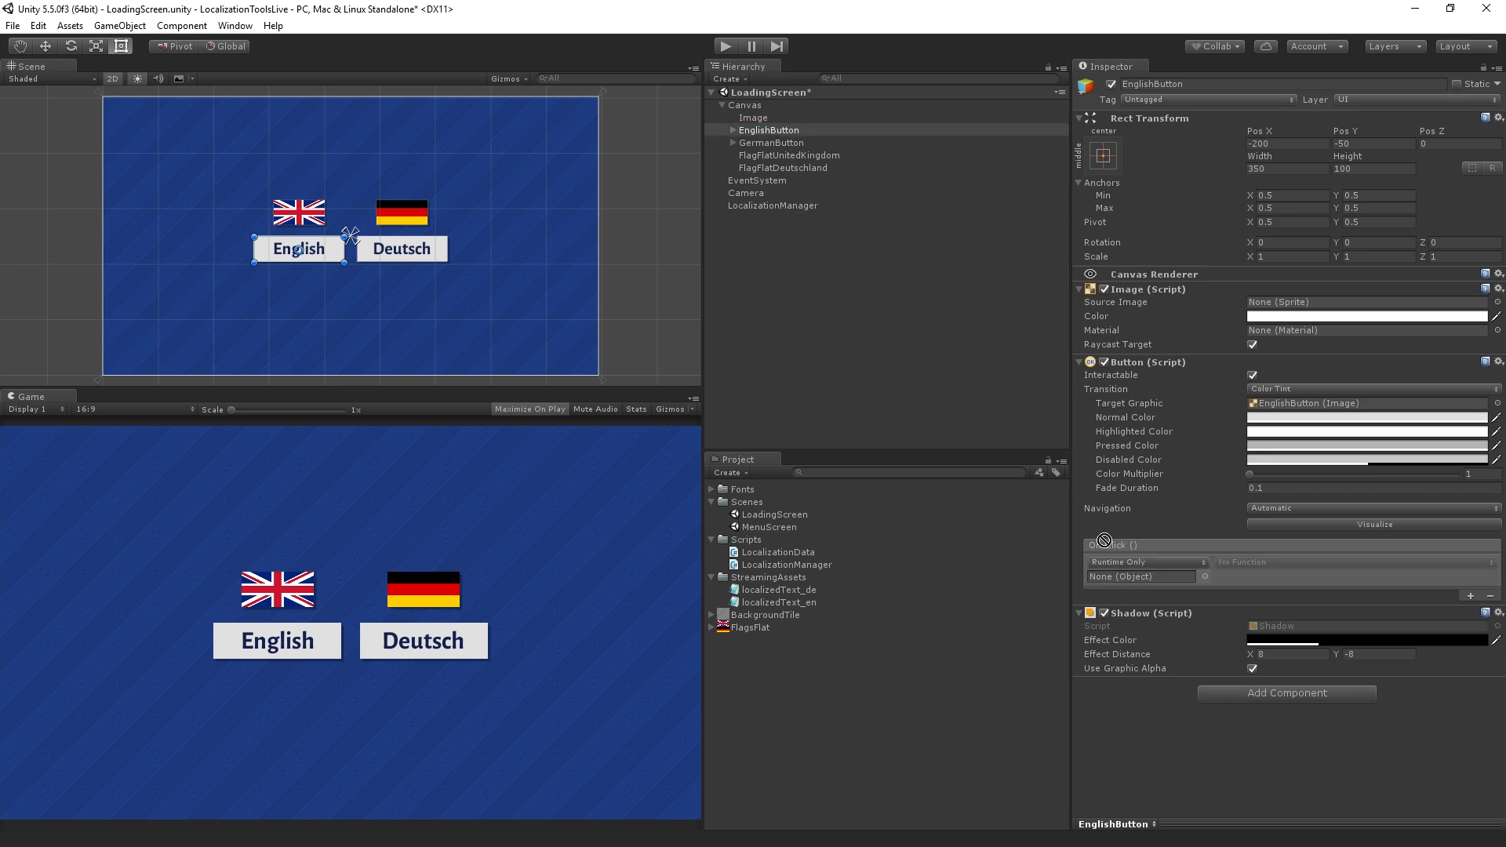
left_click(1140, 576)
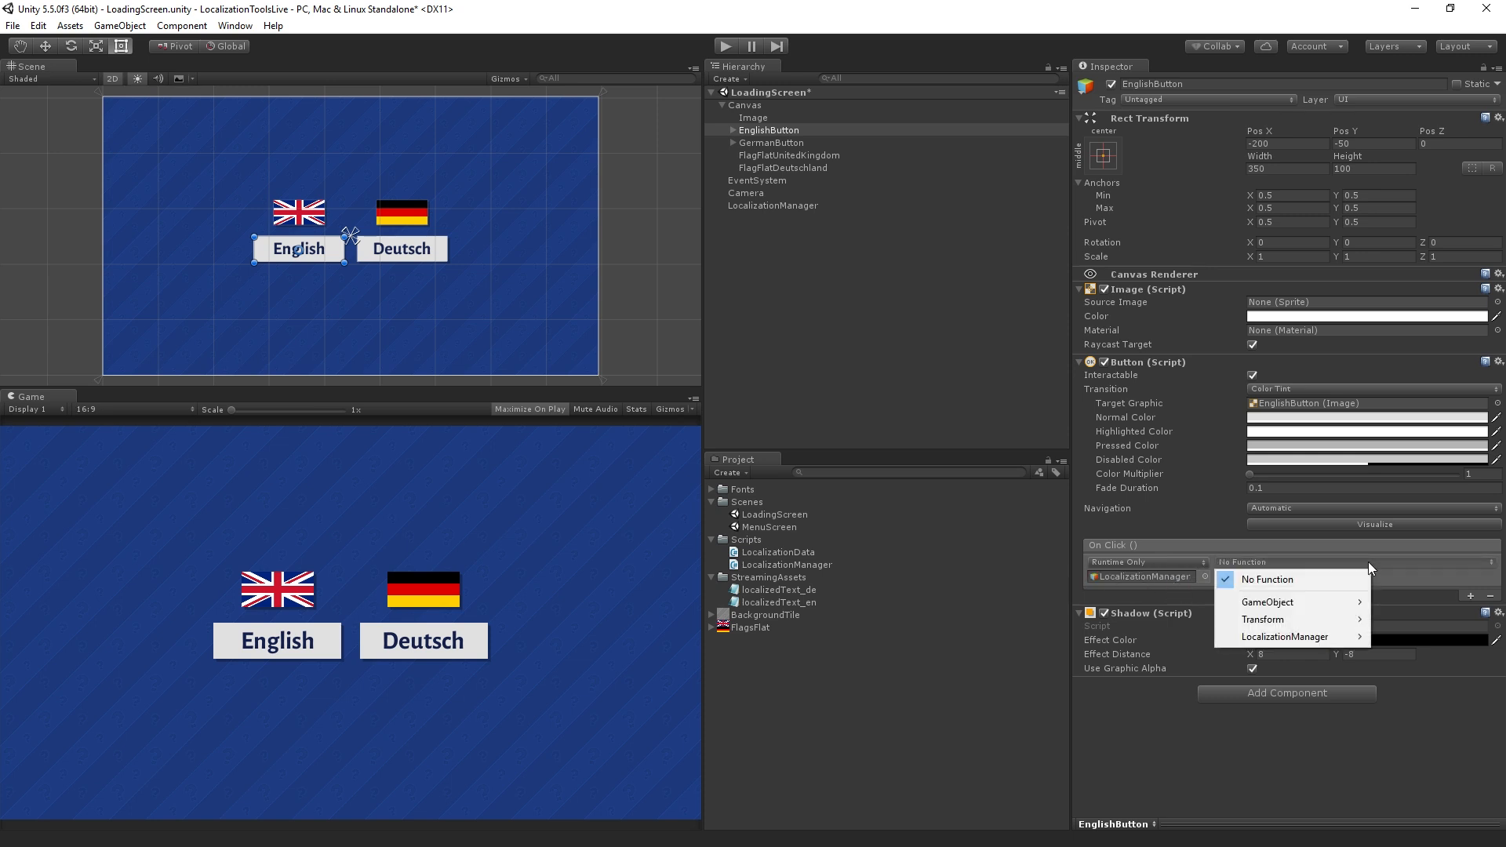
mouse_move(1285, 618)
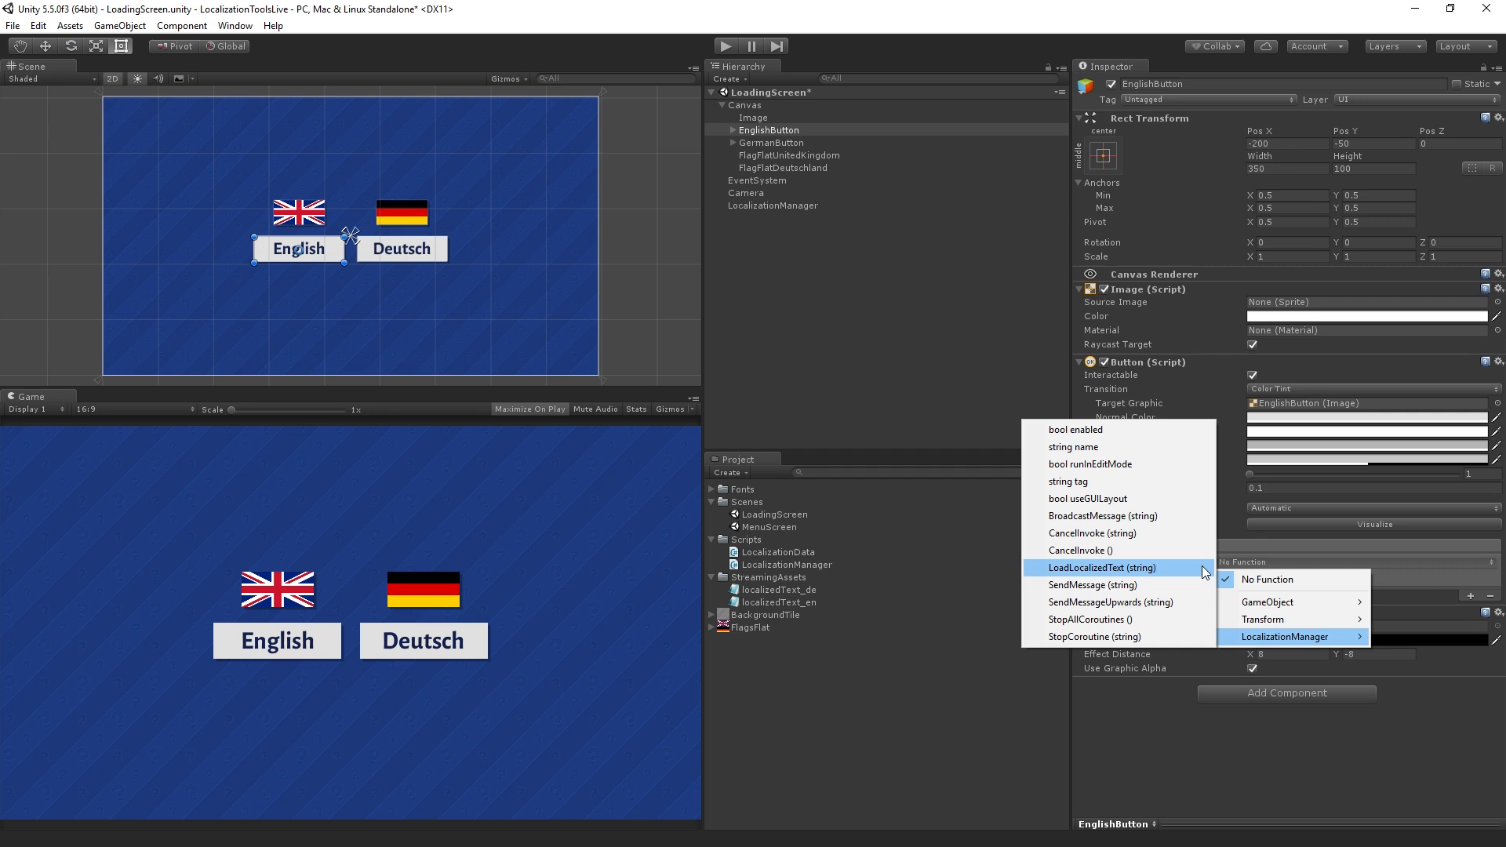
left_click(1101, 568)
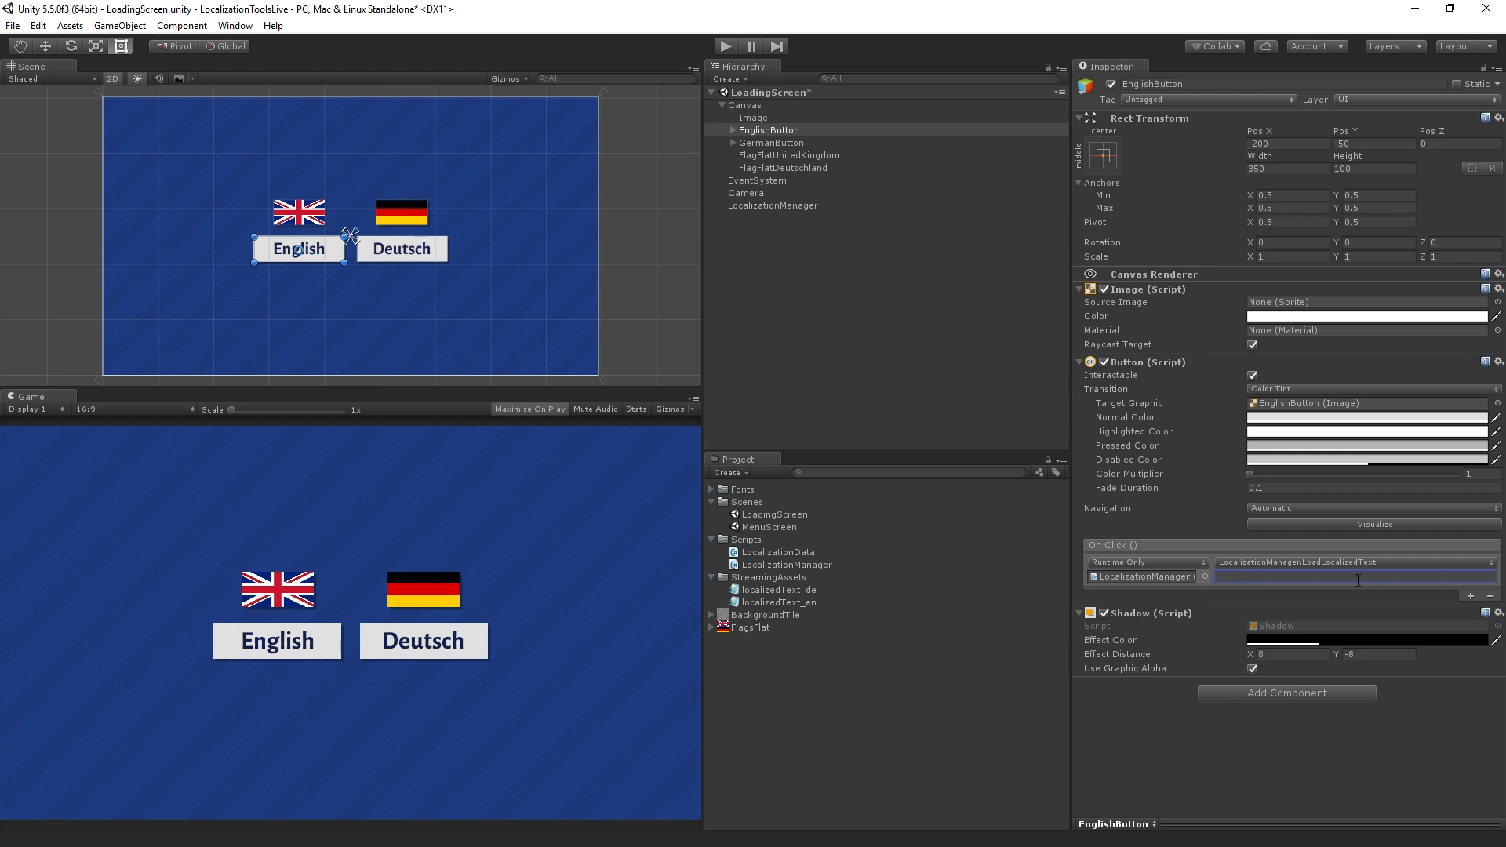
mouse_move(833, 611)
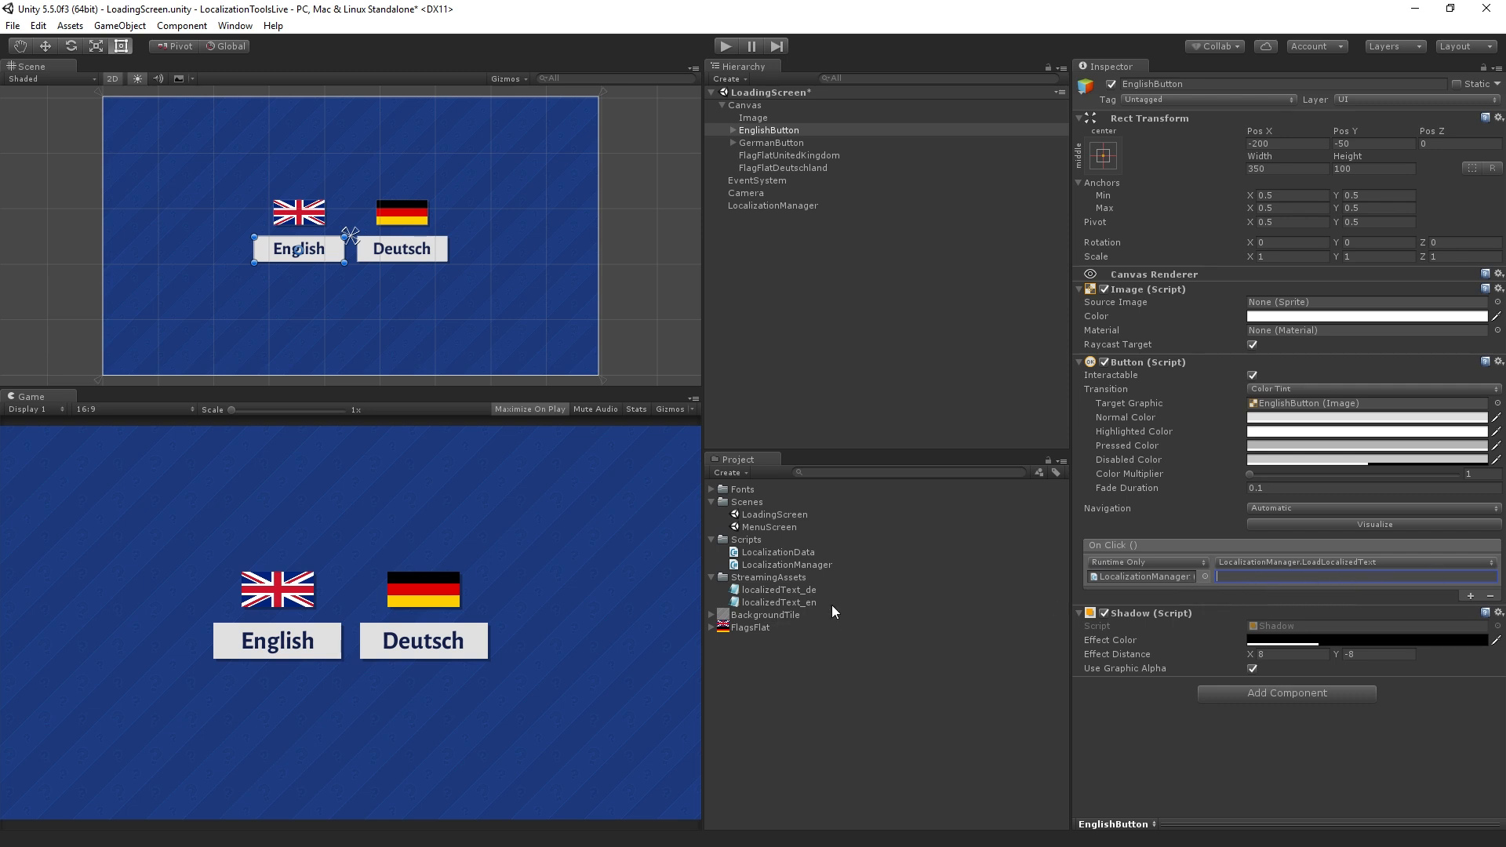
mouse_move(802, 613)
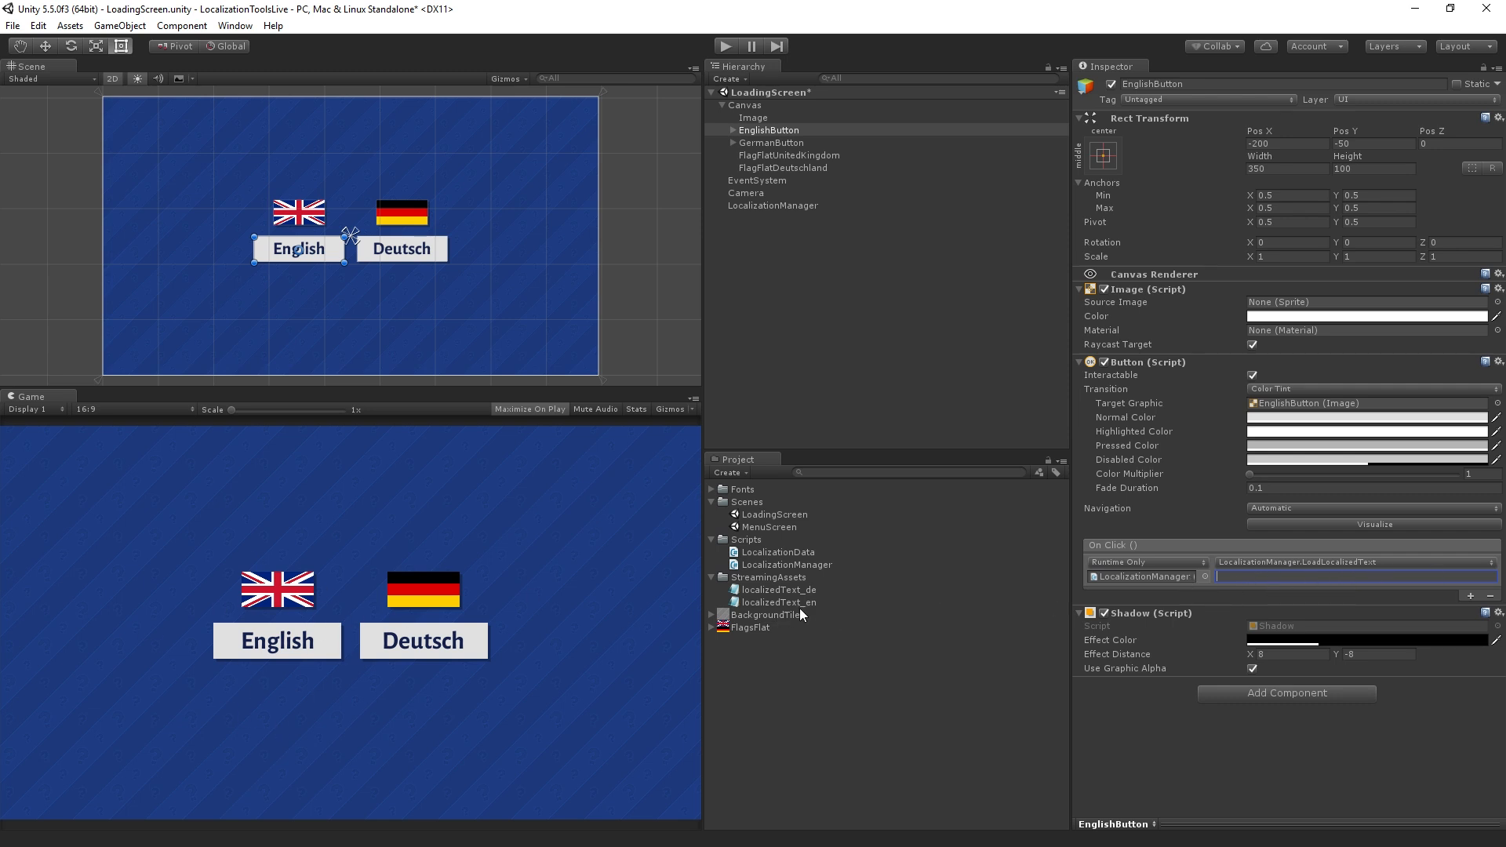
left_click(778, 602)
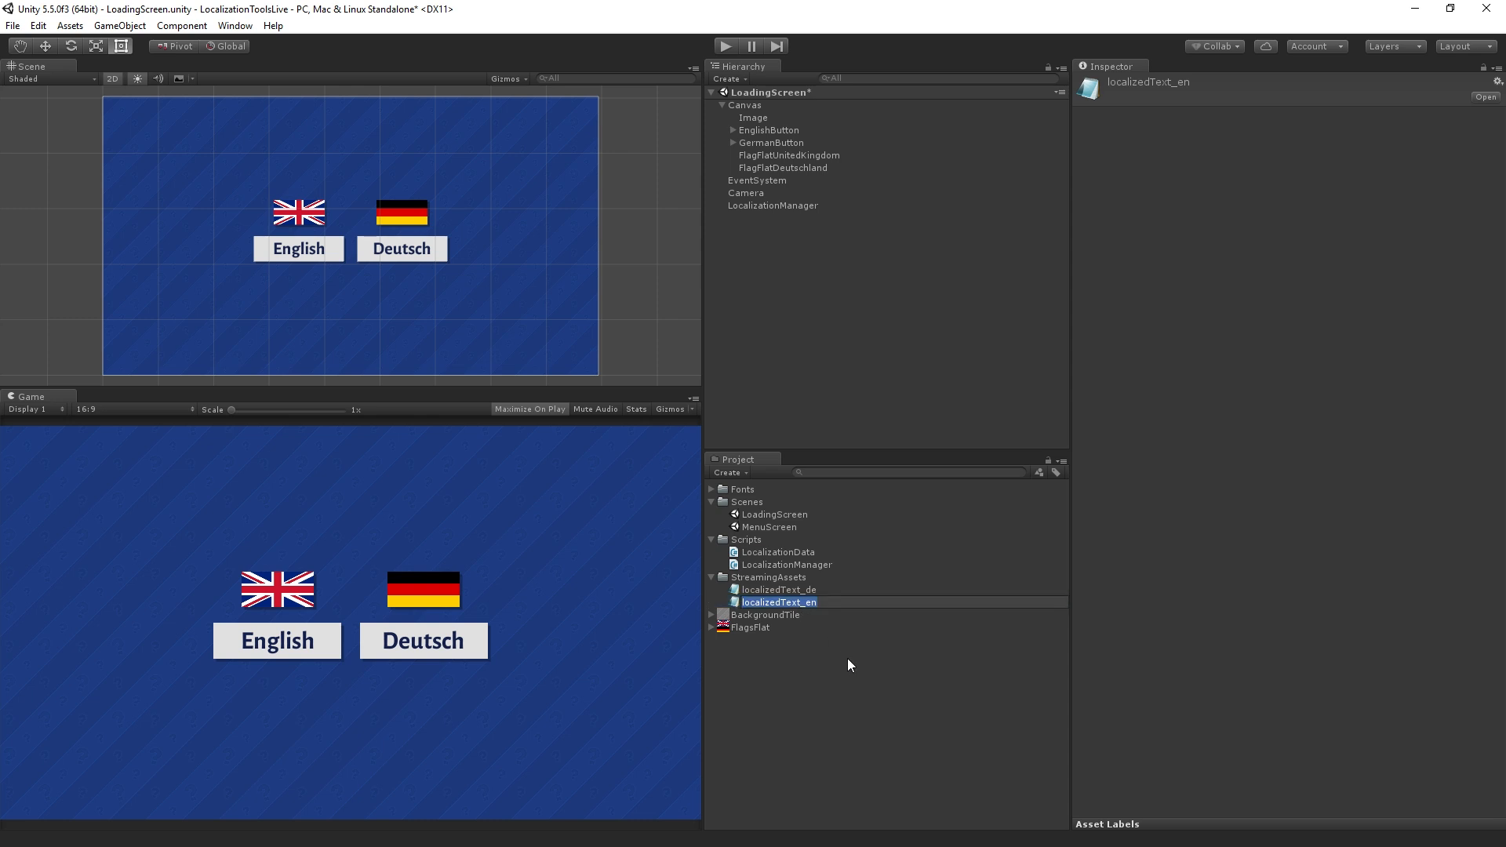
mouse_move(806, 147)
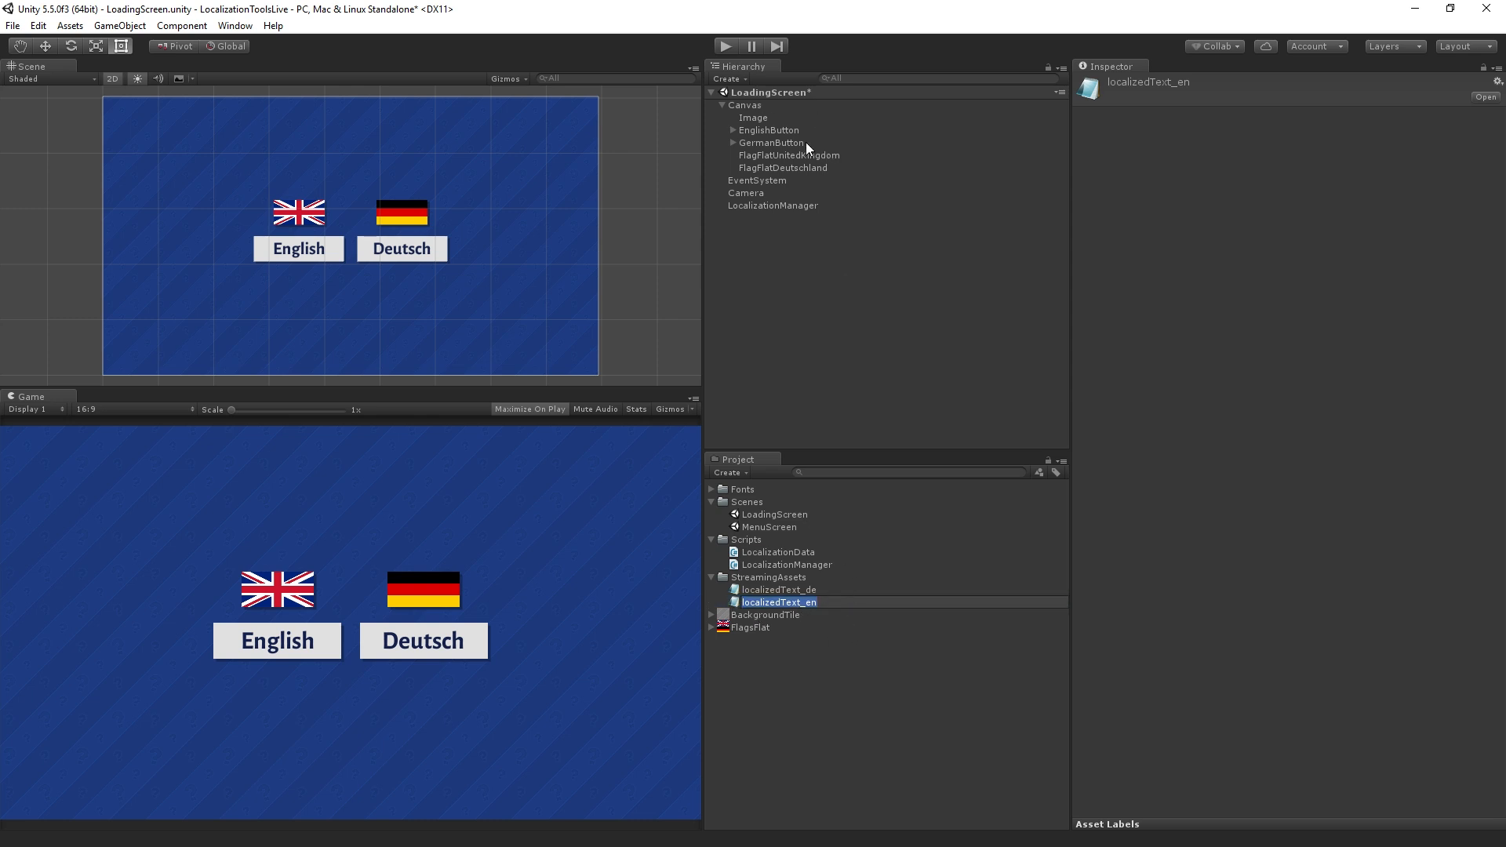
left_click(767, 130)
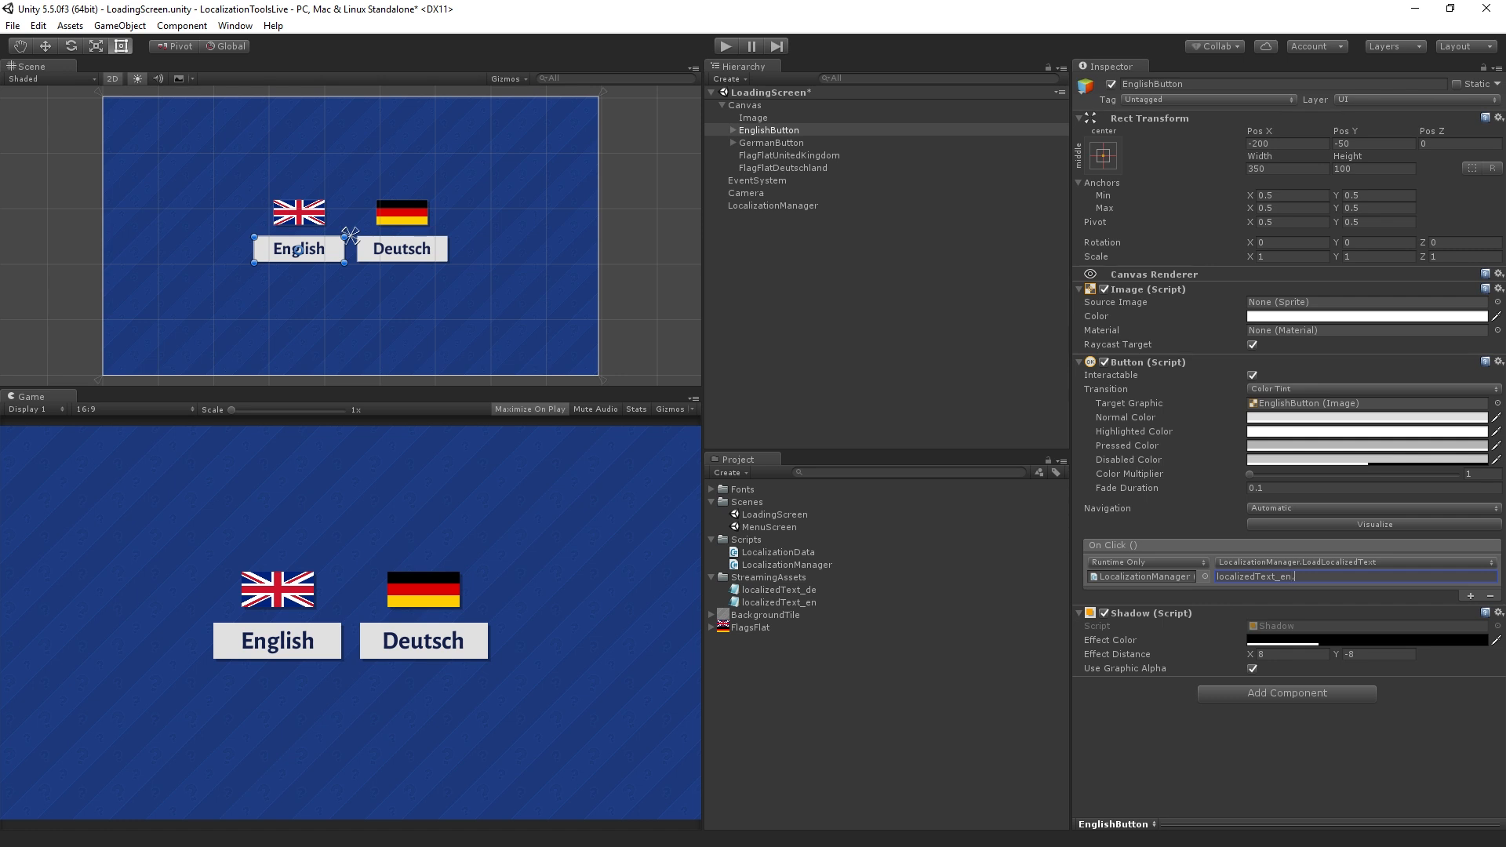
type(".json")
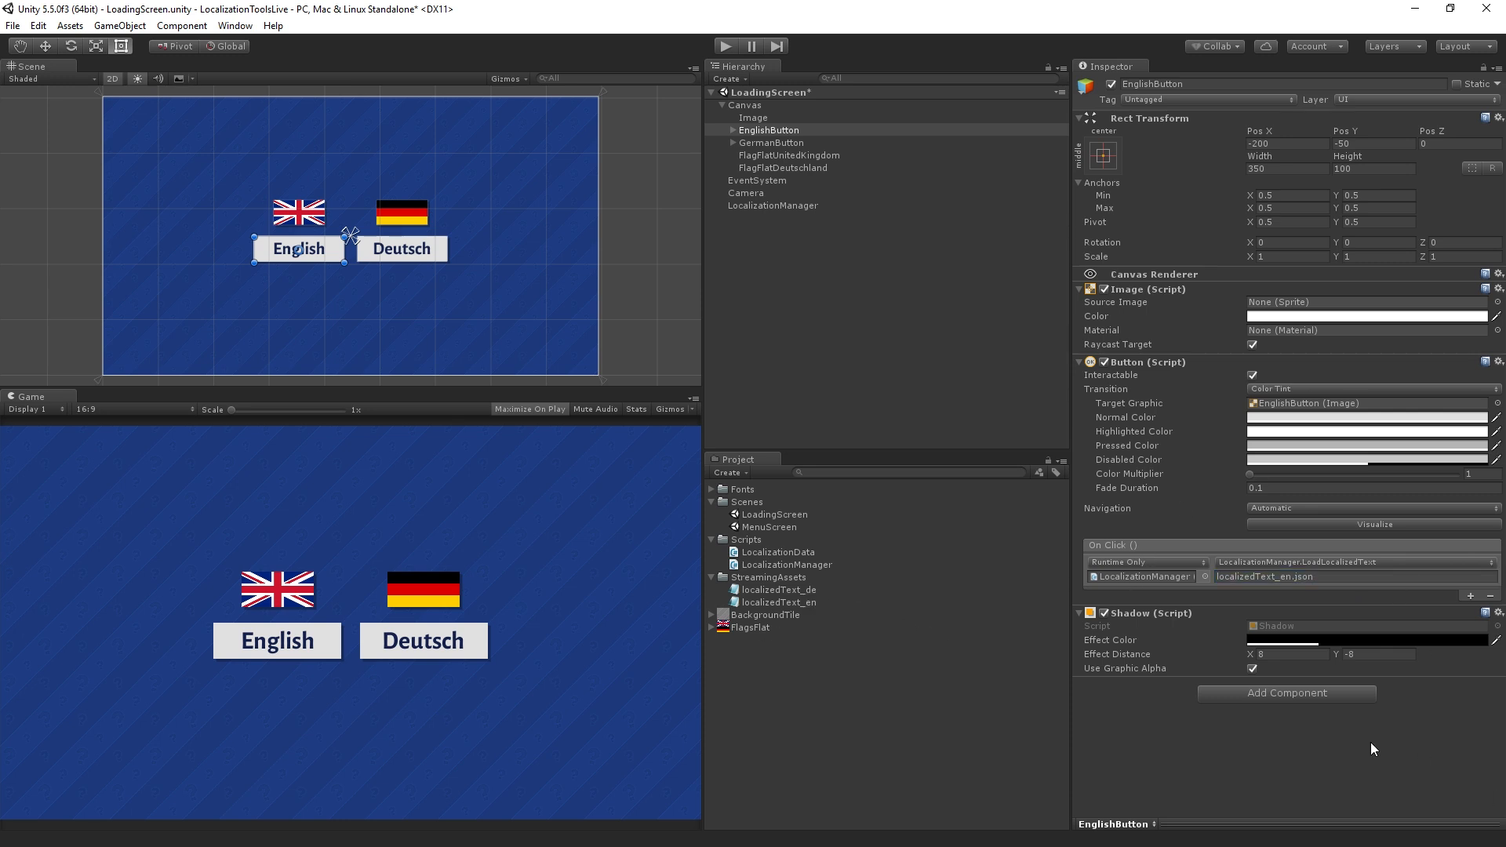
mouse_move(1368, 793)
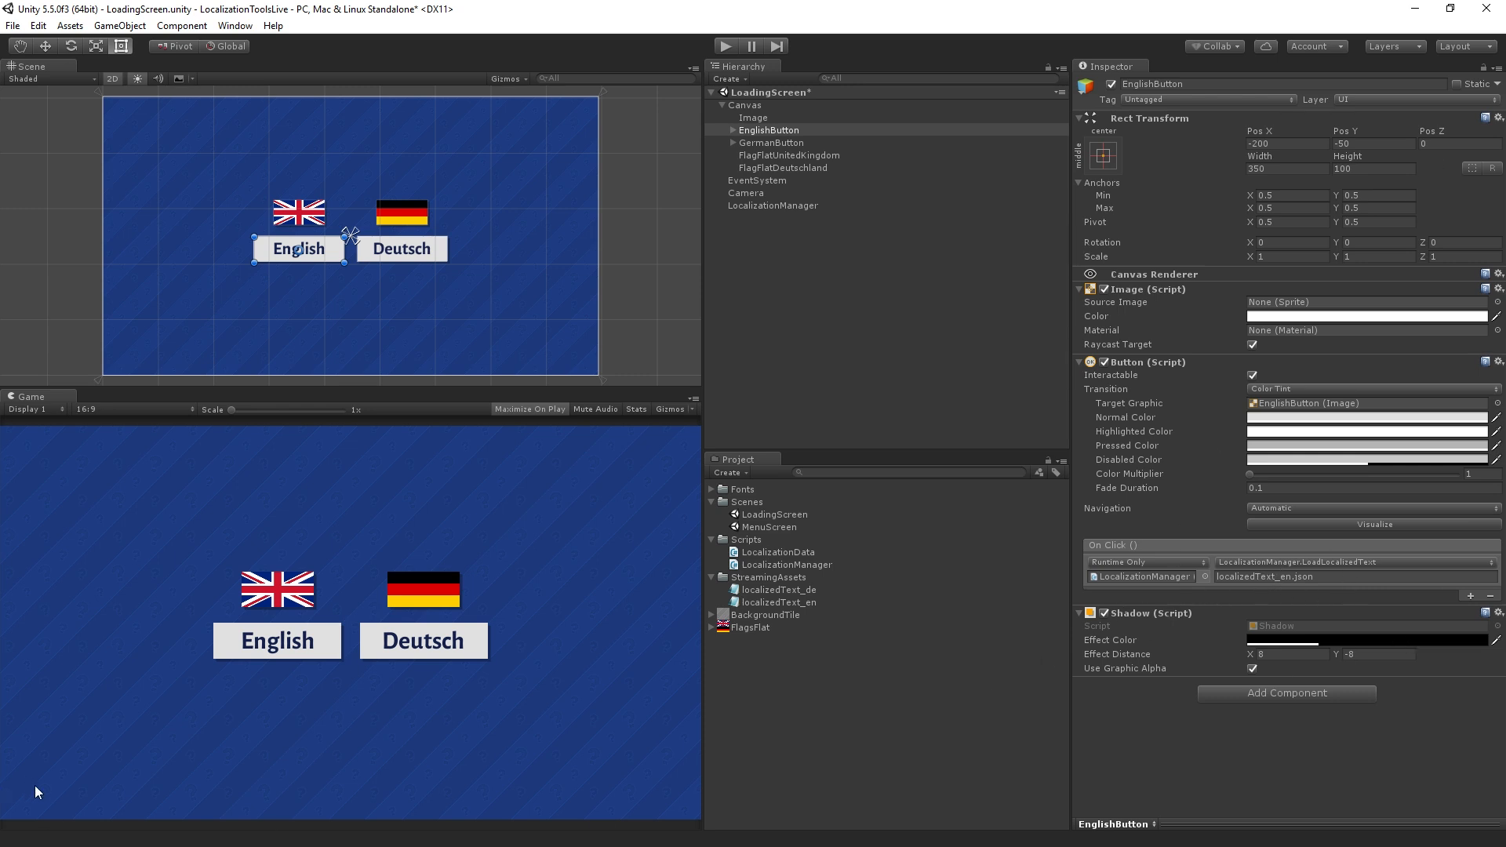
mouse_move(186, 839)
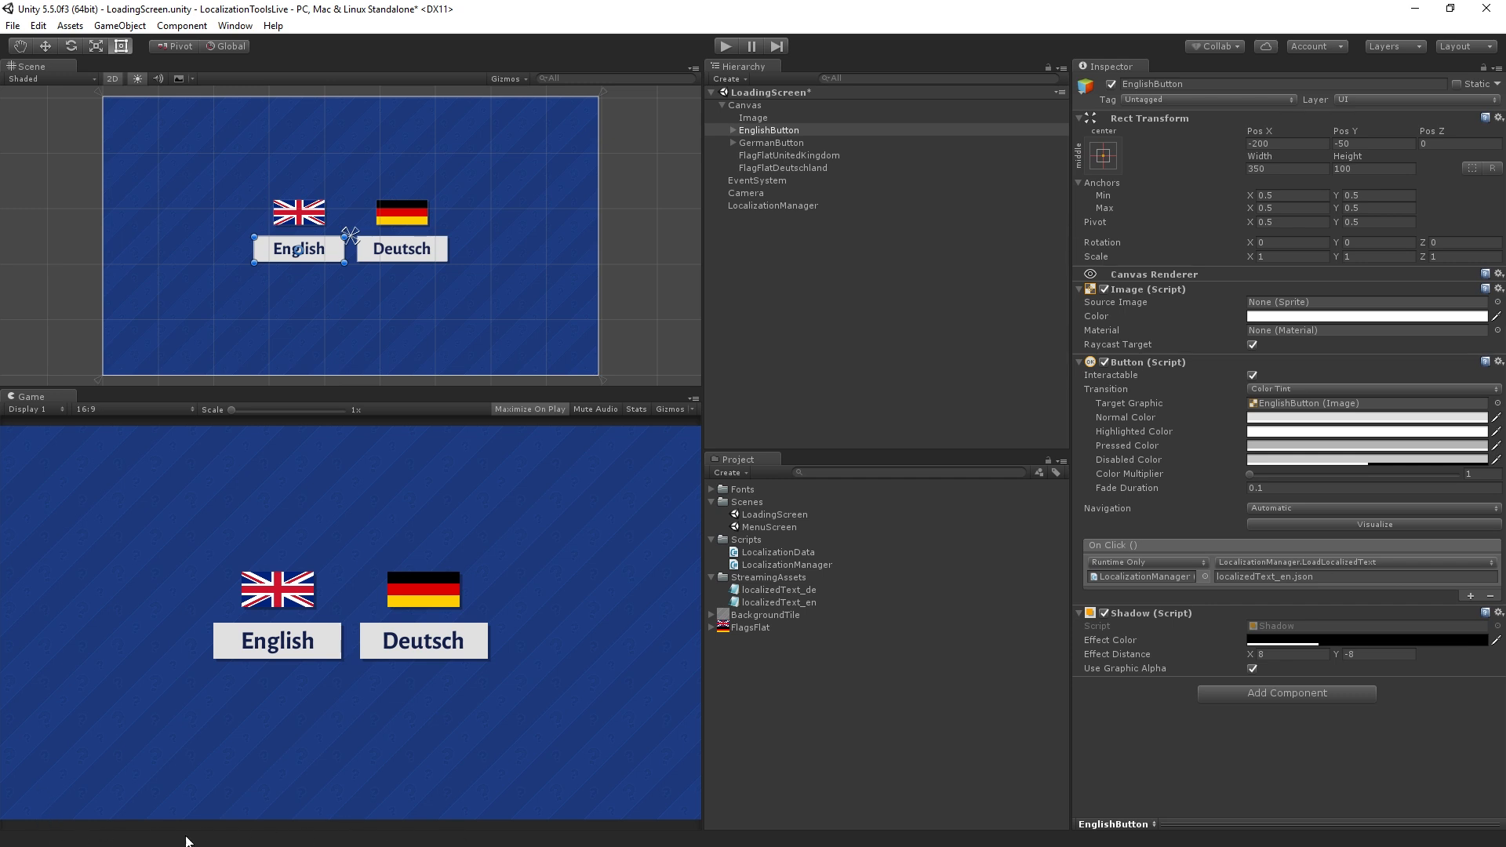
mouse_move(934, 391)
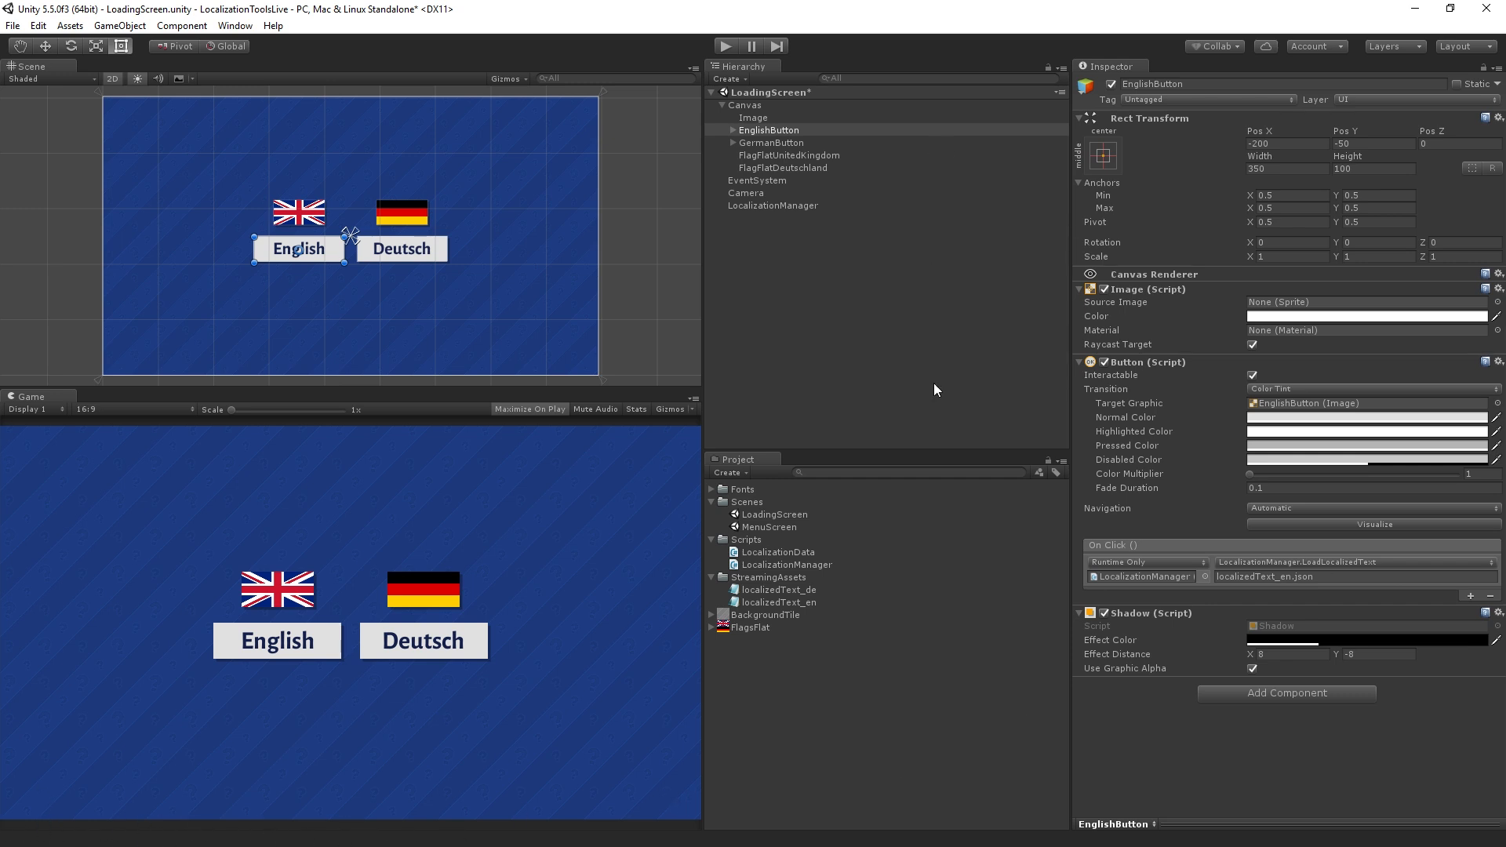
mouse_move(1011, 473)
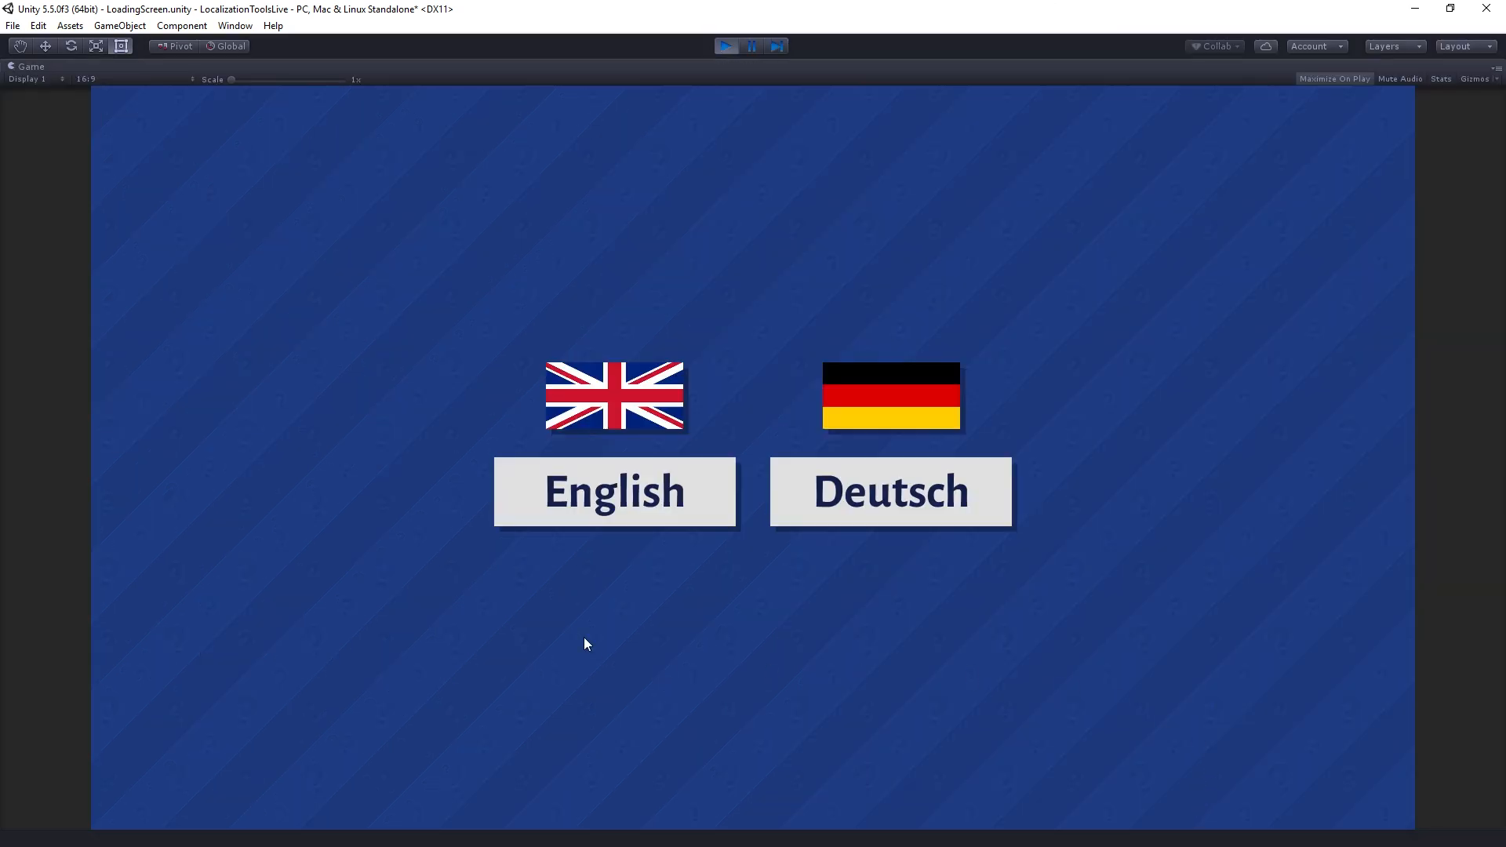
Use the English button in play, logging 2 loaded entries, then exit play mode
left_click(613, 491)
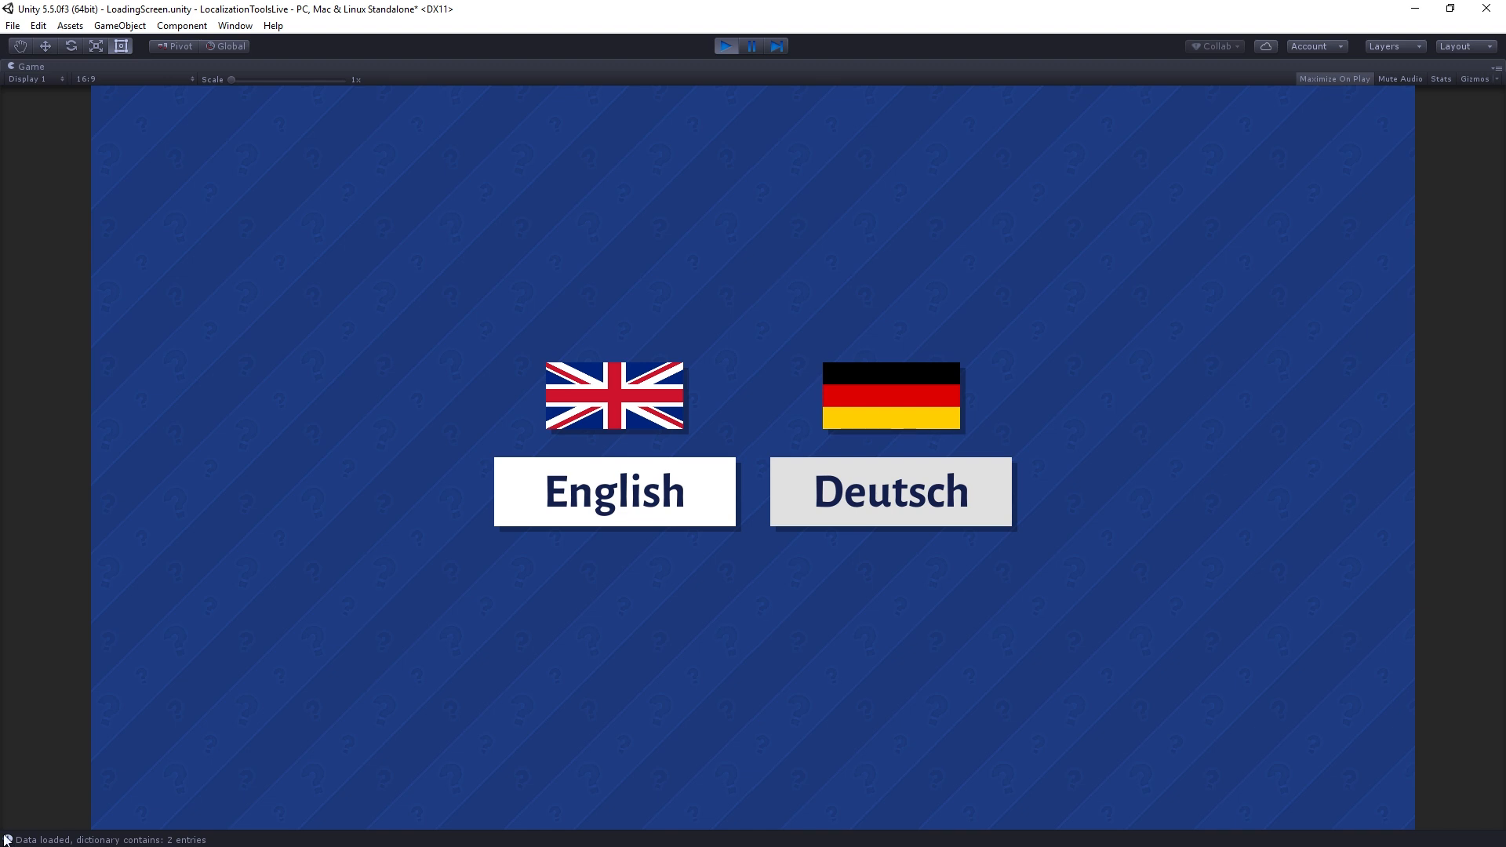
mouse_move(127, 843)
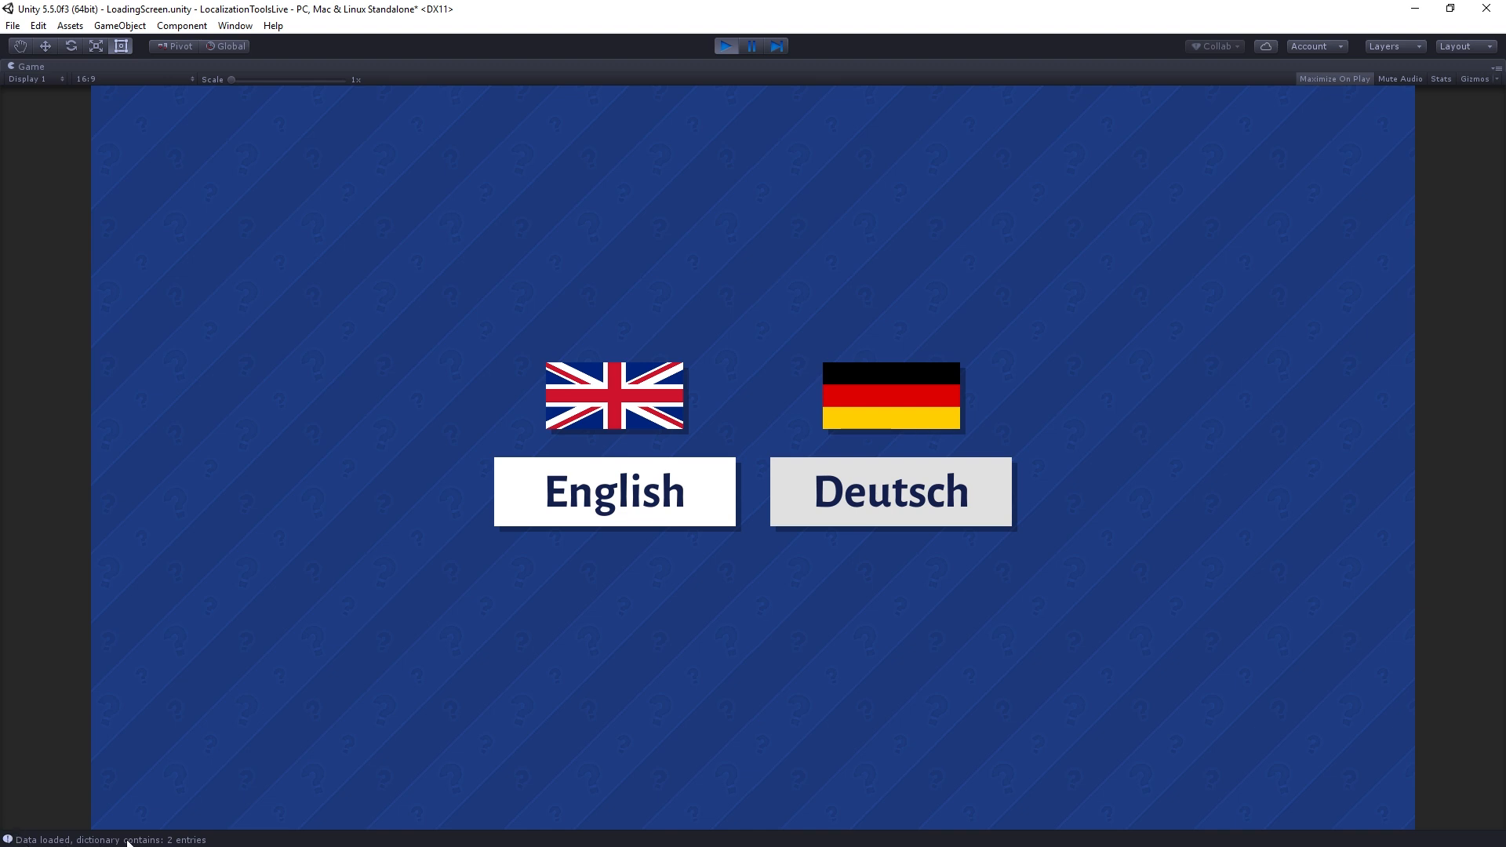
mouse_move(433, 836)
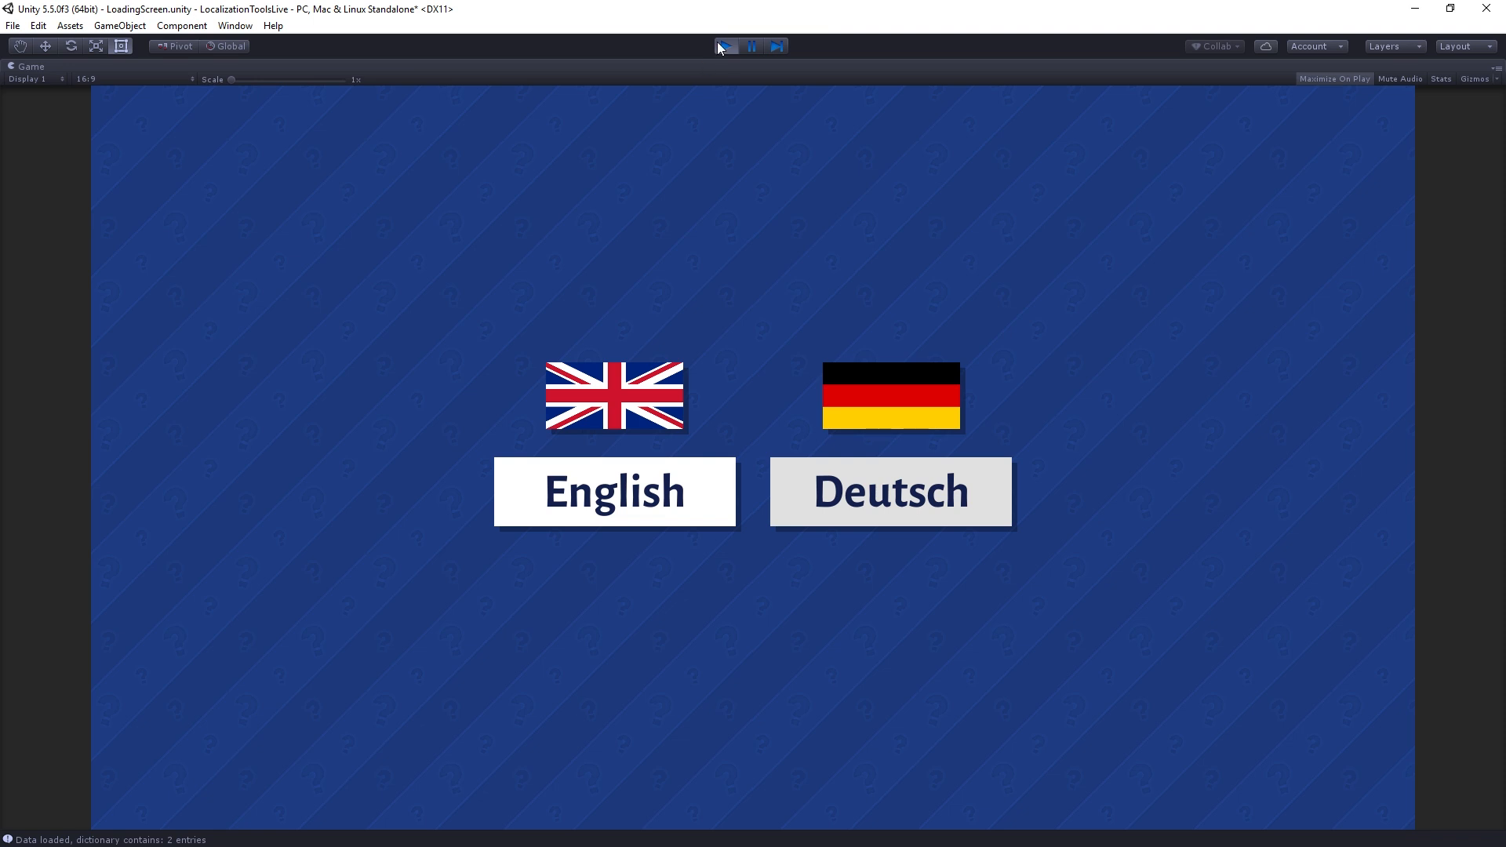
left_click(726, 46)
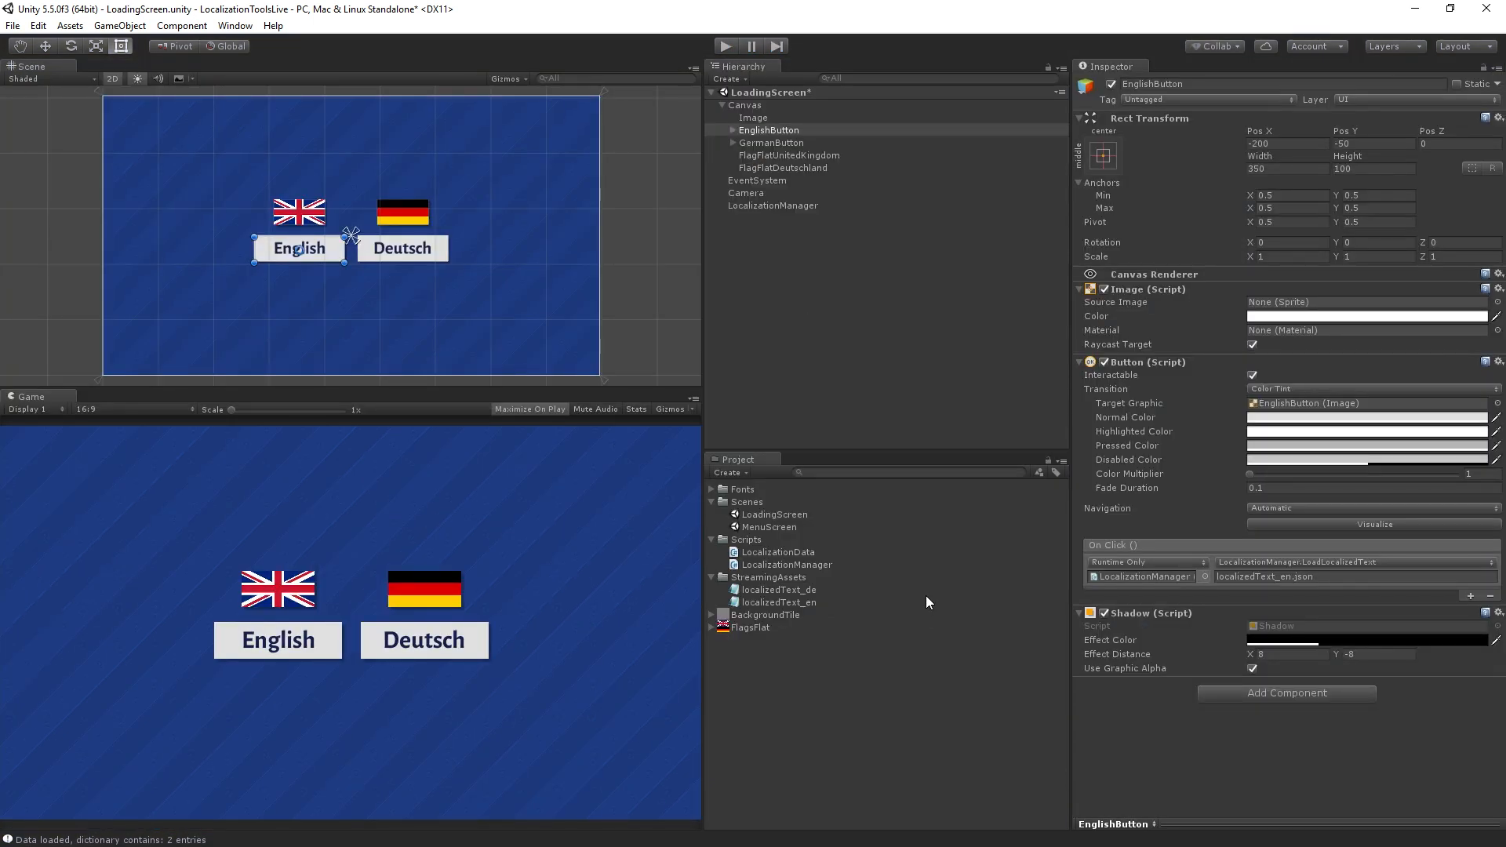
mouse_move(1076, 481)
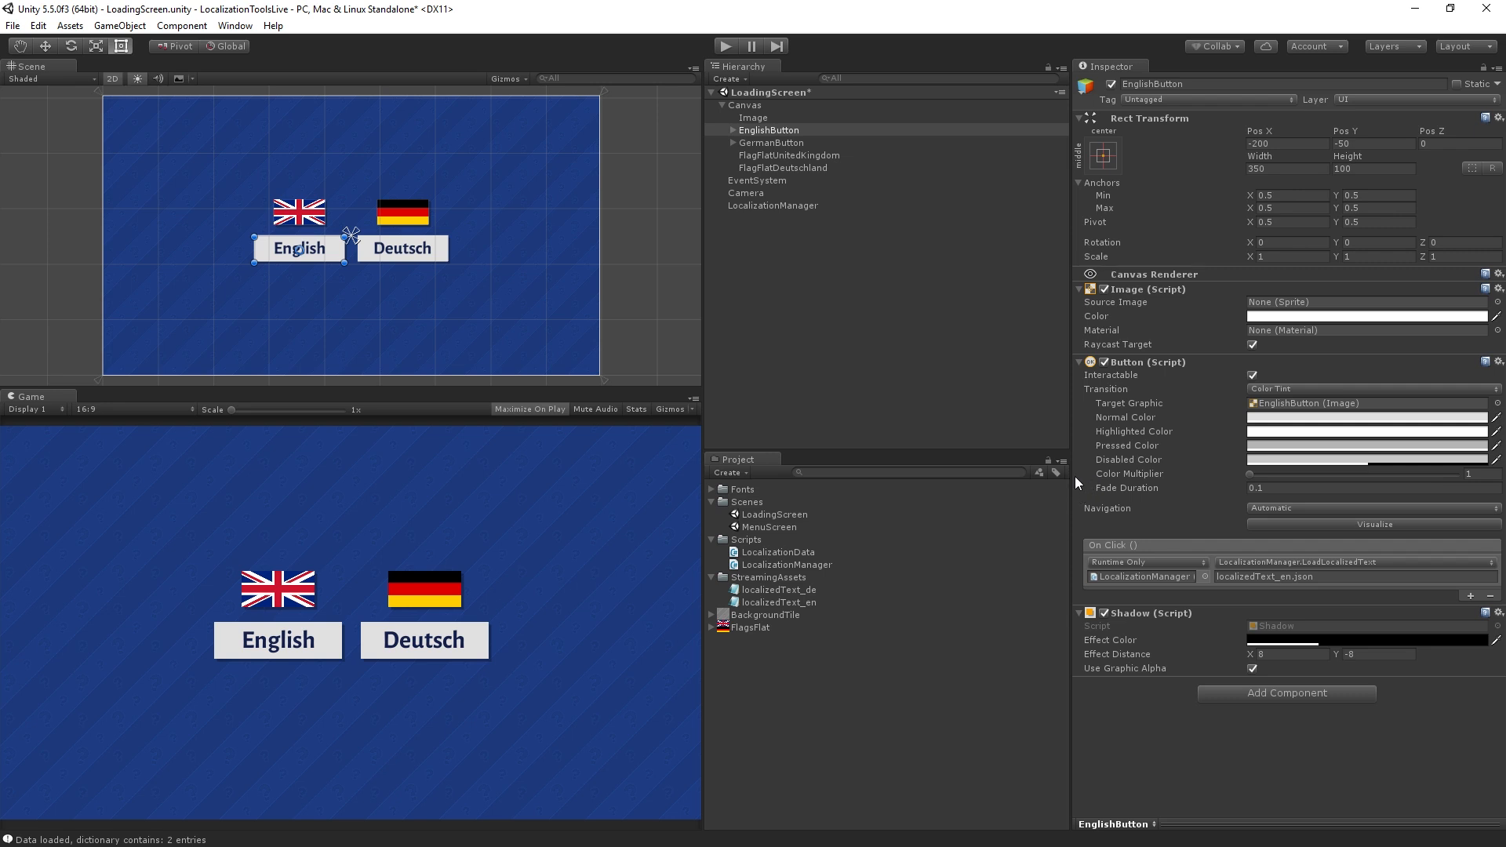
mouse_move(836, 143)
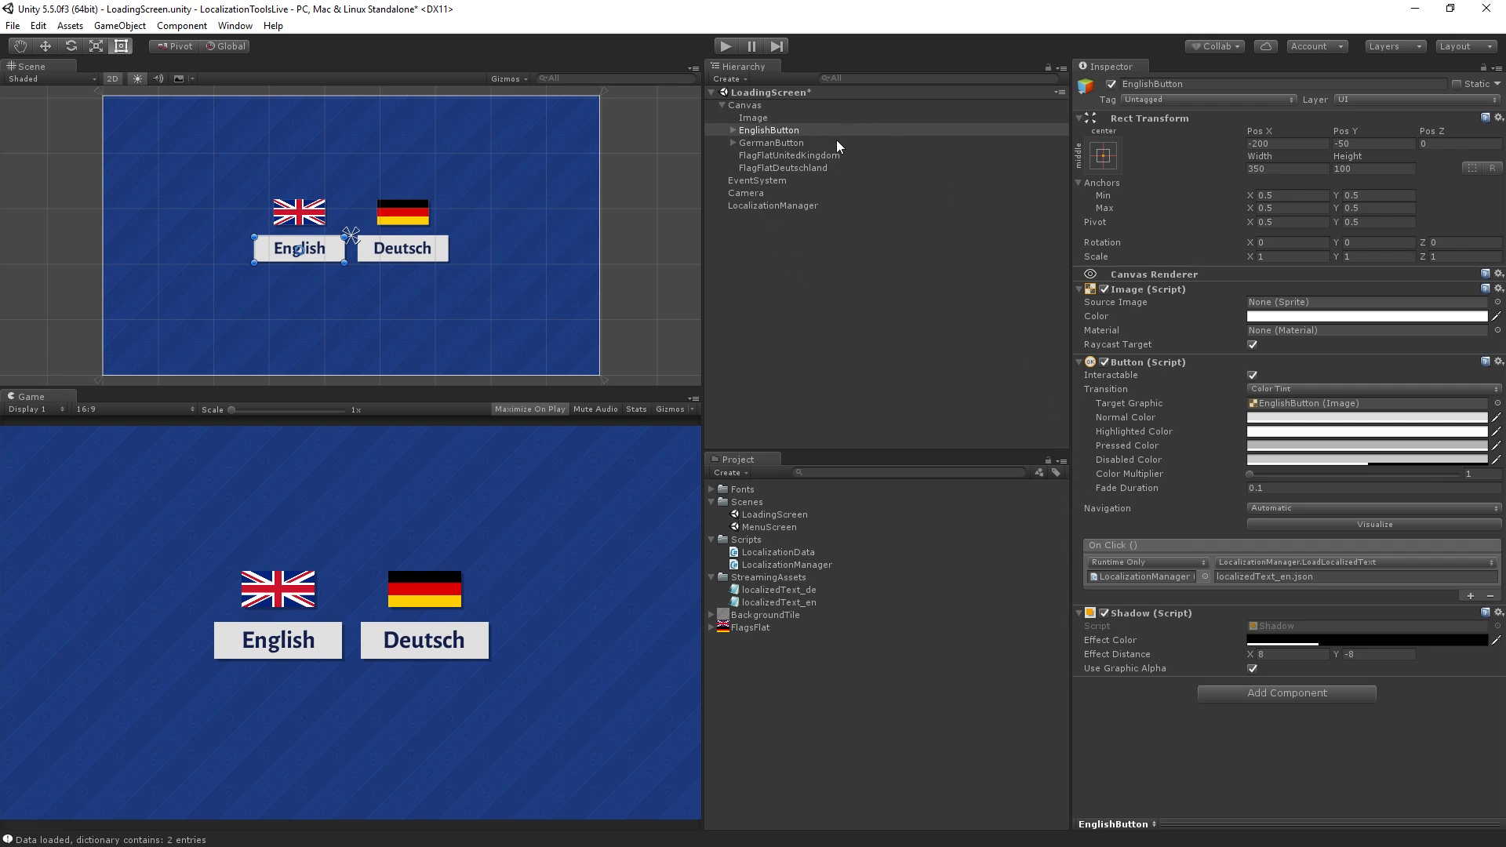
Add an On Click entry on GermanButton calling LocalizationManager.LoadLocalizedText with localizedText_de.json
left_click(772, 143)
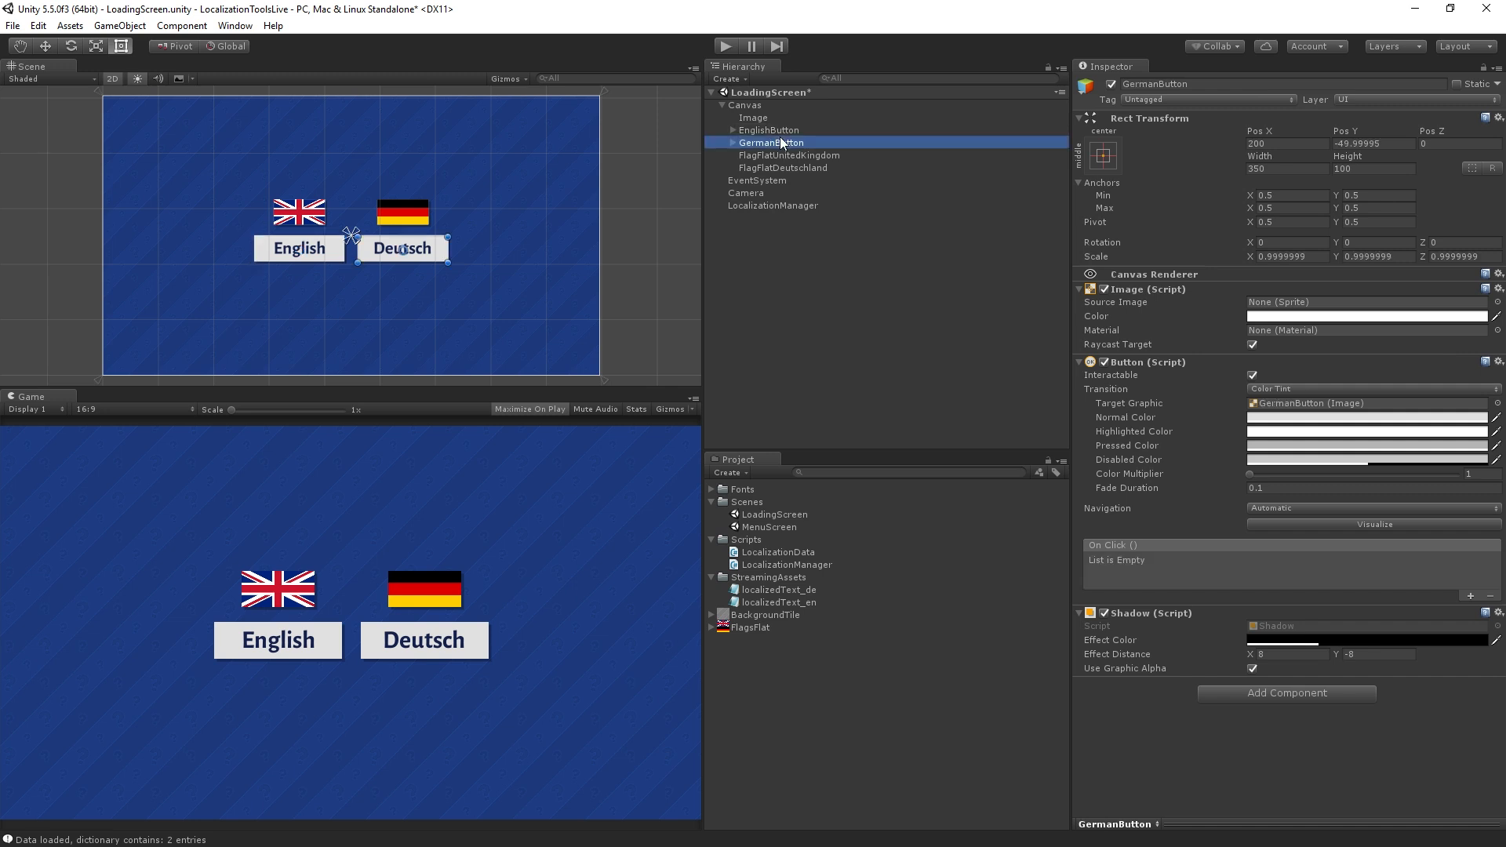
left_click(1476, 596)
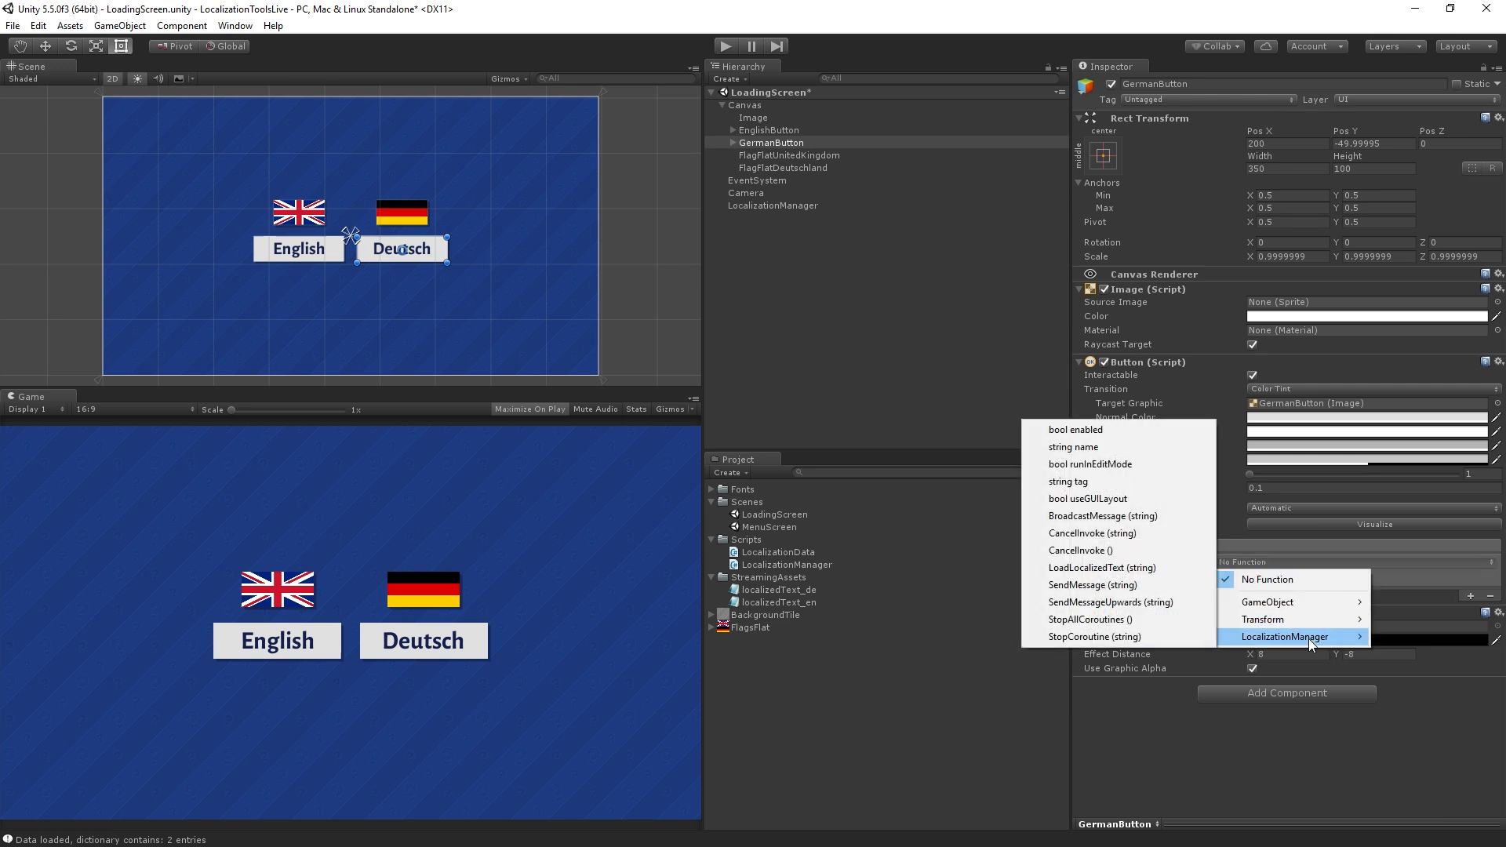
mouse_move(1104, 568)
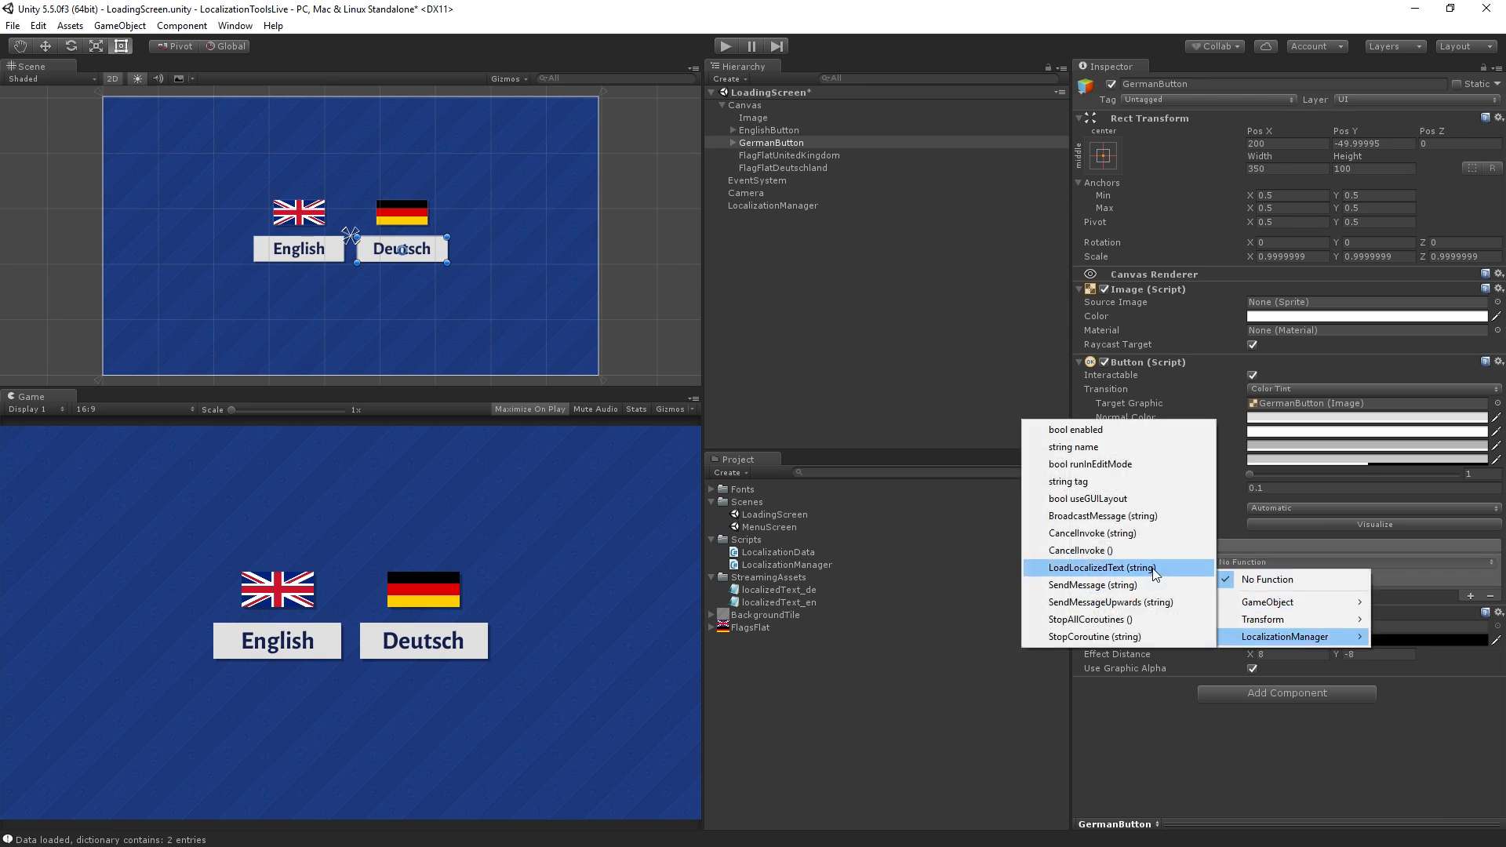
left_click(780, 588)
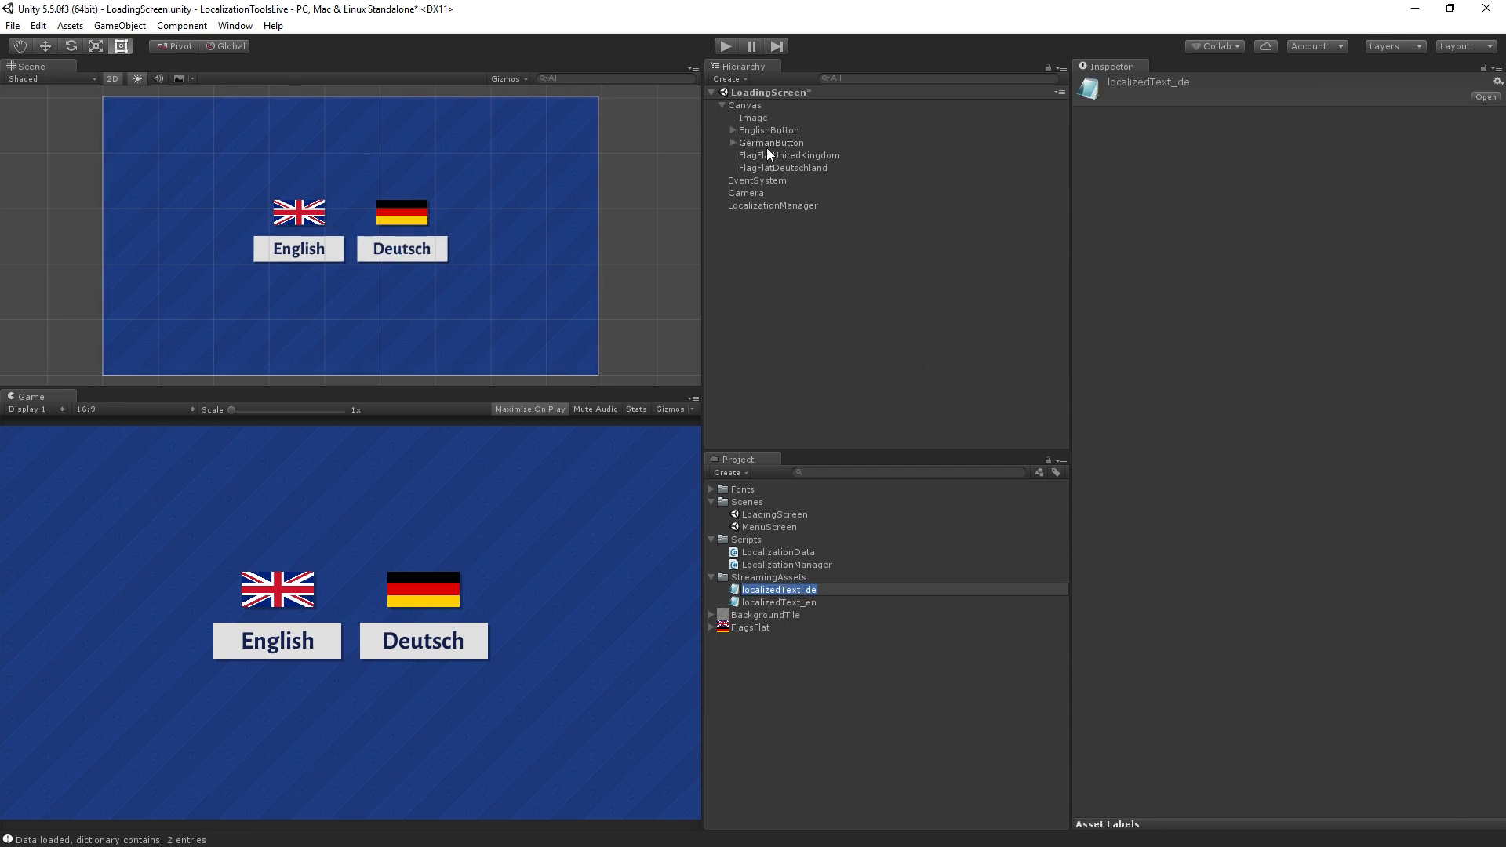
left_click(771, 143)
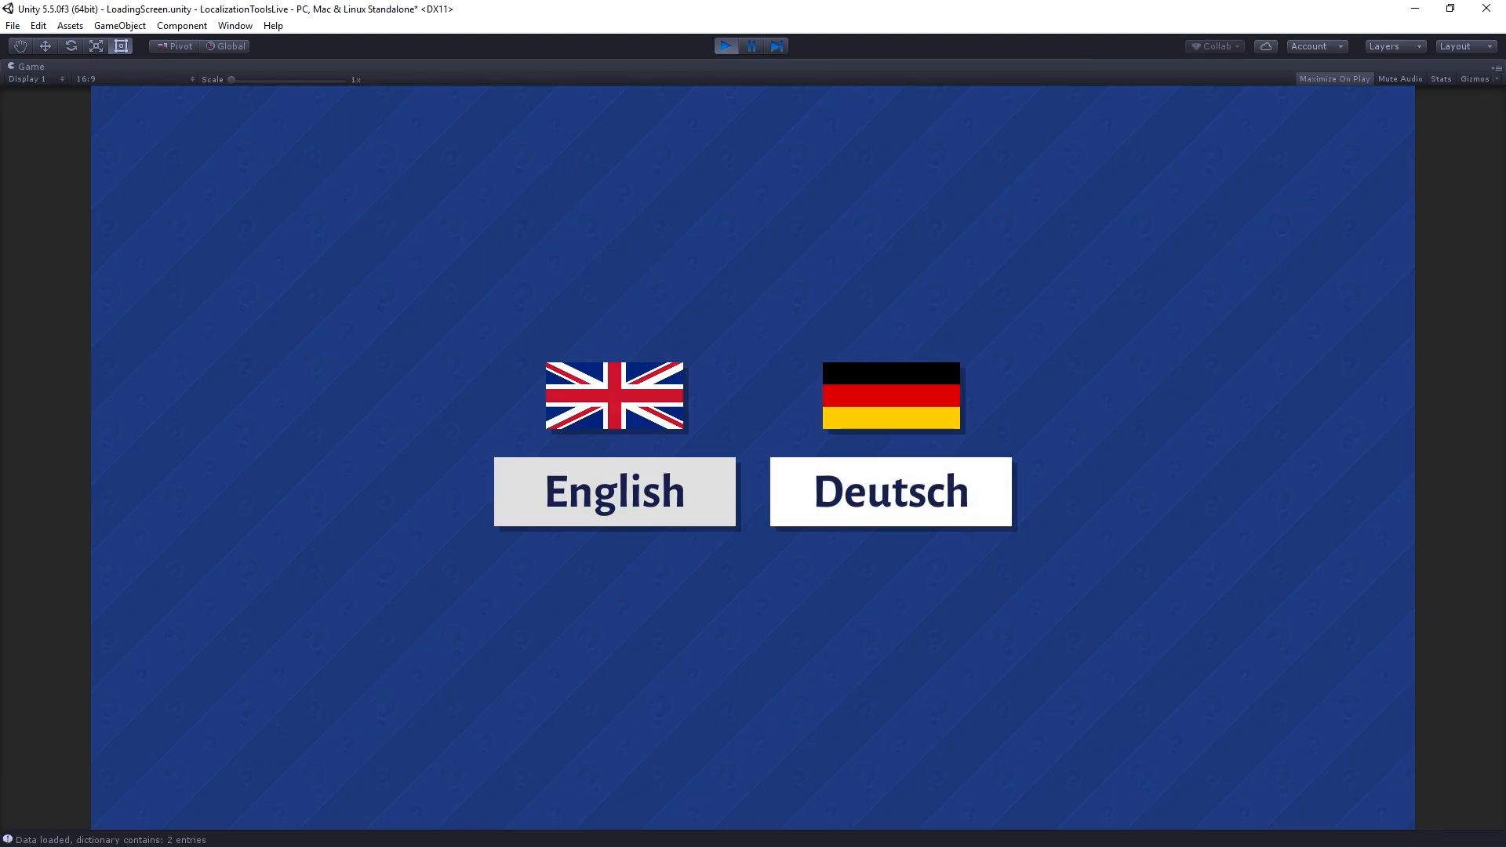
mouse_move(904, 527)
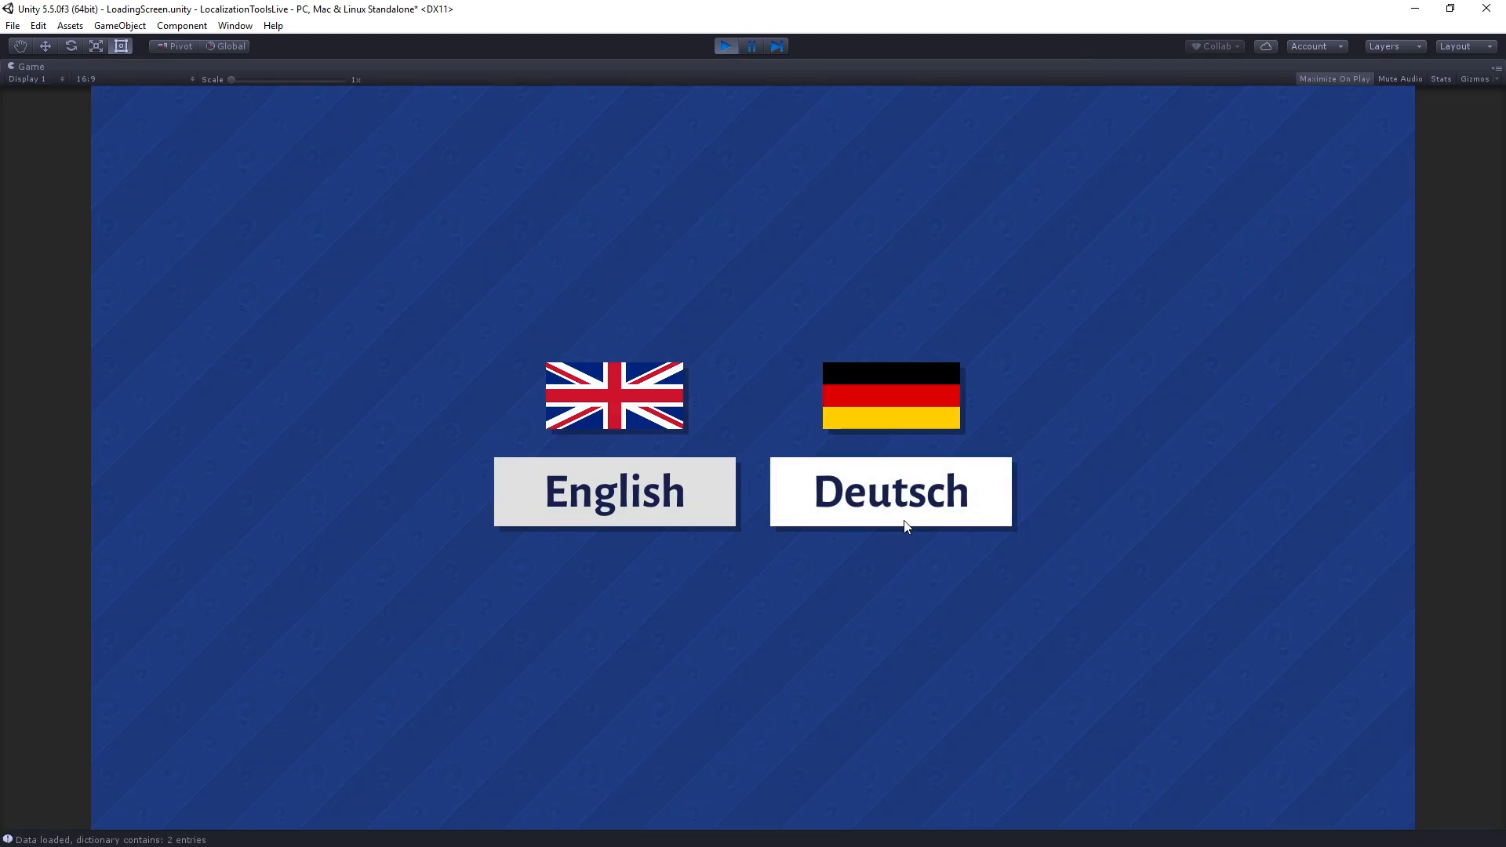
mouse_move(543, 484)
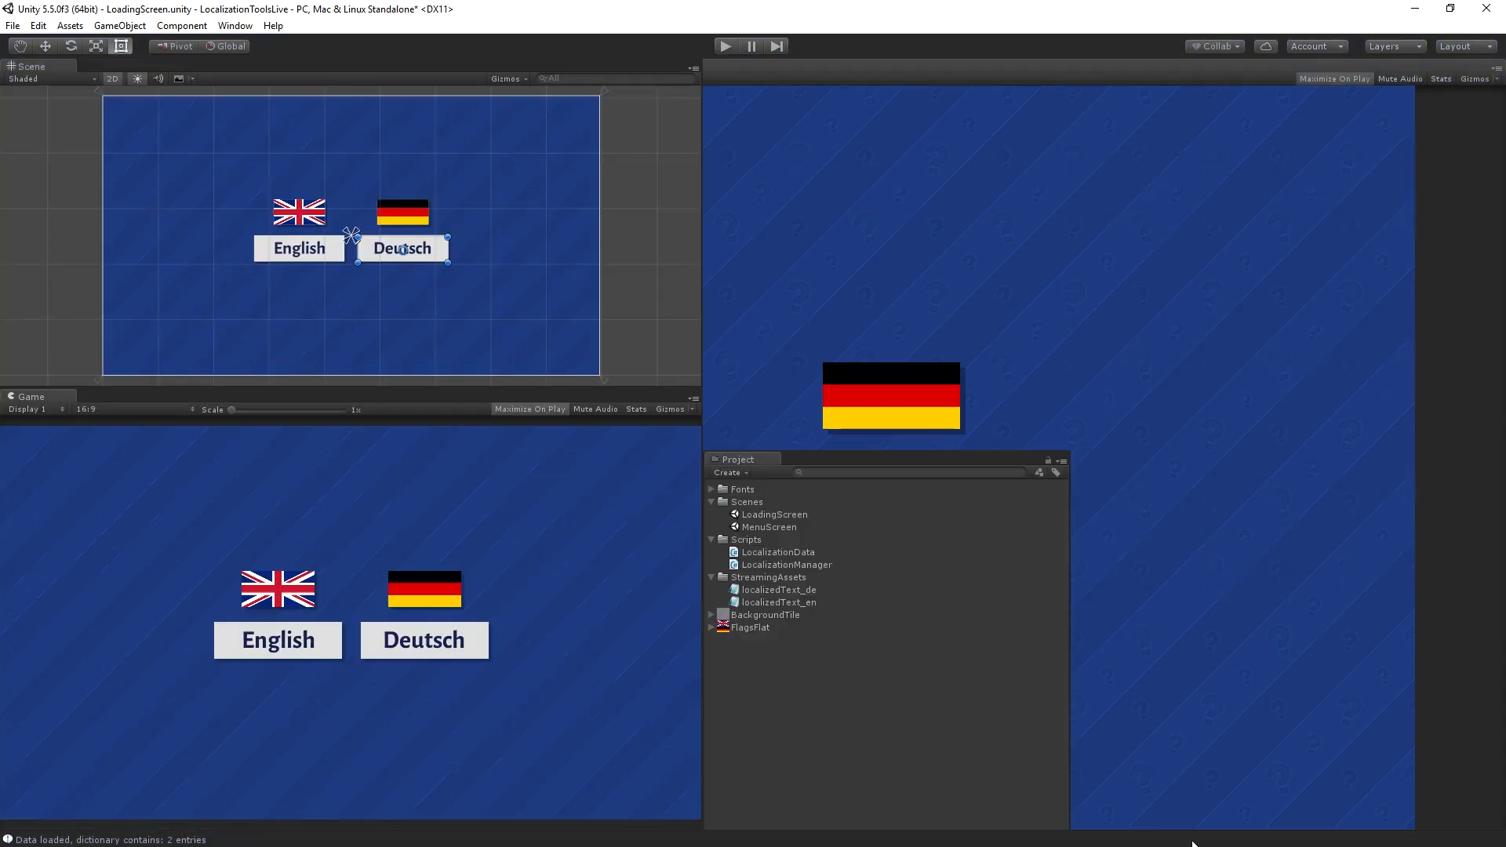
Stop the running game and return to editing the scene
left_click(770, 142)
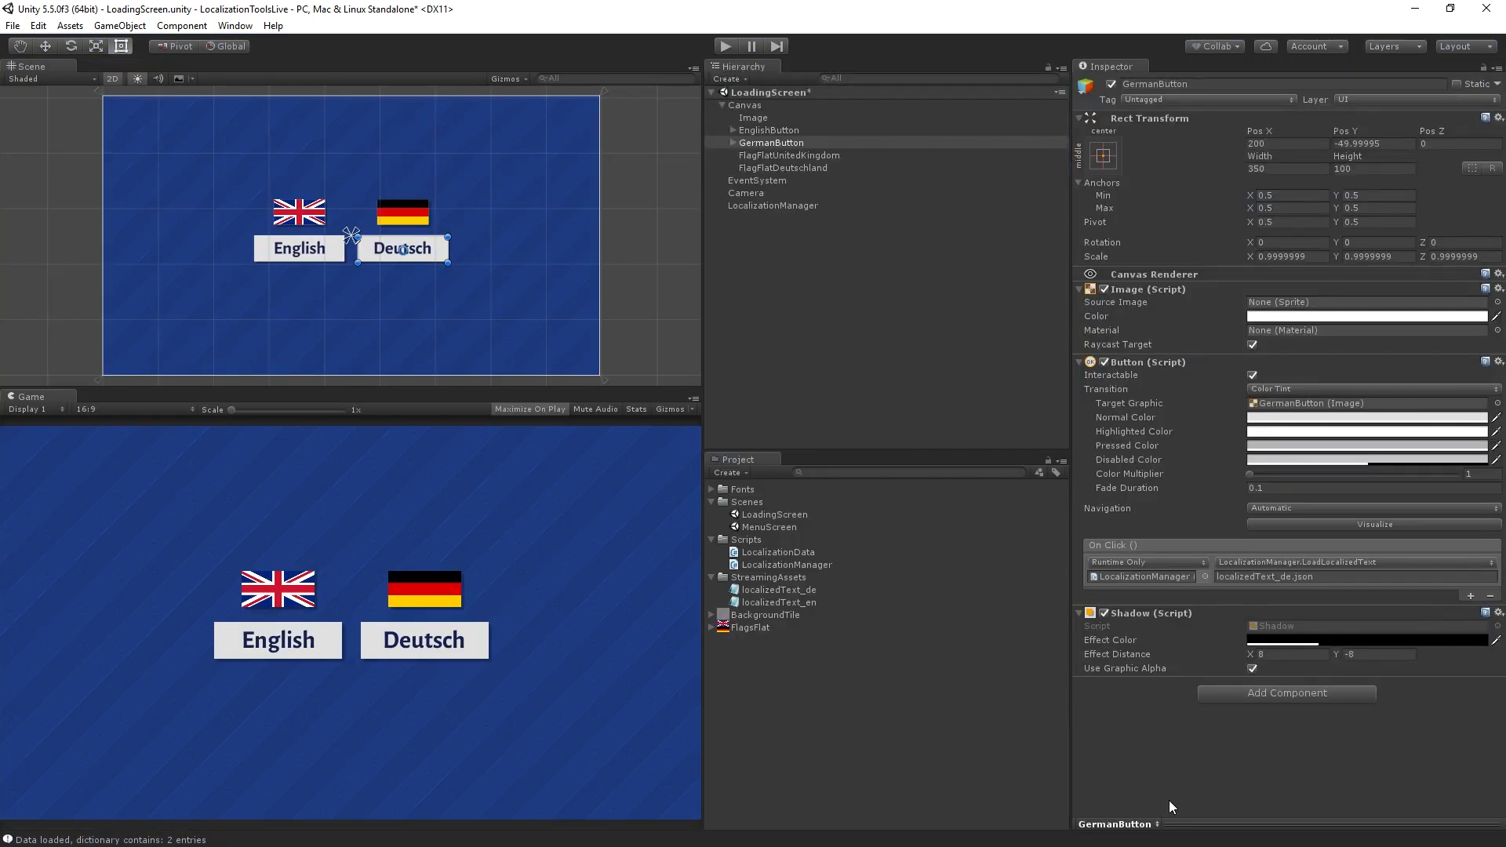